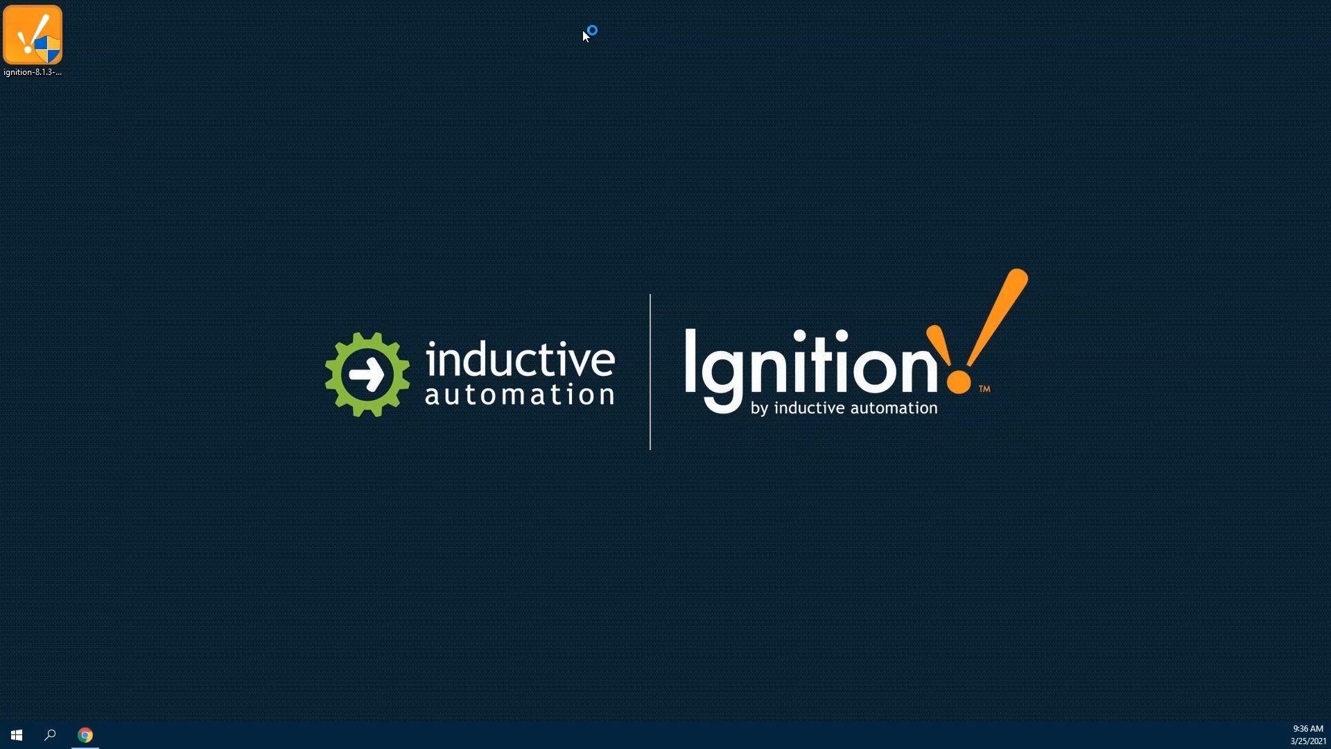
Run the Ignition installer with the default location and typical modules.
{"action": "double_click", "coordinate": [33, 34]}
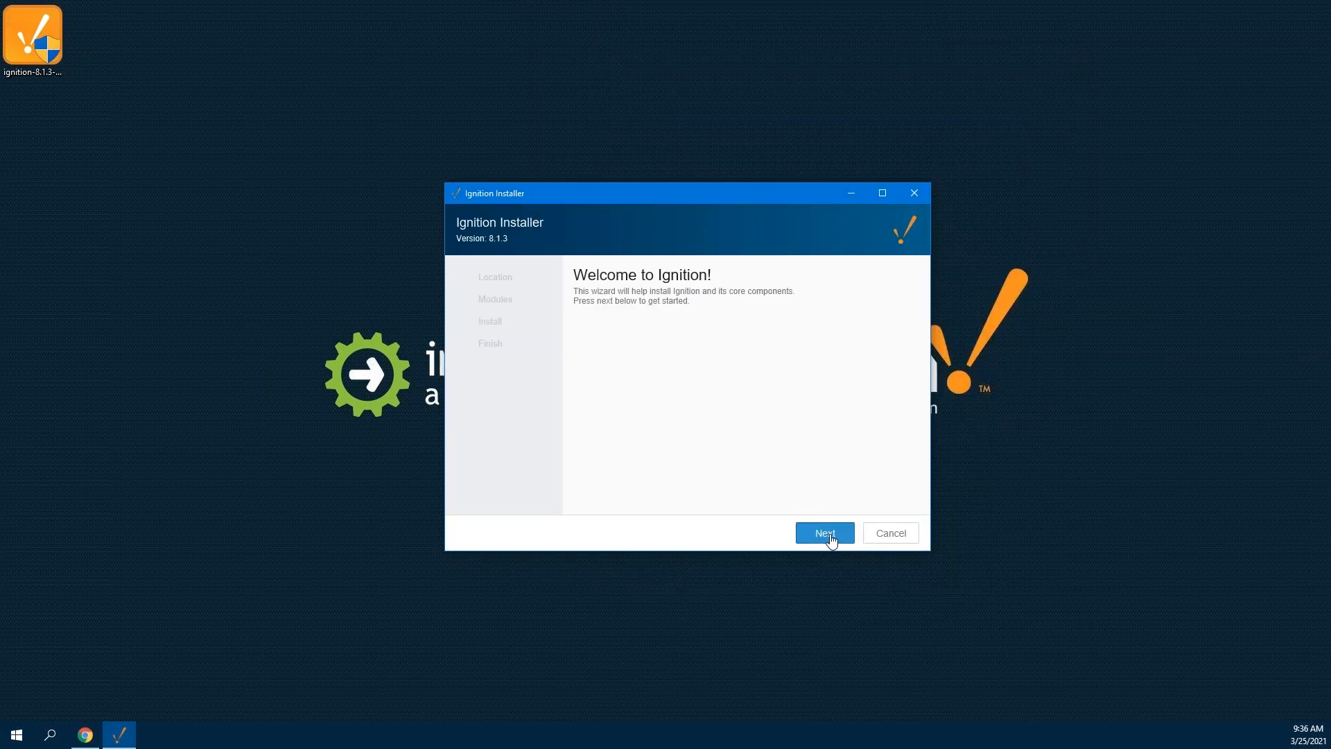
{"action": "left_click", "coordinate": [823, 532]}
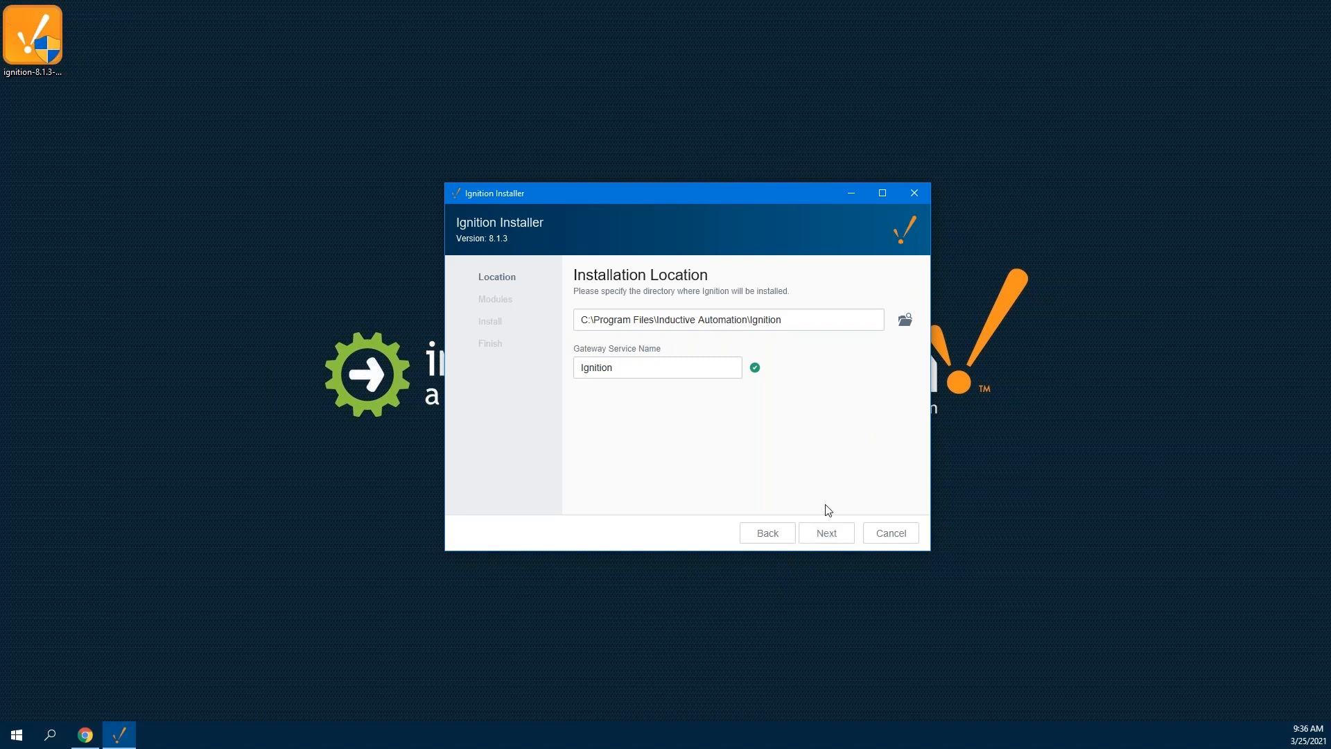
{"action": "left_click", "coordinate": [824, 532]}
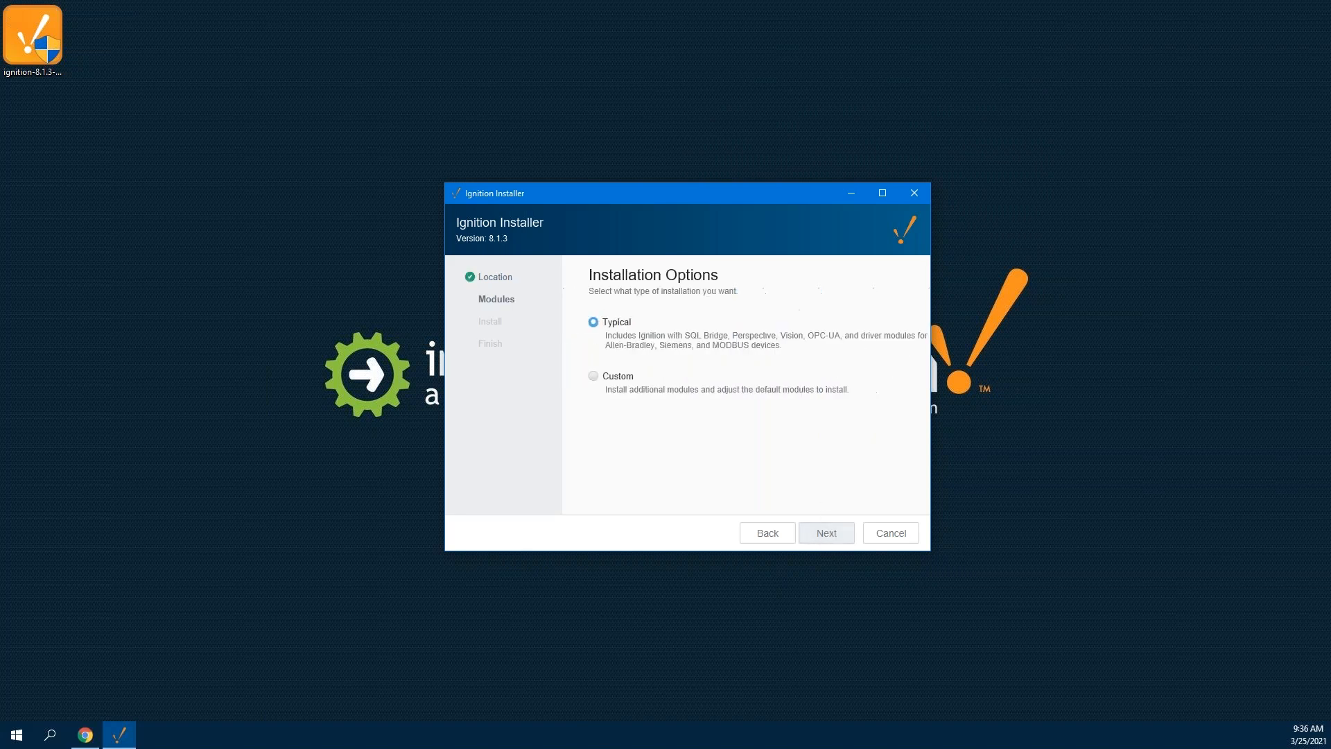
{"action": "left_click", "coordinate": [824, 532]}
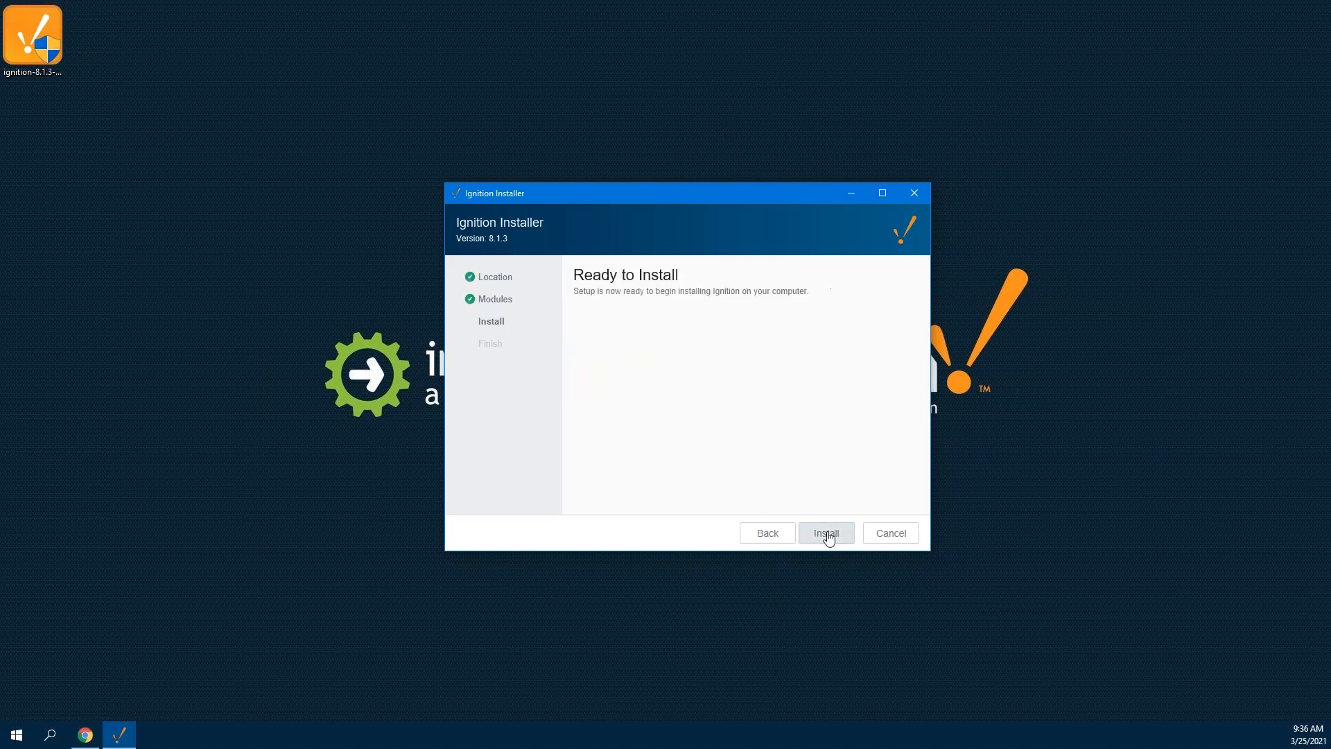
{"action": "left_click", "coordinate": [824, 532]}
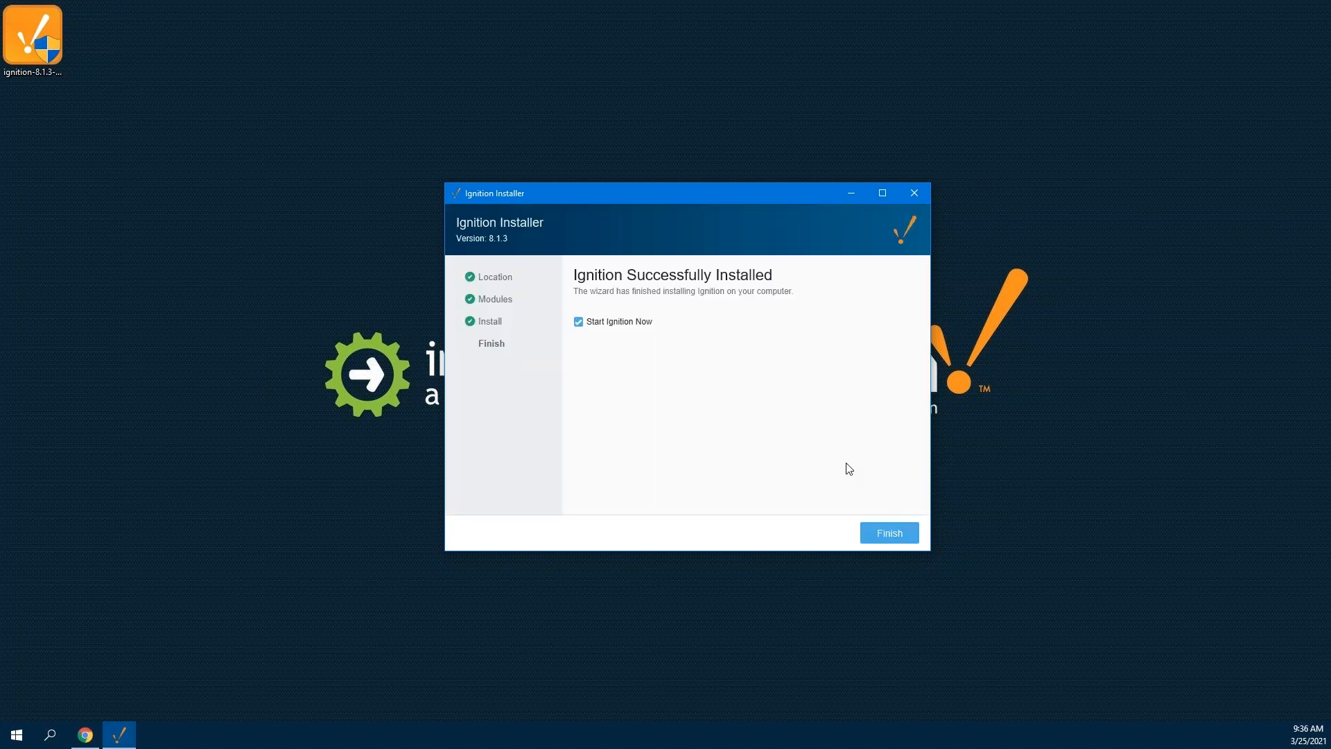
Start the gateway, choose the full Ignition edition, accept the license and create the admin user.
{"action": "left_click", "coordinate": [888, 532]}
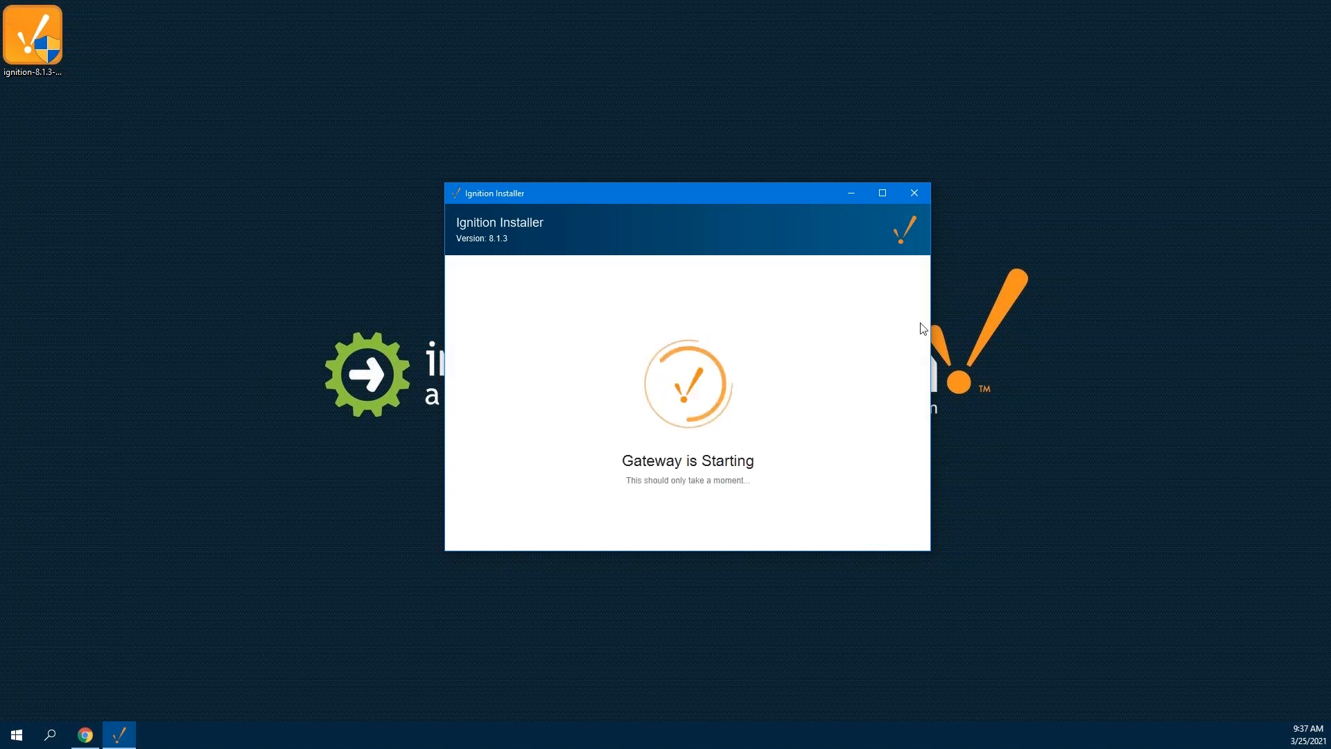
{"action": "mouse_move", "coordinate": [1052, 245]}
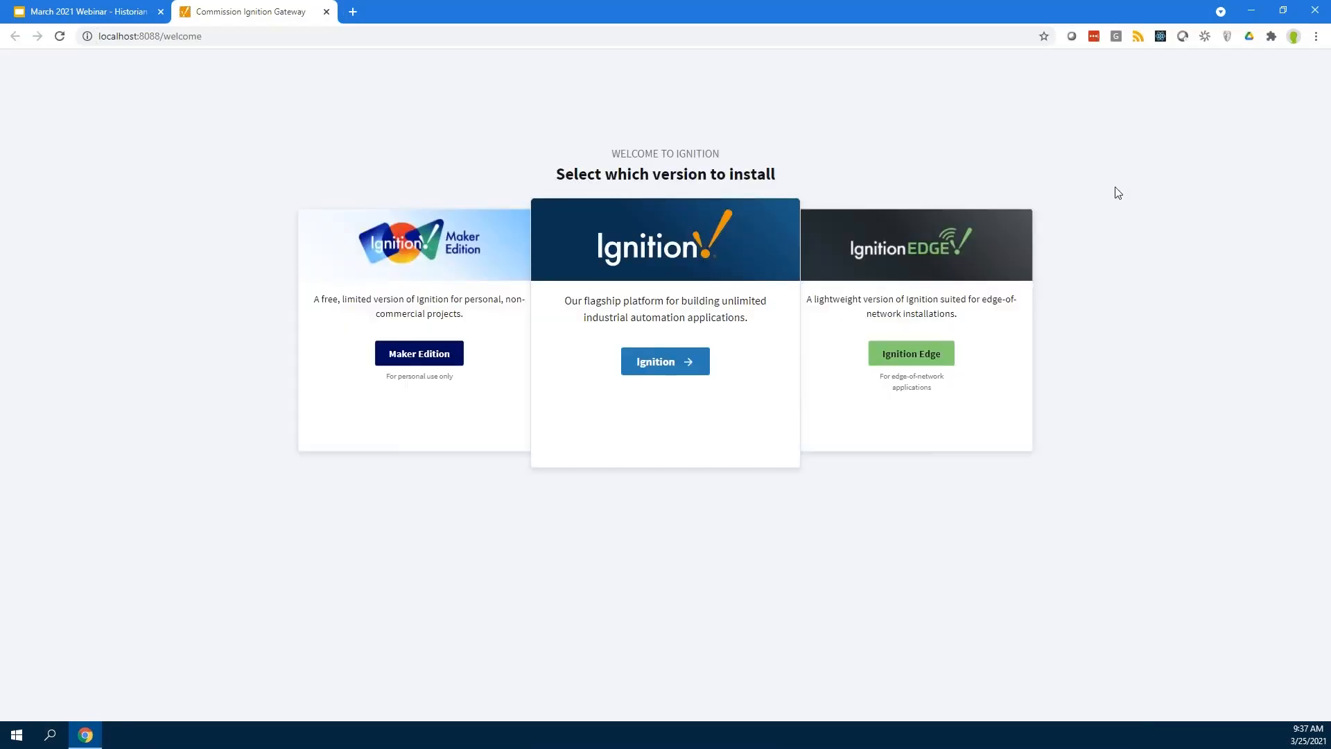
{"action": "left_click", "coordinate": [664, 361]}
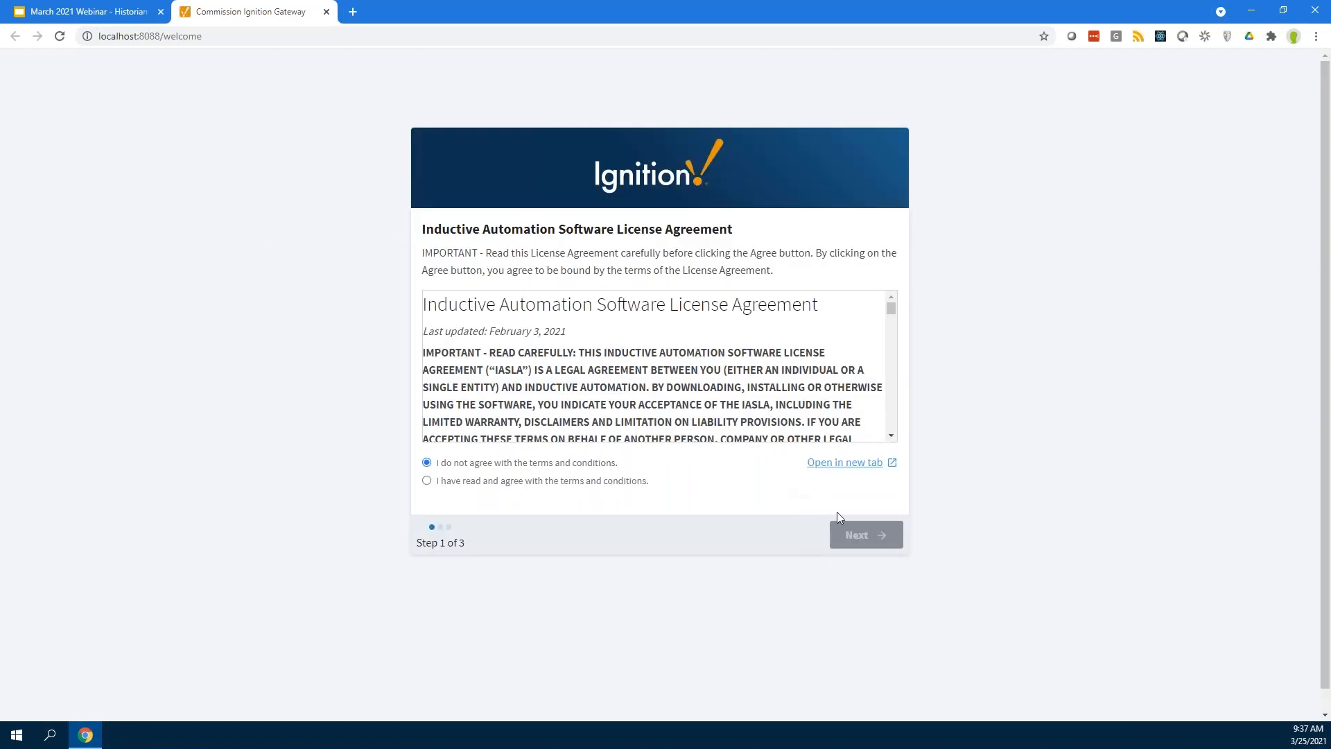
{"action": "left_click", "coordinate": [427, 480]}
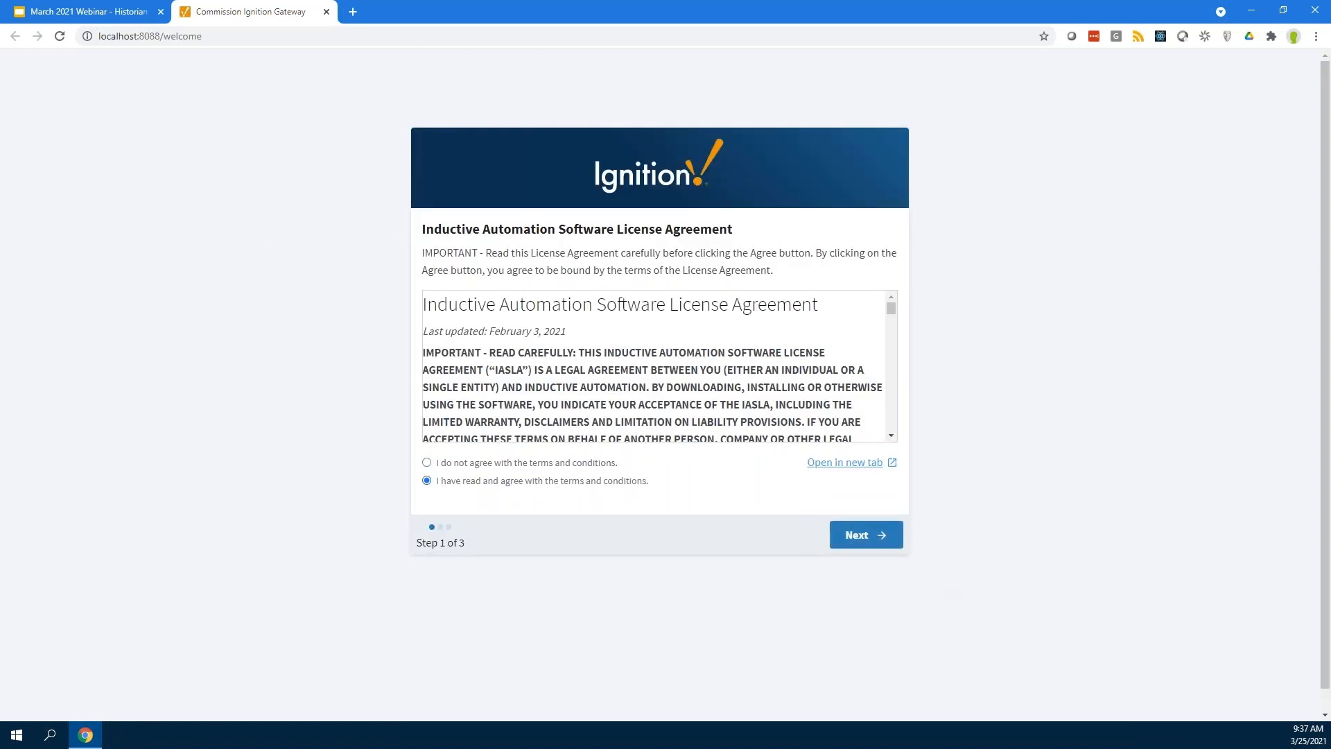
{"action": "left_click", "coordinate": [865, 534]}
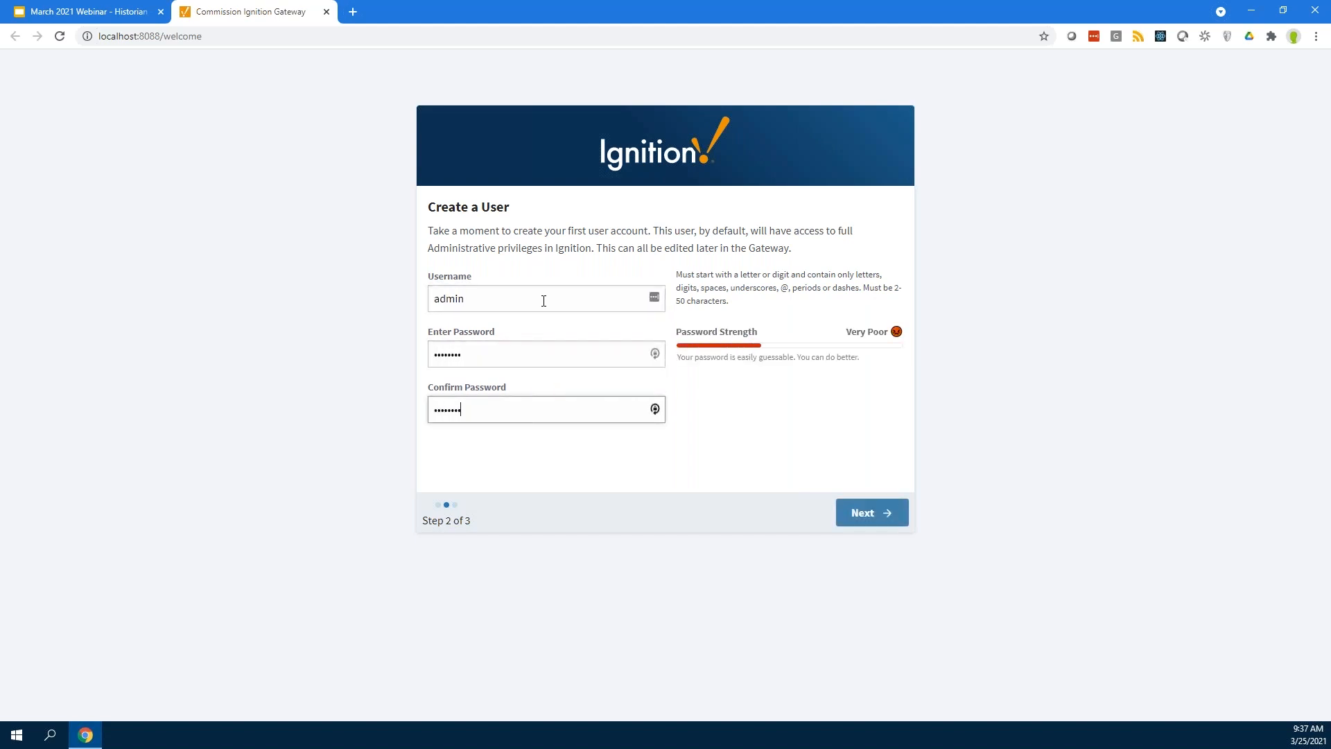
{"action": "left_click", "coordinate": [870, 512]}
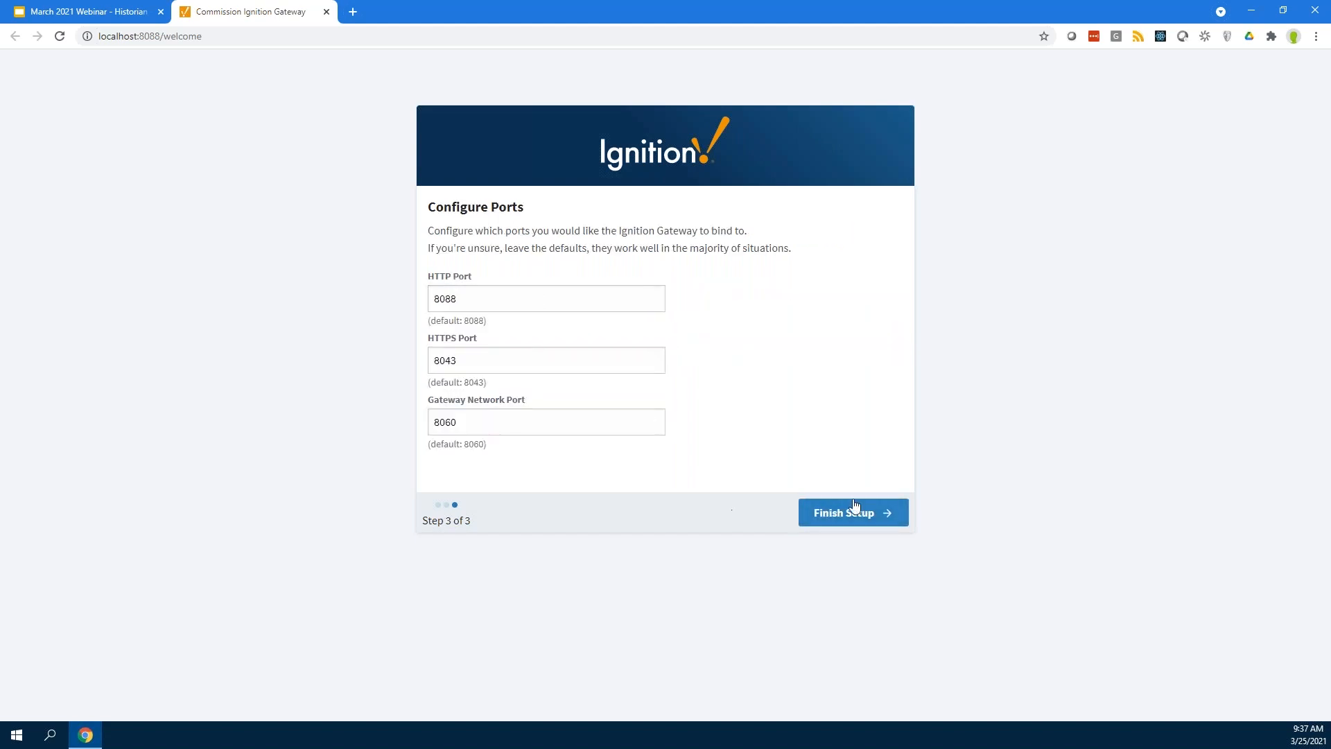
Submit setup with the default ports and wait for the gateway to start.
{"action": "left_click", "coordinate": [851, 511]}
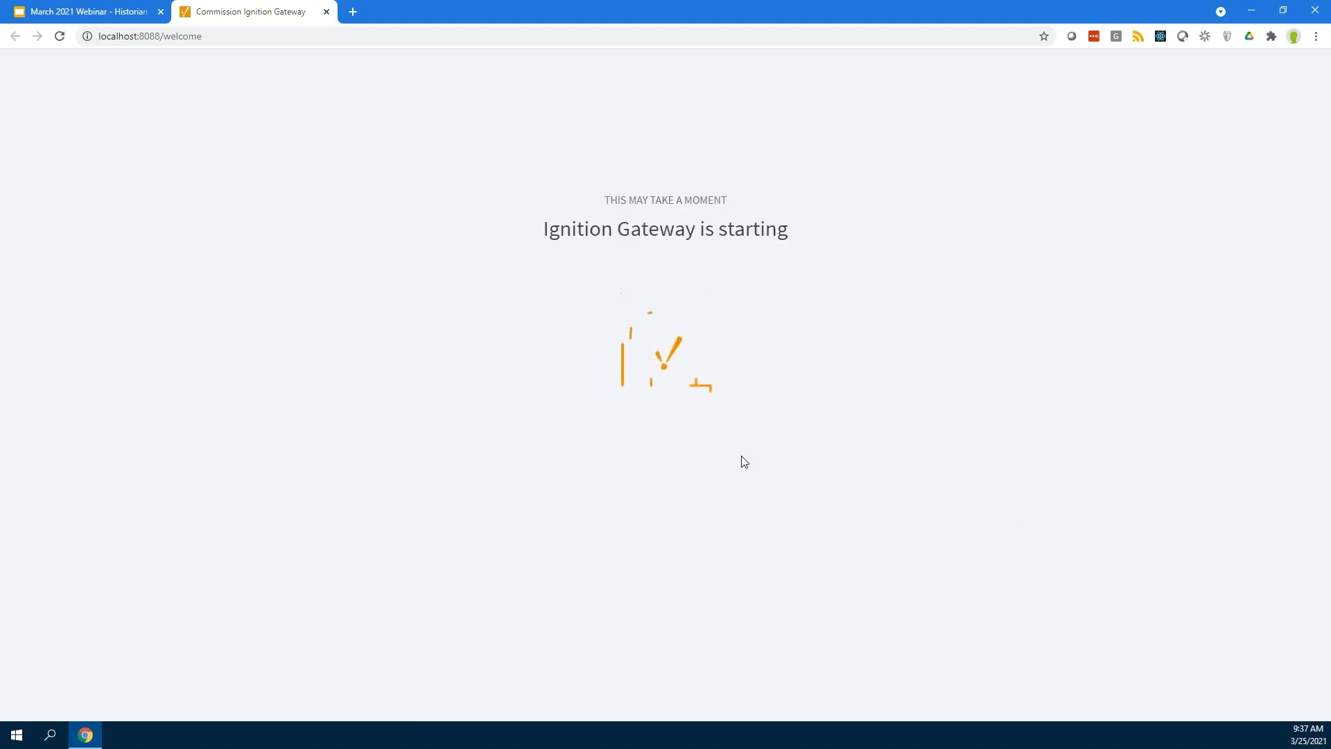
{"action": "mouse_move", "coordinate": [902, 533]}
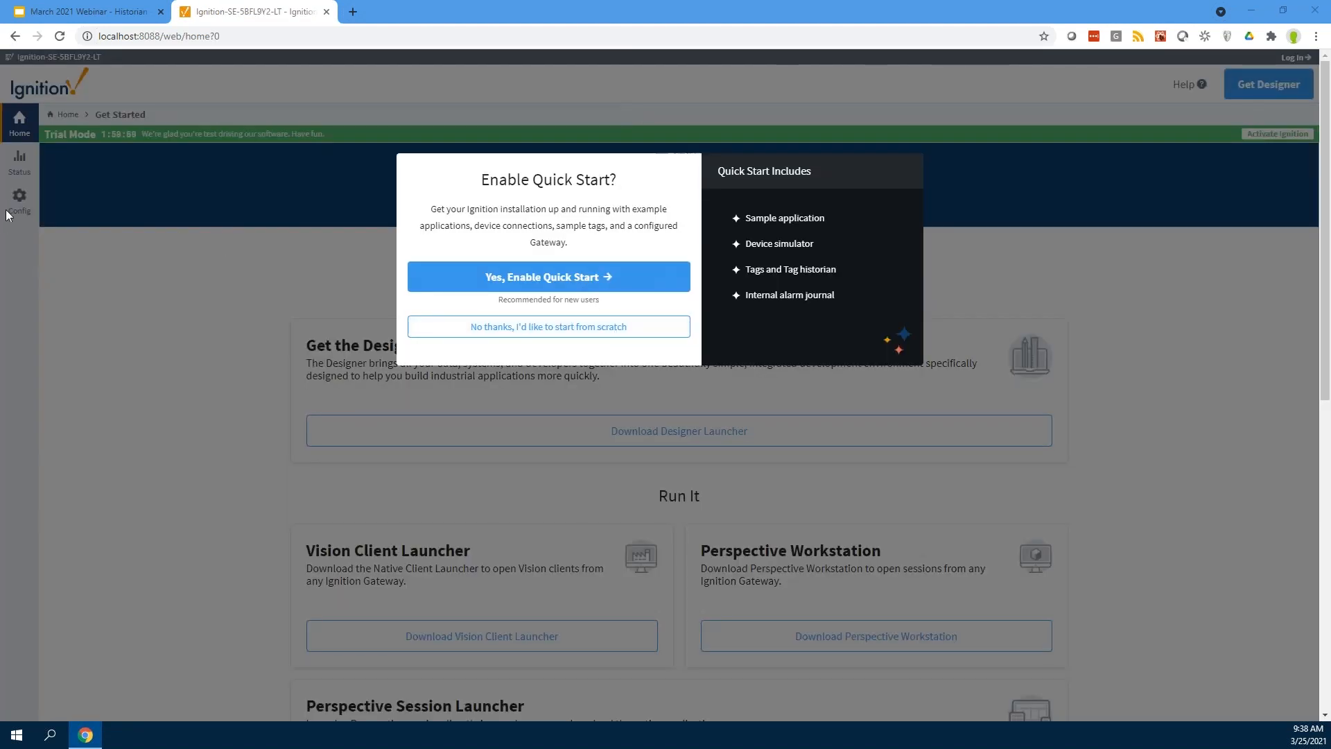
{"action": "mouse_move", "coordinate": [549, 281]}
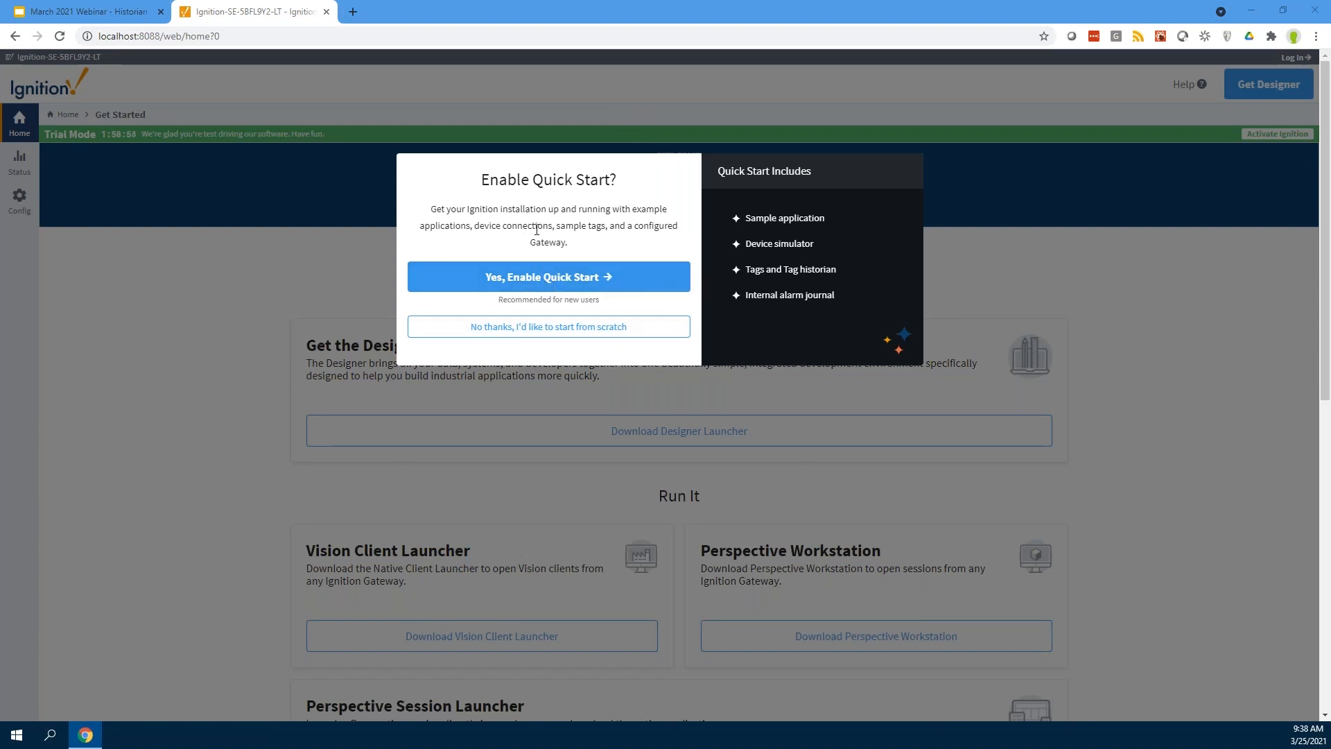
{"action": "mouse_move", "coordinate": [542, 277]}
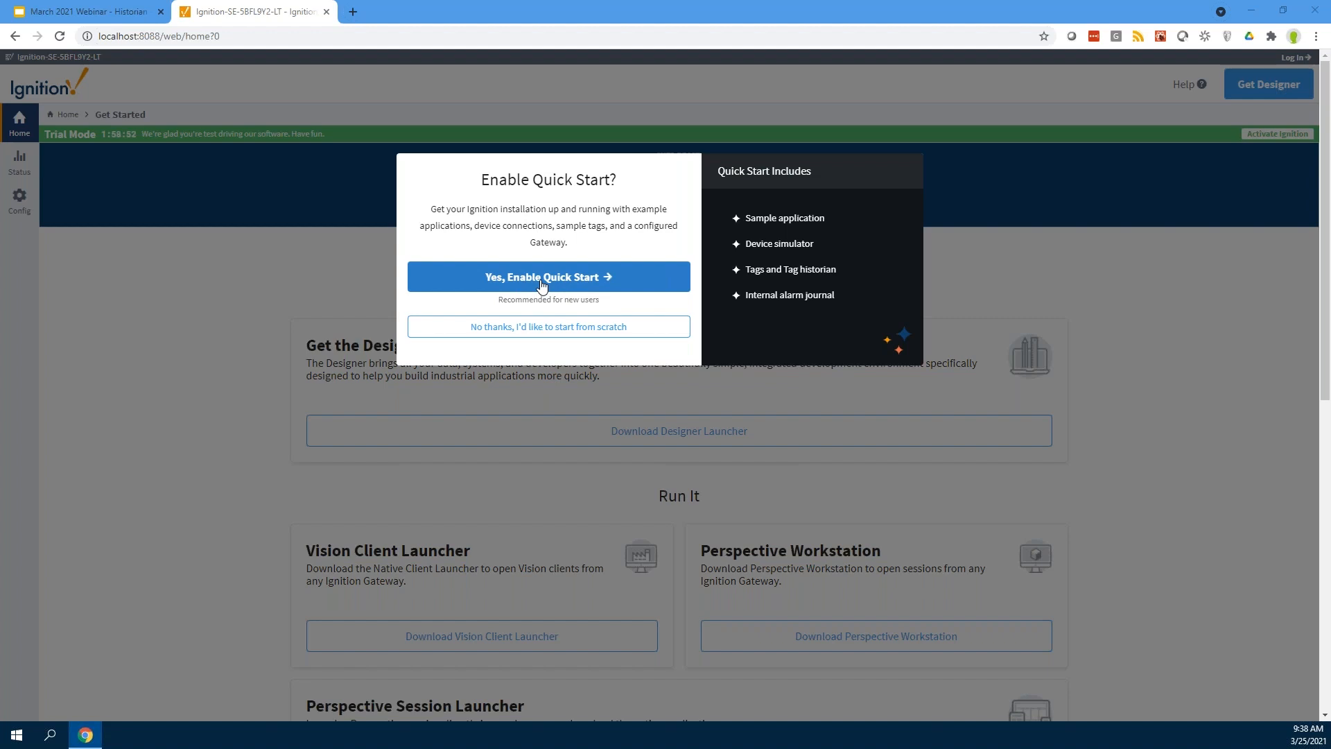
Enable Quick Start, log in as admin, and review the Config and Status overviews.
{"action": "left_click", "coordinate": [547, 276]}
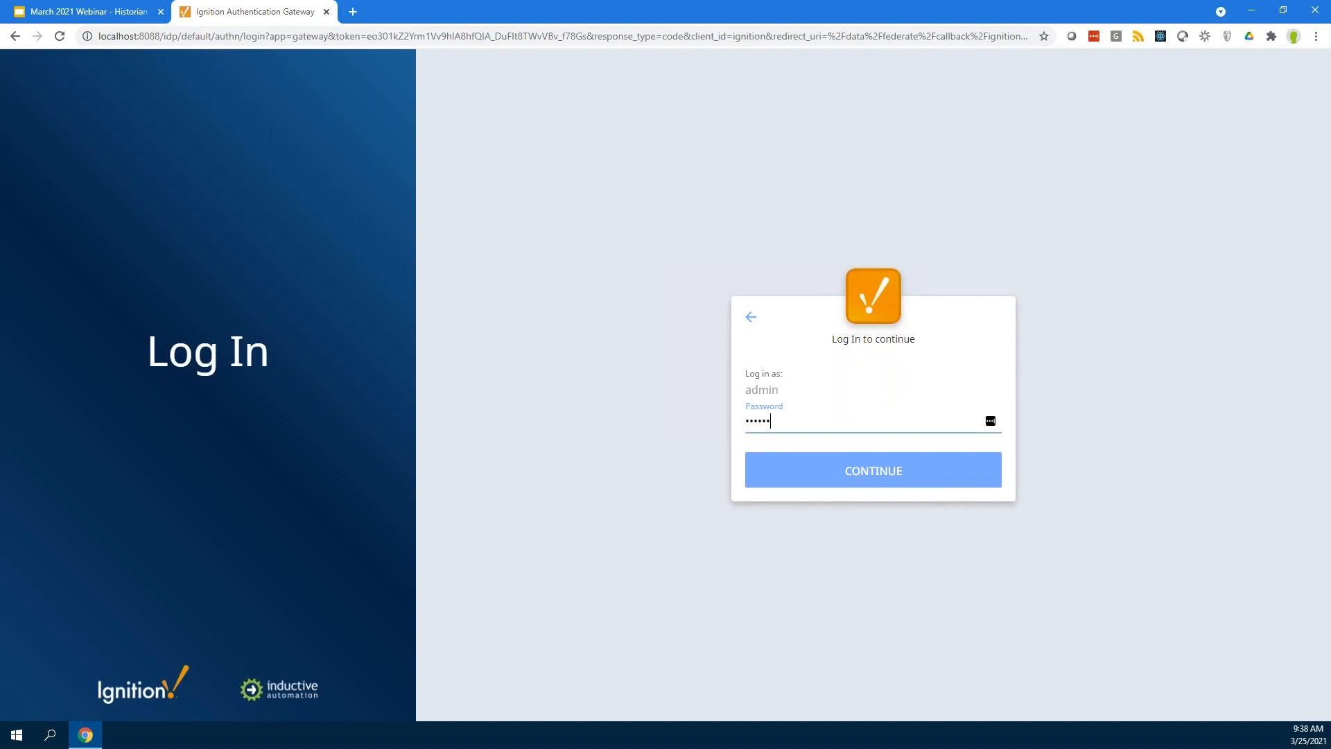
{"action": "left_click", "coordinate": [872, 469]}
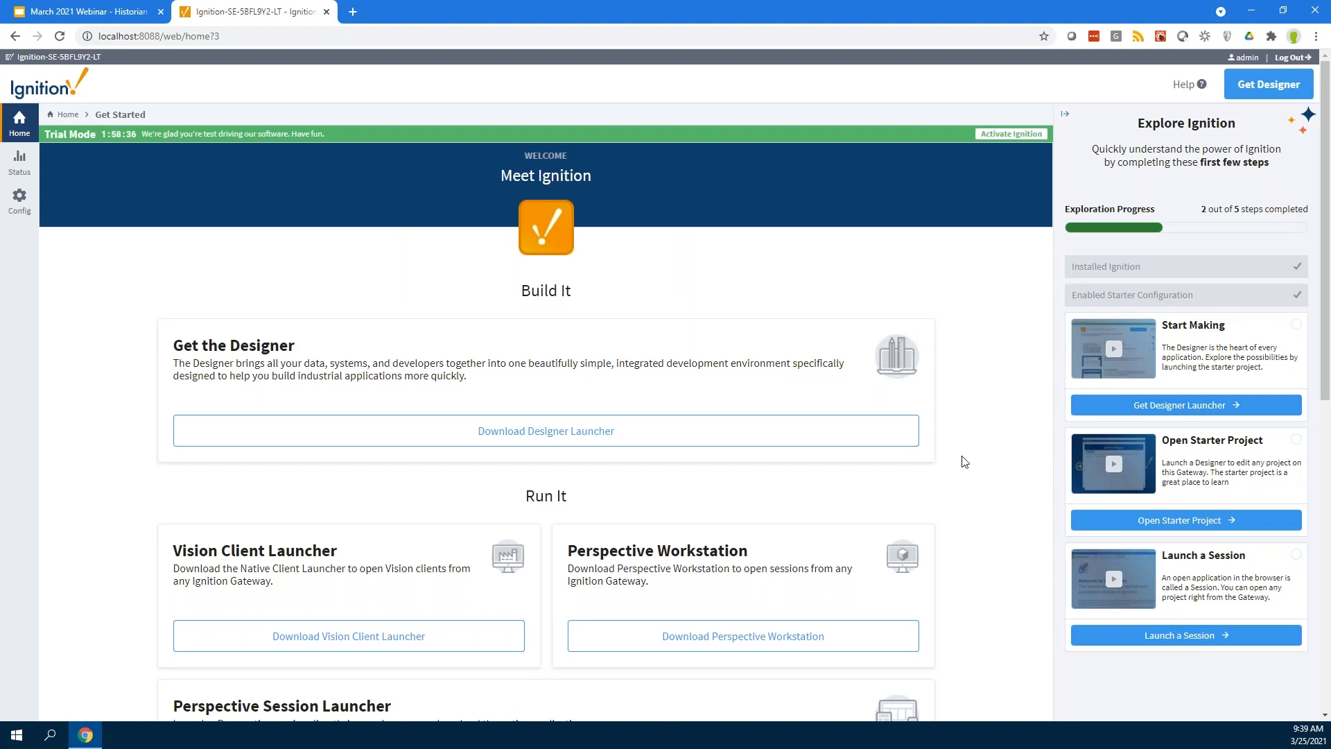
{"action": "mouse_move", "coordinate": [990, 250]}
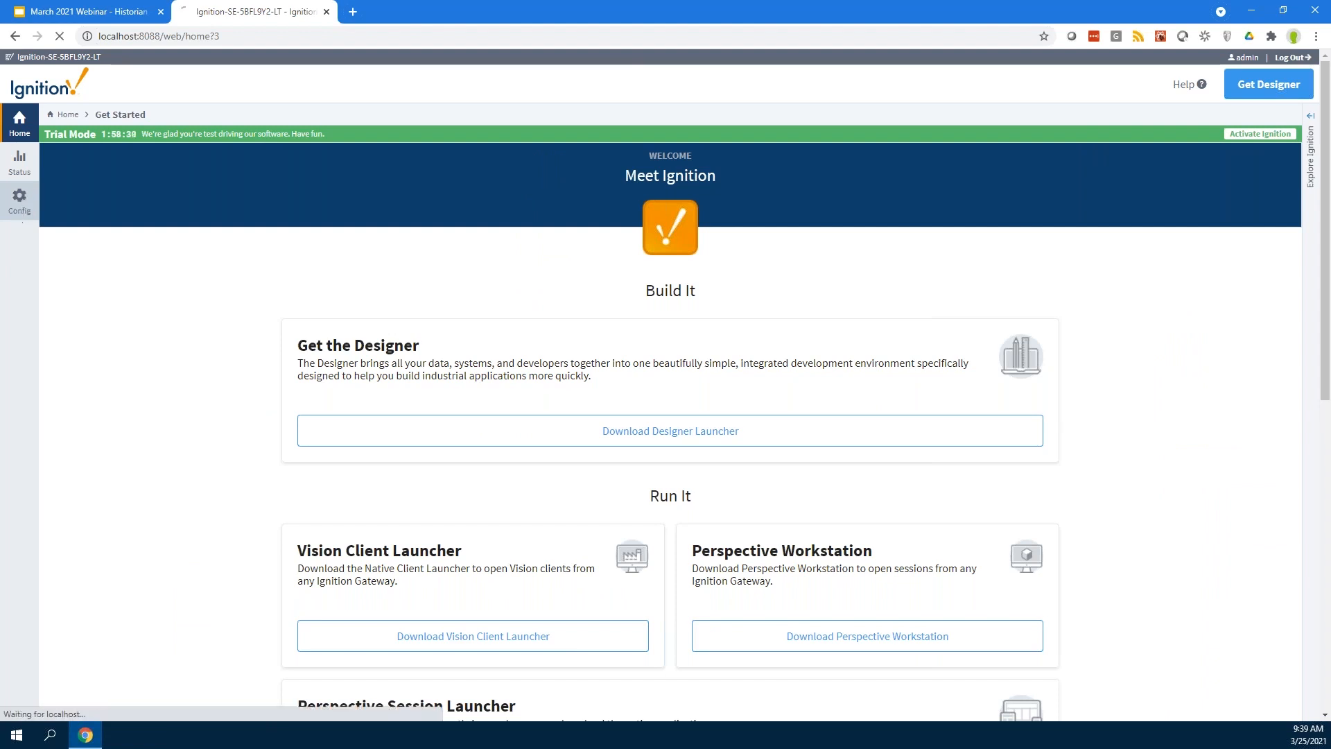
{"action": "left_click", "coordinate": [18, 201]}
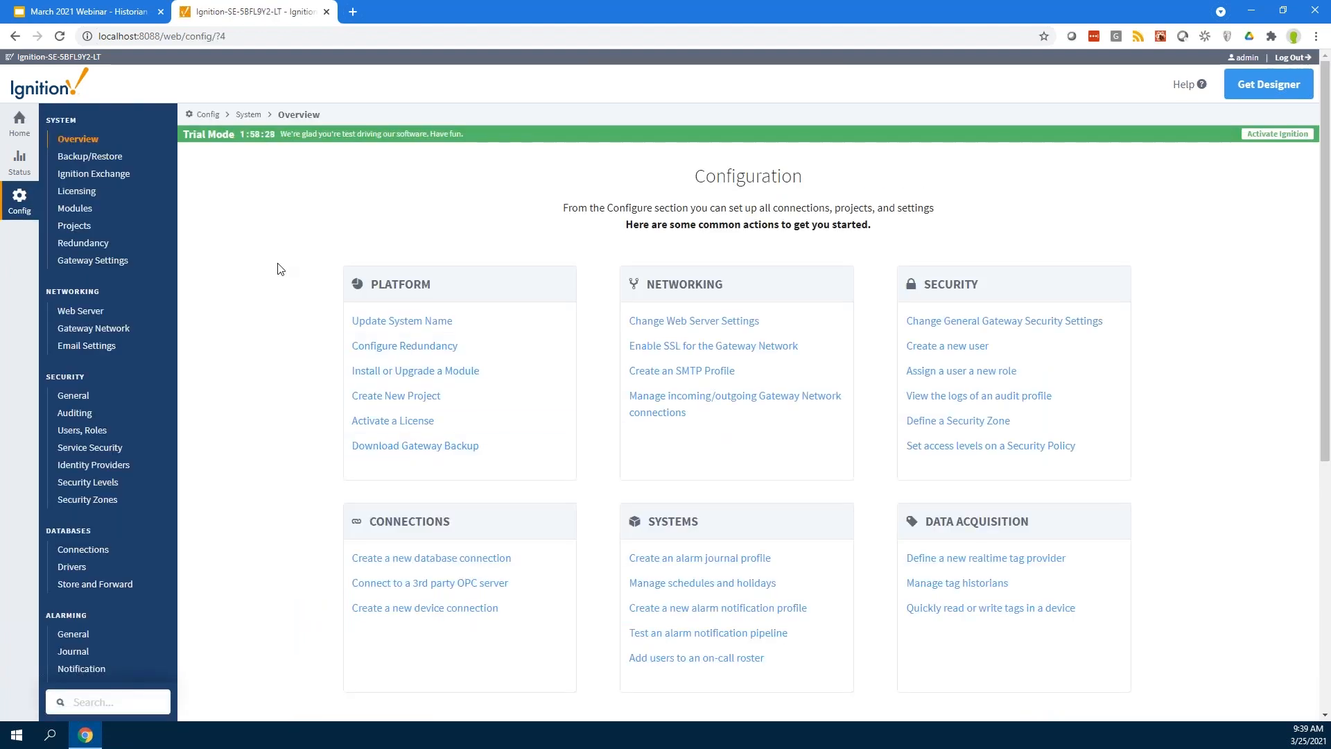
{"action": "mouse_move", "coordinate": [19, 161]}
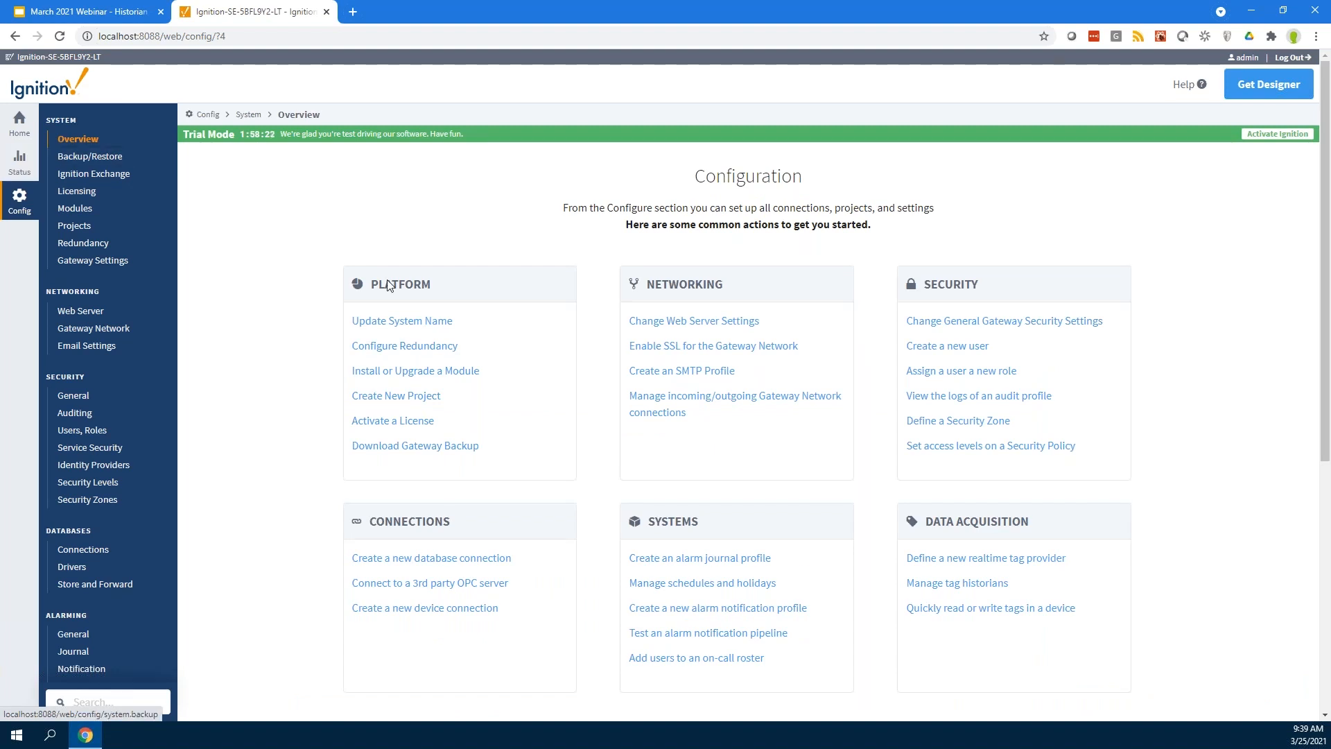
{"action": "mouse_move", "coordinate": [18, 161]}
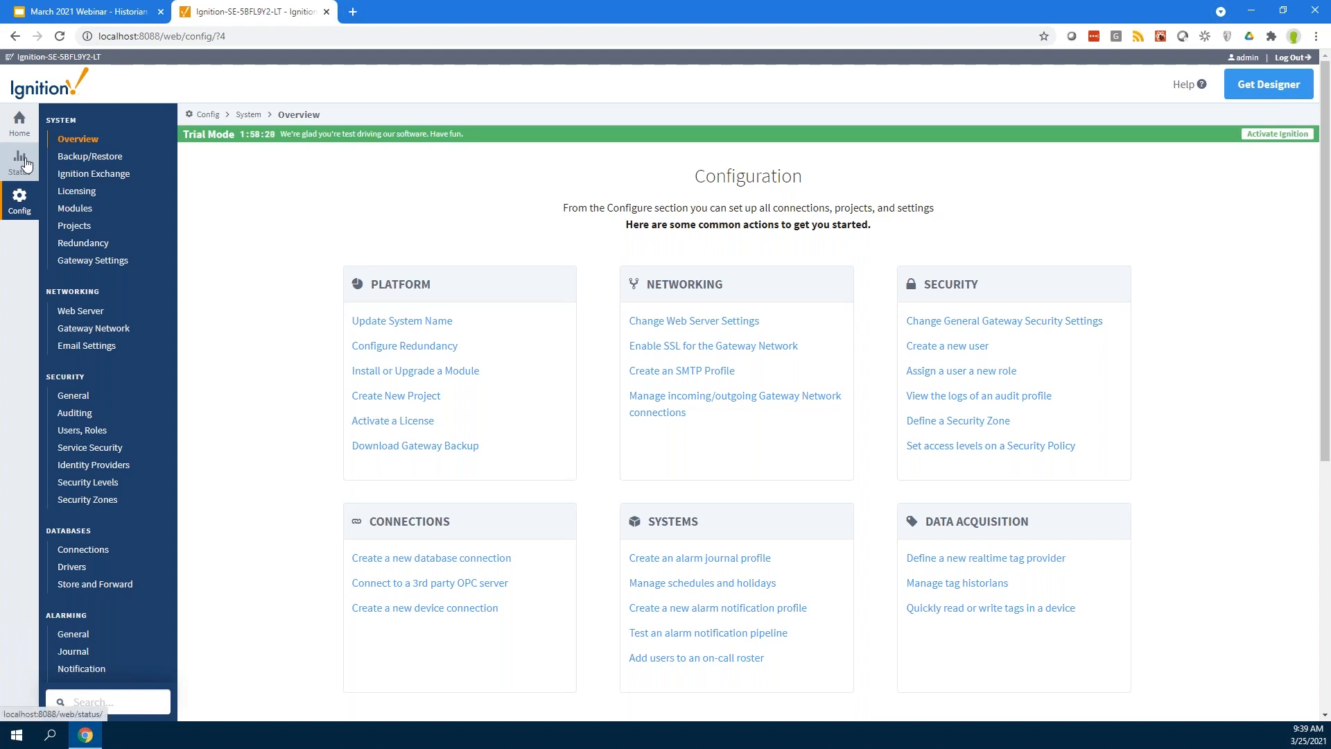
{"action": "left_click", "coordinate": [19, 162]}
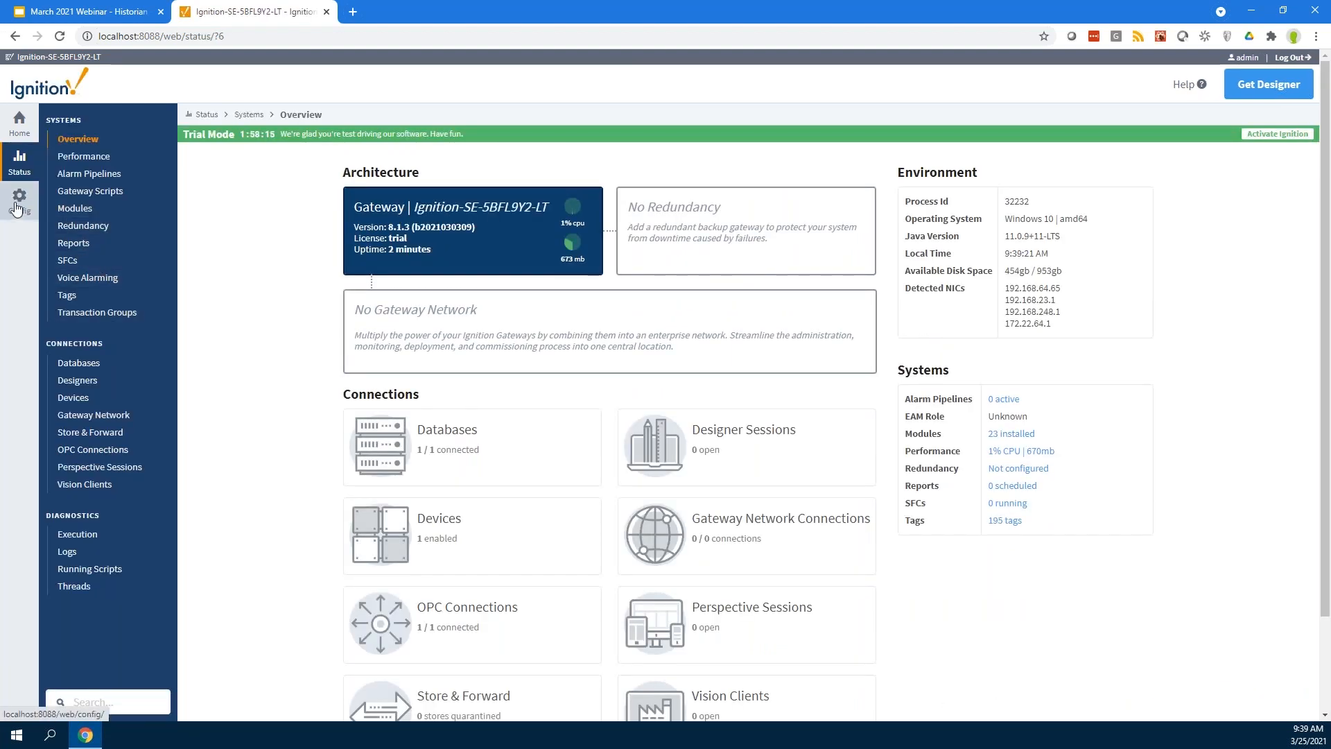
{"action": "left_click", "coordinate": [19, 197]}
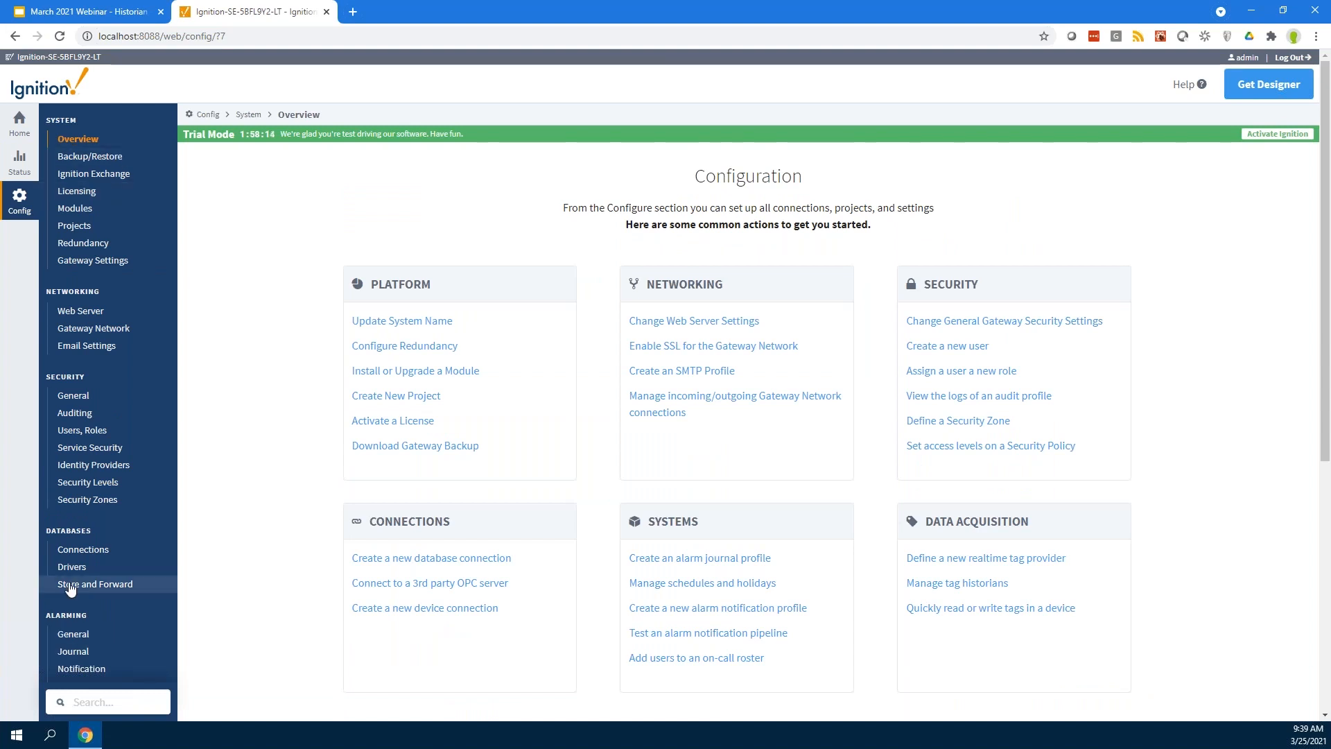
Start a new database connection using the Microsoft SQLServer driver.
{"action": "left_click", "coordinate": [83, 549]}
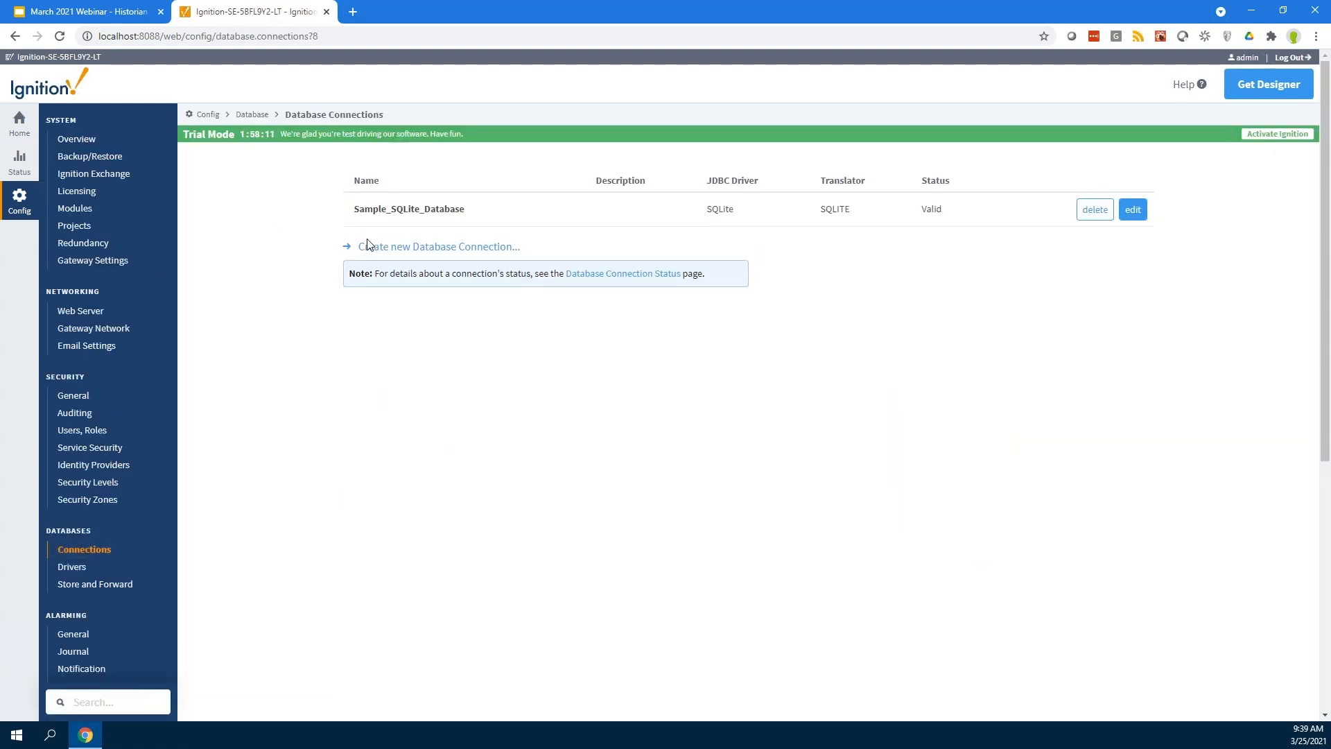
{"action": "left_click", "coordinate": [437, 246]}
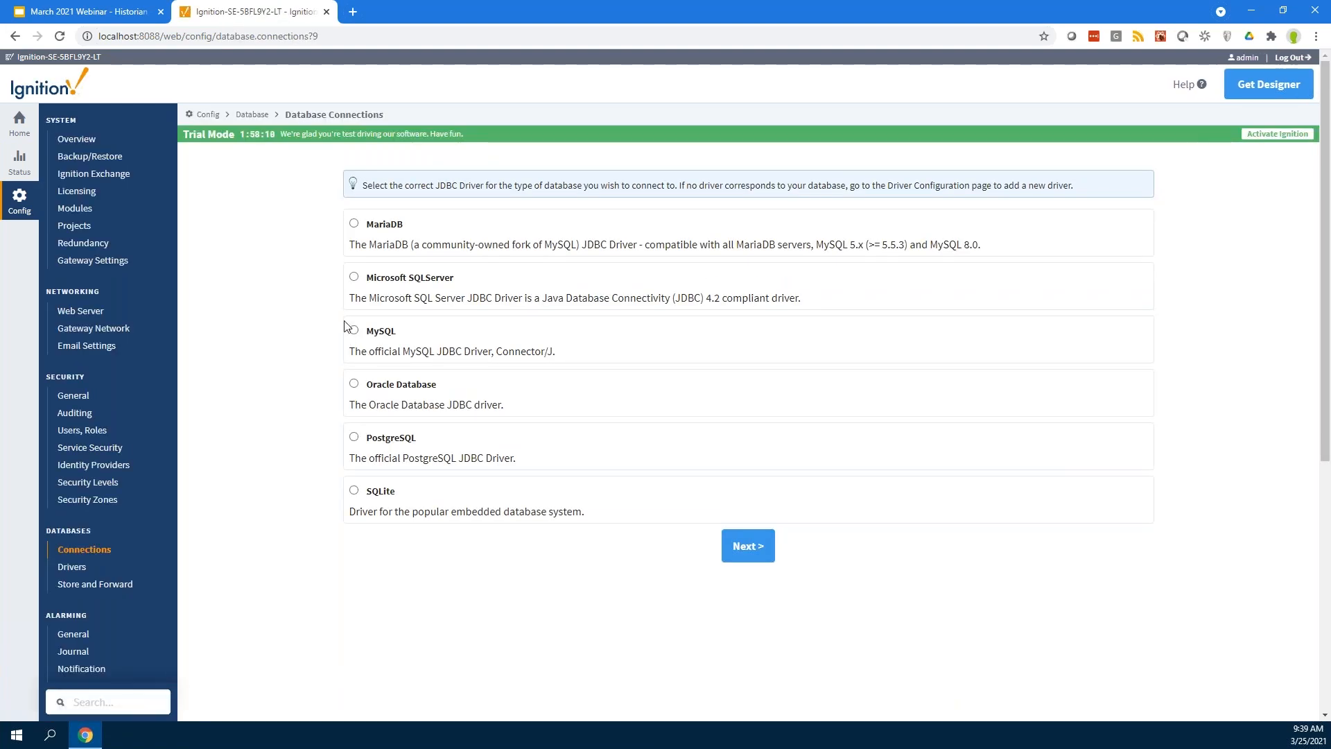
{"action": "left_click", "coordinate": [354, 276]}
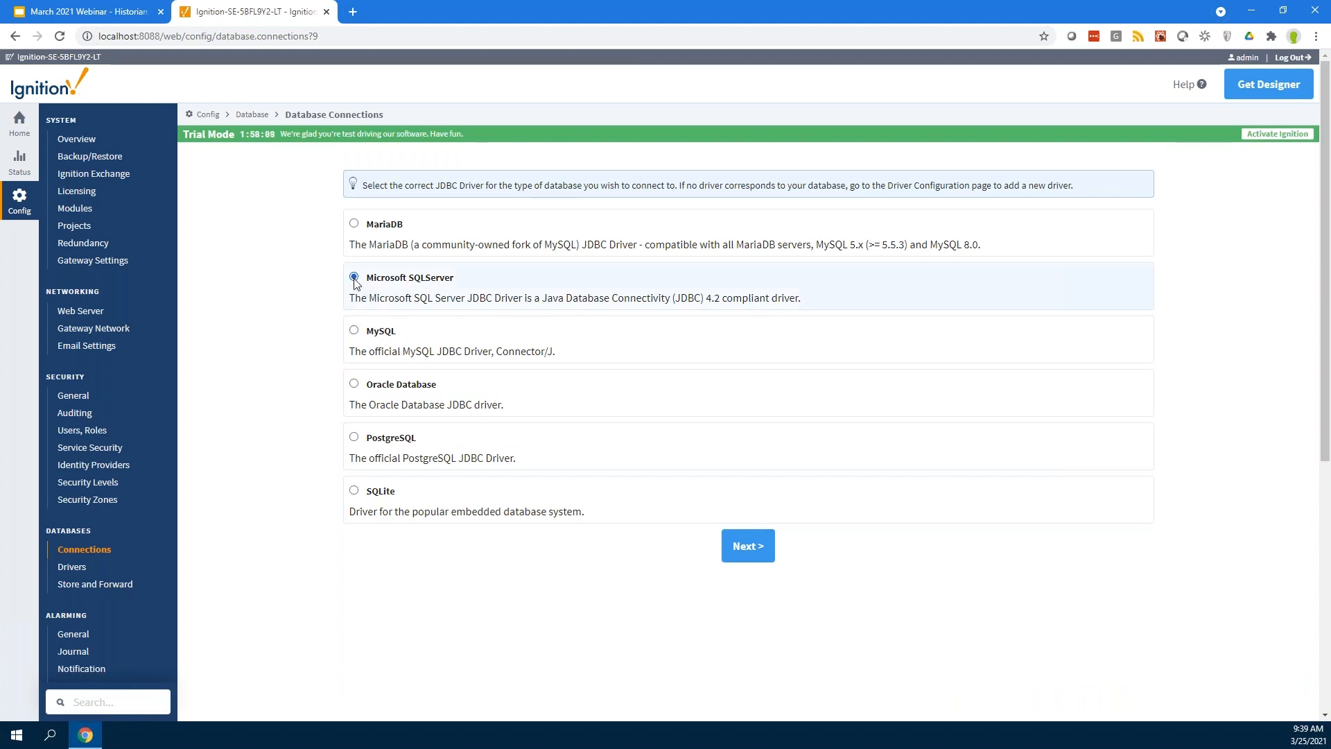
{"action": "left_click", "coordinate": [747, 545]}
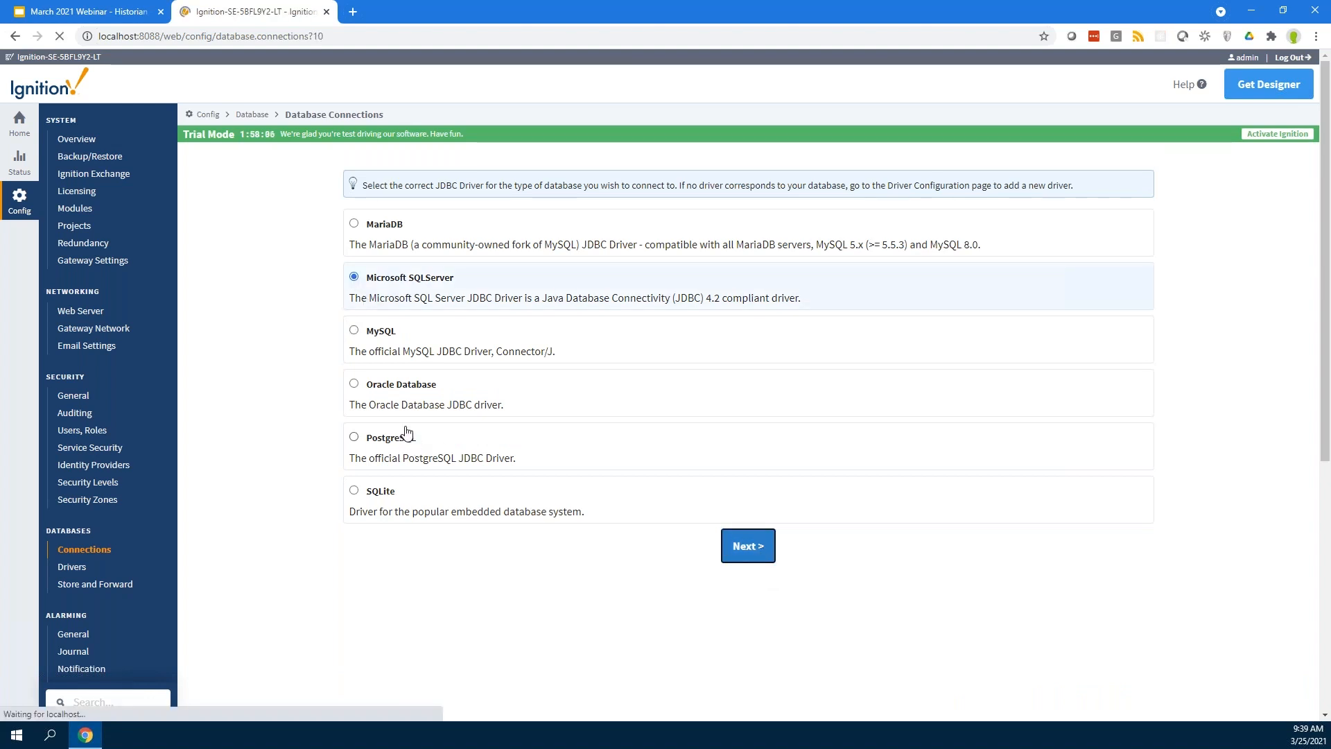
{"action": "left_click", "coordinate": [747, 545]}
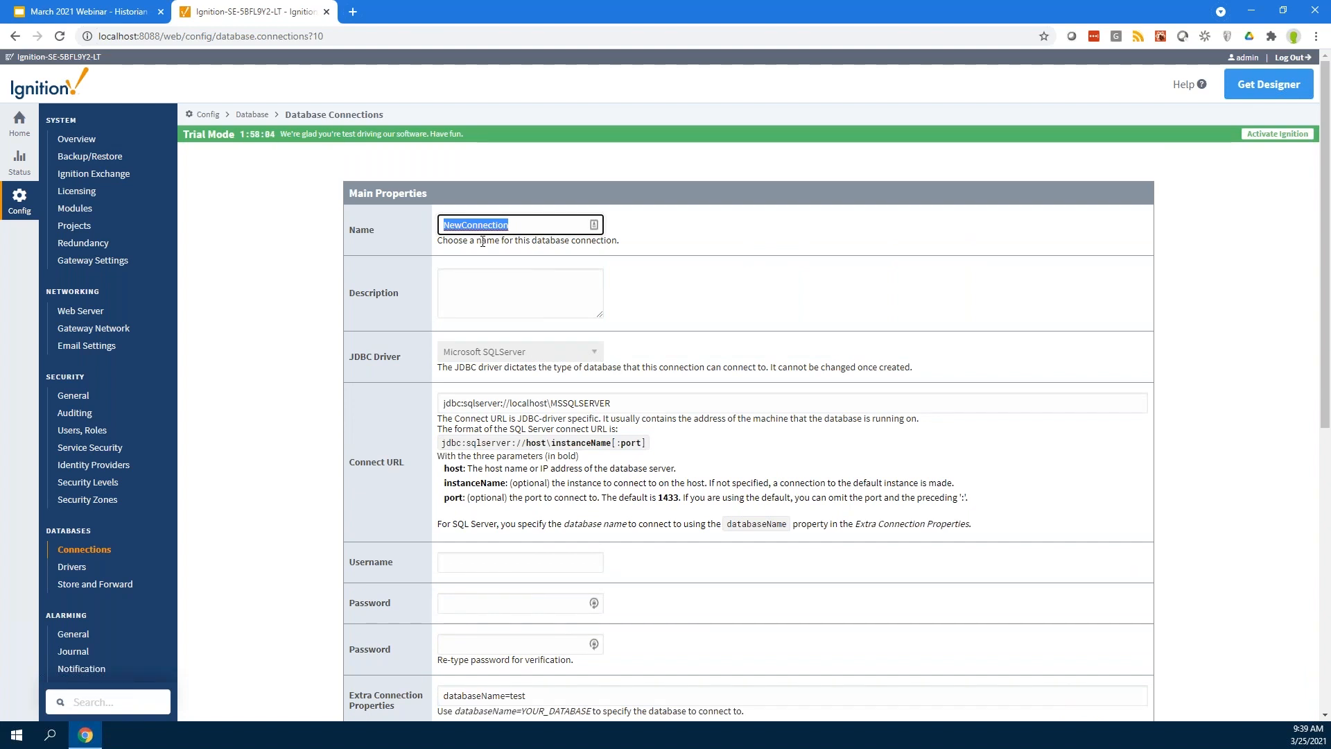
Name the connection Demo, enter its credentials, and fill in the database name.
{"action": "type", "text": "Demo"}
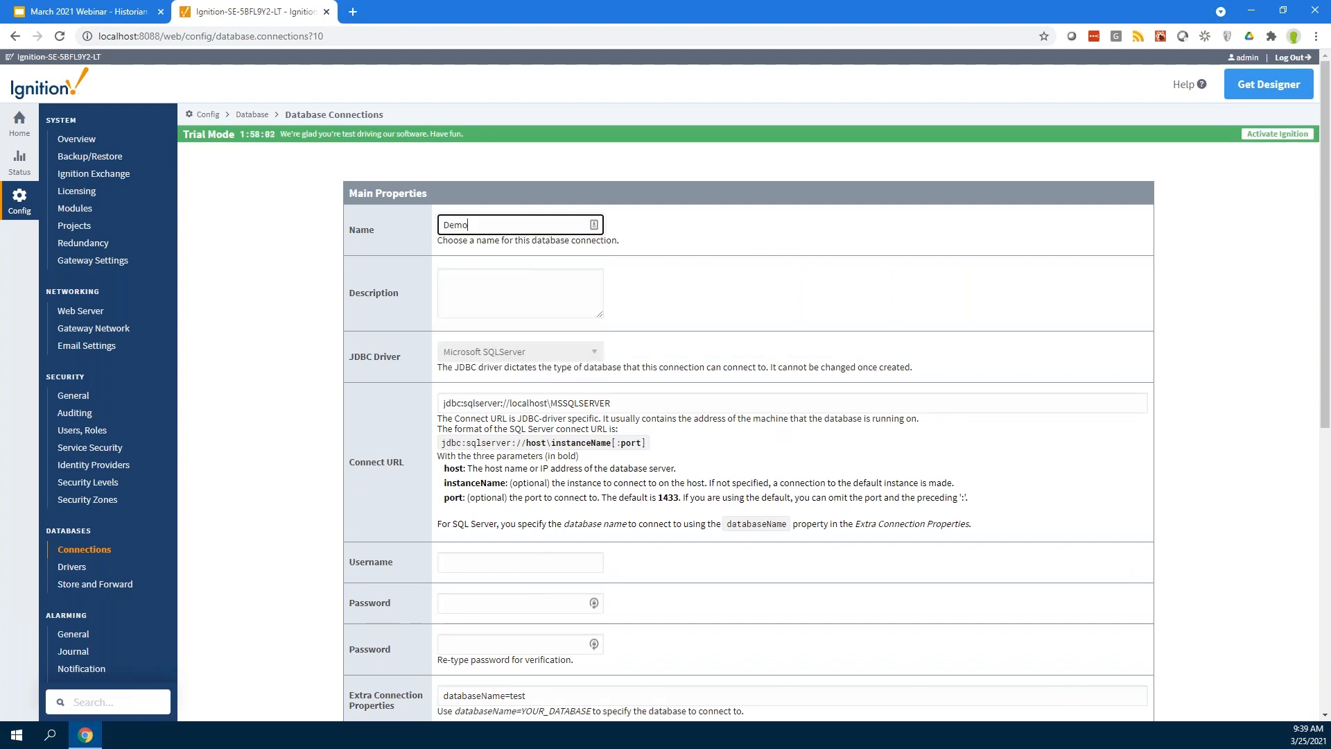
{"action": "type", "text": "sa"}
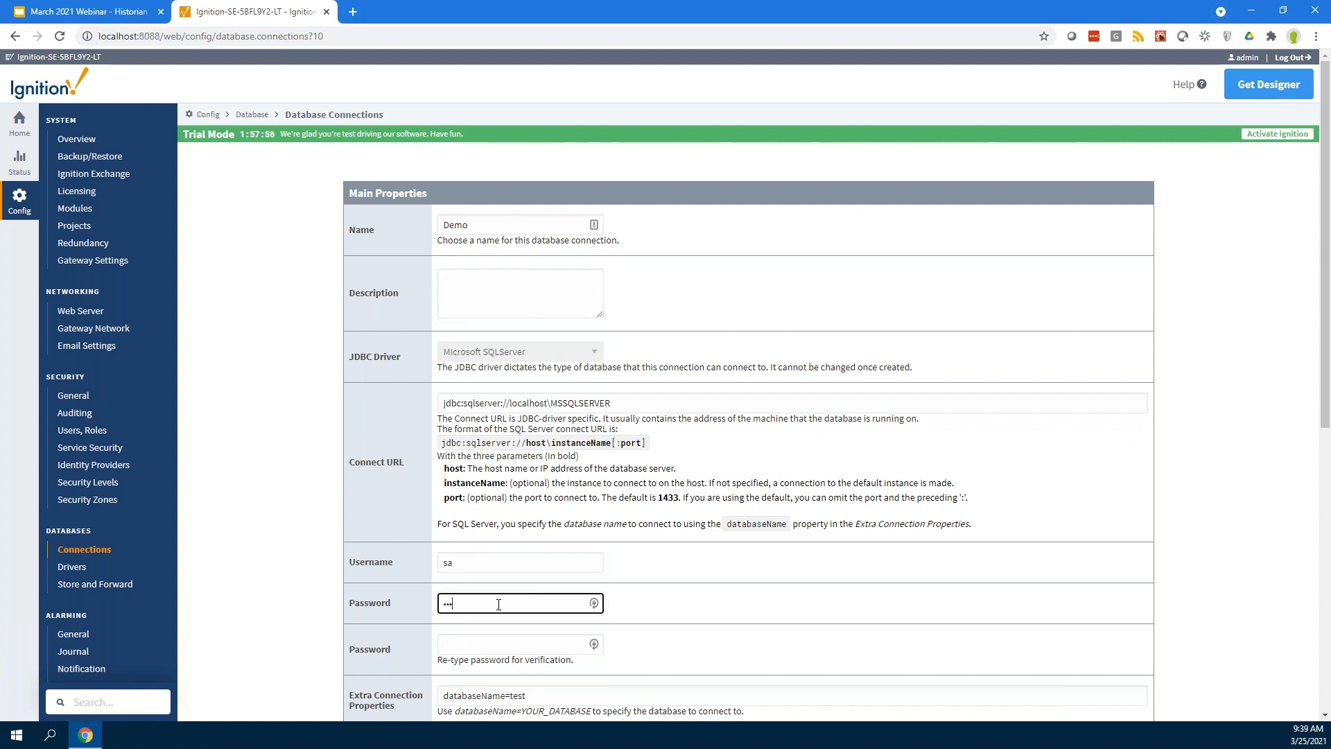
{"action": "type", "text": "•"}
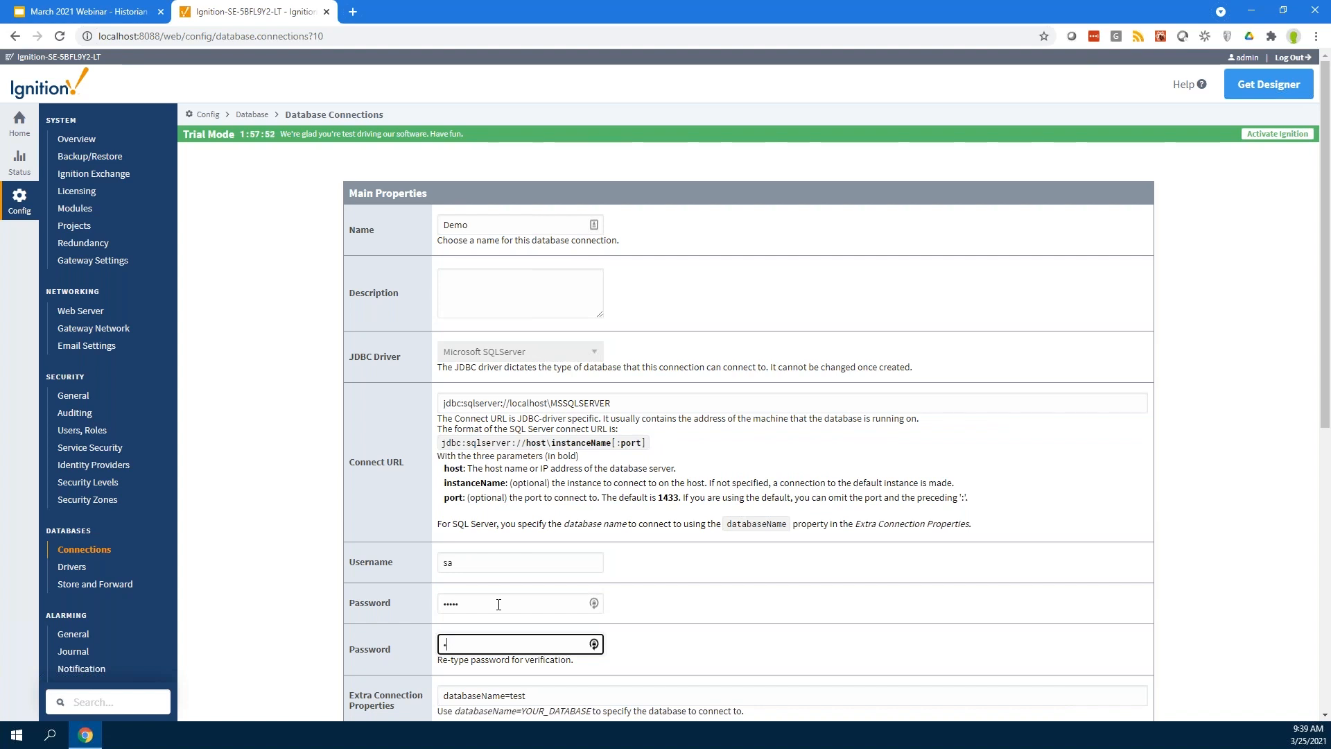
{"action": "type", "text": "•••••"}
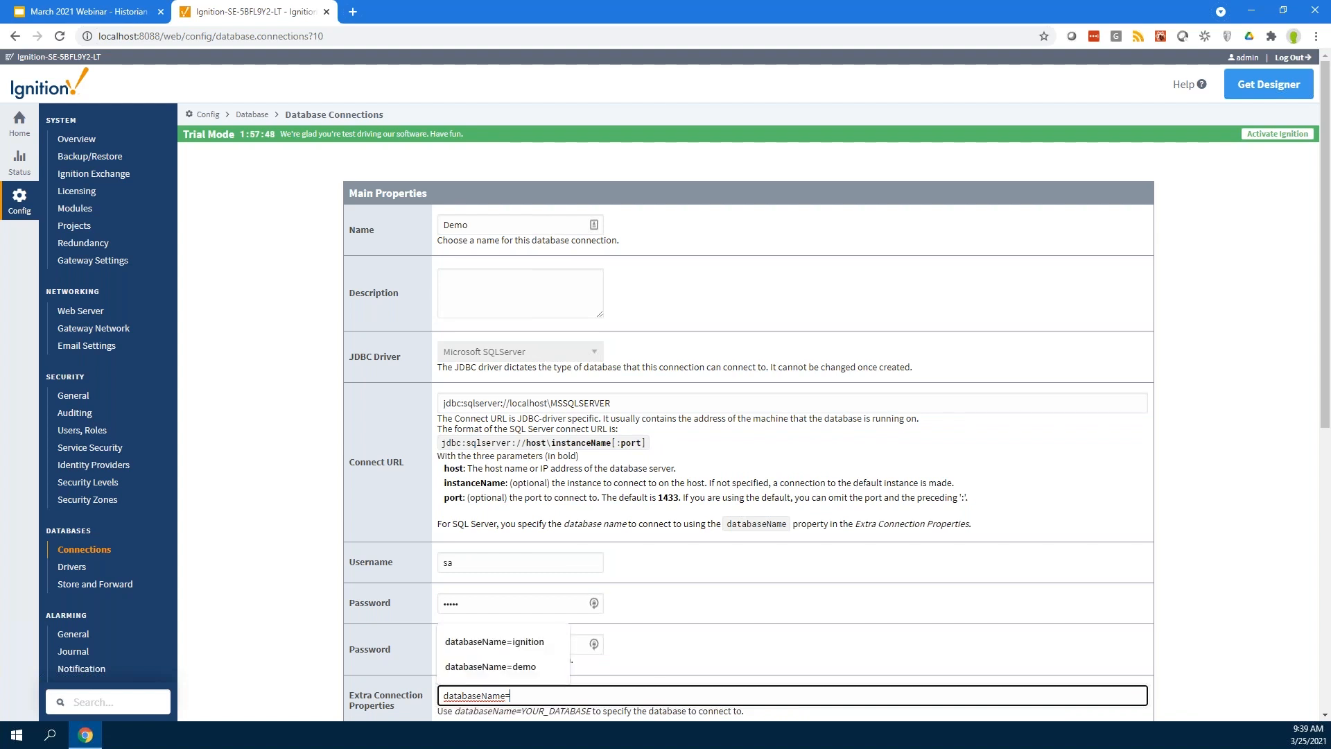
{"action": "left_click", "coordinate": [491, 666]}
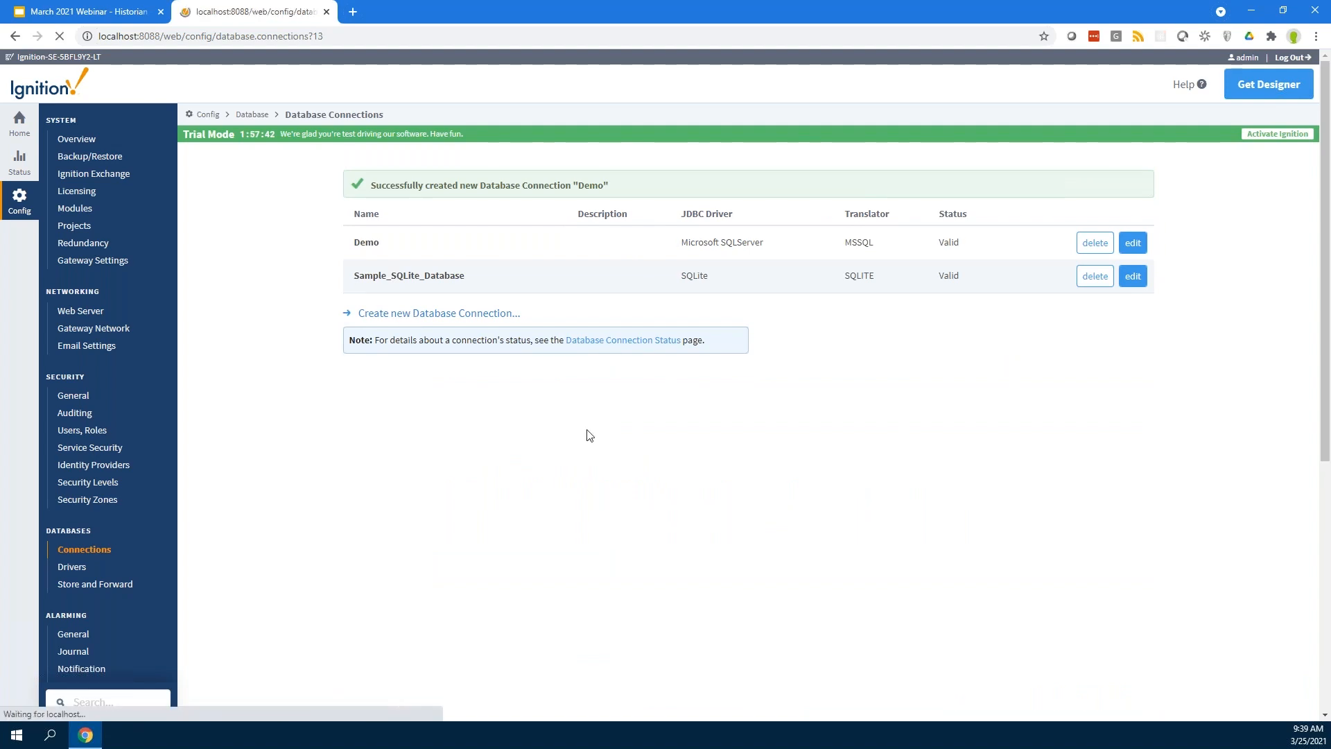
Create and save a second Microsoft SQLServer connection named MSSQL with credentials.
{"action": "left_click", "coordinate": [439, 313]}
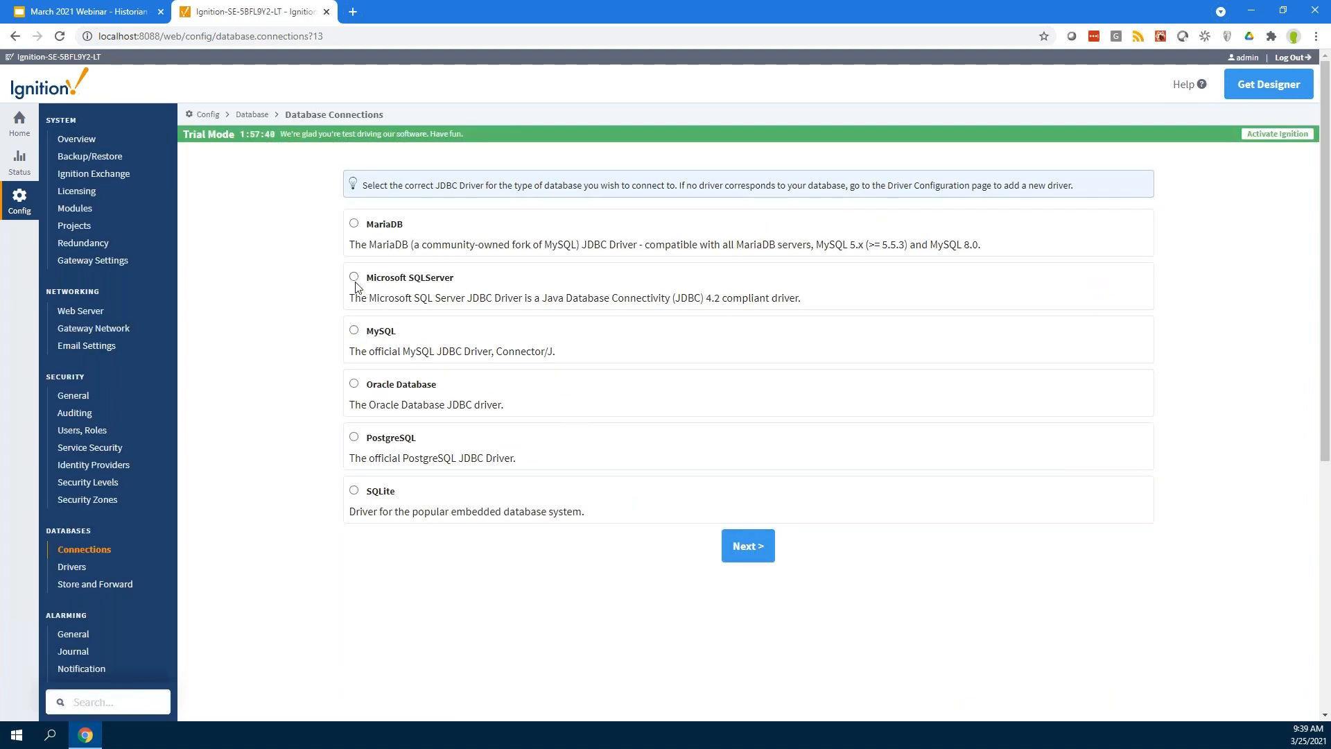
{"action": "left_click", "coordinate": [355, 277]}
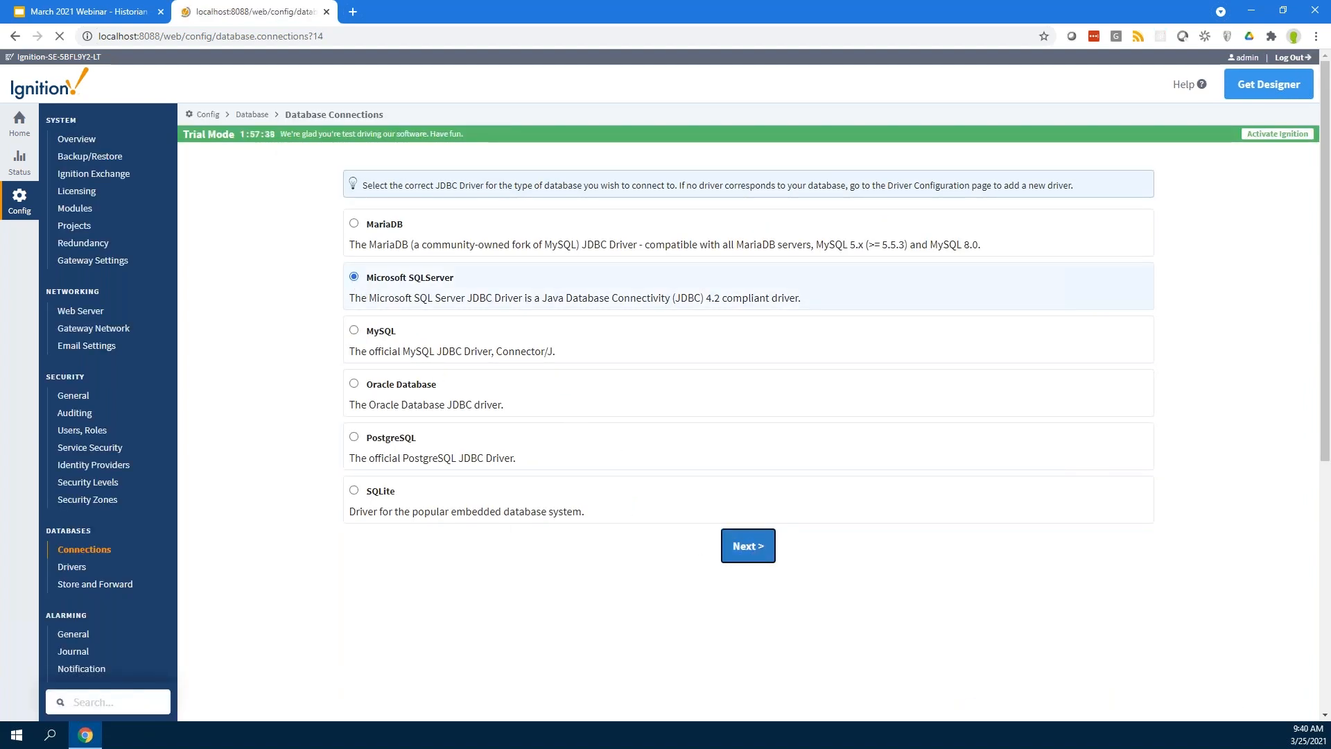
{"action": "type", "text": "MS"}
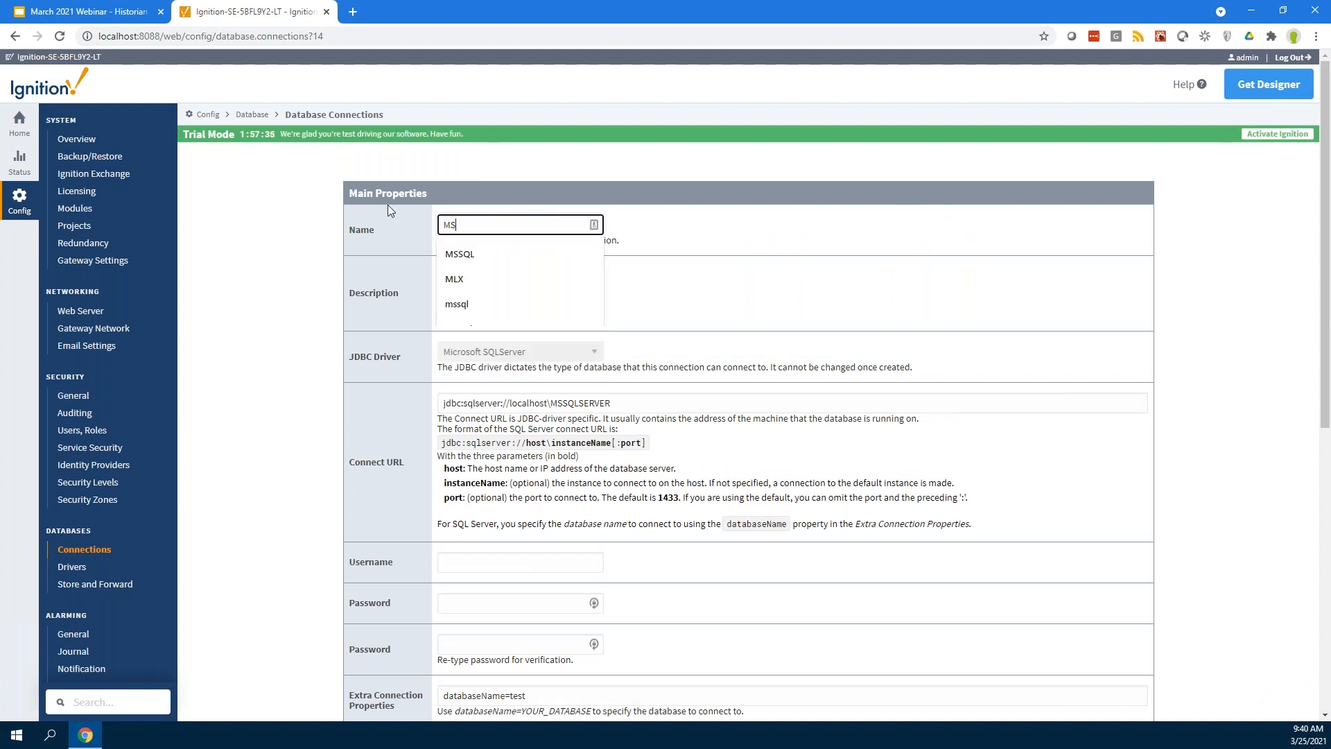
{"action": "type", "text": "SQL"}
{"action": "left_click", "coordinate": [520, 561]}
{"action": "type", "text": "sa"}
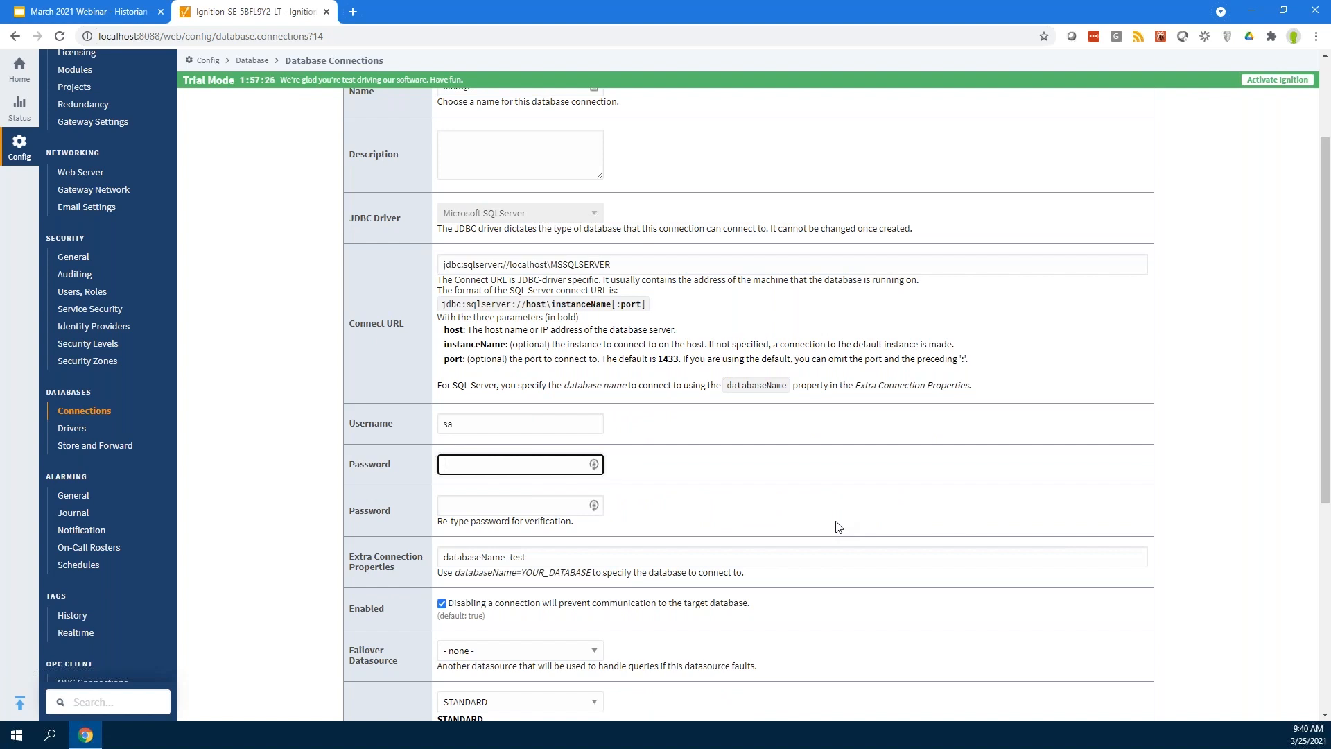
{"action": "type", "text": "•"}
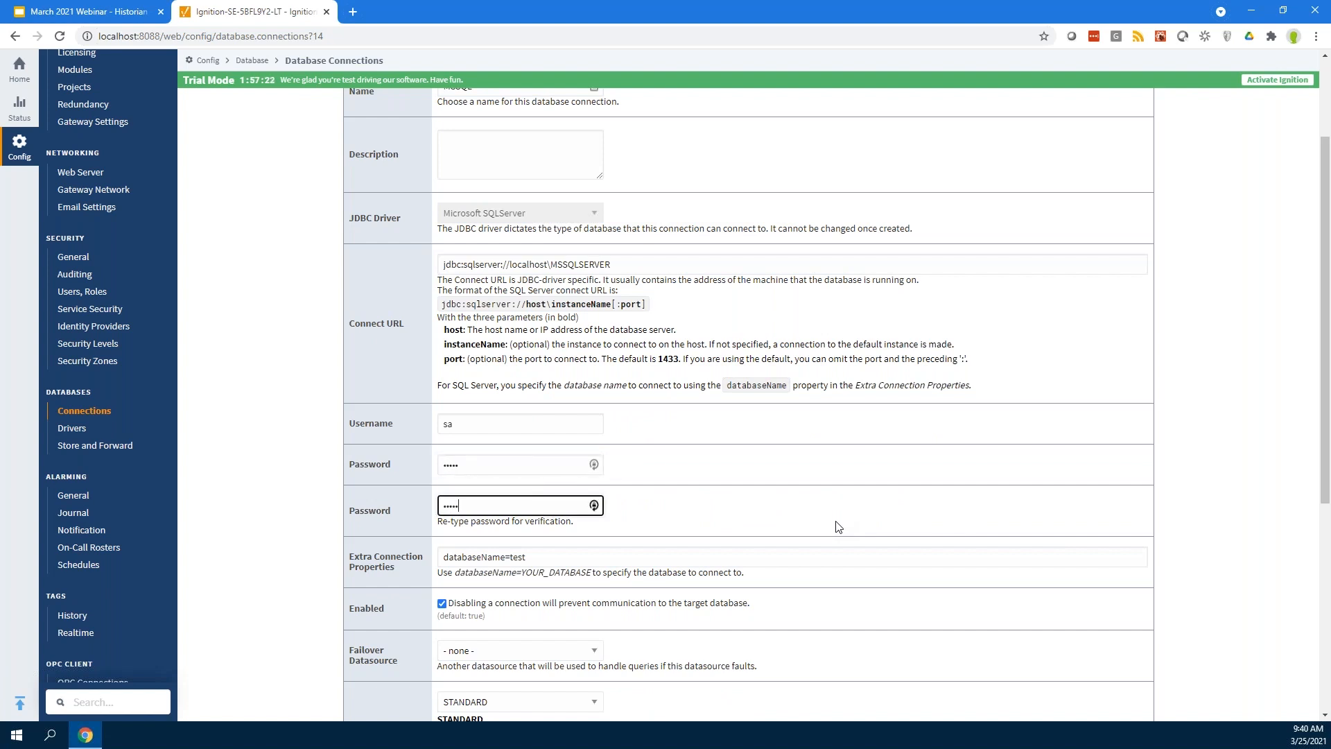
{"action": "double_click", "coordinate": [513, 557]}
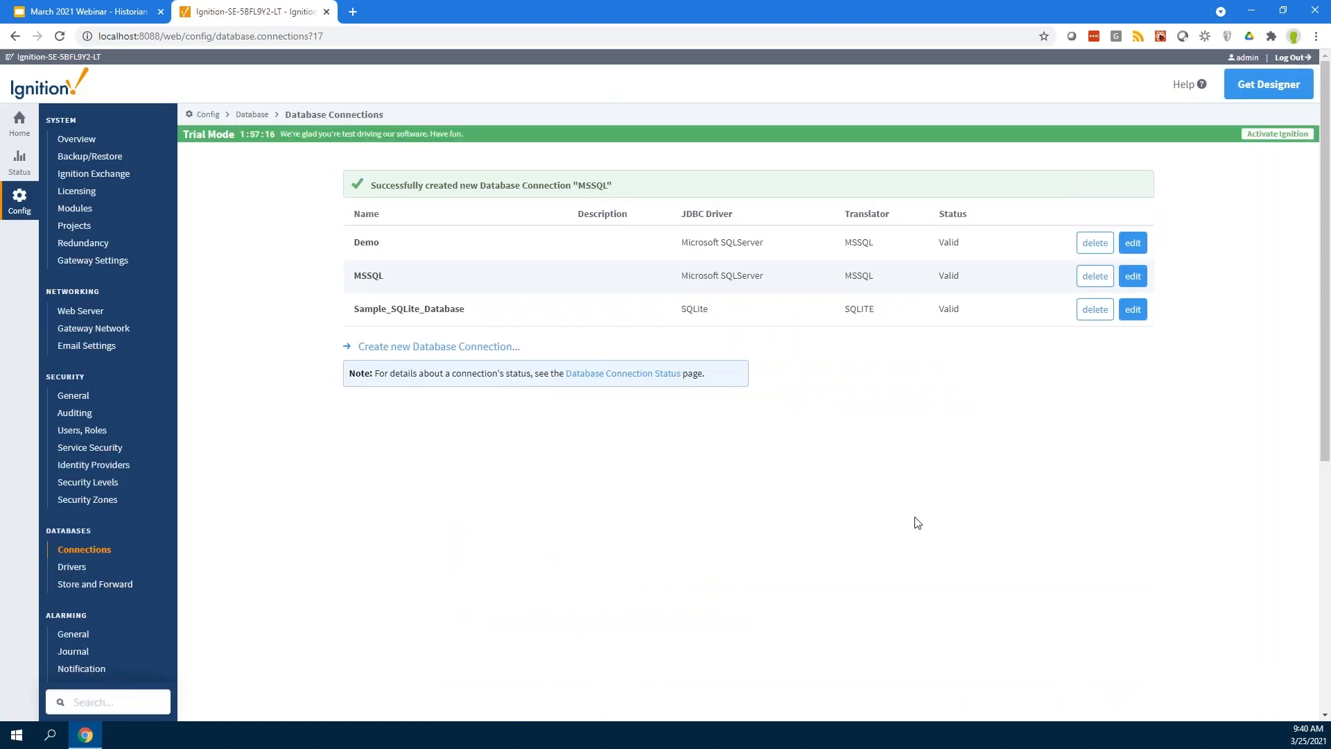
{"action": "mouse_move", "coordinate": [938, 245]}
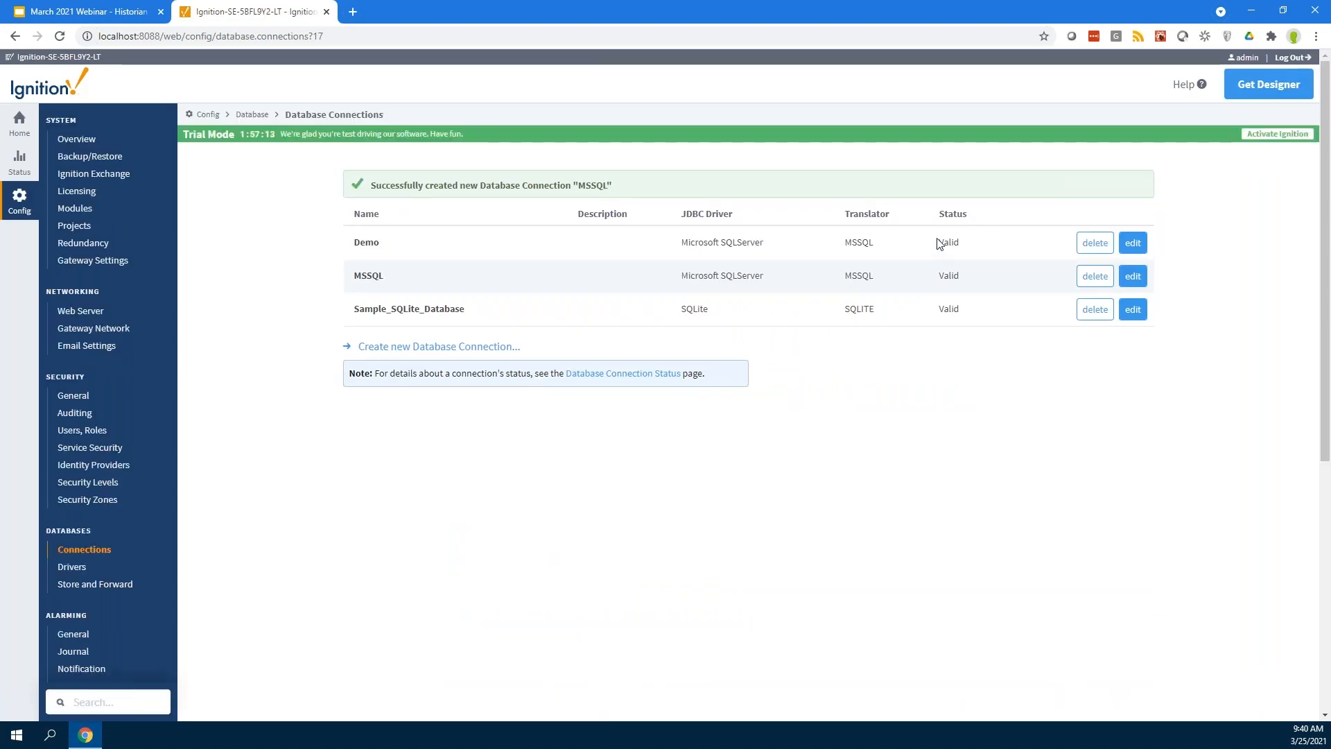
{"action": "mouse_move", "coordinate": [912, 151]}
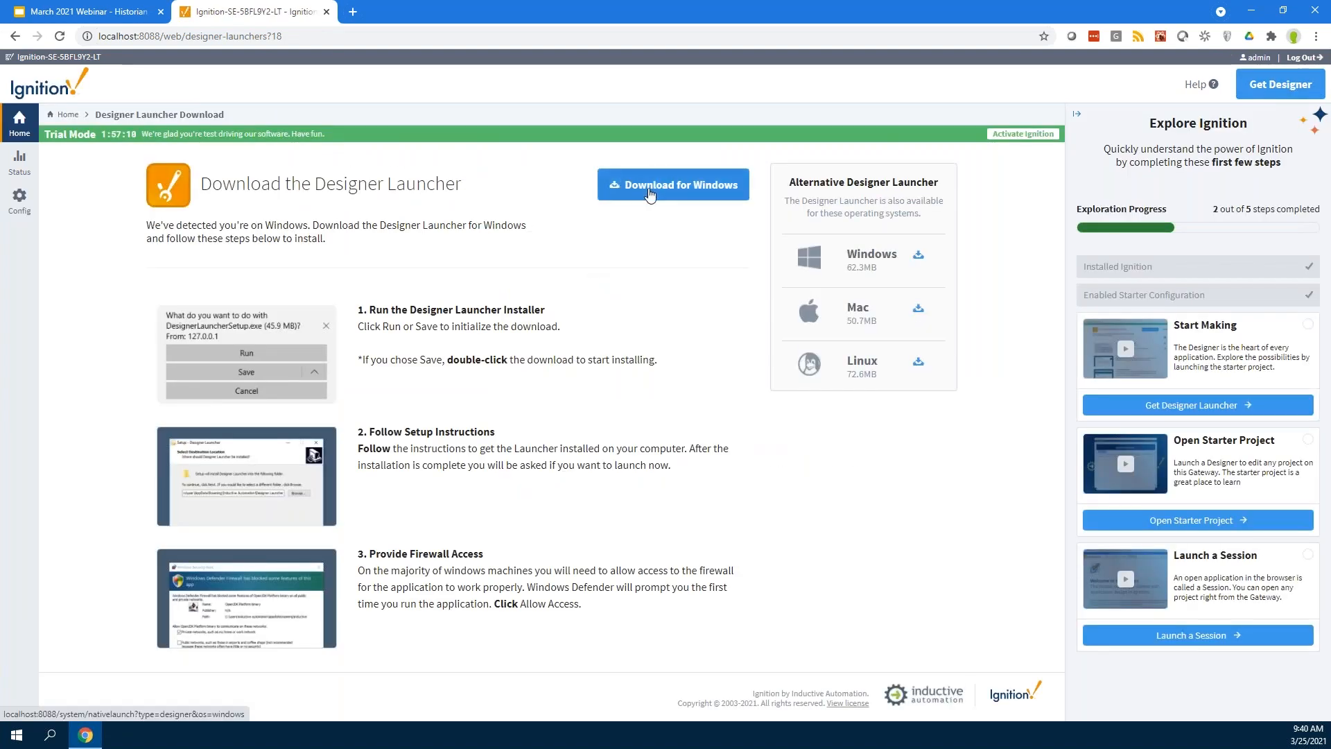
Download and install the Designer Launcher for Windows, then launch it.
{"action": "left_click", "coordinate": [672, 185]}
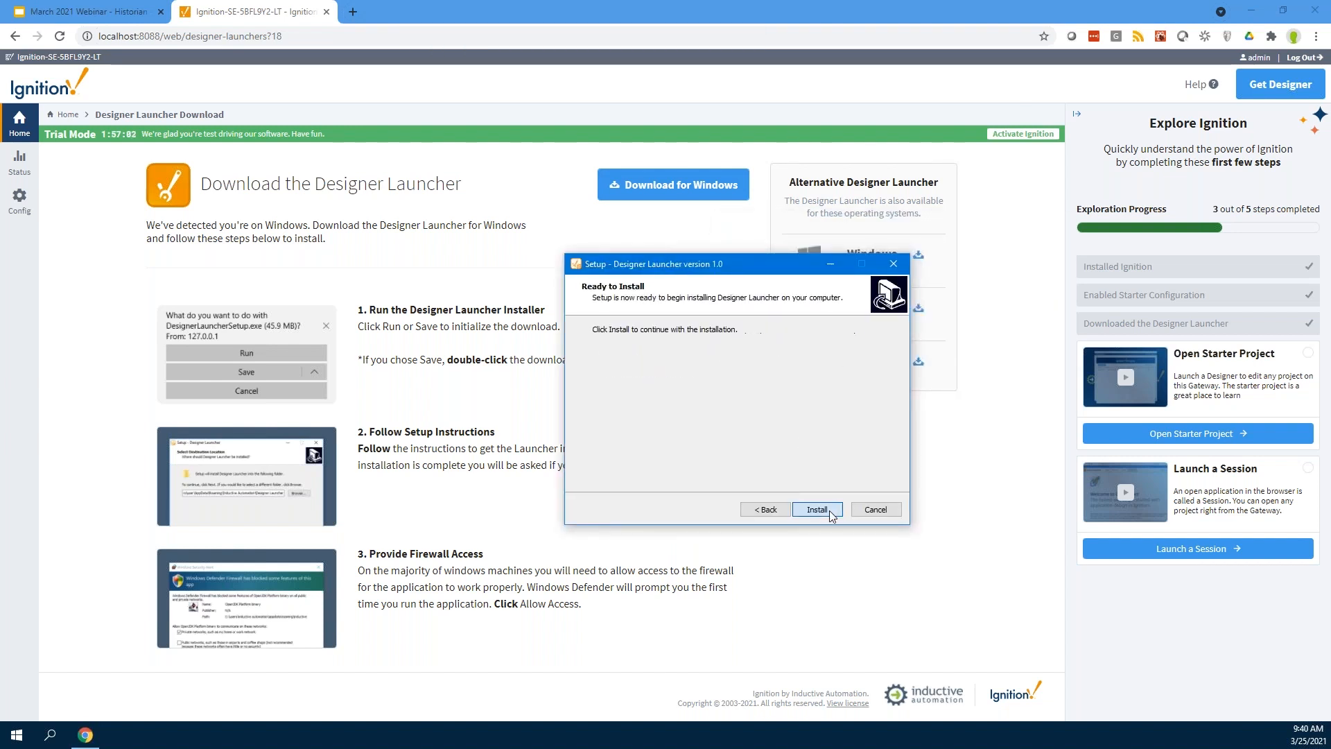
{"action": "left_click", "coordinate": [816, 510]}
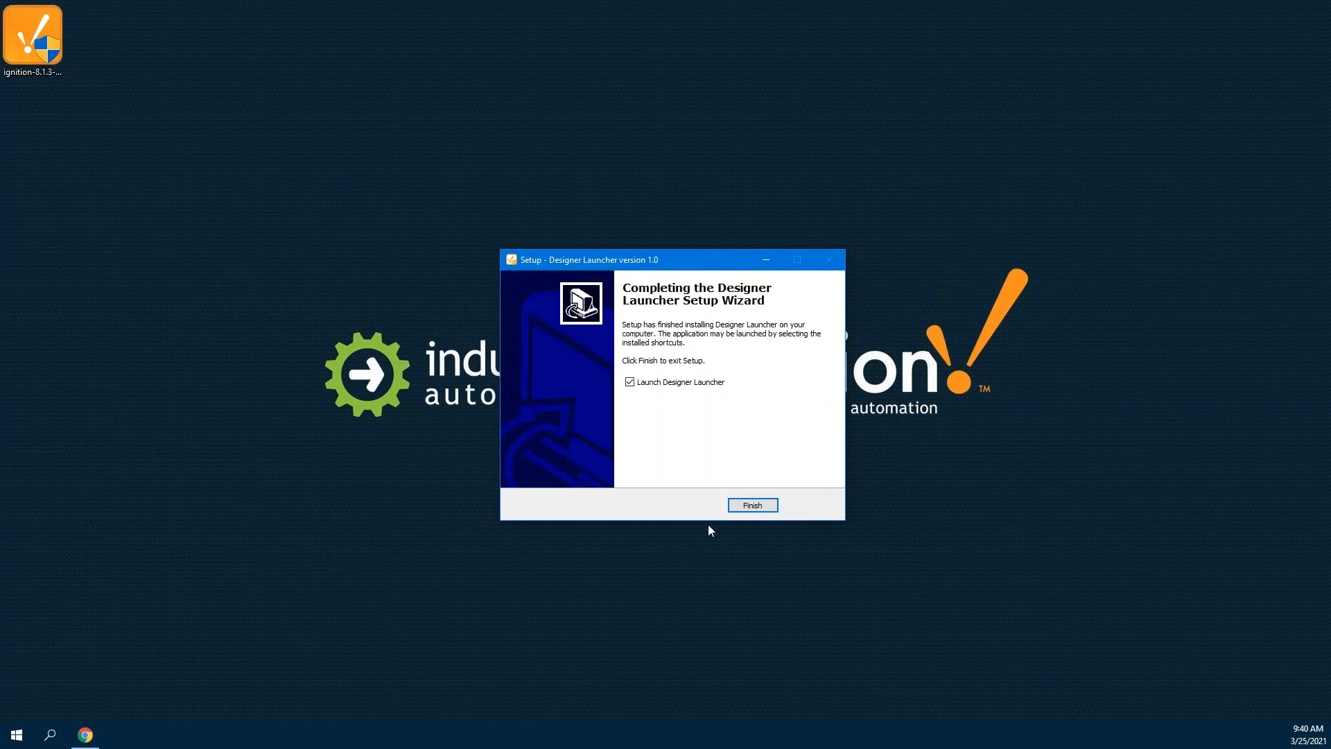
{"action": "left_click", "coordinate": [751, 504]}
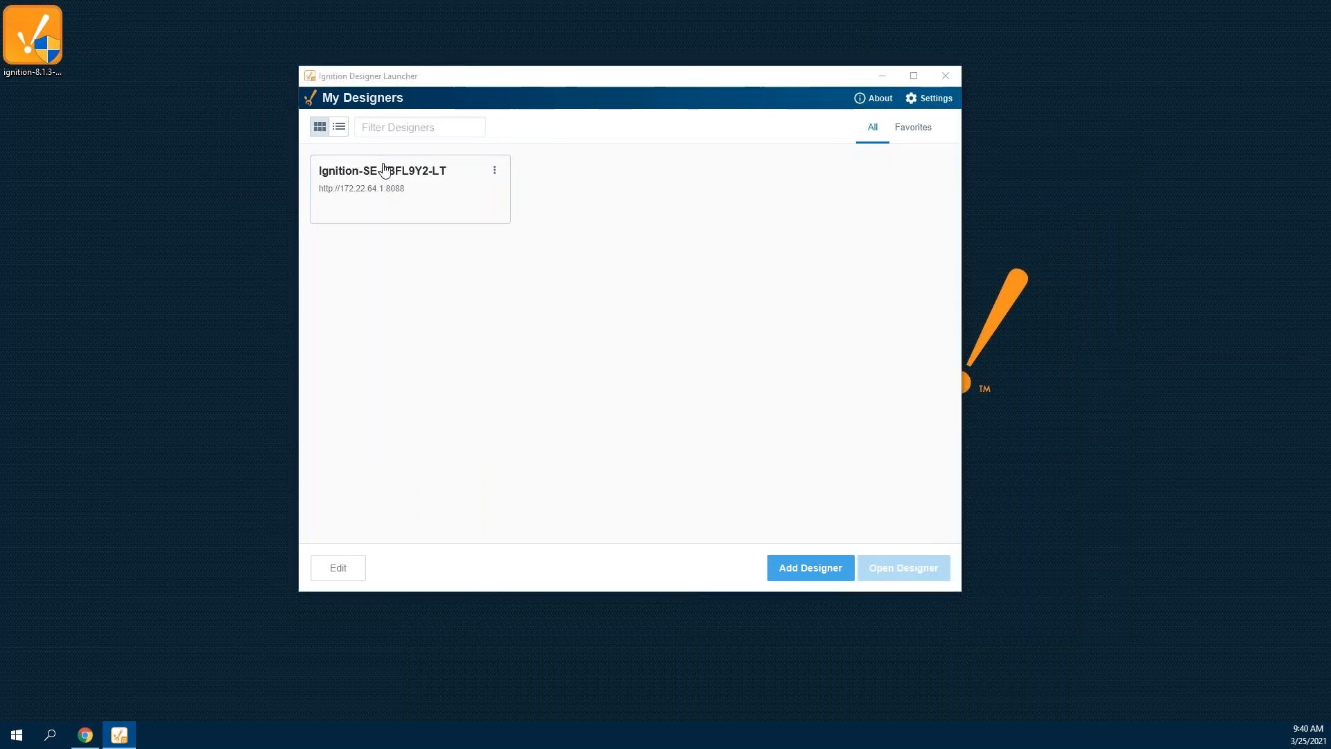
Open the Designer for the local gateway and log in as admin.
{"action": "left_click", "coordinate": [409, 189]}
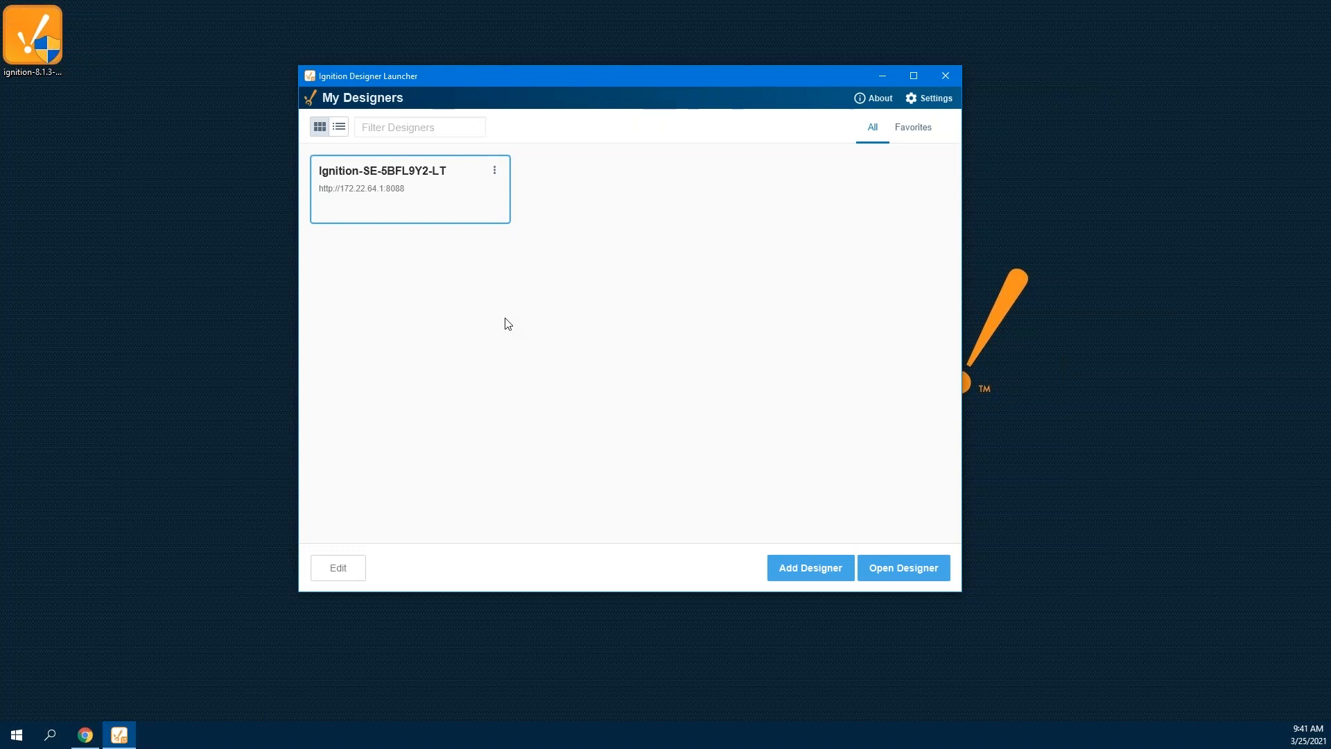
{"action": "left_click", "coordinate": [903, 567]}
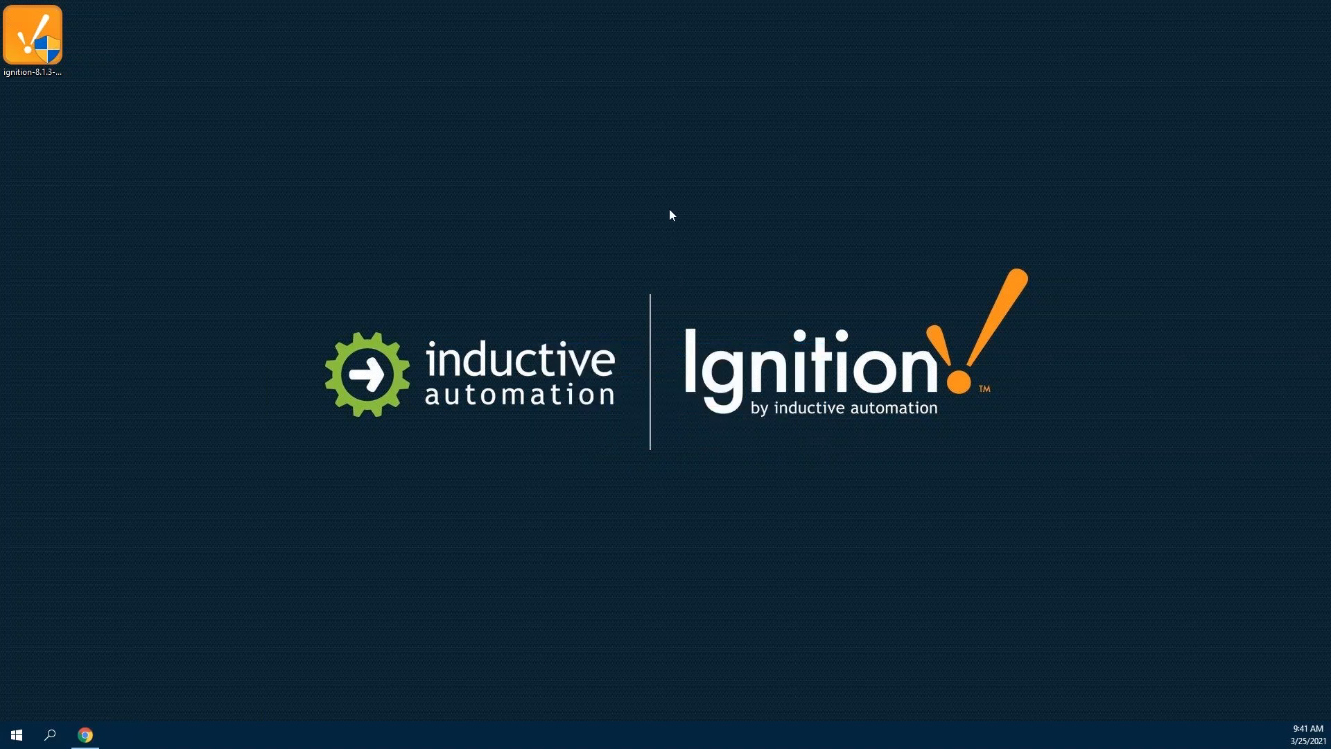
{"action": "double_click", "coordinate": [32, 39]}
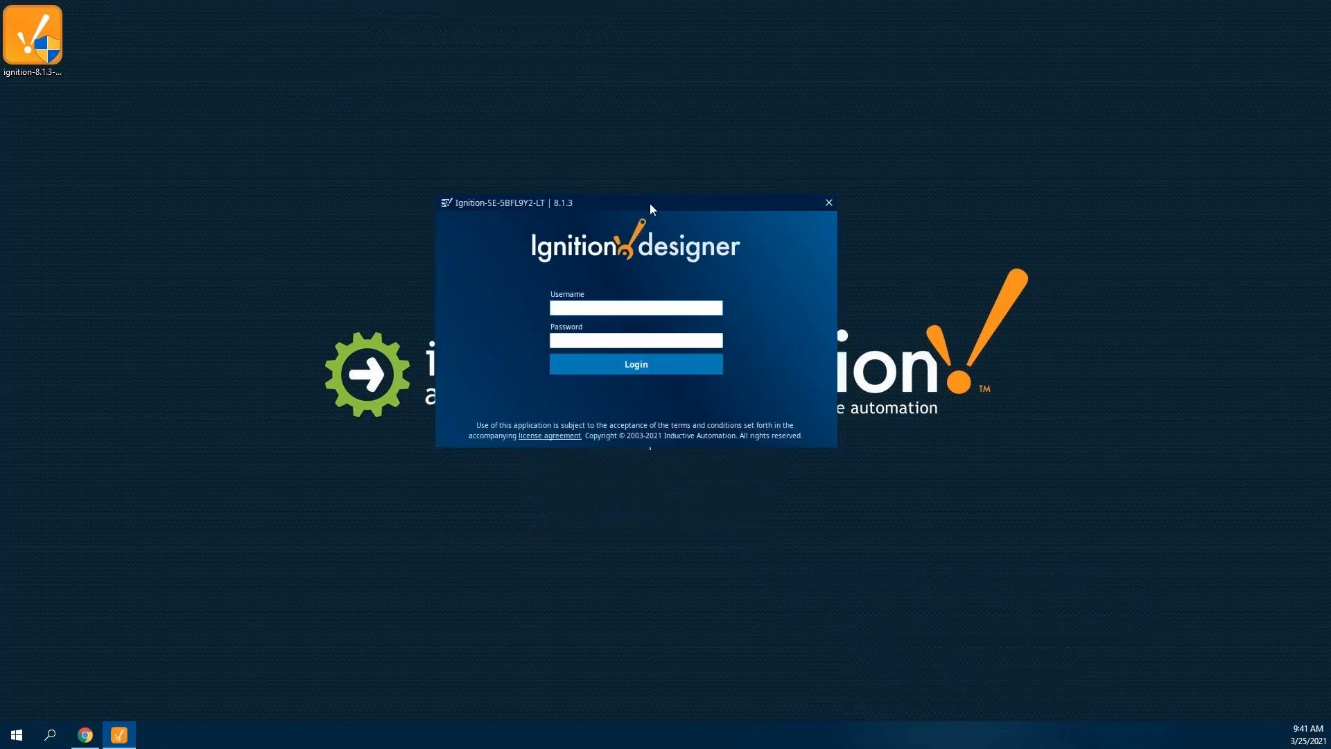
{"action": "type", "text": "admin"}
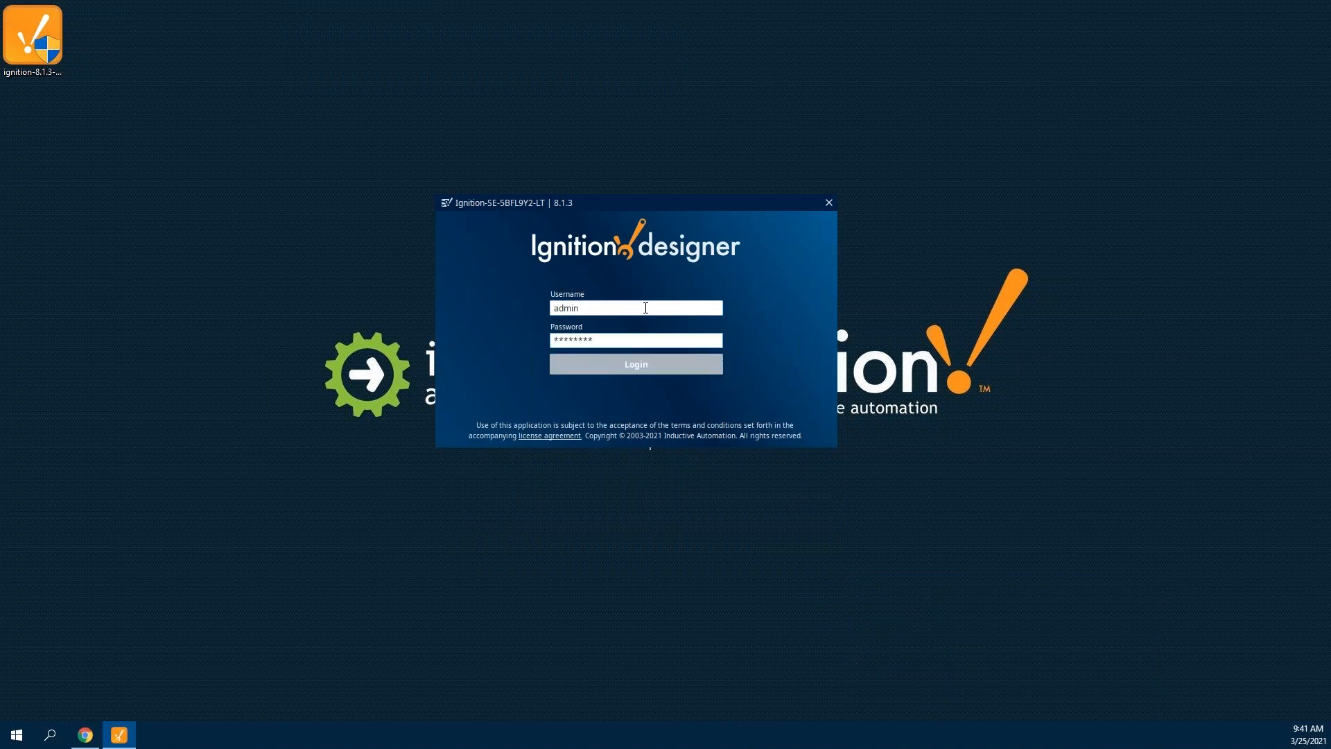
{"action": "left_click", "coordinate": [635, 363]}
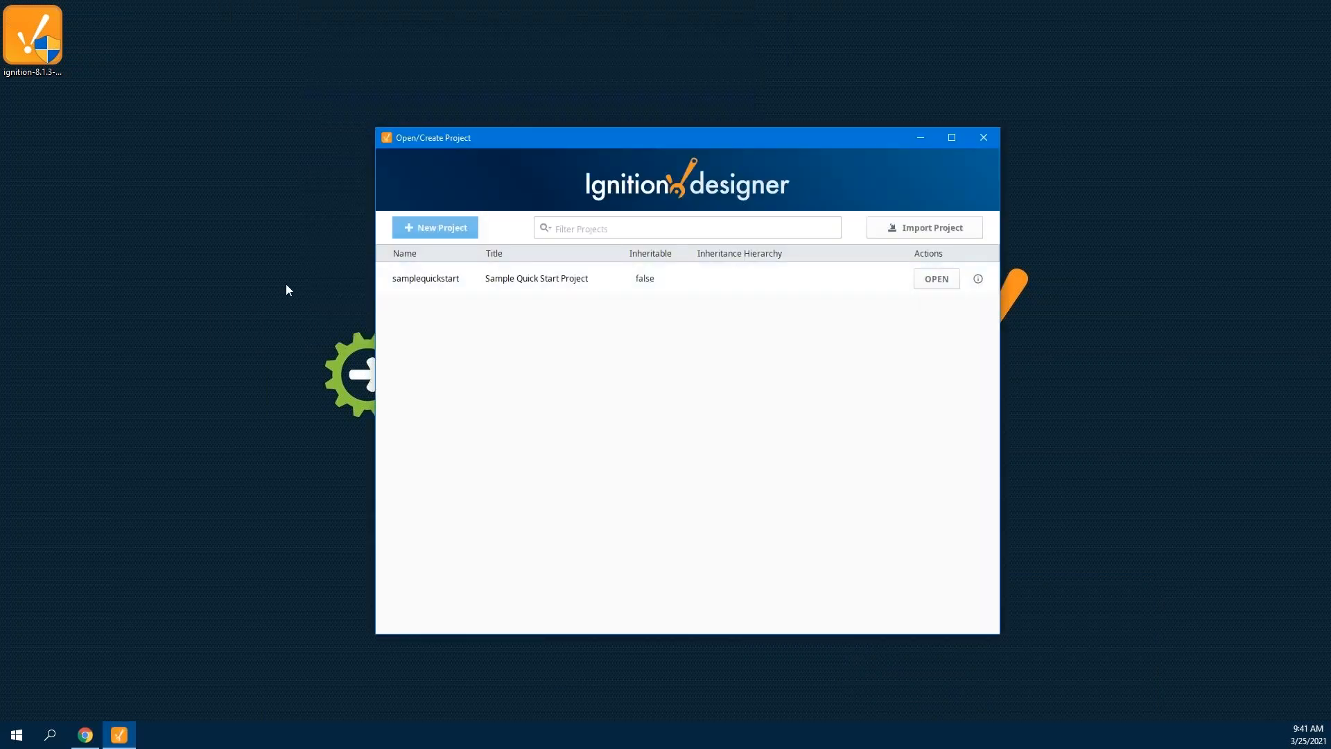
Create a new project using the Demo database and the Perspective Menu Nav 8.1 template.
{"action": "left_click", "coordinate": [536, 278]}
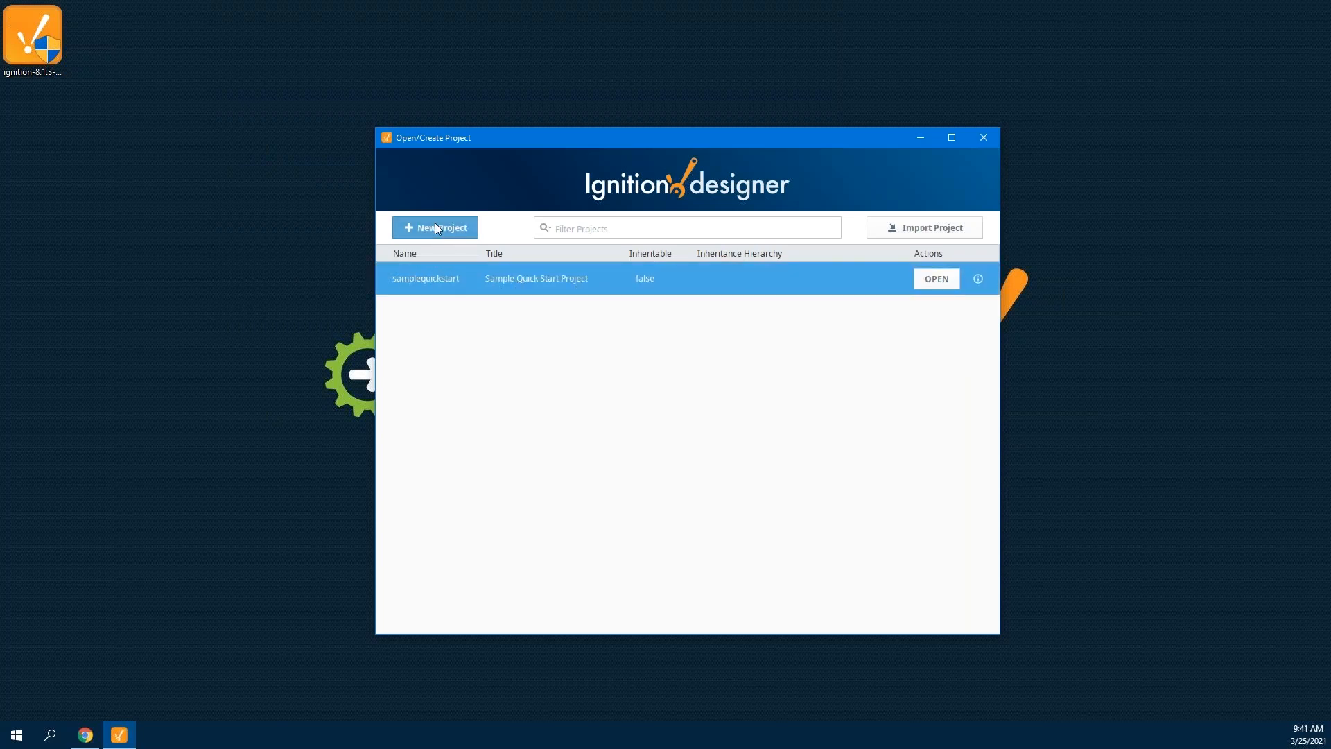
{"action": "left_click", "coordinate": [434, 227]}
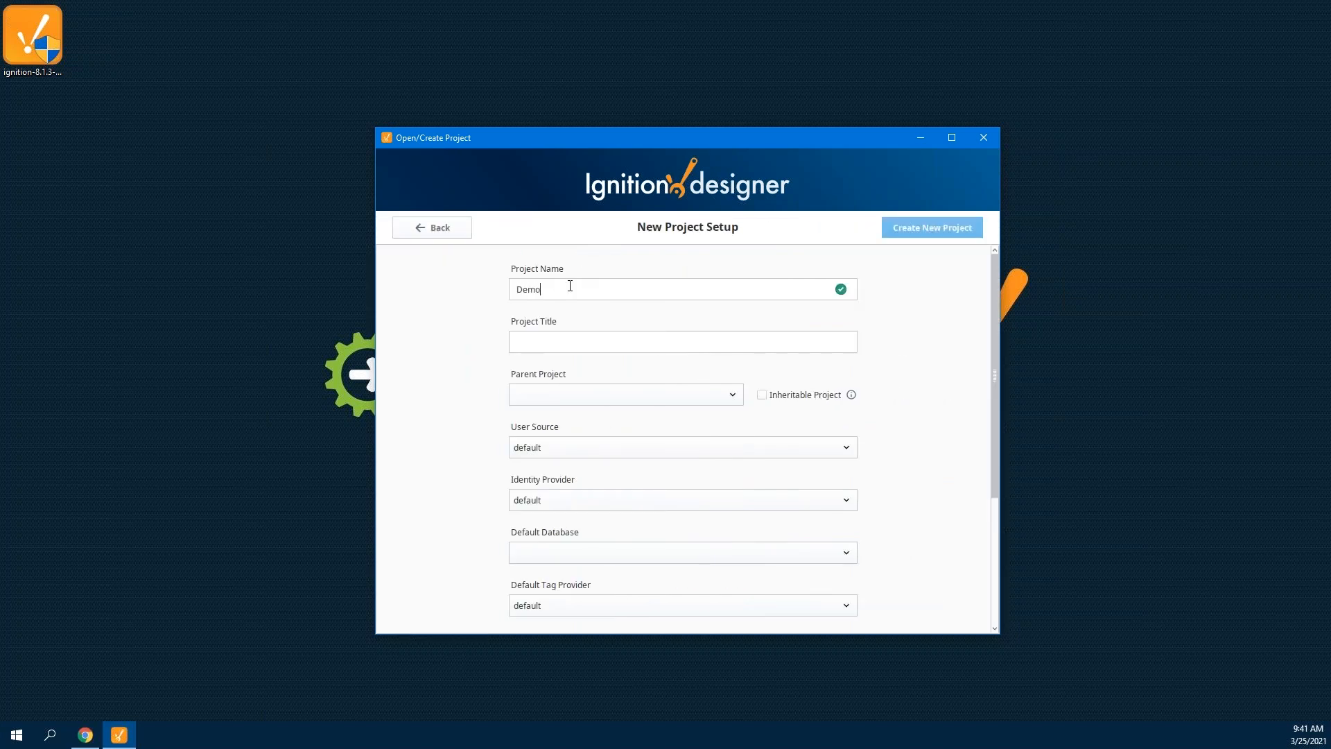
{"action": "mouse_move", "coordinate": [940, 465]}
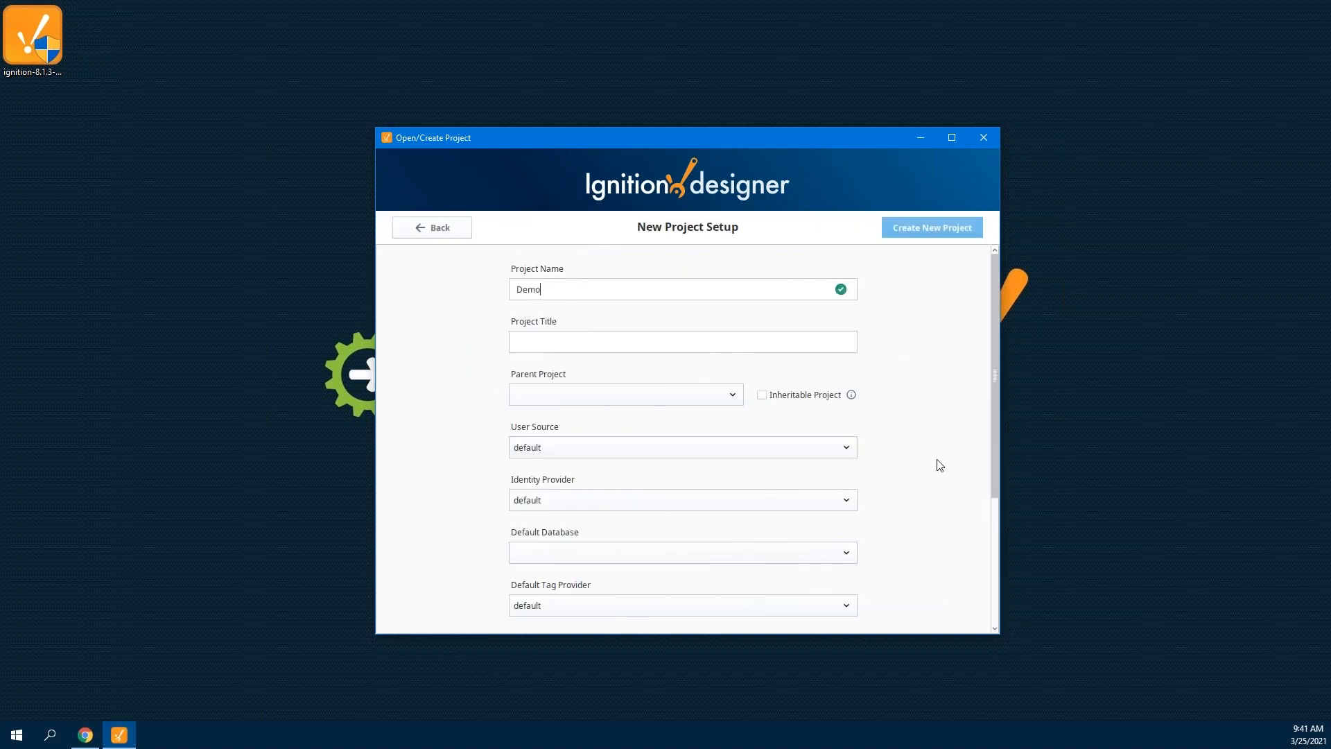
{"action": "left_click", "coordinate": [844, 452]}
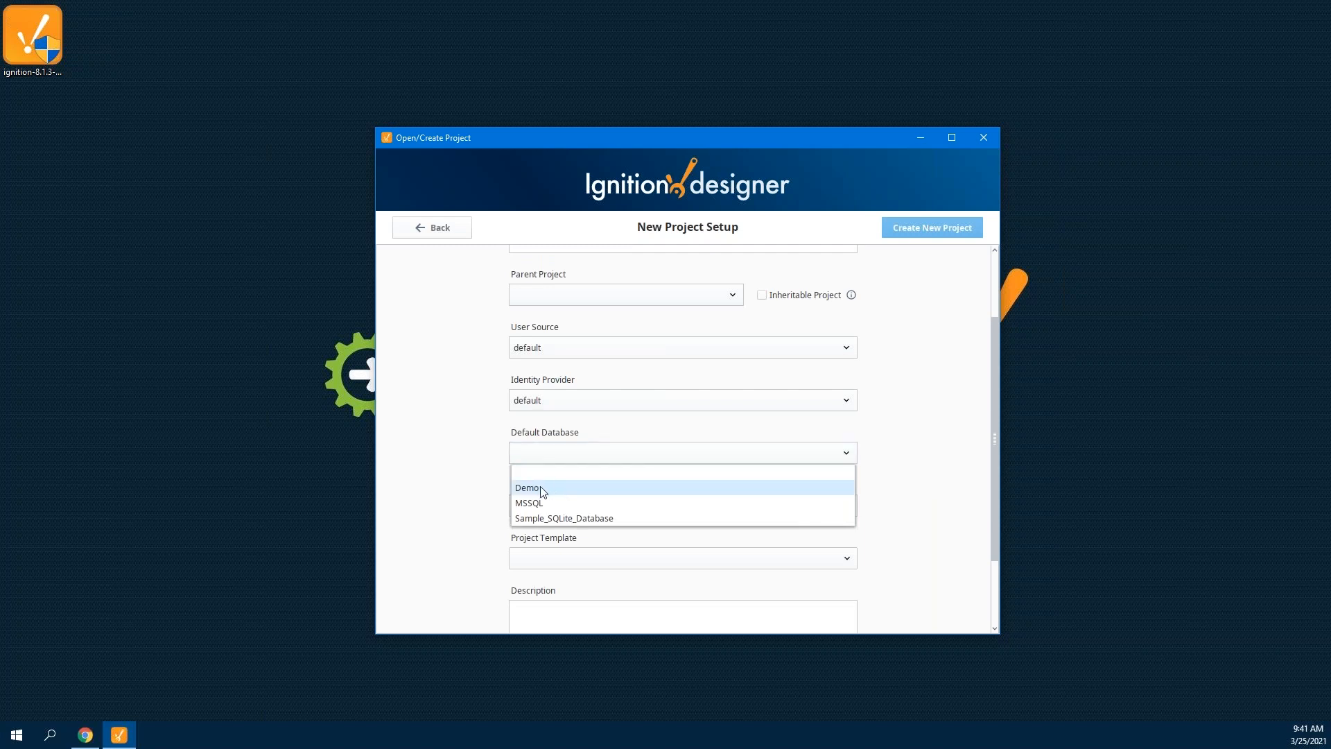
{"action": "left_click", "coordinate": [529, 487]}
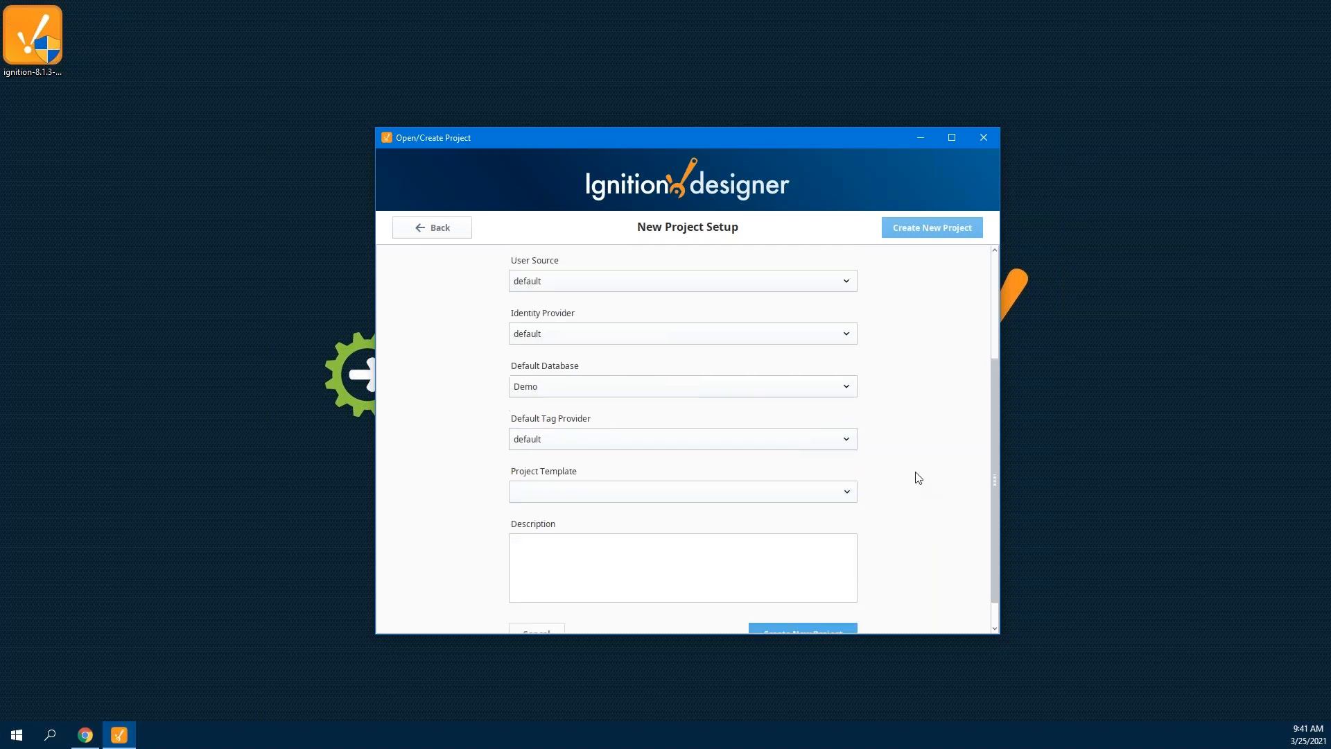
{"action": "left_click", "coordinate": [681, 490]}
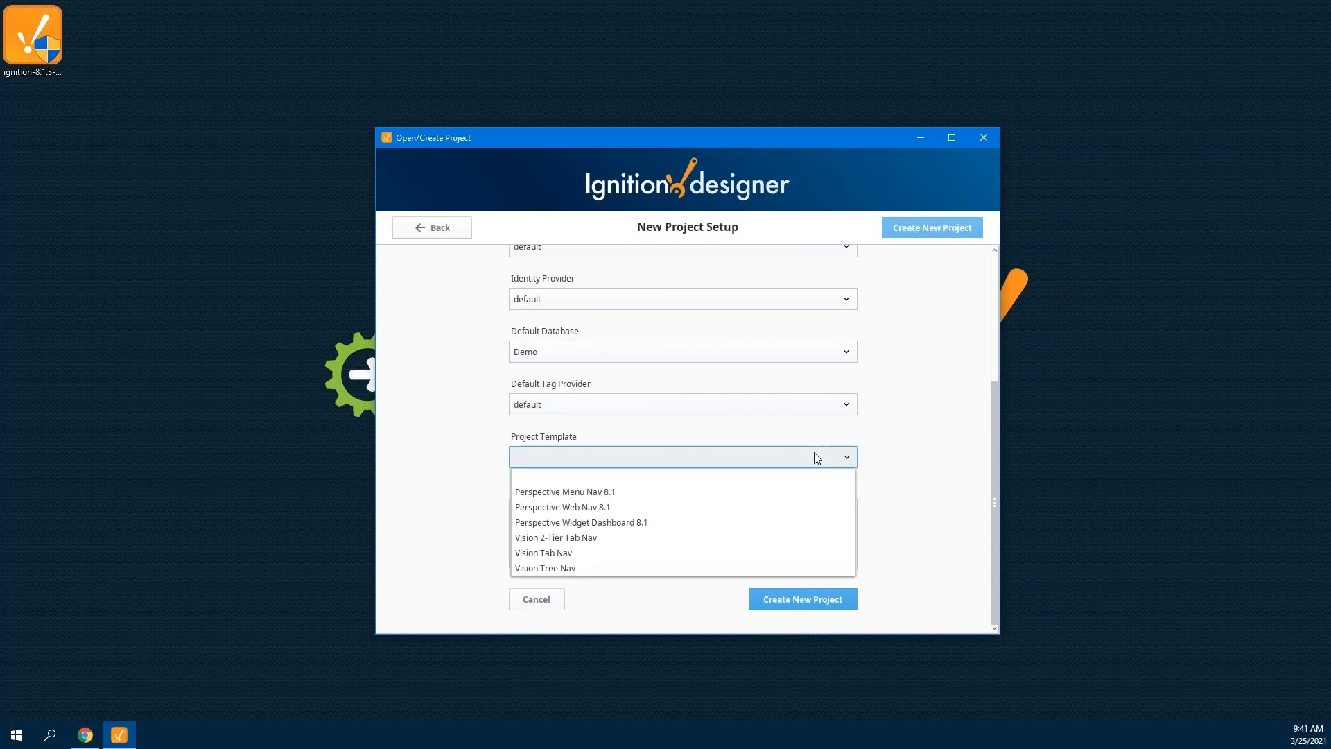
{"action": "mouse_move", "coordinate": [597, 495]}
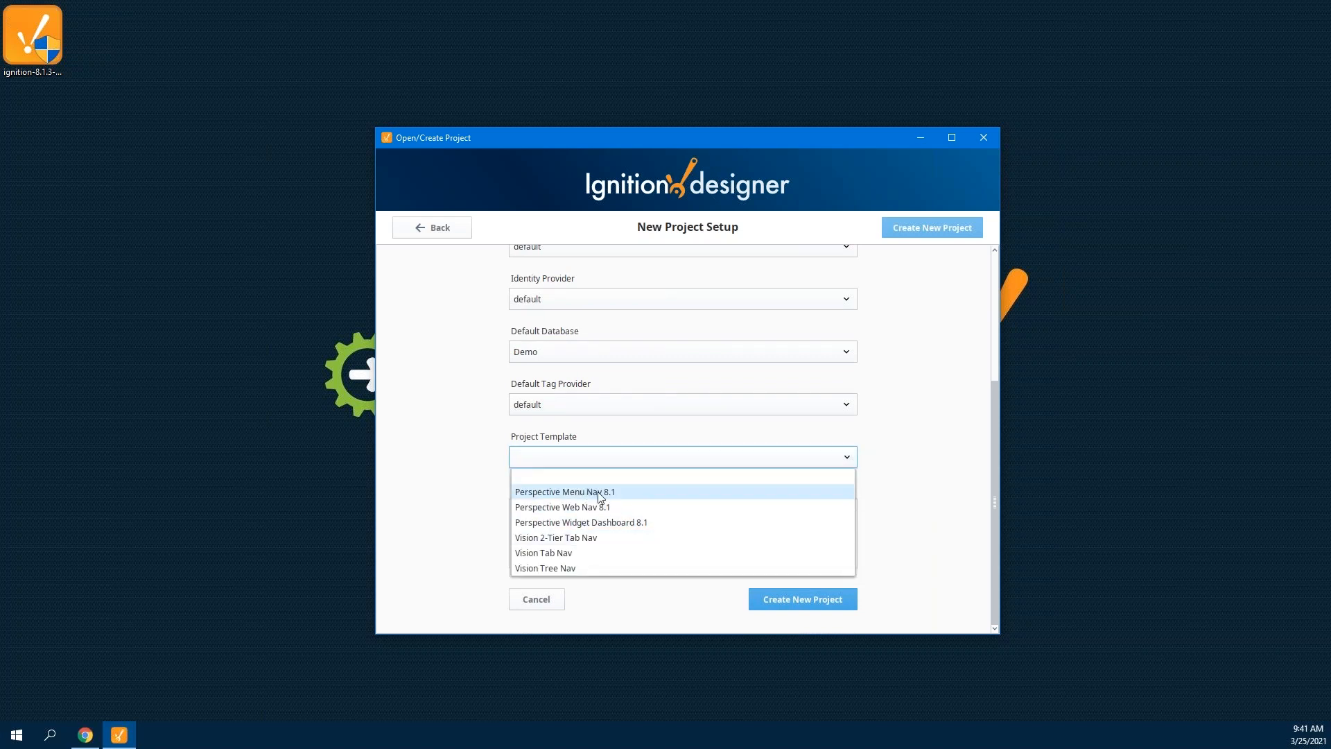
{"action": "left_click", "coordinate": [564, 492]}
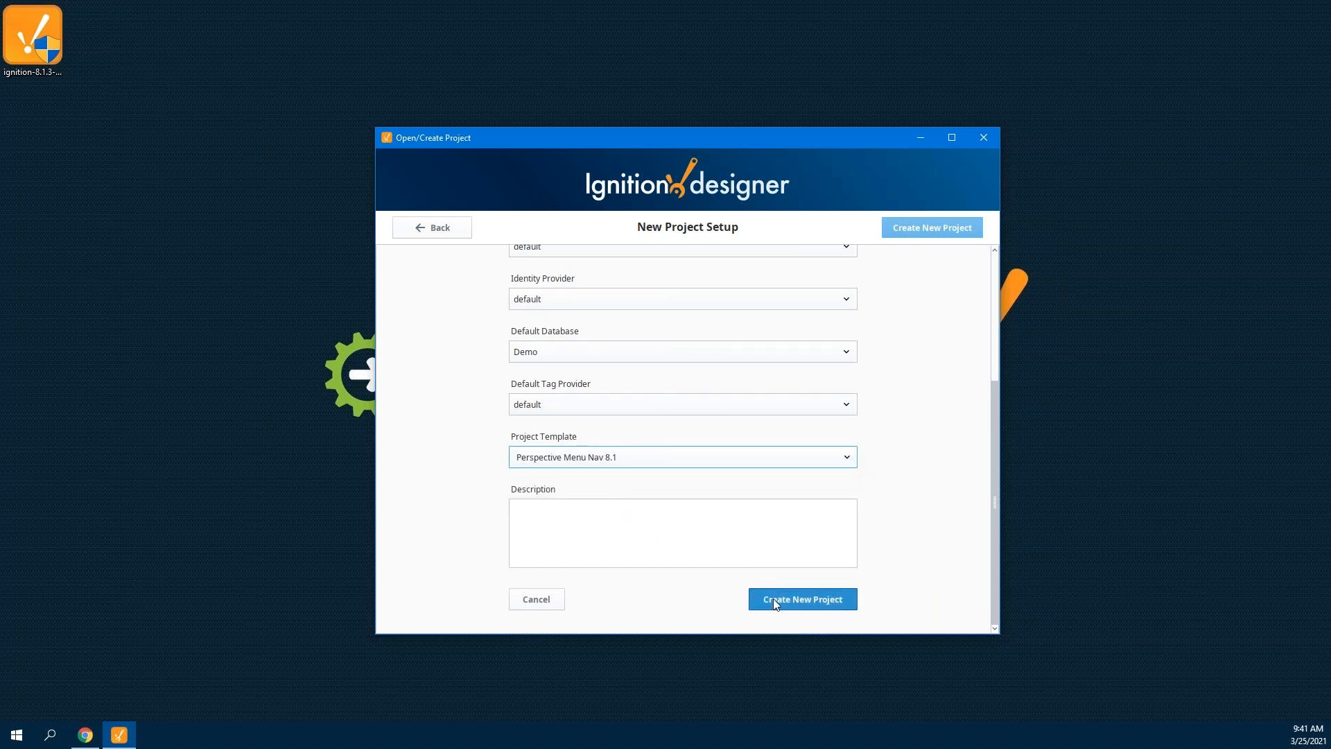
{"action": "left_click", "coordinate": [801, 598]}
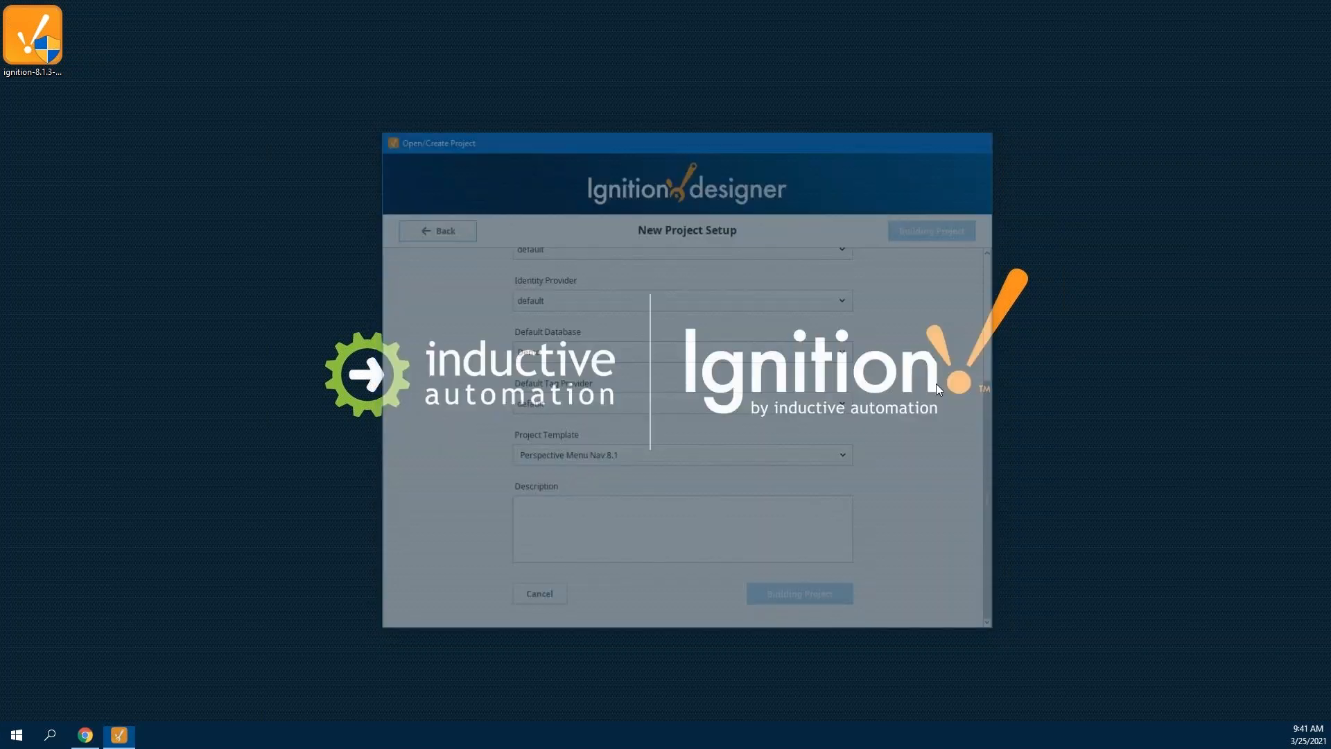
Let the Designer finish loading the new Demo project.
{"action": "left_click", "coordinate": [797, 593]}
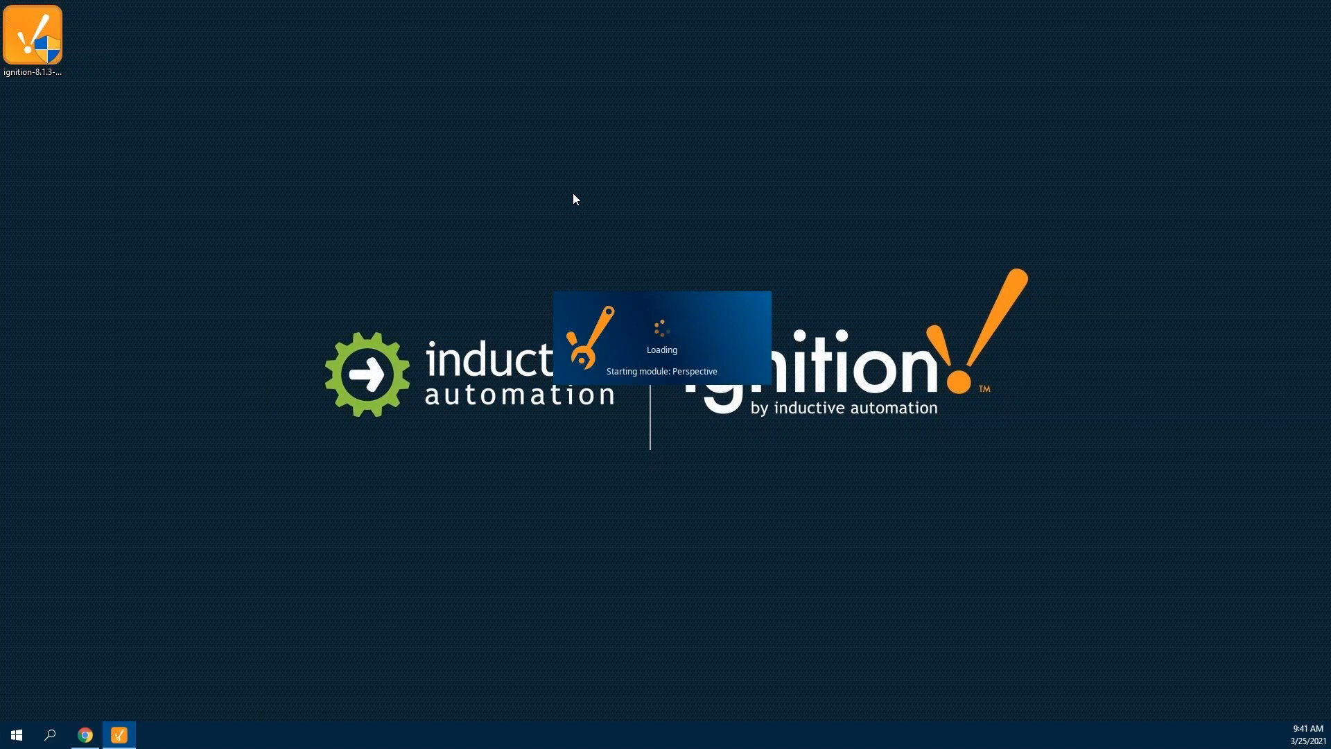
{"action": "mouse_move", "coordinate": [510, 83]}
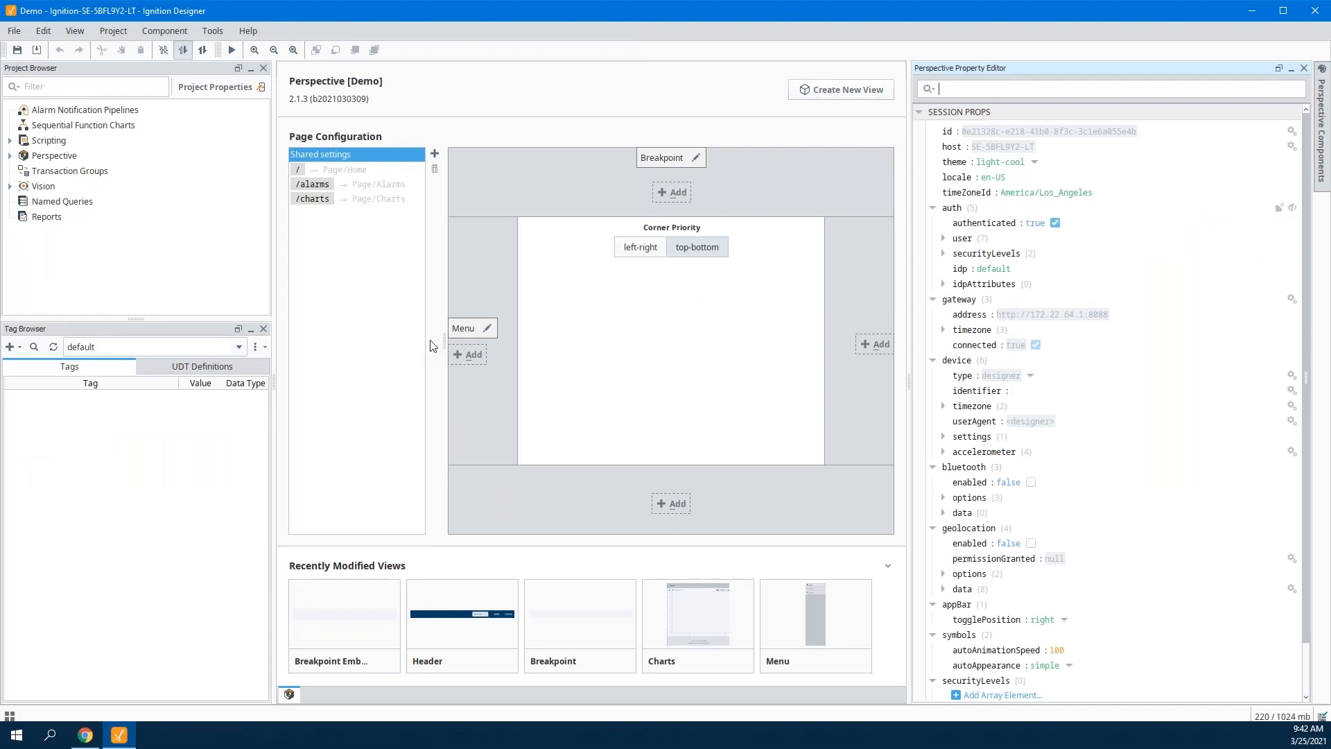
{"action": "mouse_move", "coordinate": [162, 261]}
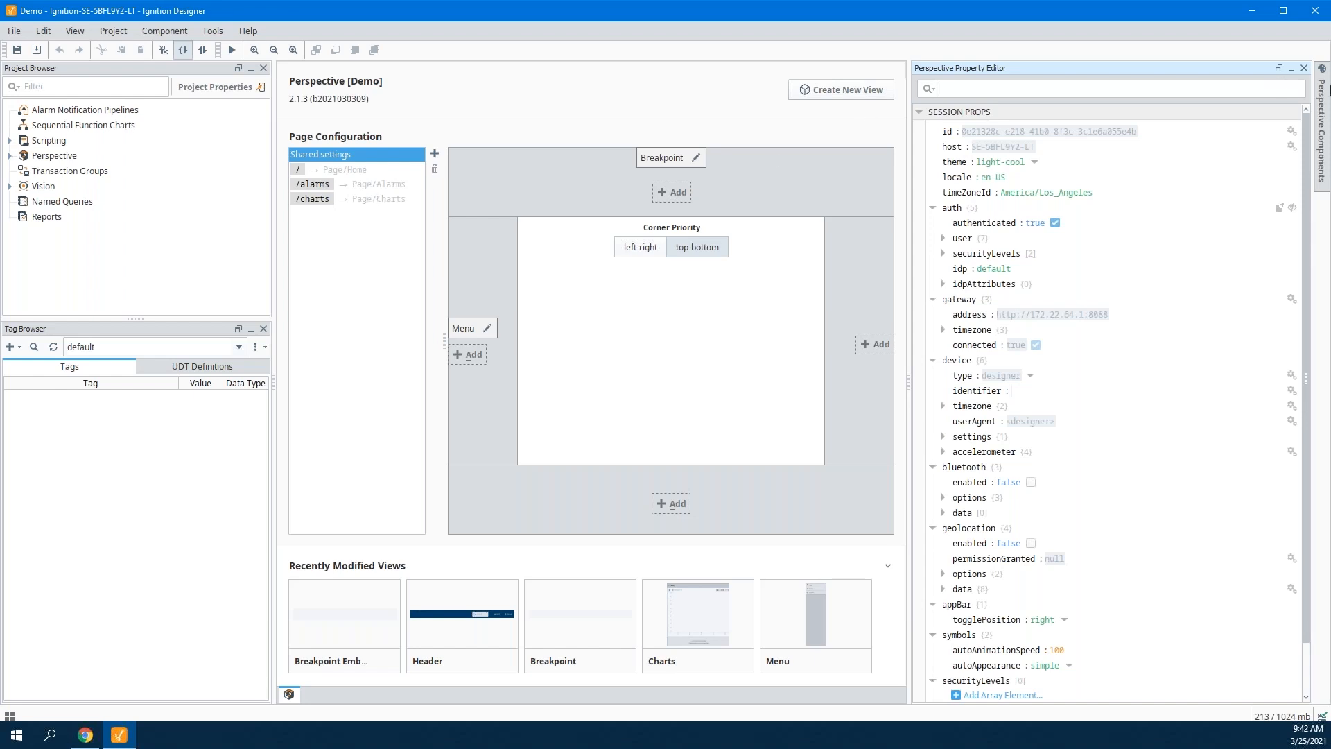
{"action": "mouse_move", "coordinate": [88, 146]}
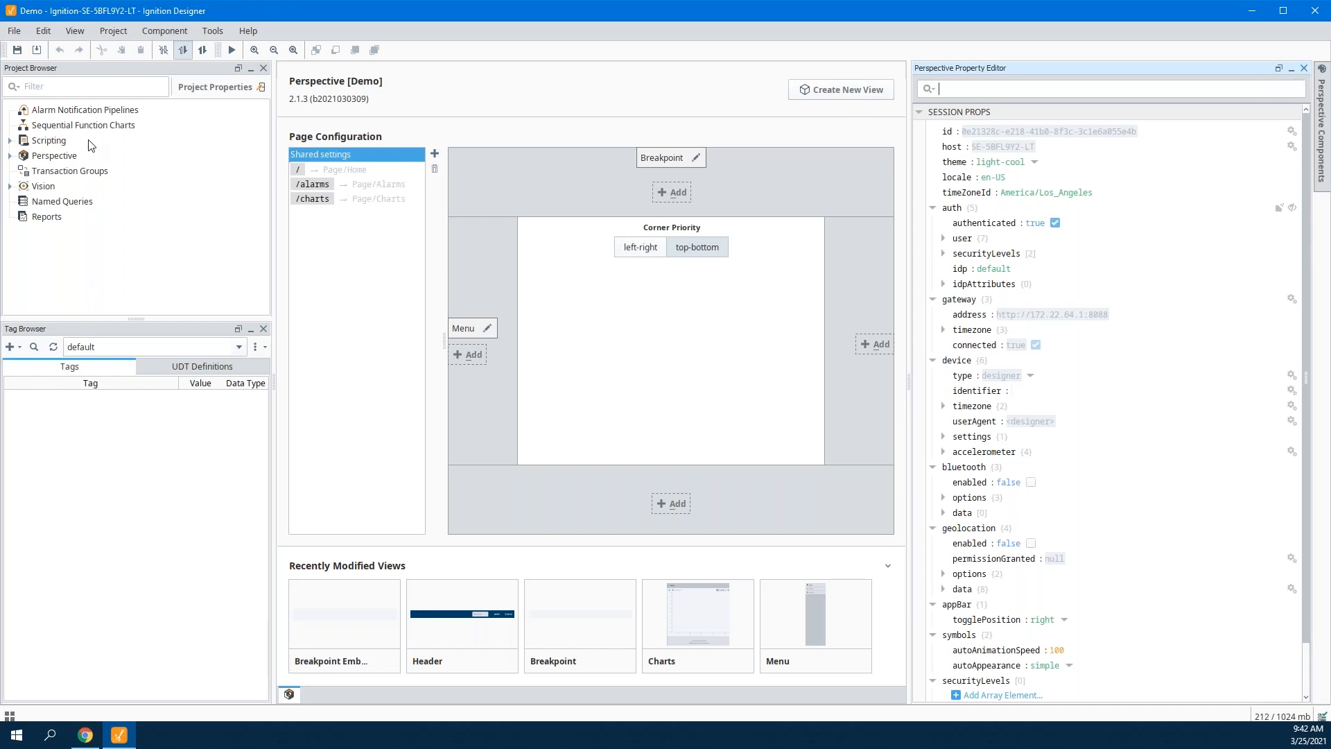
{"action": "left_click", "coordinate": [84, 109]}
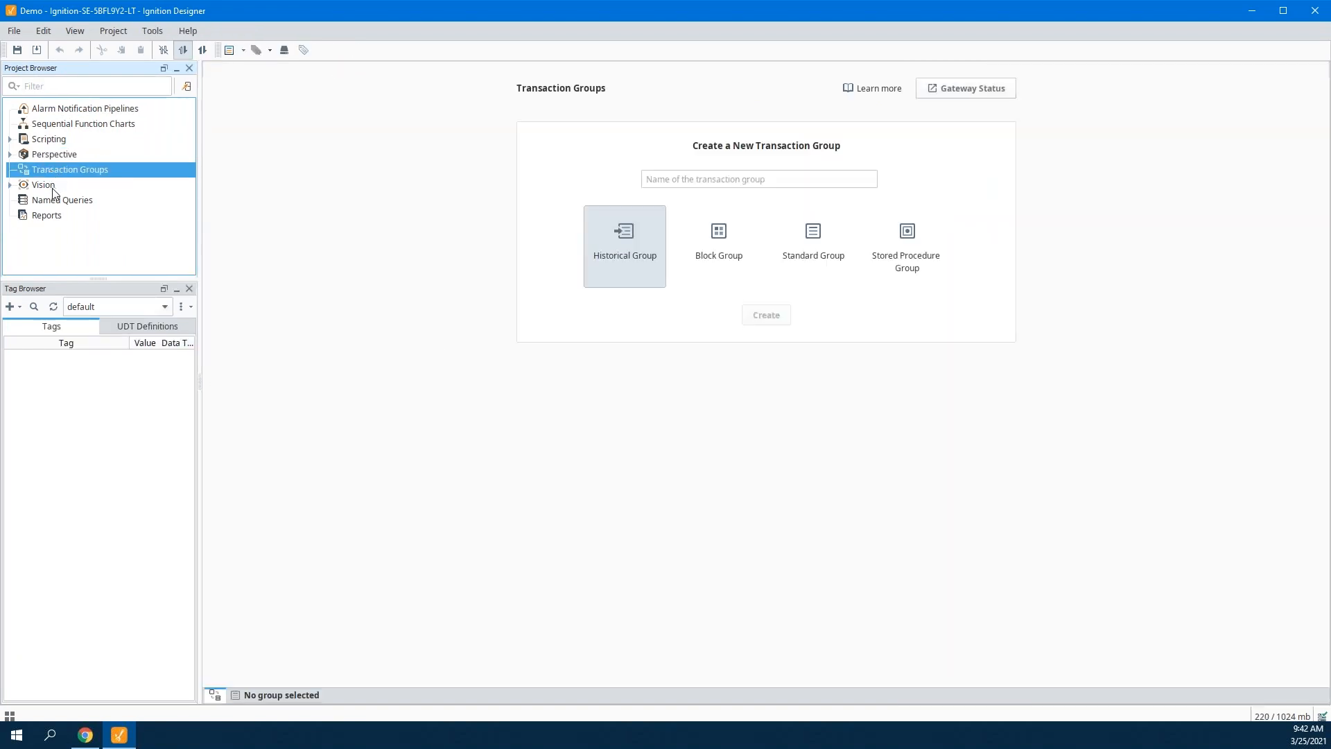
{"action": "left_click", "coordinate": [46, 214]}
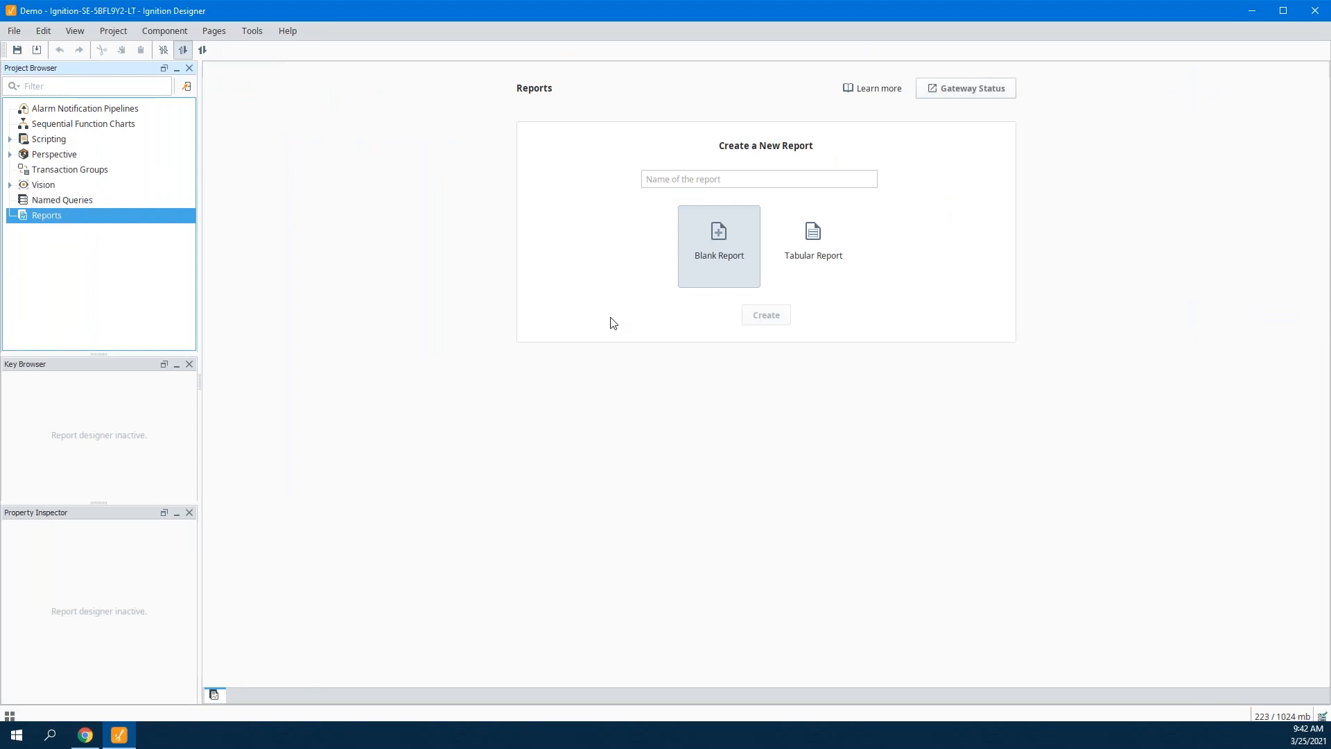
{"action": "mouse_move", "coordinate": [428, 303]}
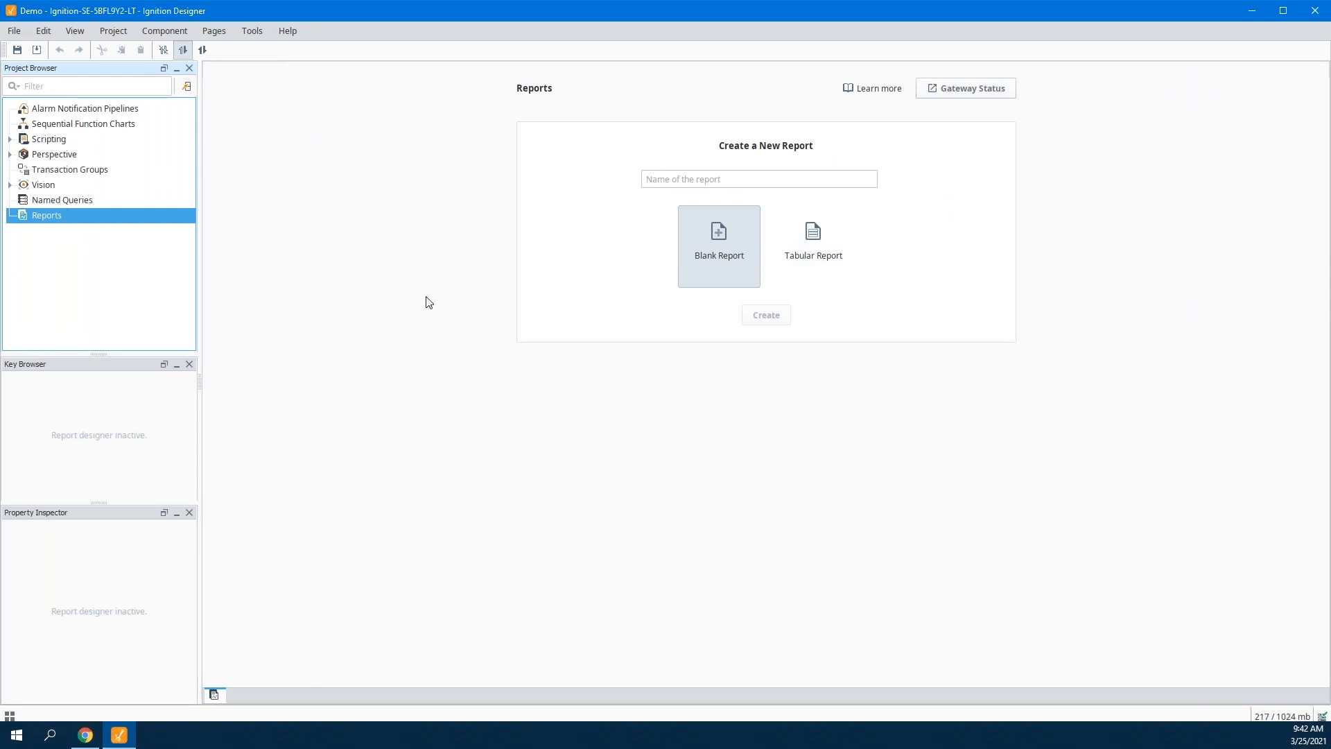
{"action": "mouse_move", "coordinate": [54, 174]}
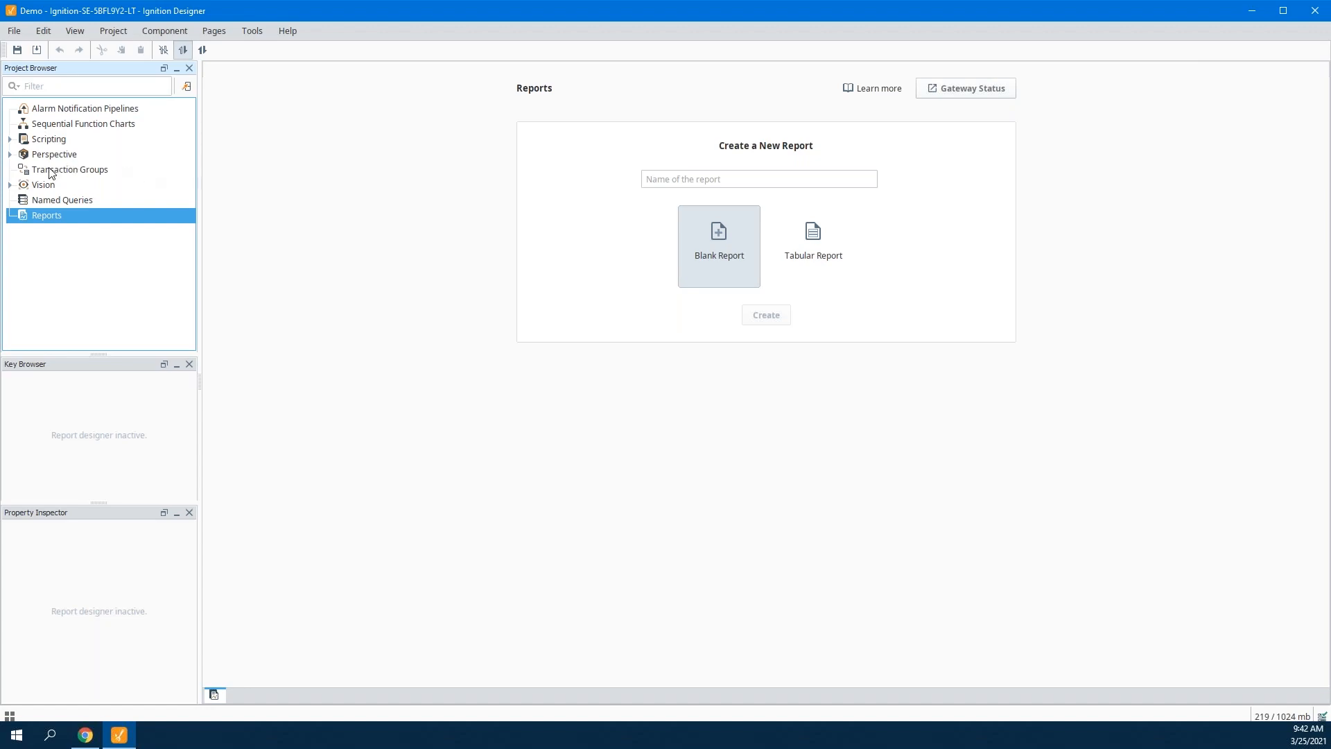
{"action": "left_click", "coordinate": [71, 169]}
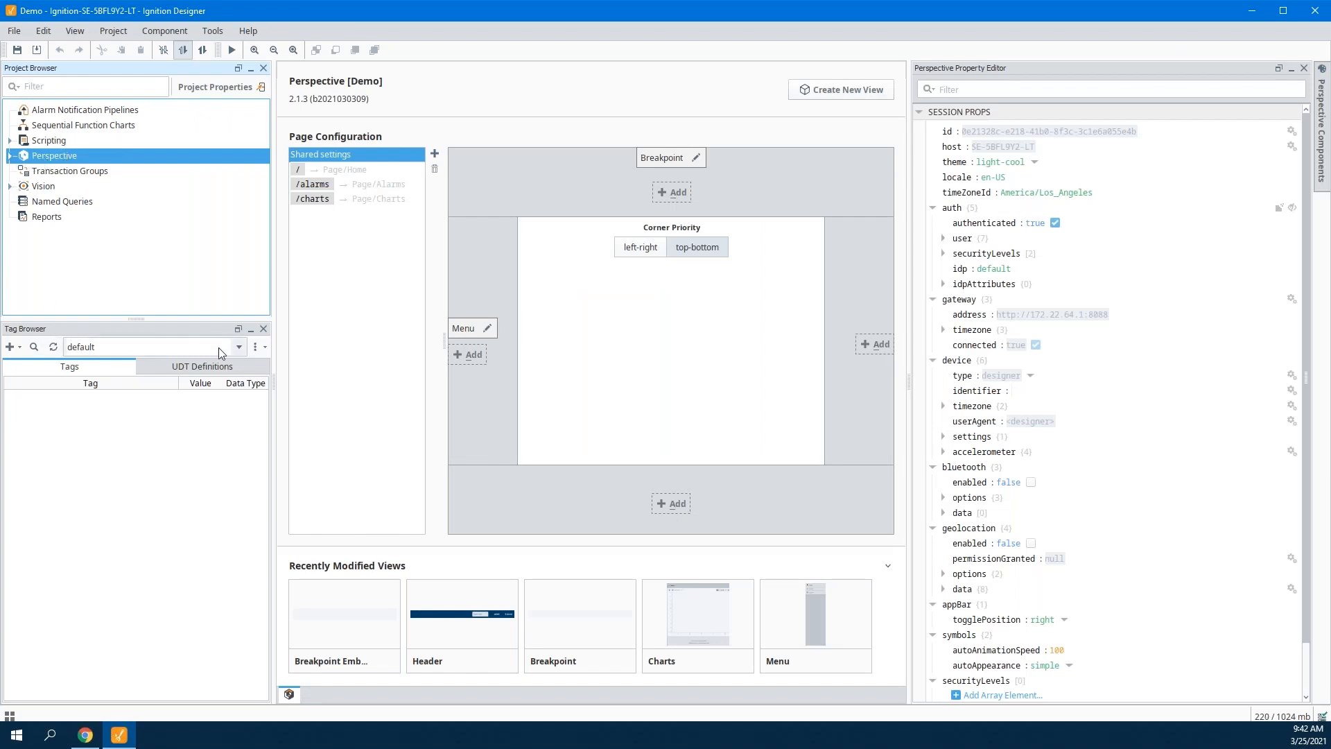
Show the Sample_Tags provider's live tags and expand Perspective views to open Home.
{"action": "left_click", "coordinate": [241, 347]}
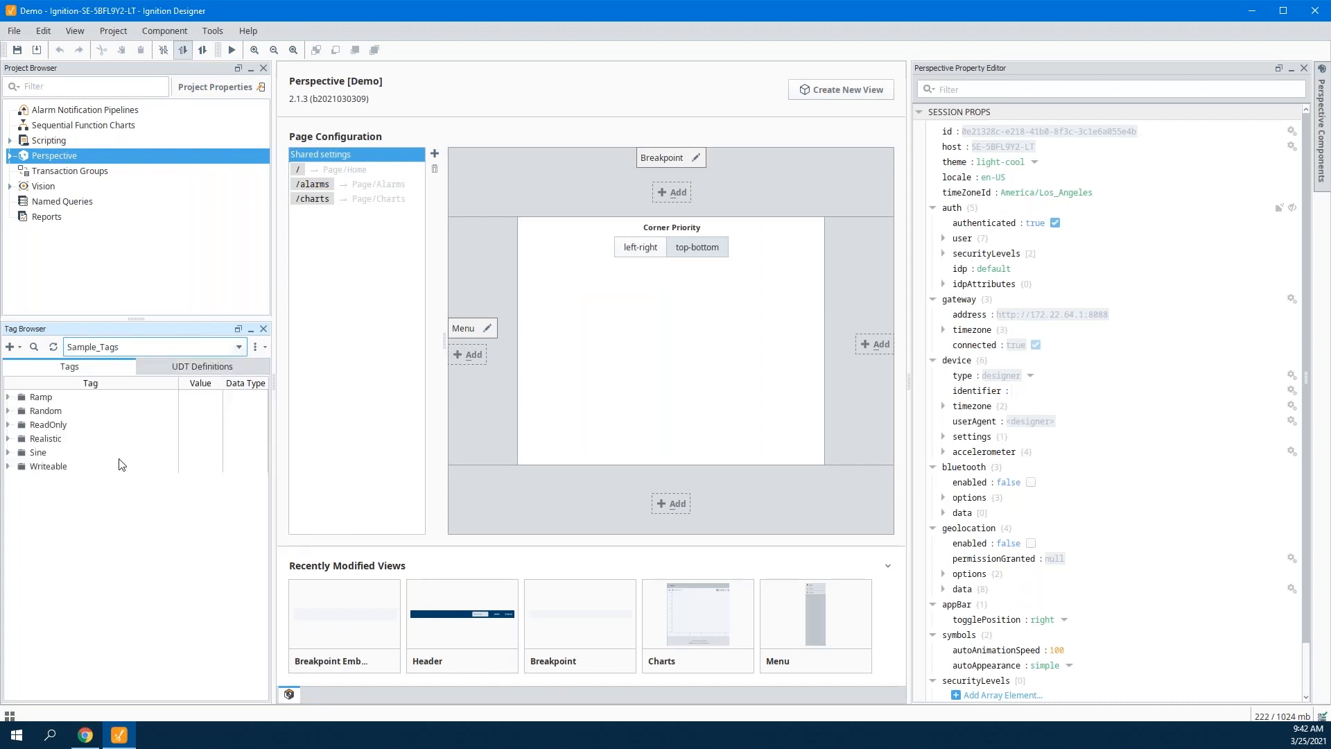
{"action": "left_click", "coordinate": [8, 397]}
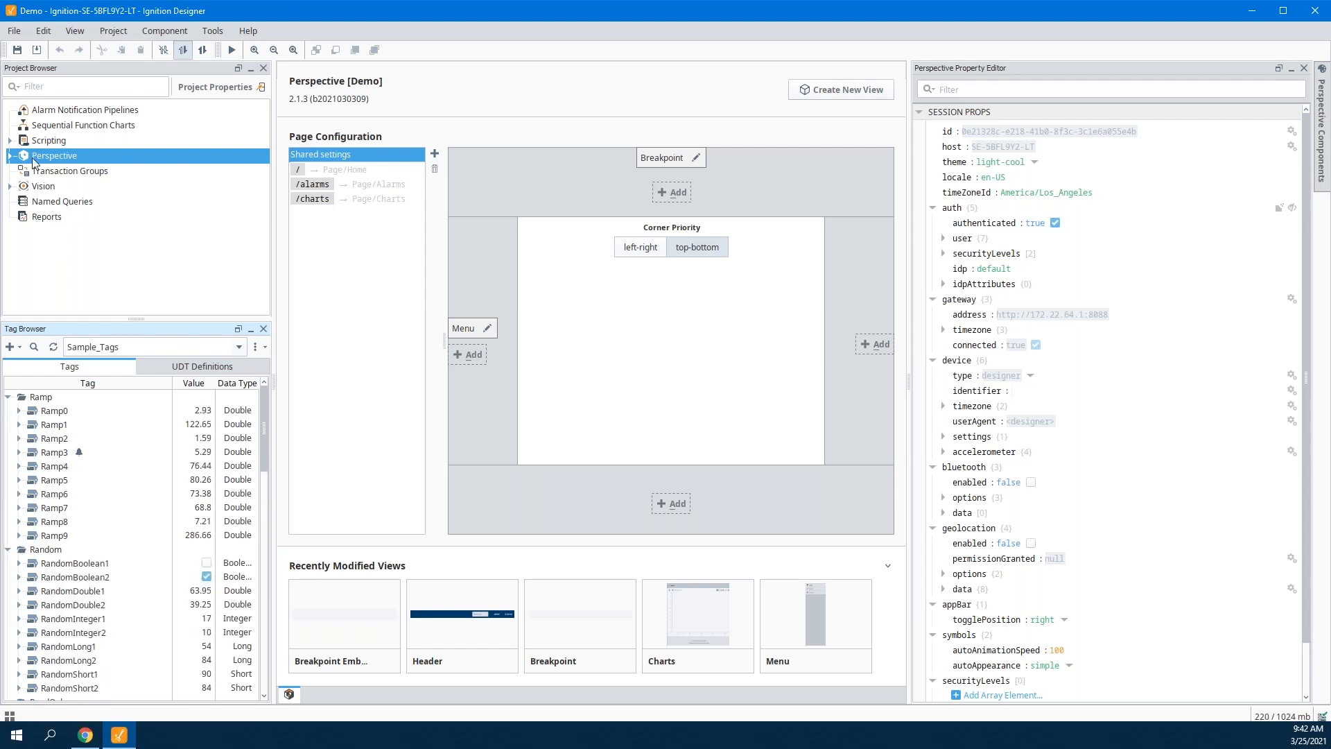
{"action": "left_click", "coordinate": [9, 155]}
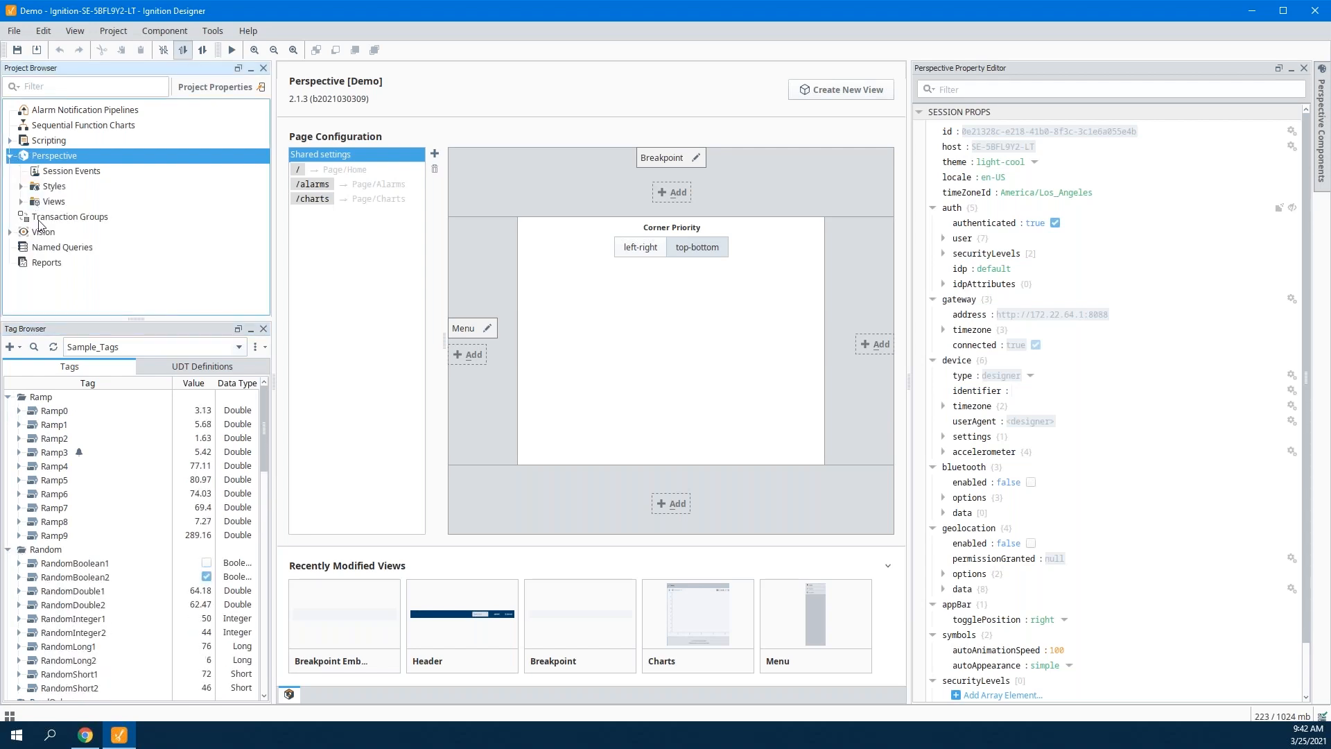
{"action": "left_click", "coordinate": [48, 201]}
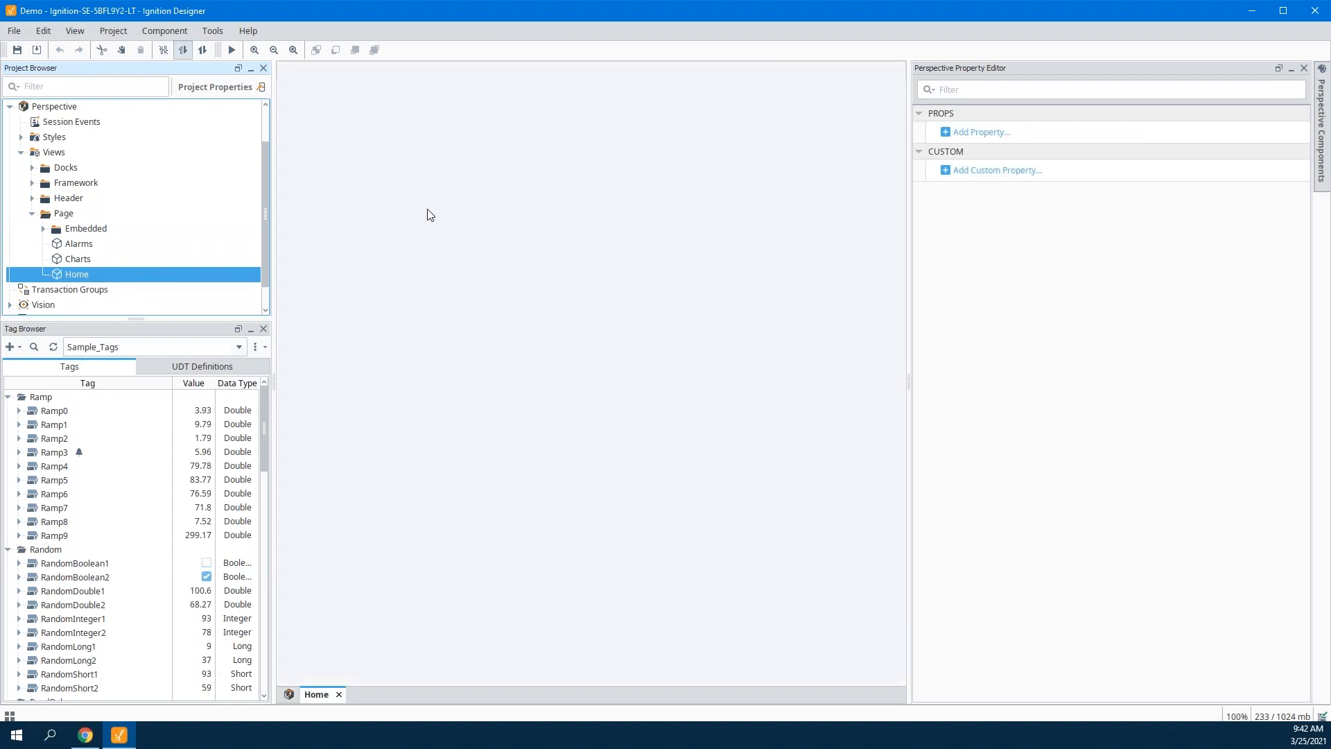
Delete the Welcome and Description text components from the Home view.
{"action": "double_click", "coordinate": [76, 273]}
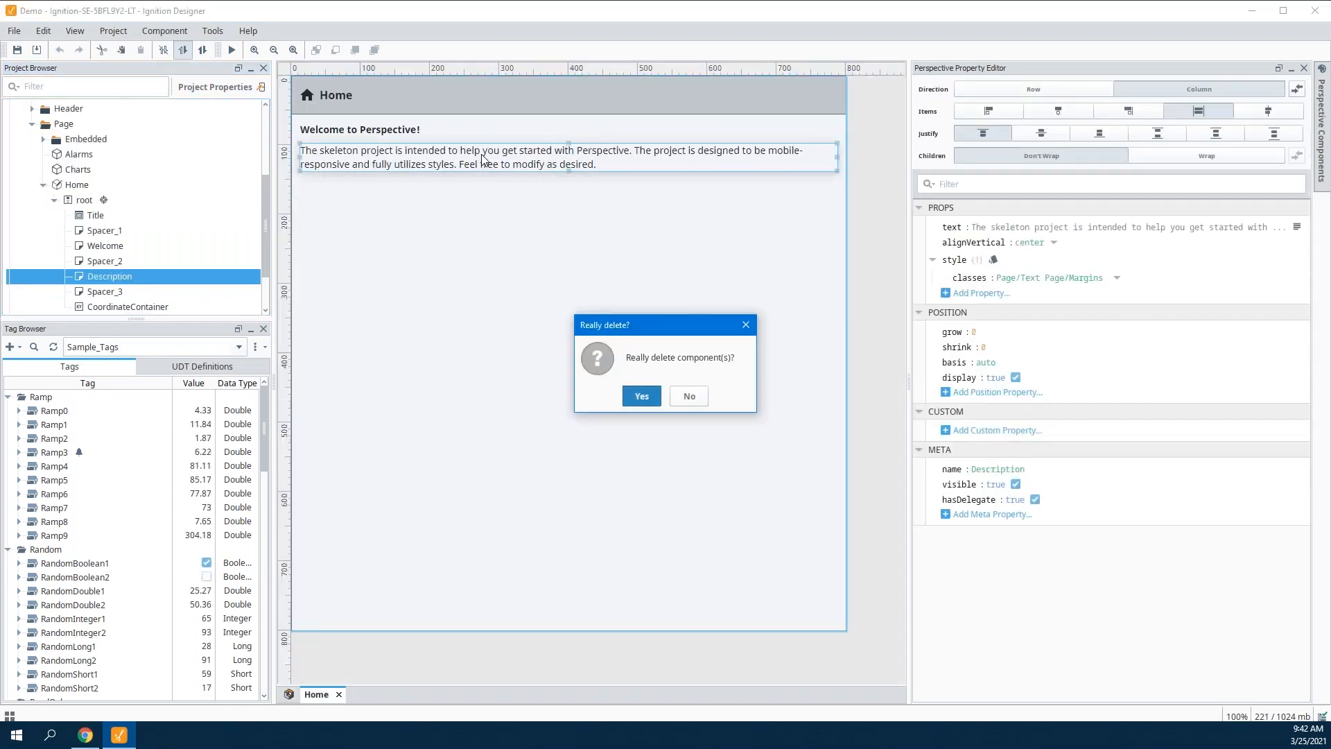
{"action": "left_click", "coordinate": [640, 396]}
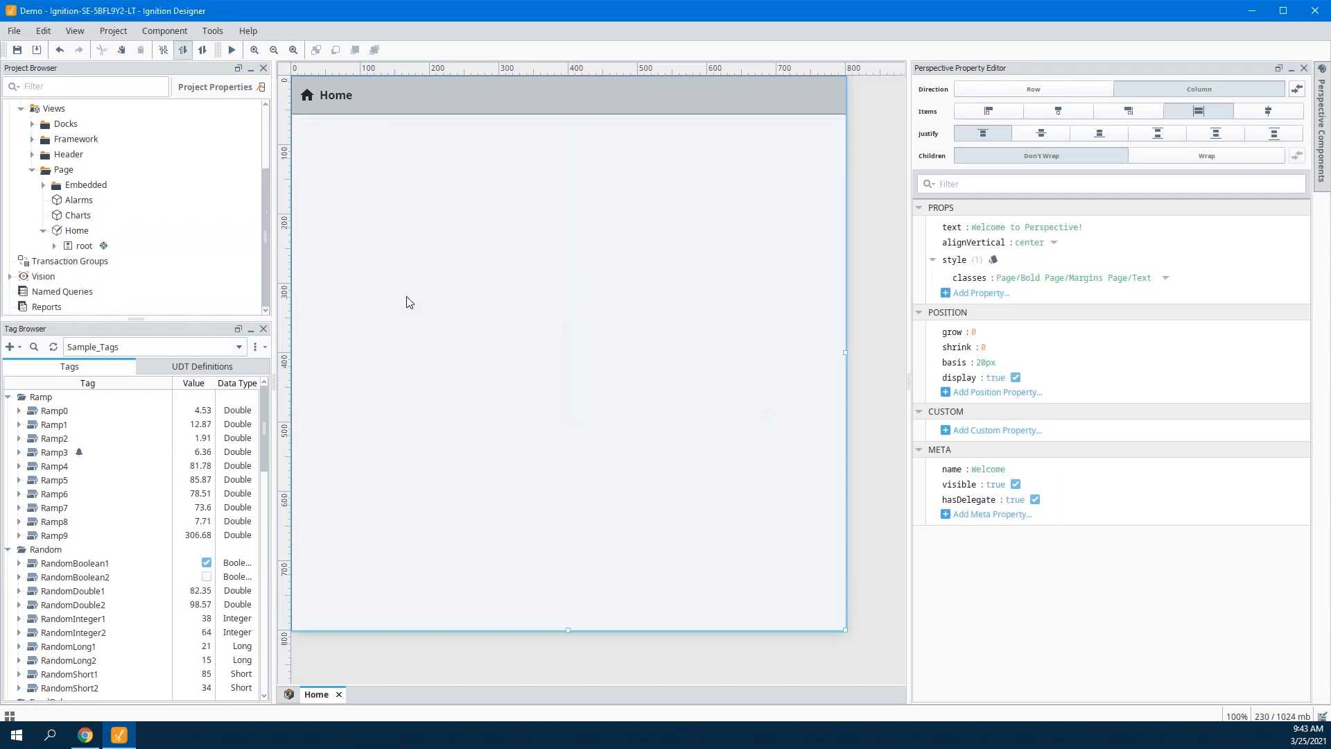
{"action": "left_click", "coordinate": [128, 306]}
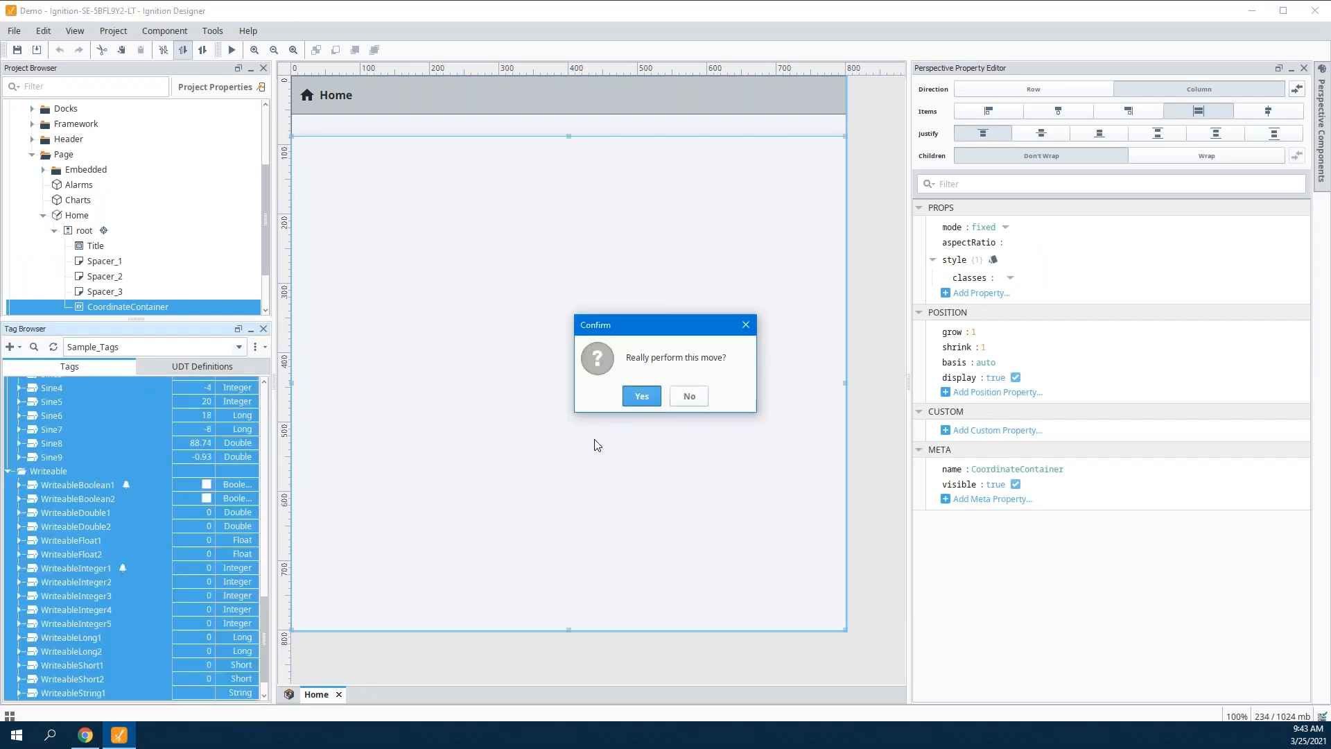
Enable history on the sample tags, storing it in the Demo provider.
{"action": "left_click", "coordinate": [640, 396]}
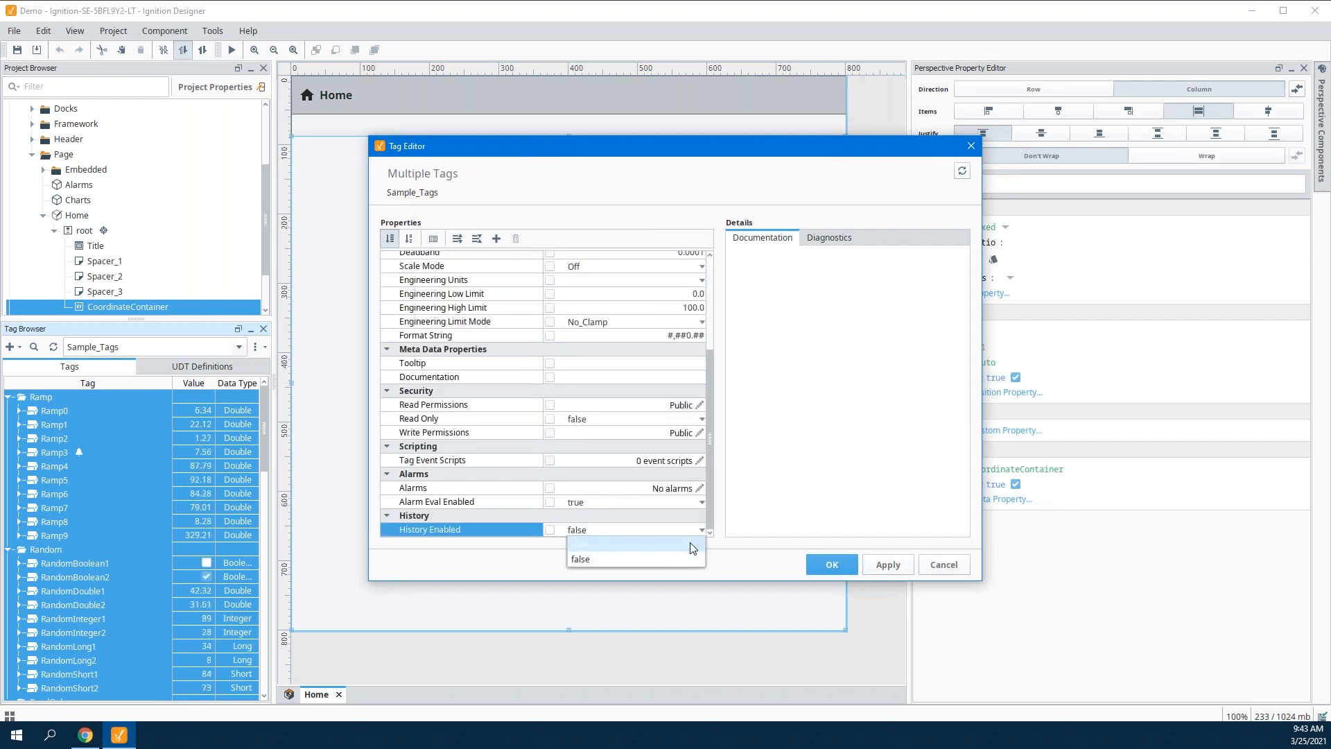
{"action": "left_click", "coordinate": [611, 544]}
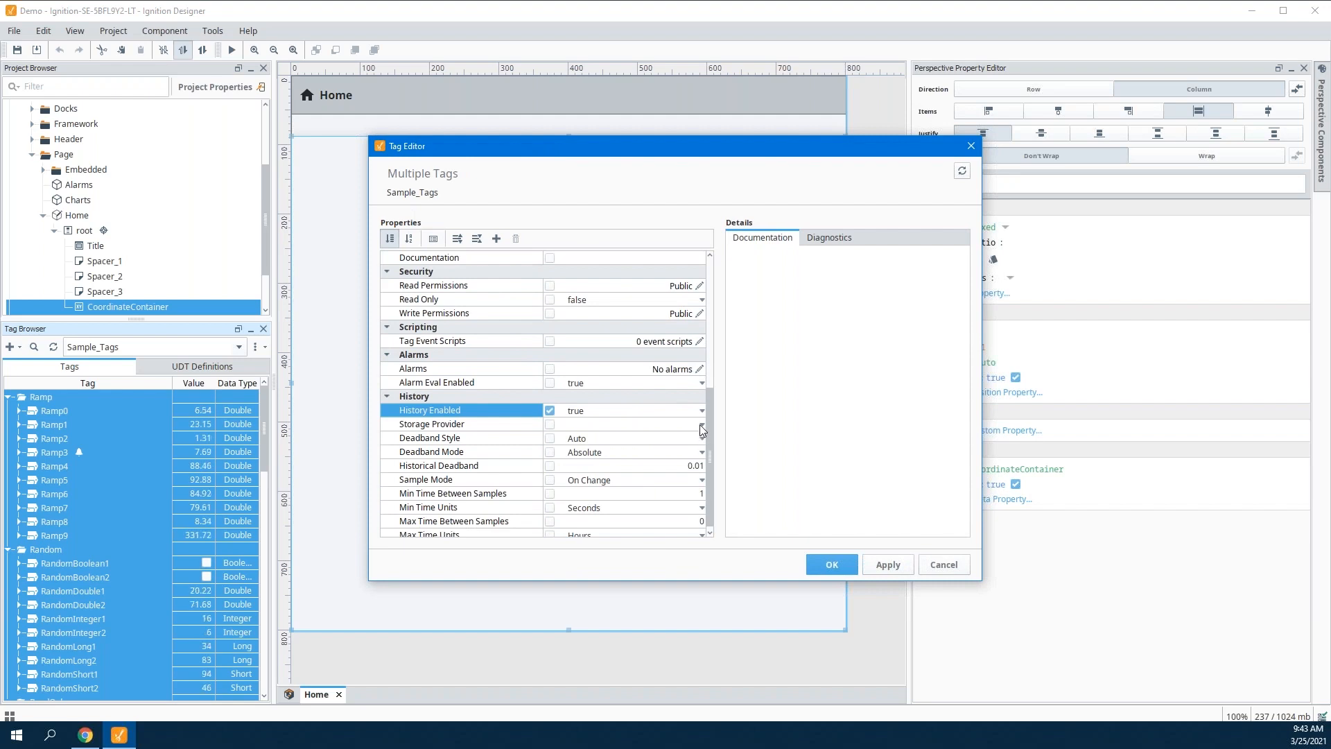
{"action": "left_click", "coordinate": [701, 424]}
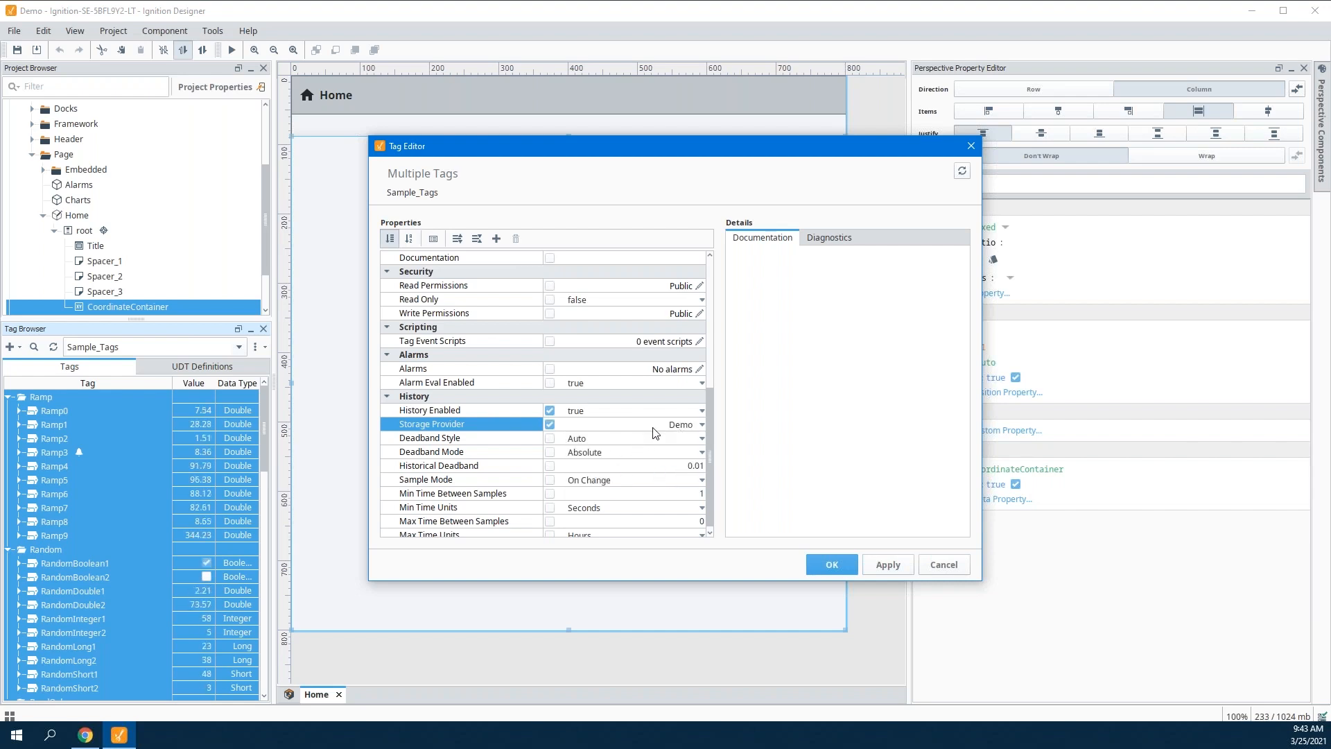
{"action": "left_click", "coordinate": [831, 563]}
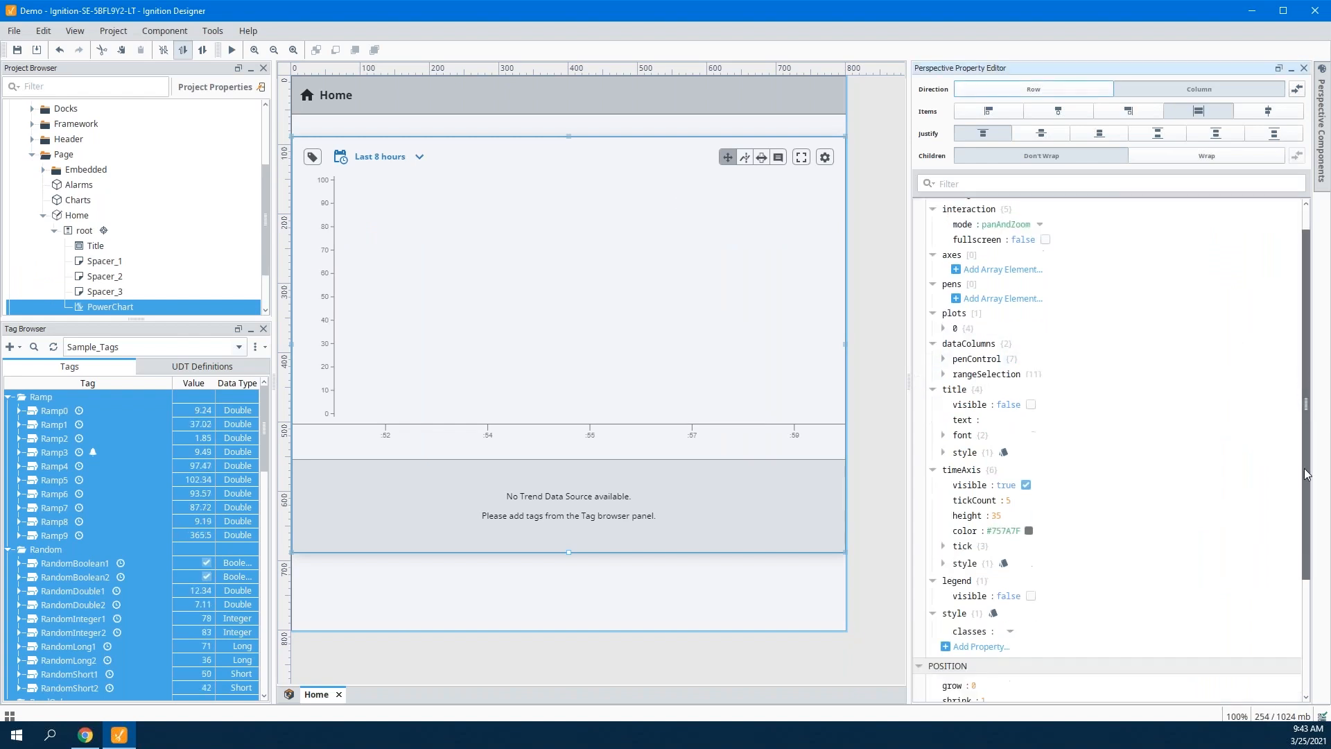
Add a Power Chart, widen the Home view to about 1,209, and enter preview.
{"action": "scroll", "scroll_direction": "down", "scroll_amount": 3}
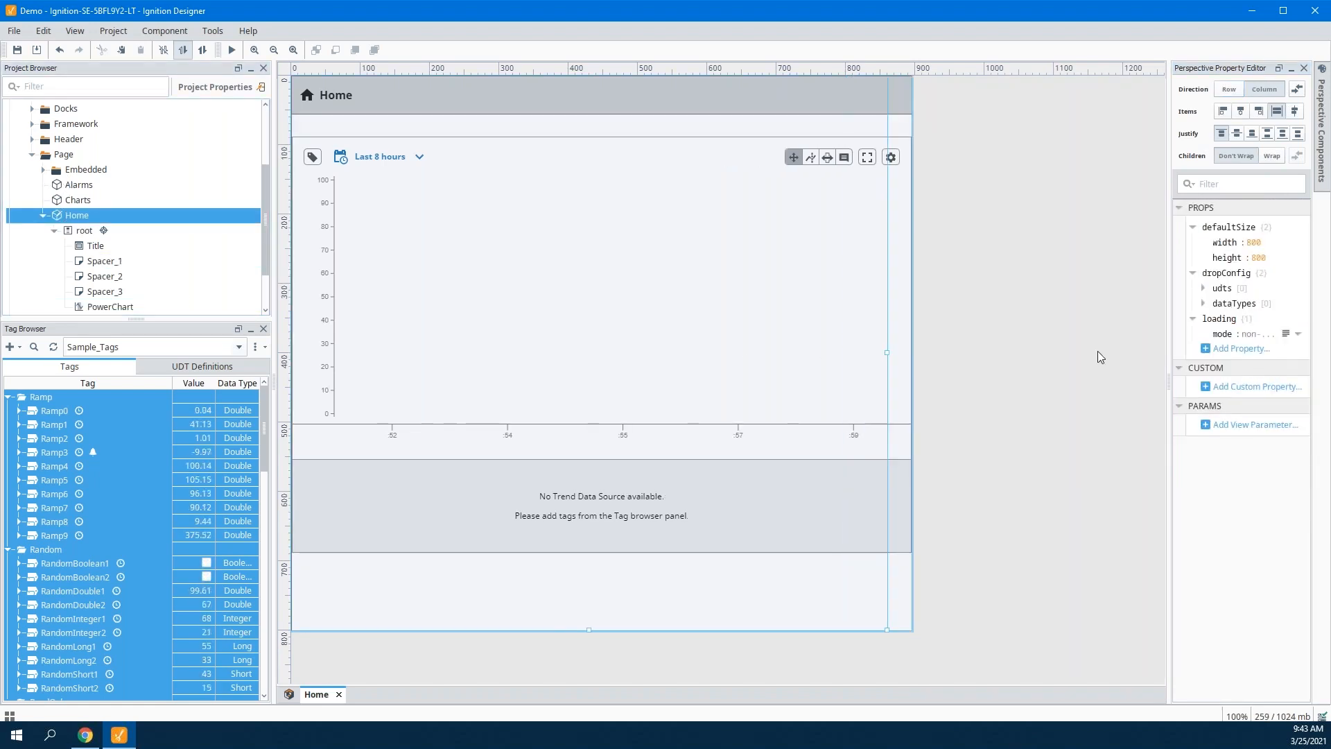
{"action": "left_click_drag", "start_coordinate": [886, 352], "coordinate": [1118, 351]}
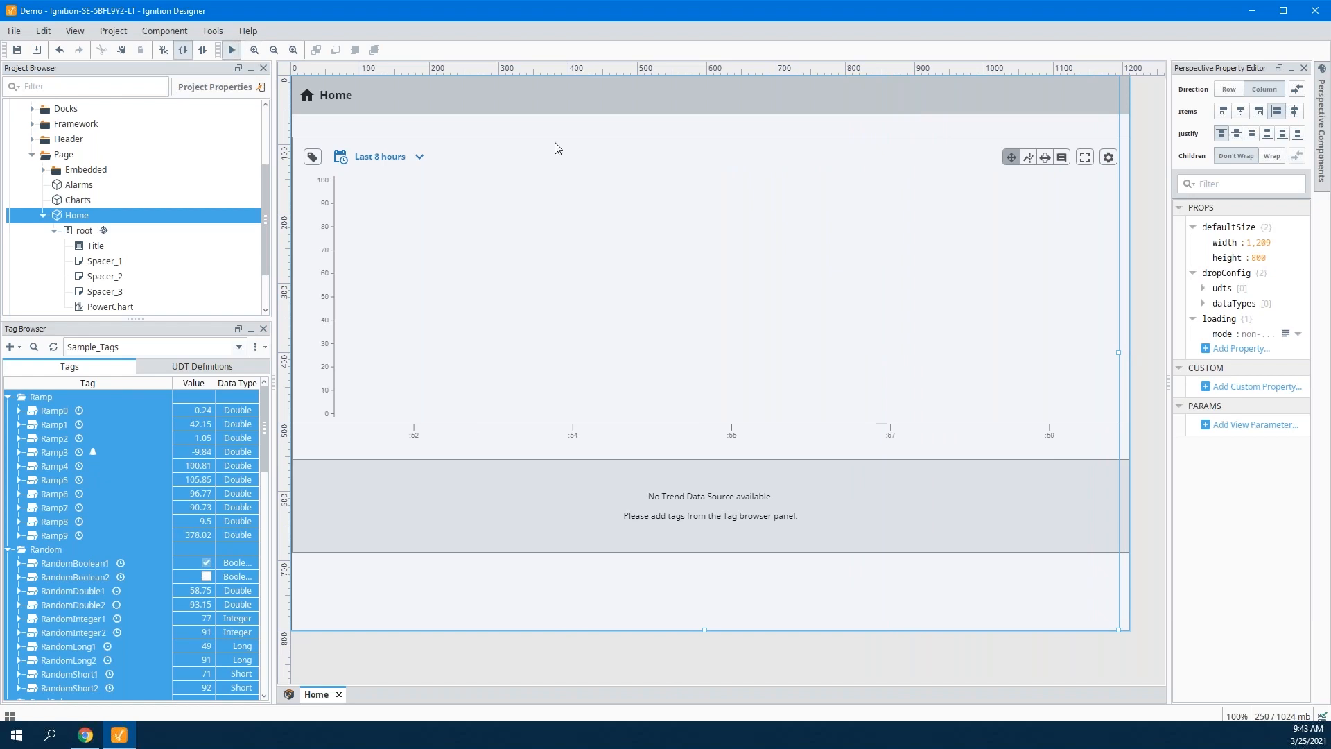
{"action": "left_click", "coordinate": [311, 156]}
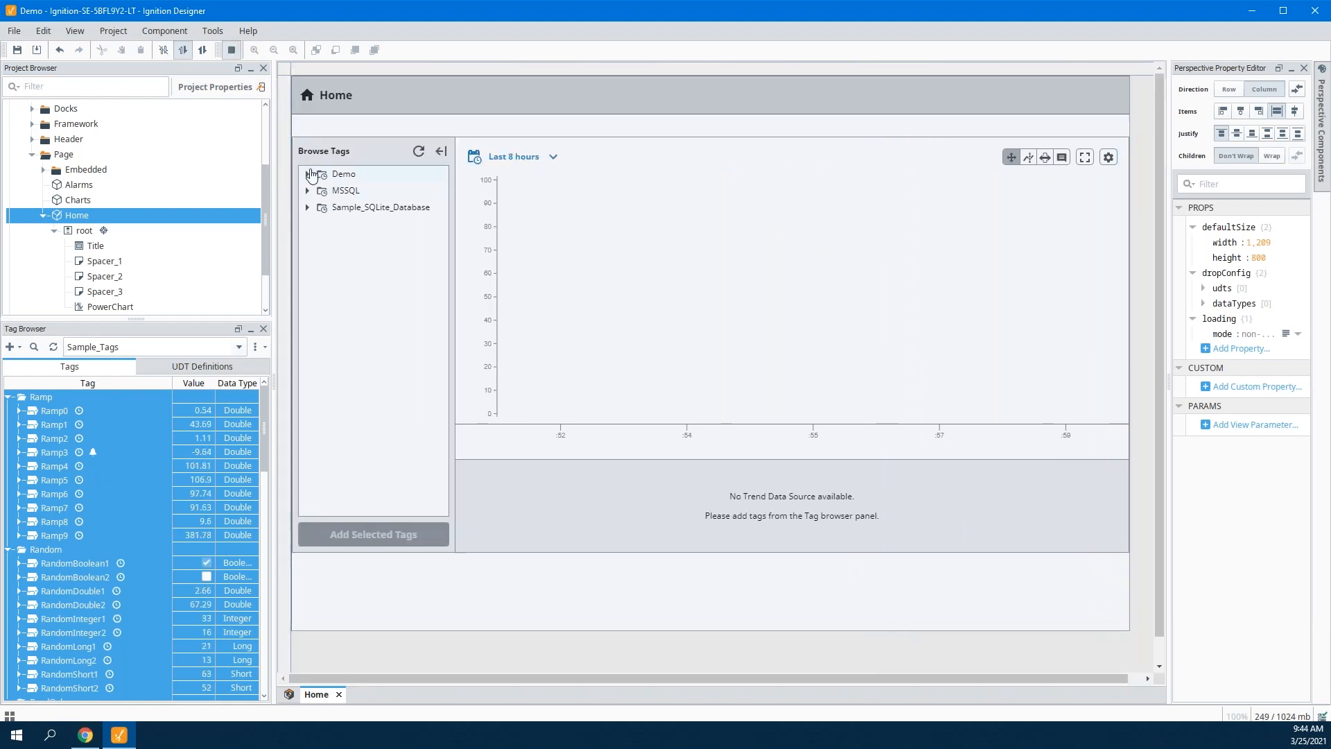
Add realistic0 through realistic4 from the Demo provider as Power Chart pens.
{"action": "left_click", "coordinate": [307, 174]}
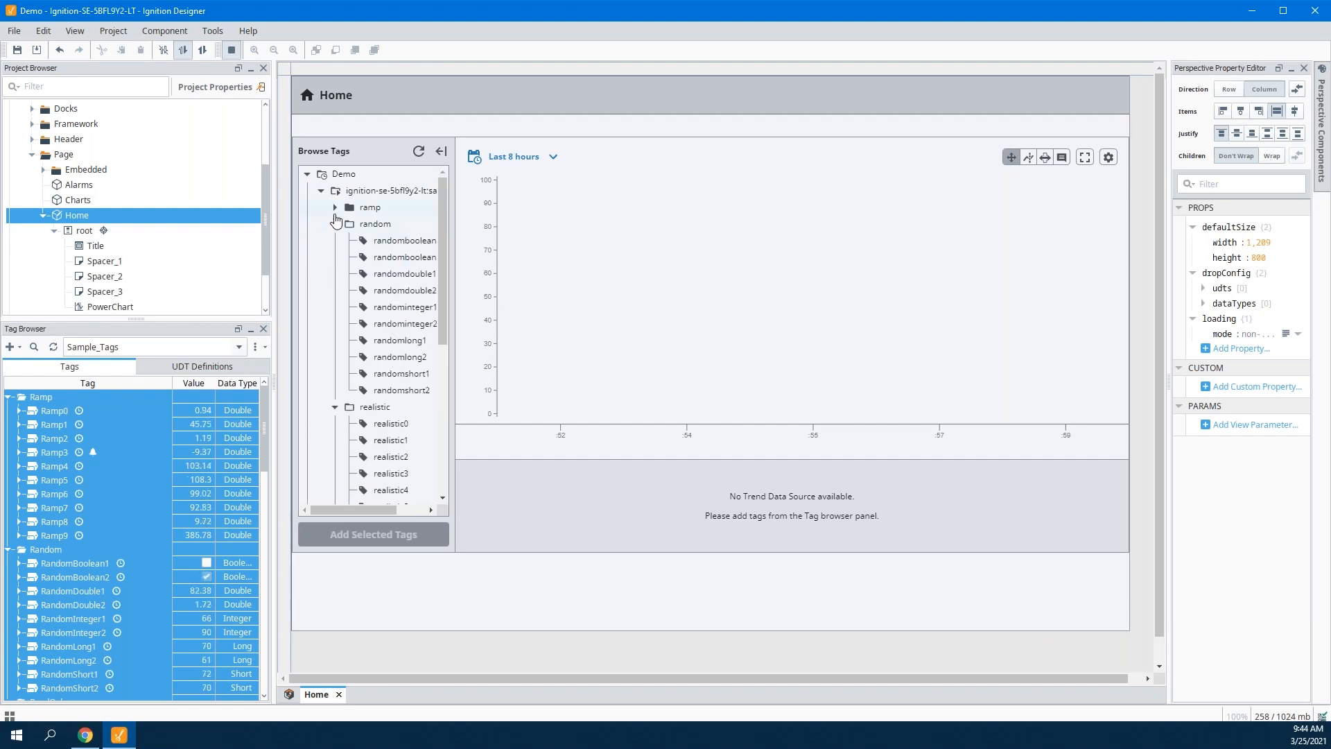
{"action": "left_click", "coordinate": [334, 224]}
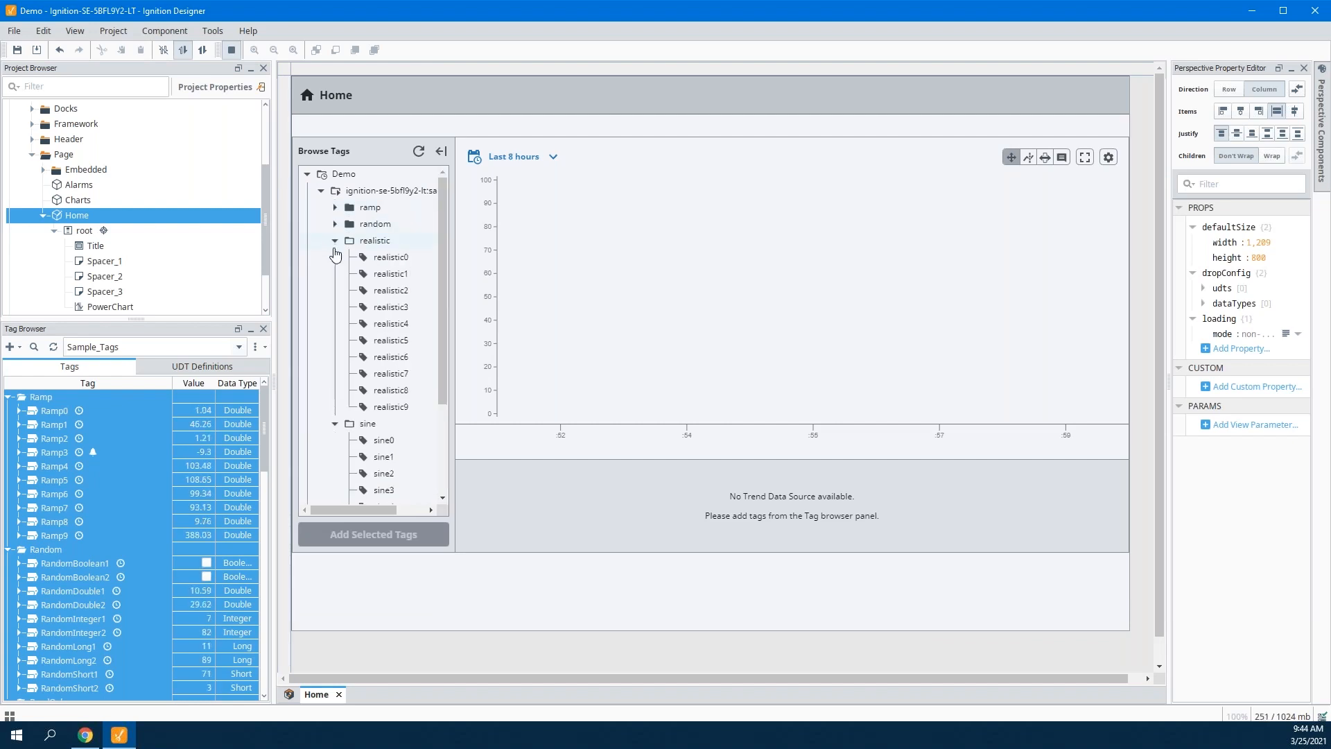
{"action": "left_click", "coordinate": [335, 423]}
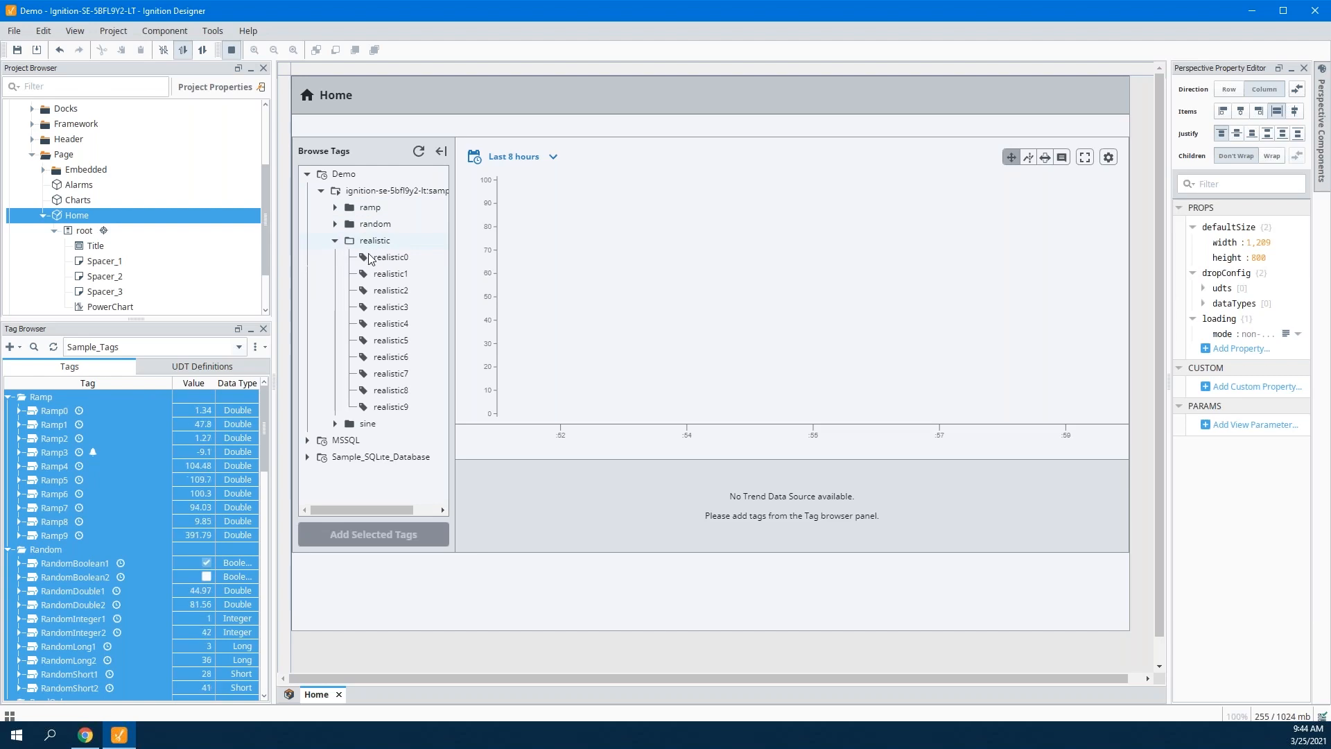
{"action": "left_click", "coordinate": [391, 273]}
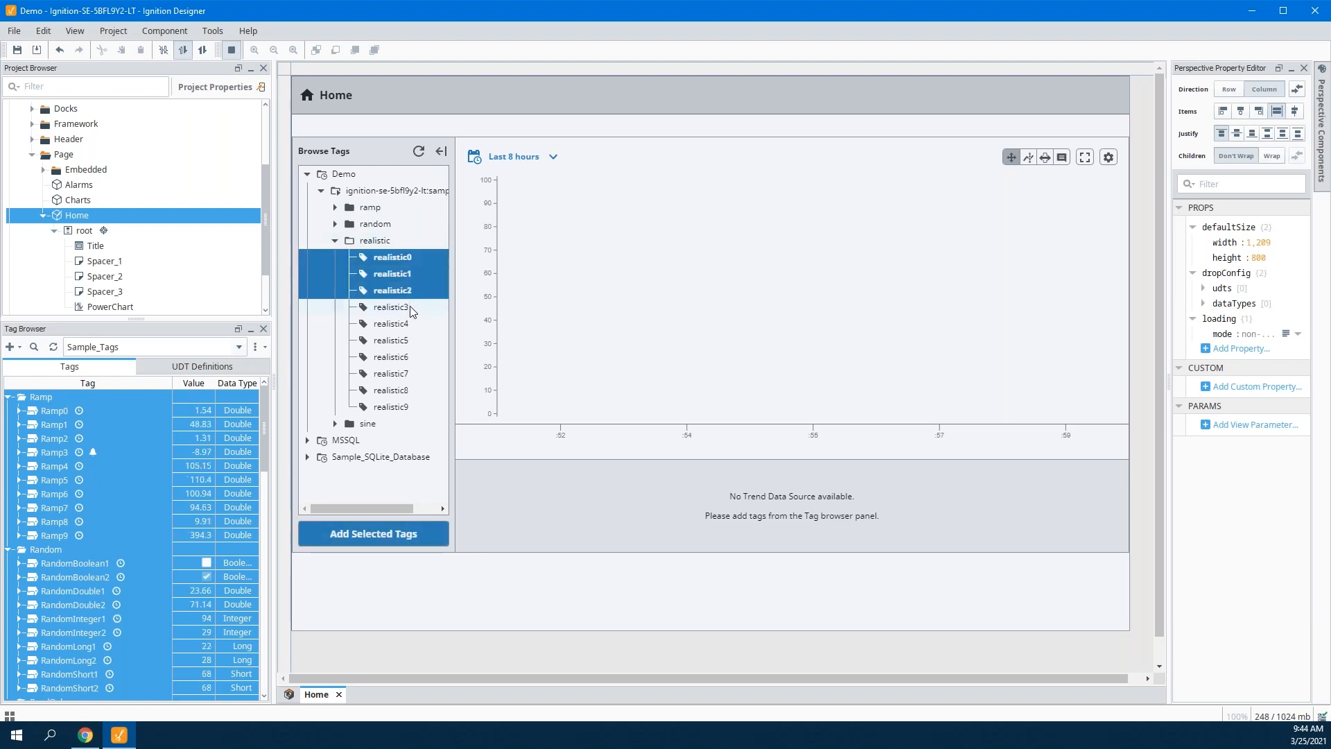
{"action": "left_click", "coordinate": [393, 322]}
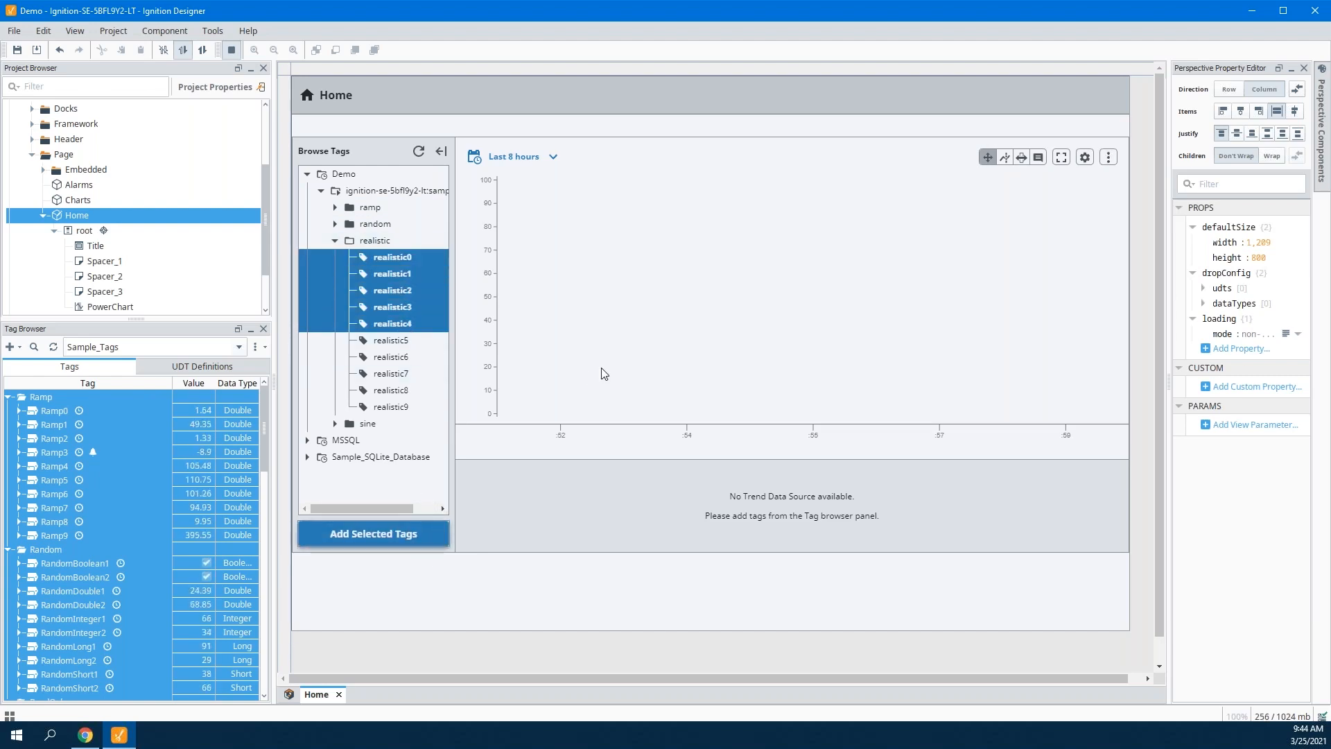
{"action": "left_click", "coordinate": [373, 533]}
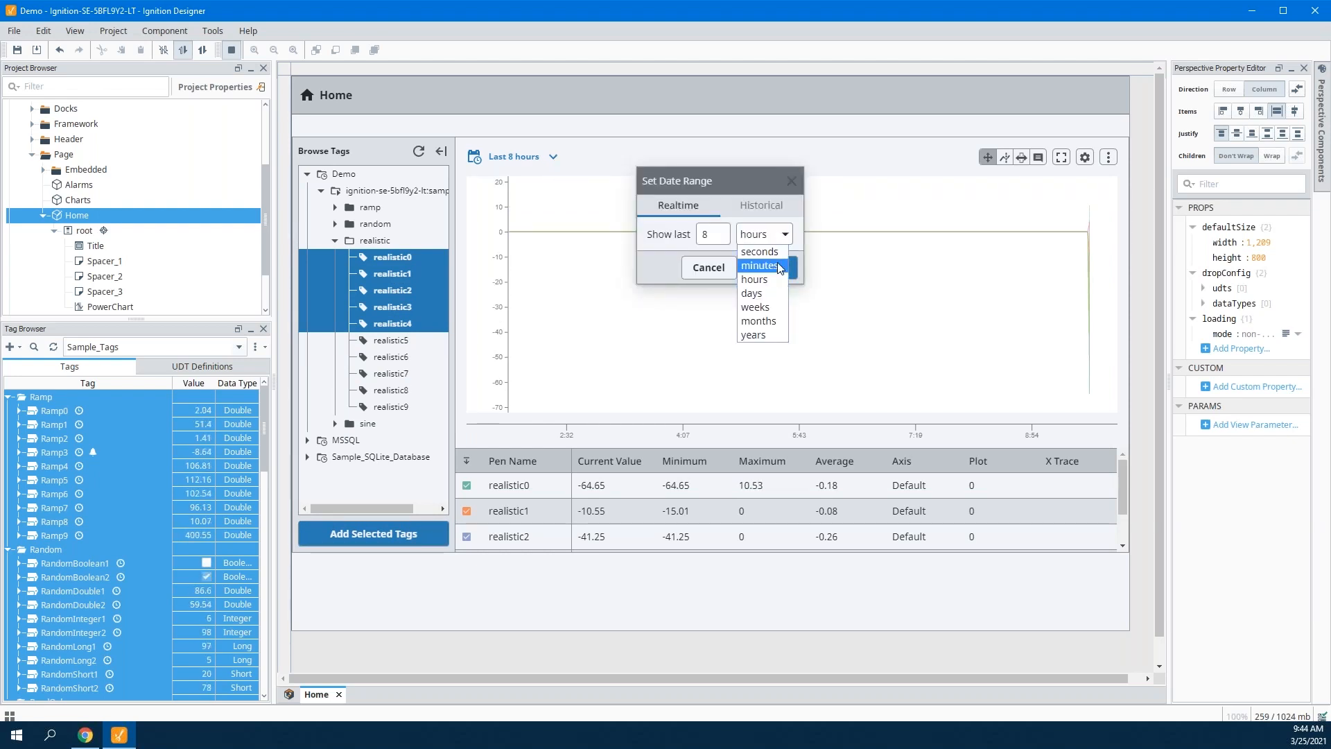
Set the chart's realtime range to the last 1 minute.
{"action": "left_click", "coordinate": [759, 266]}
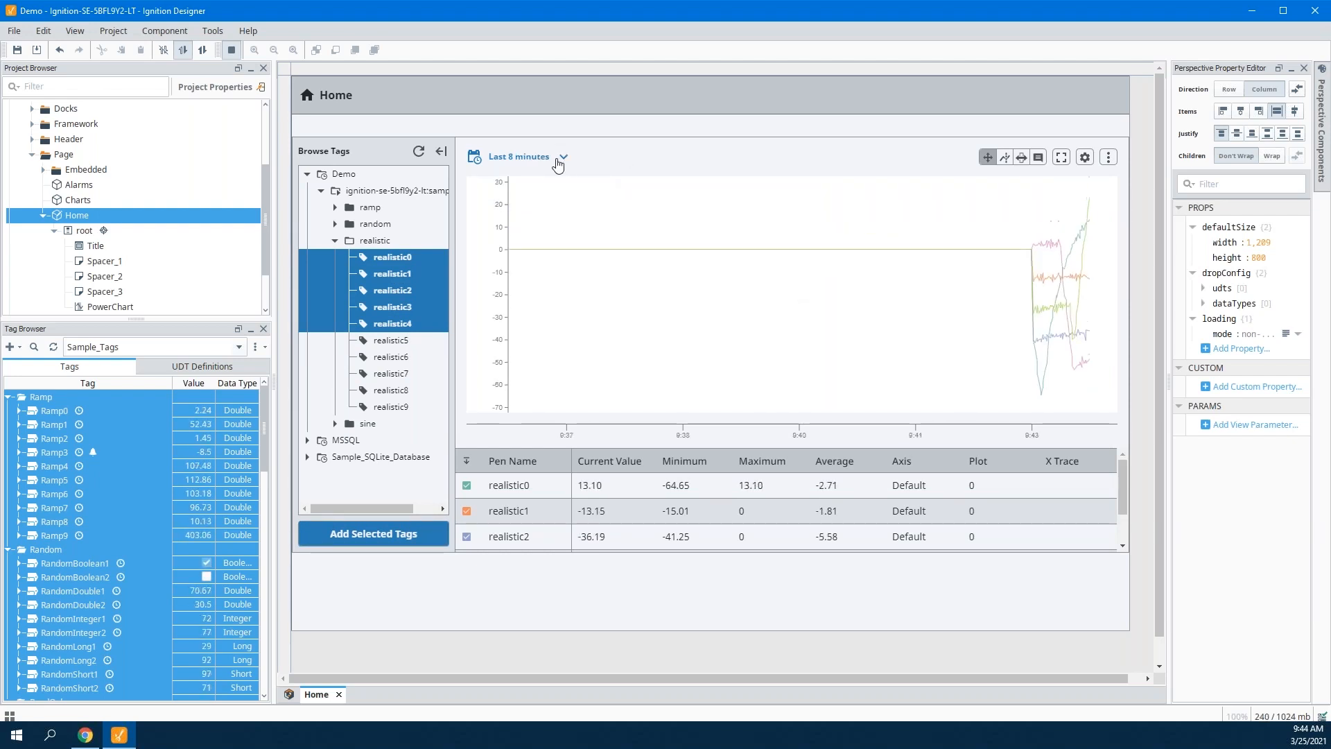
{"action": "left_click", "coordinate": [559, 156]}
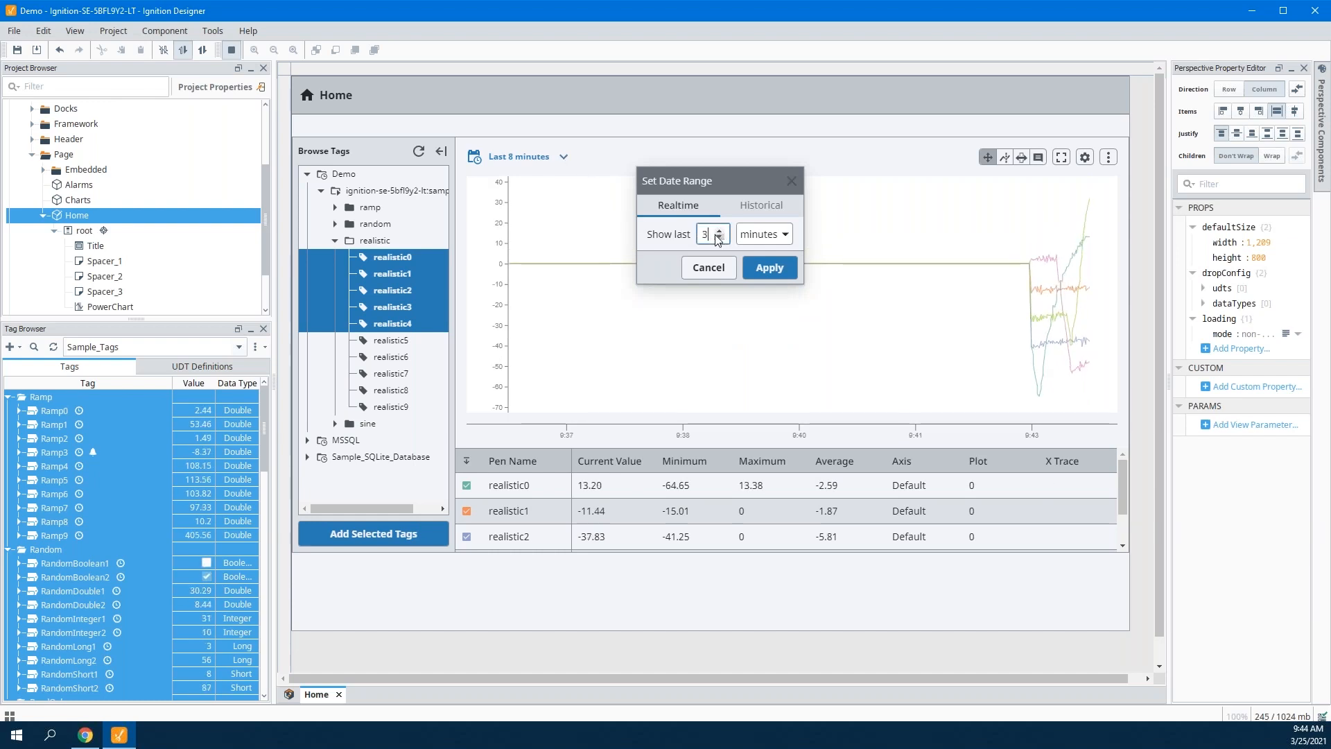
{"action": "left_click", "coordinate": [768, 267]}
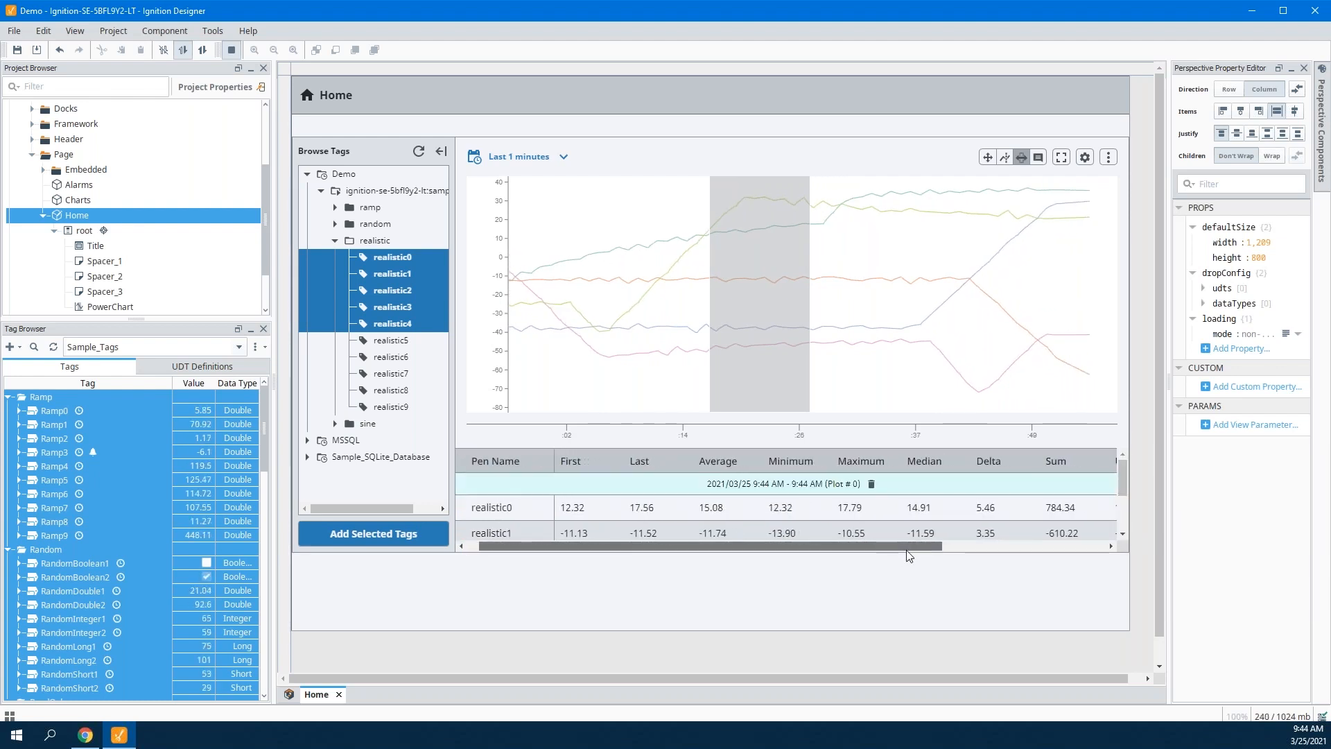
Delete the brushed statistics time ranges from the Power Chart.
{"action": "scroll", "scroll_direction": "right", "scroll_amount": 3}
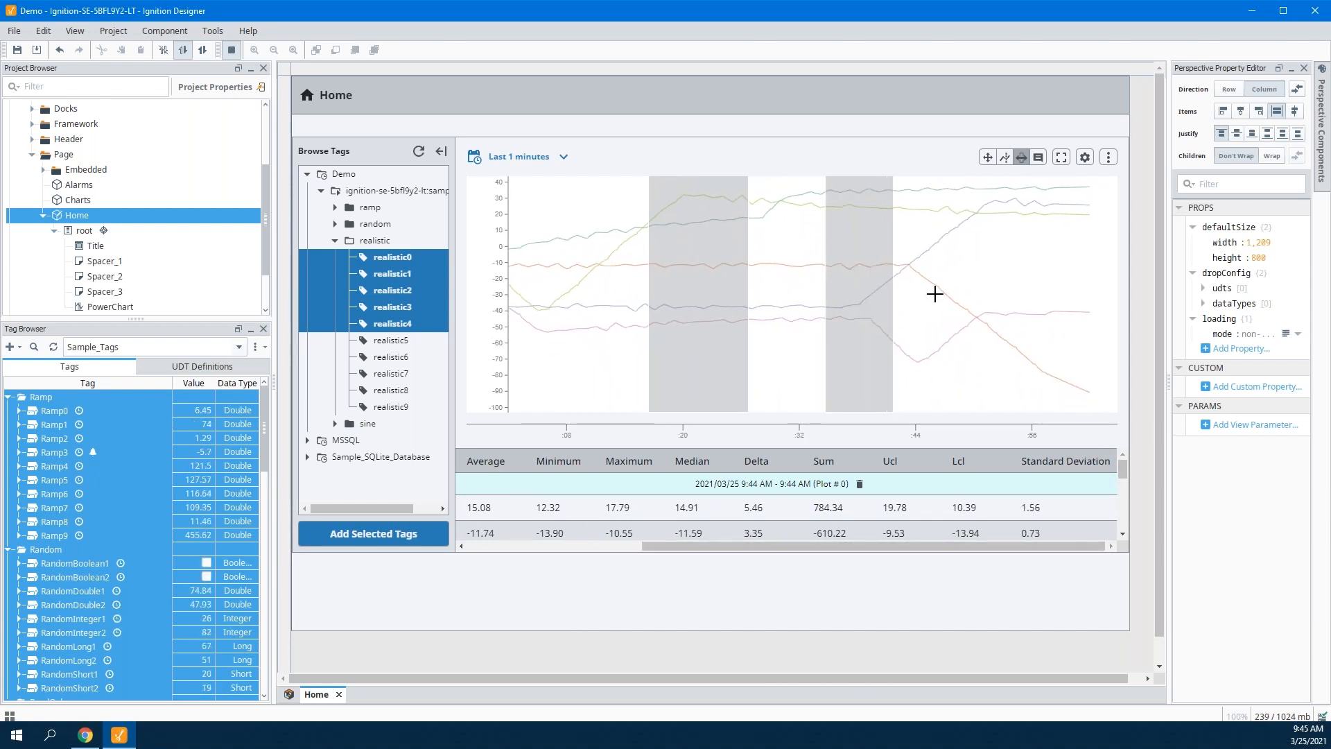
{"action": "scroll", "scroll_direction": "down", "scroll_amount": 3}
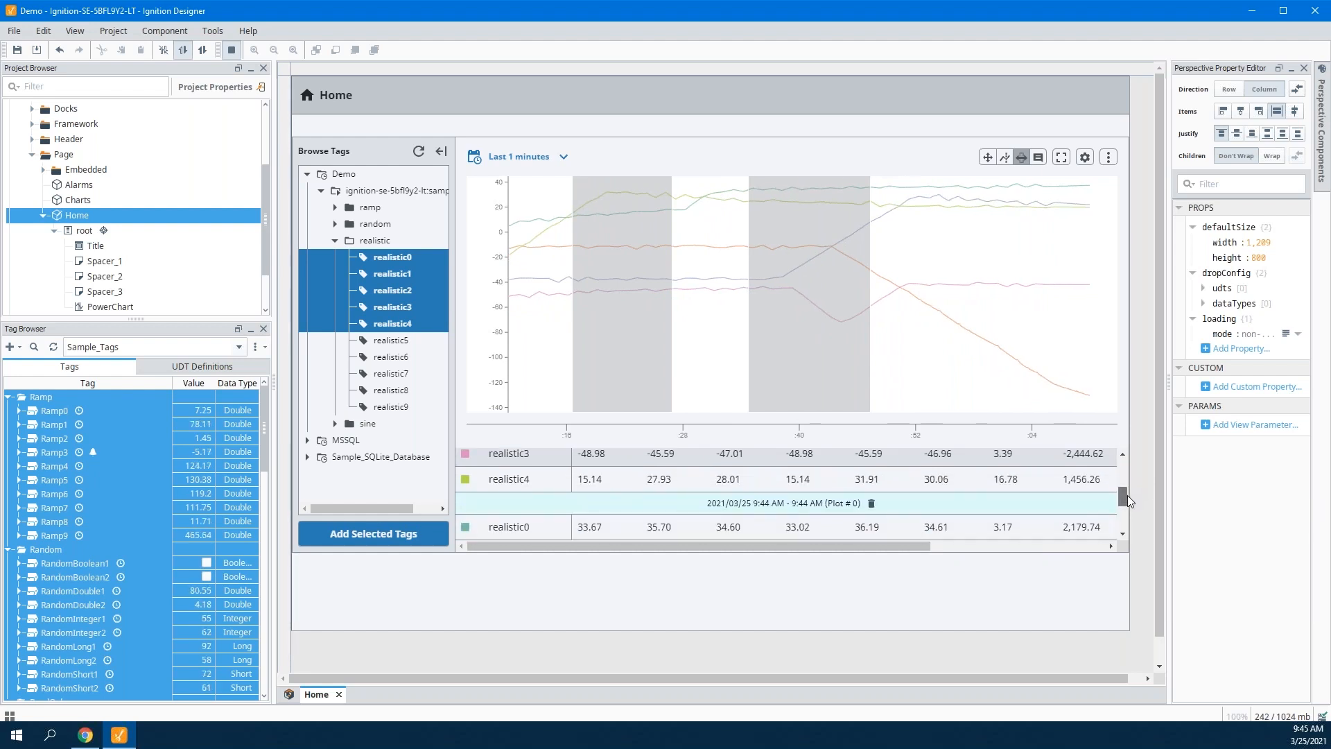
{"action": "left_click", "coordinate": [870, 503]}
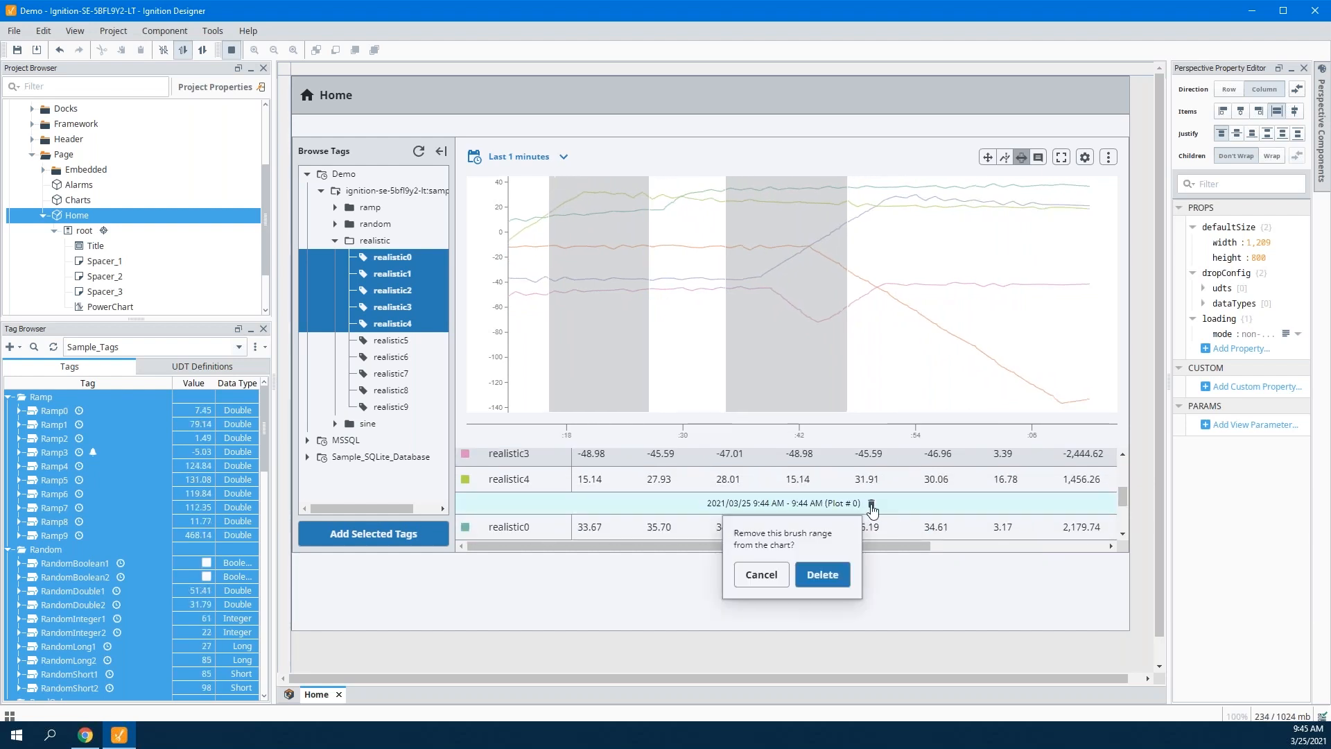
{"action": "left_click", "coordinate": [820, 574]}
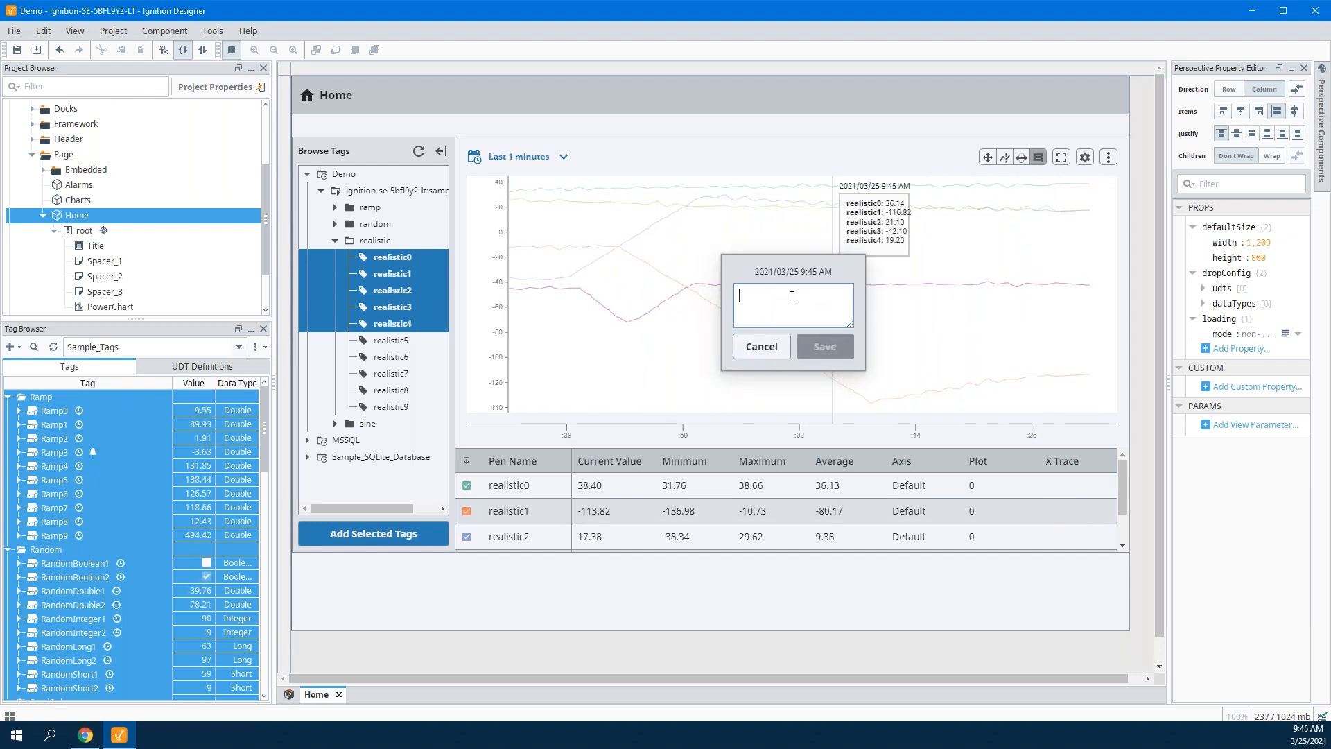
Save a 'Something Happened' annotation at 9:45 AM and leave preview mode.
{"action": "type", "text": "Something Ha"}
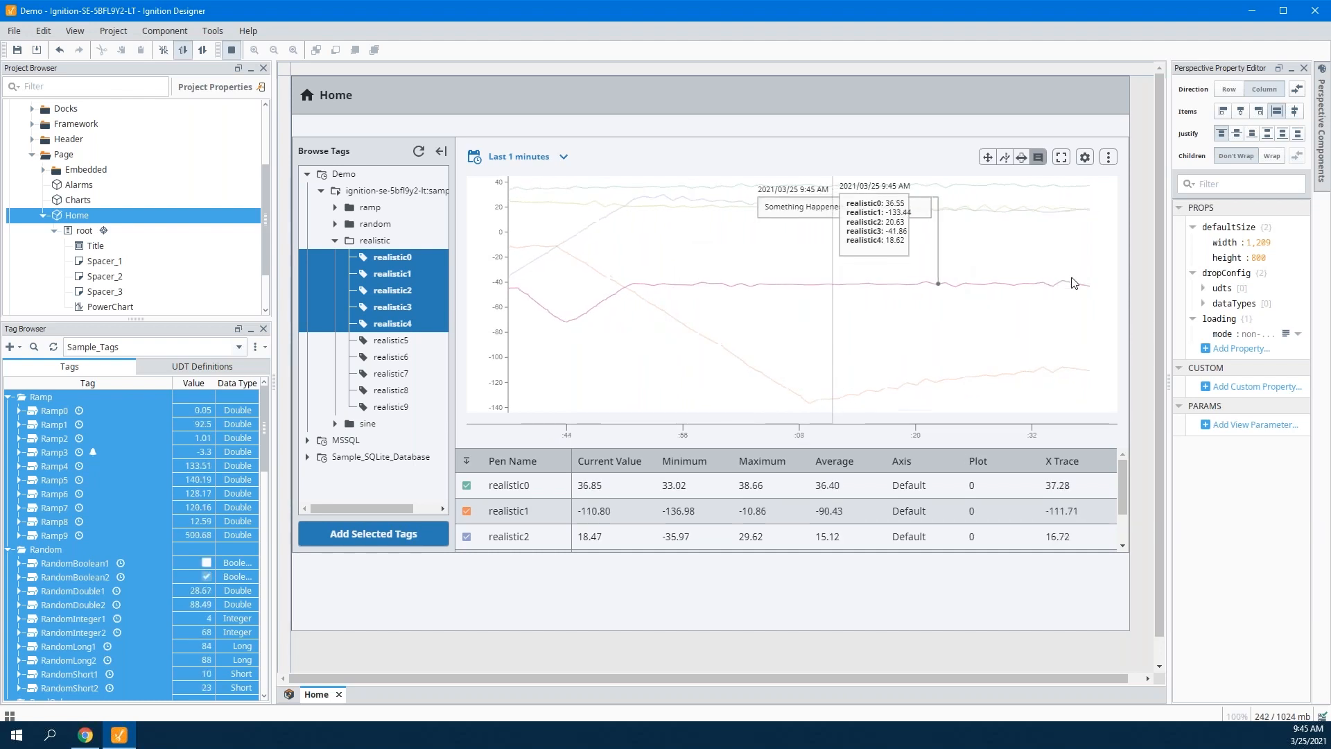
{"action": "left_click", "coordinate": [1108, 157]}
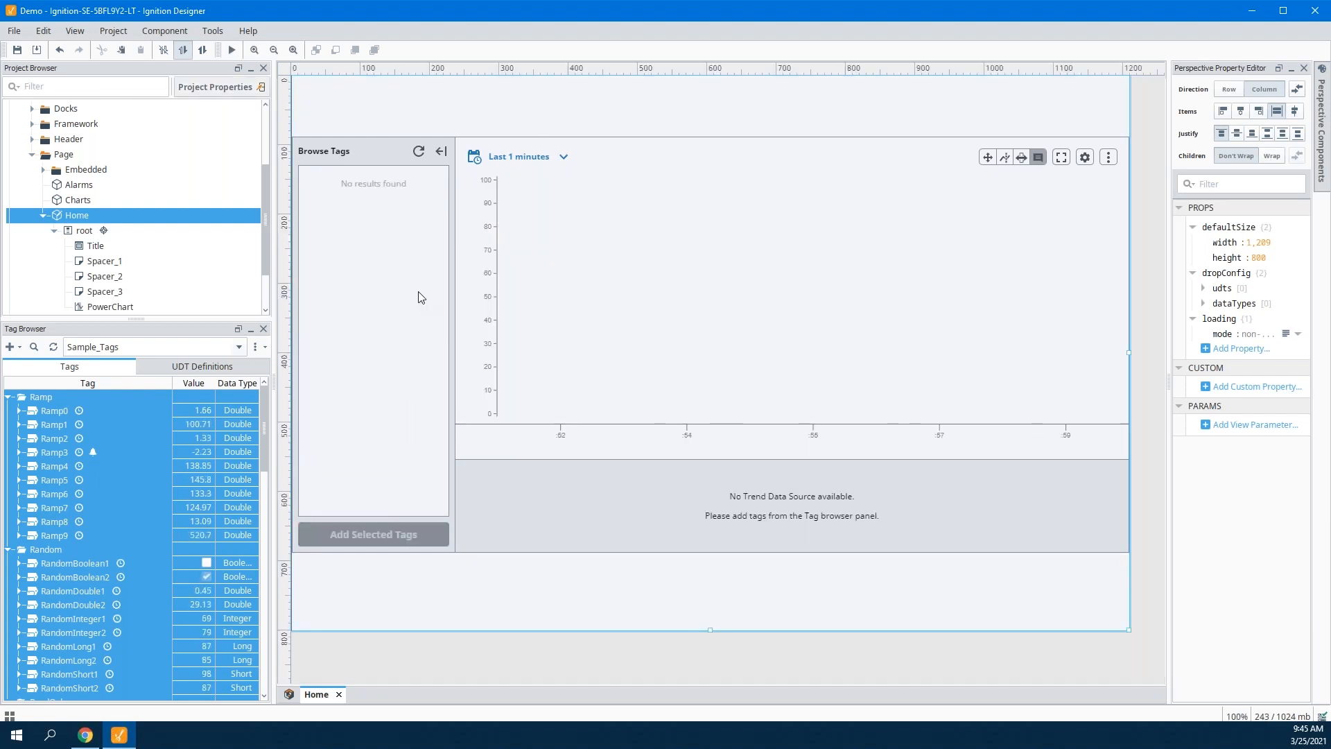
{"action": "left_click", "coordinate": [110, 306]}
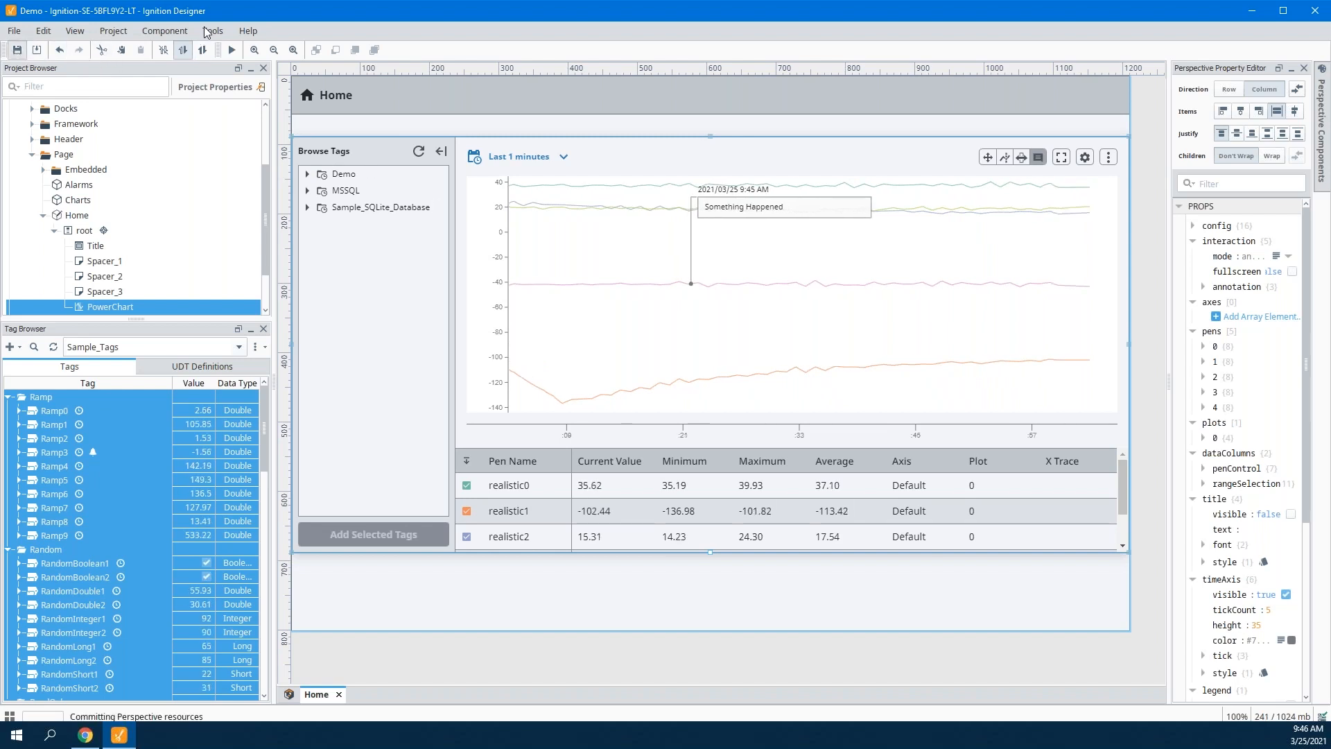
Launch the Demo project as a Perspective session in the browser.
{"action": "left_click", "coordinate": [212, 31]}
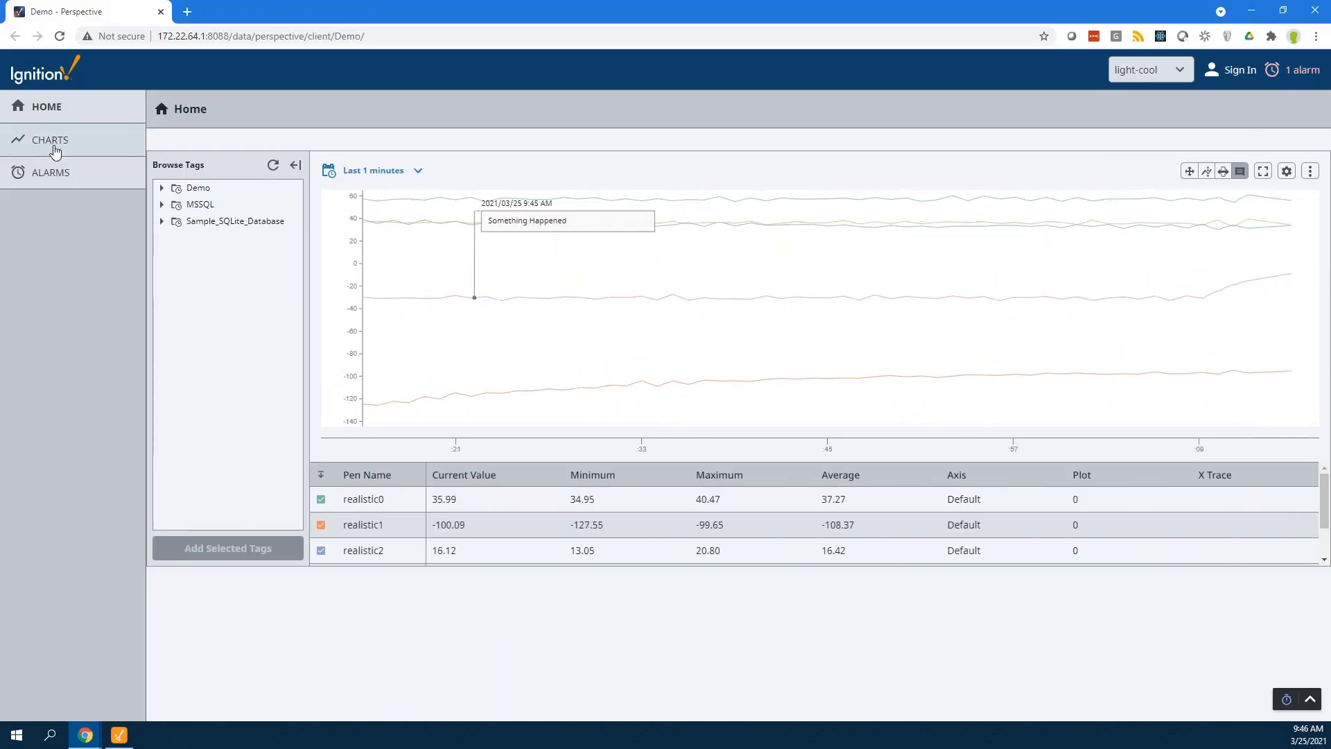
View the session's Alarms page listing two sample alarms, then return Home.
{"action": "left_click", "coordinate": [50, 172]}
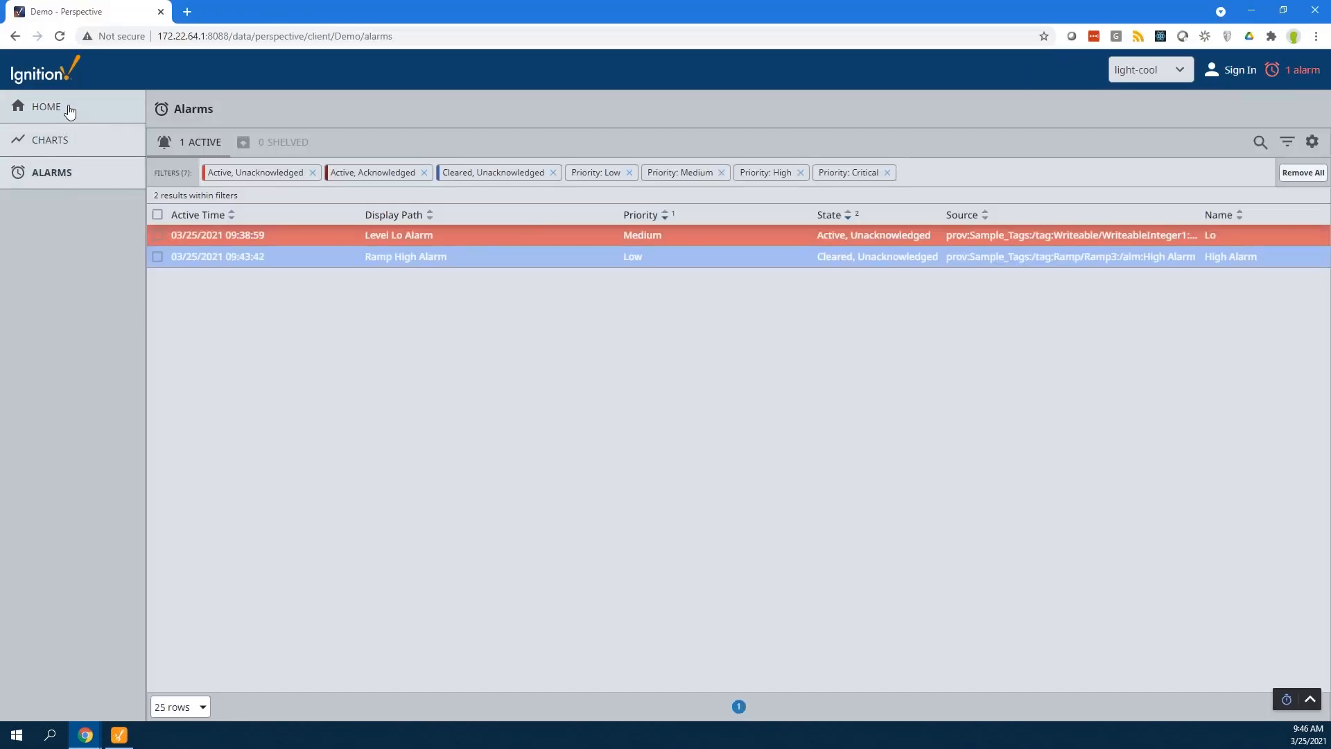
{"action": "left_click", "coordinate": [46, 106]}
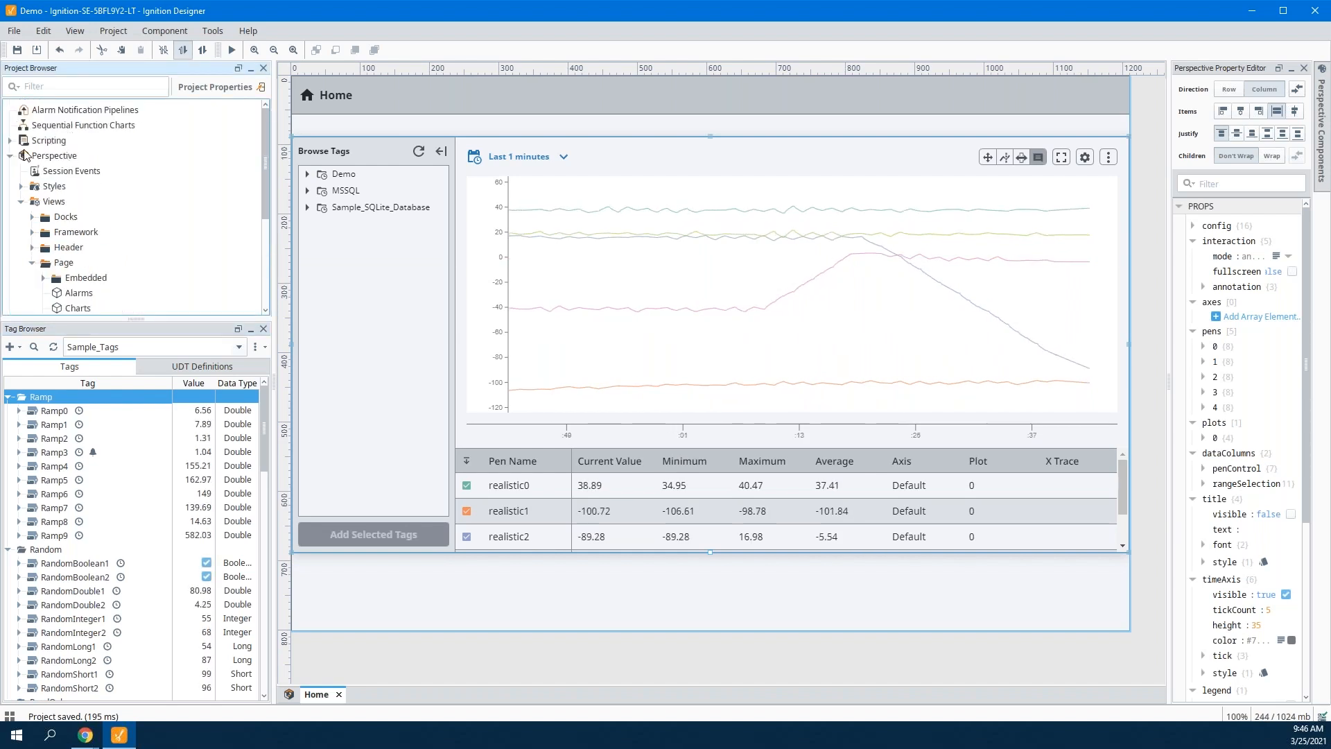
Create a historical transaction group named 'Fill Log' and reopen the Home view.
{"action": "left_click", "coordinate": [55, 201]}
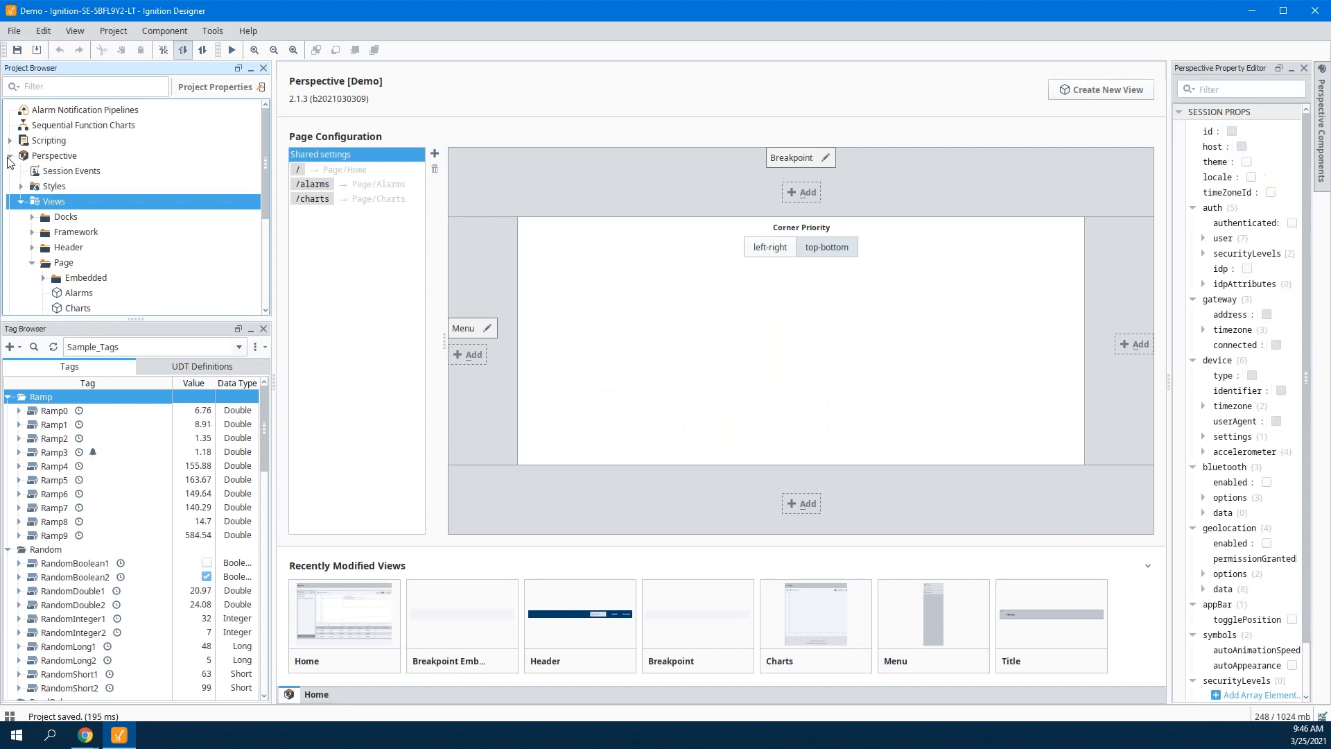
{"action": "left_click", "coordinate": [69, 169]}
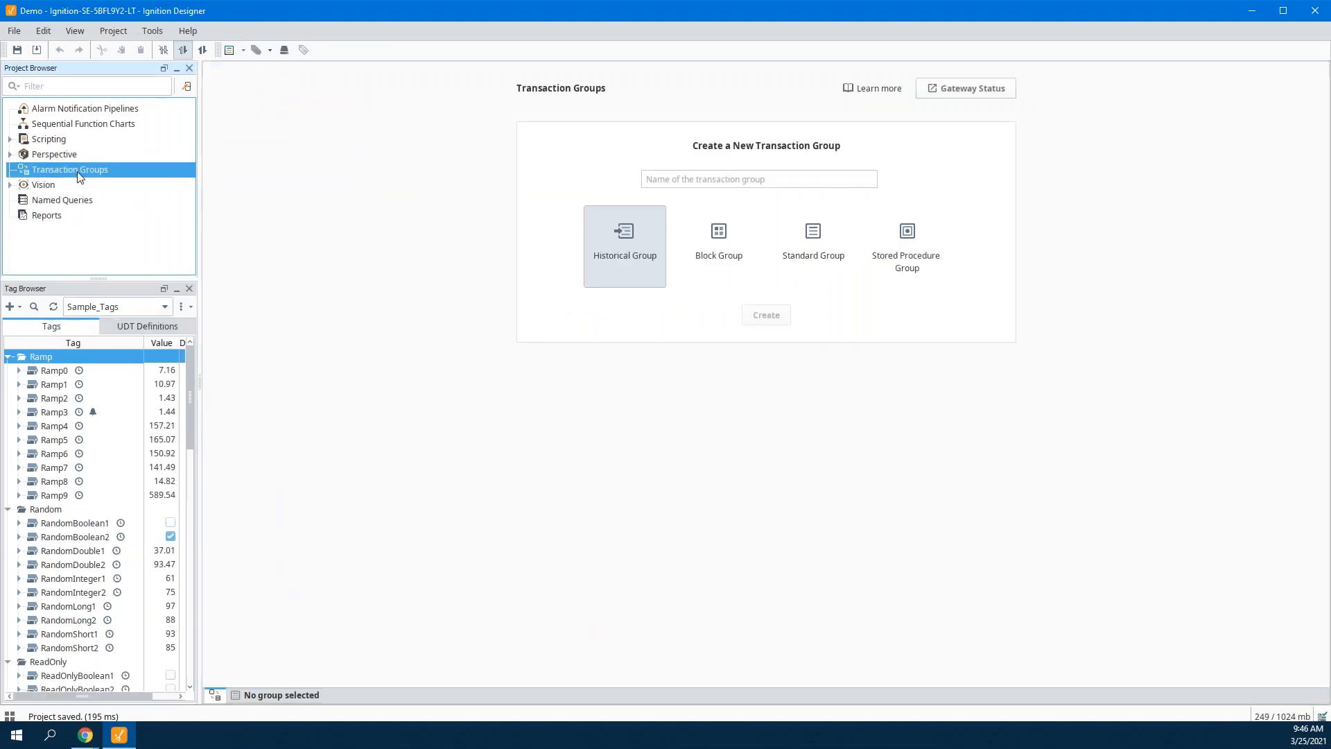
{"action": "right_click", "coordinate": [70, 169]}
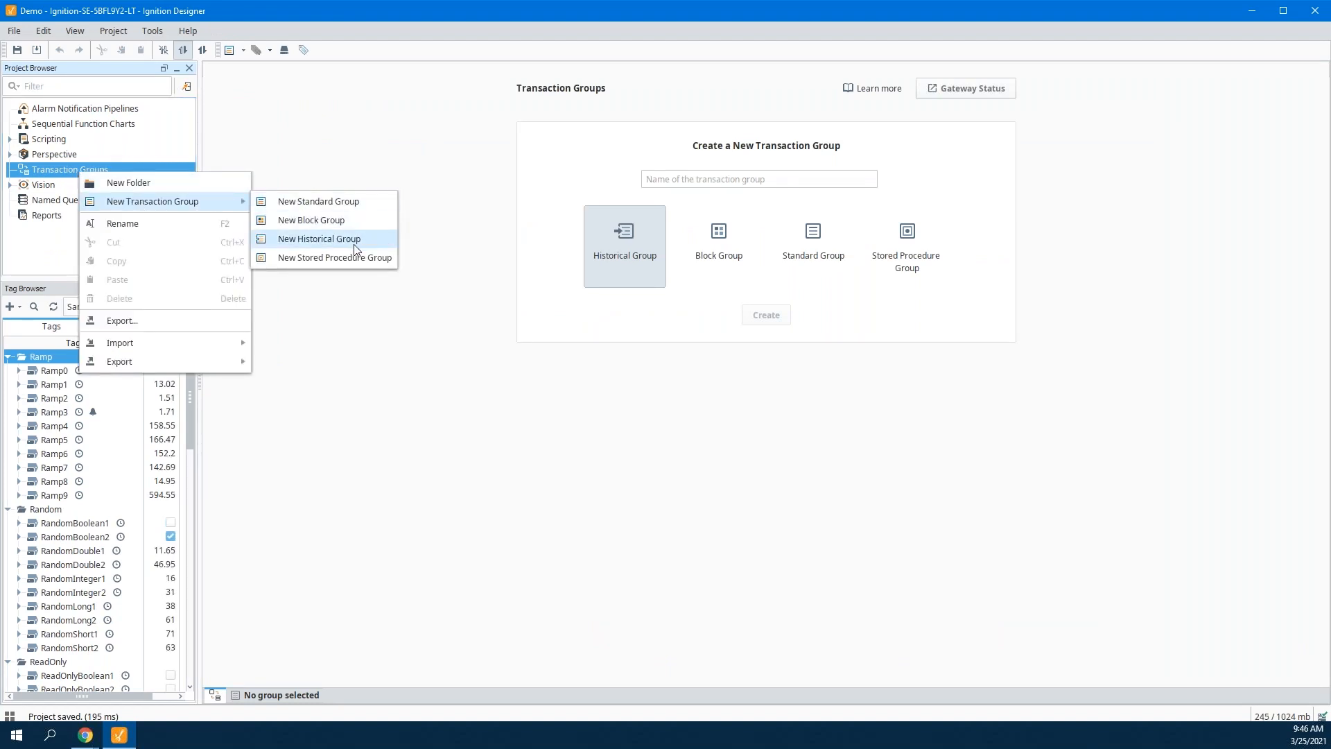
{"action": "left_click", "coordinate": [320, 238]}
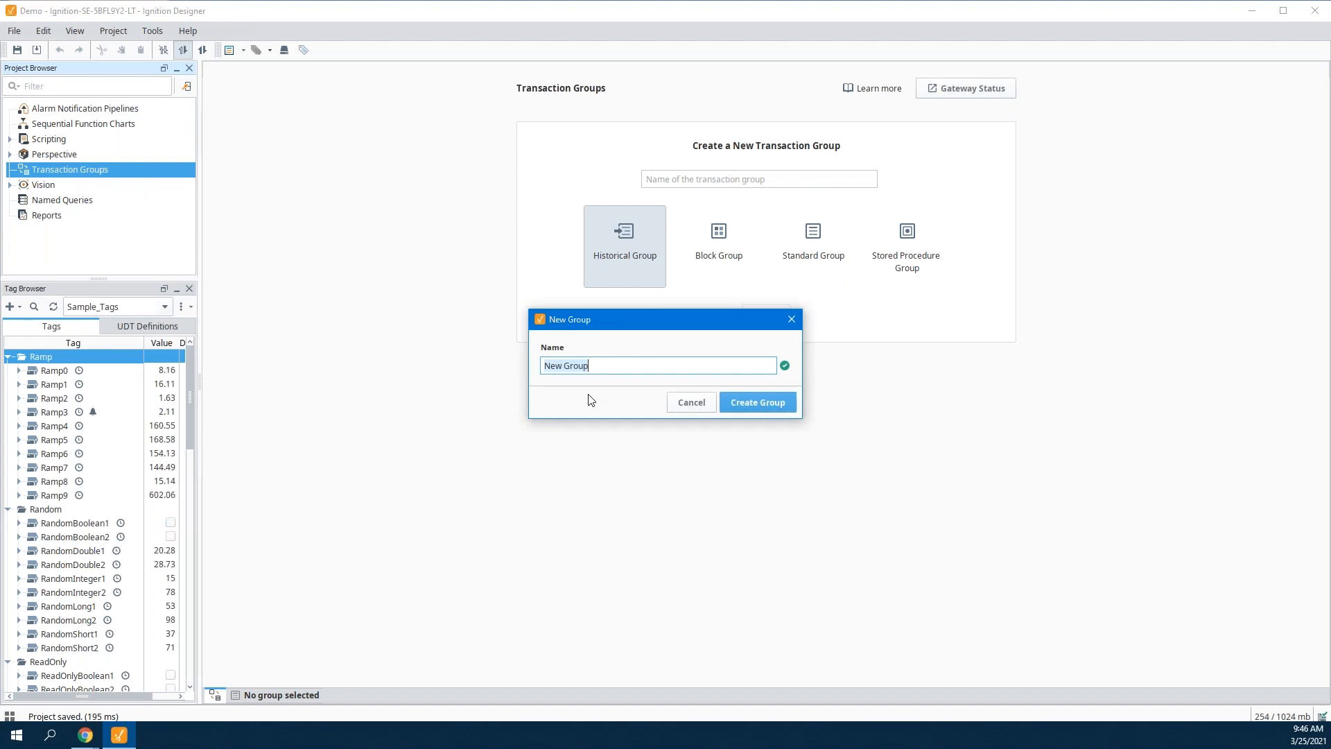
{"action": "type", "text": "Fill Log"}
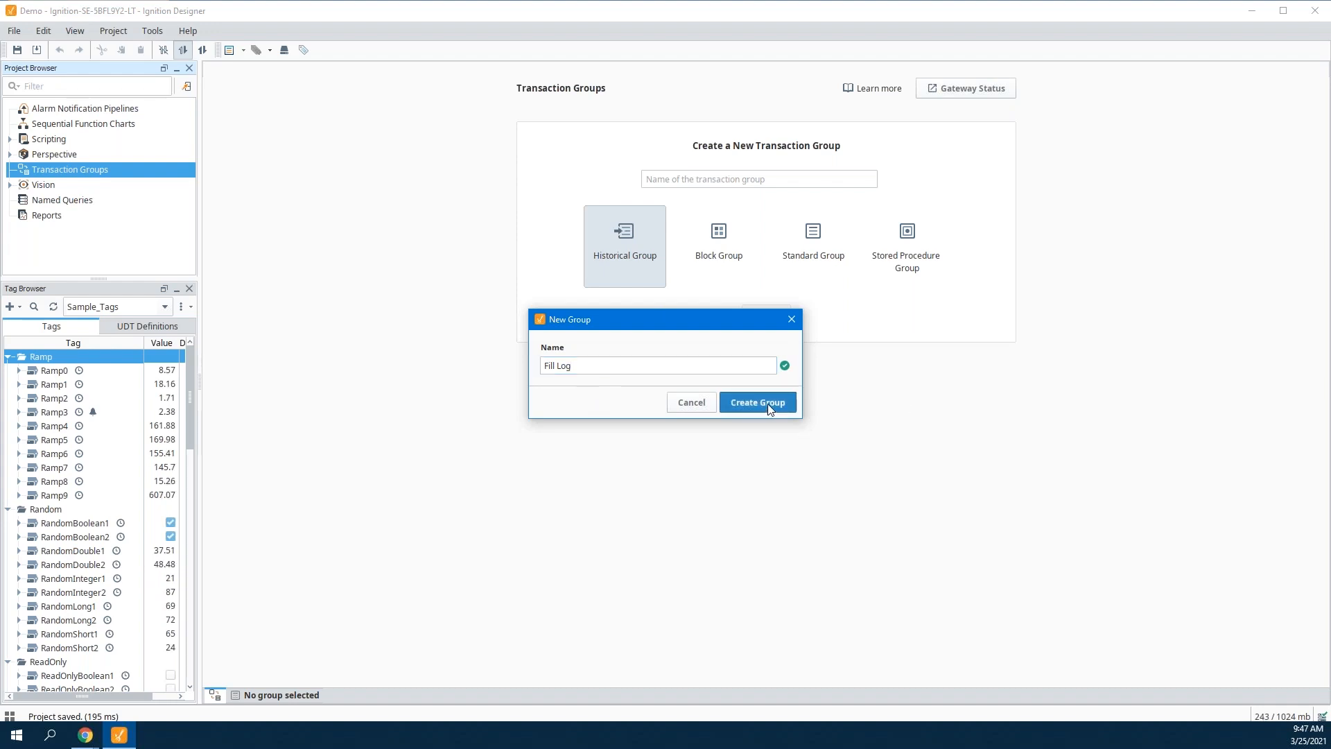
{"action": "left_click", "coordinate": [756, 401]}
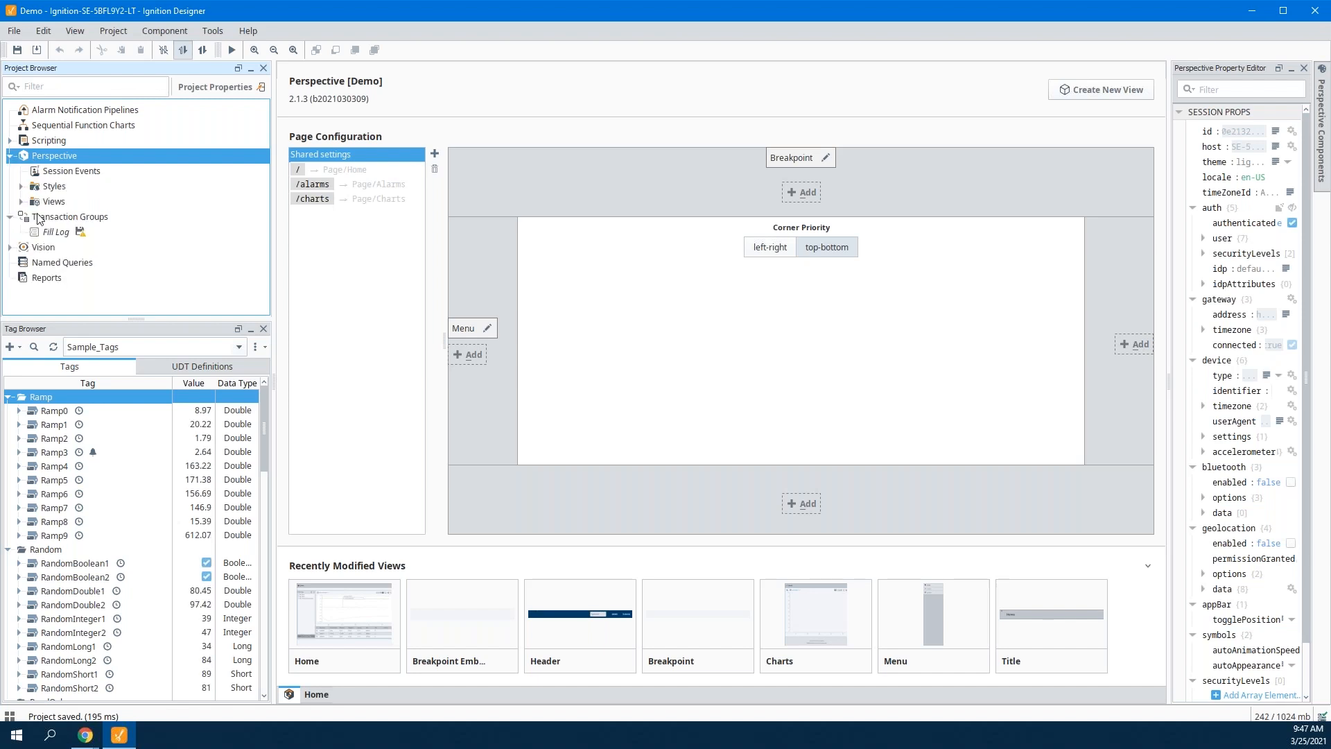
{"action": "left_click", "coordinate": [21, 201]}
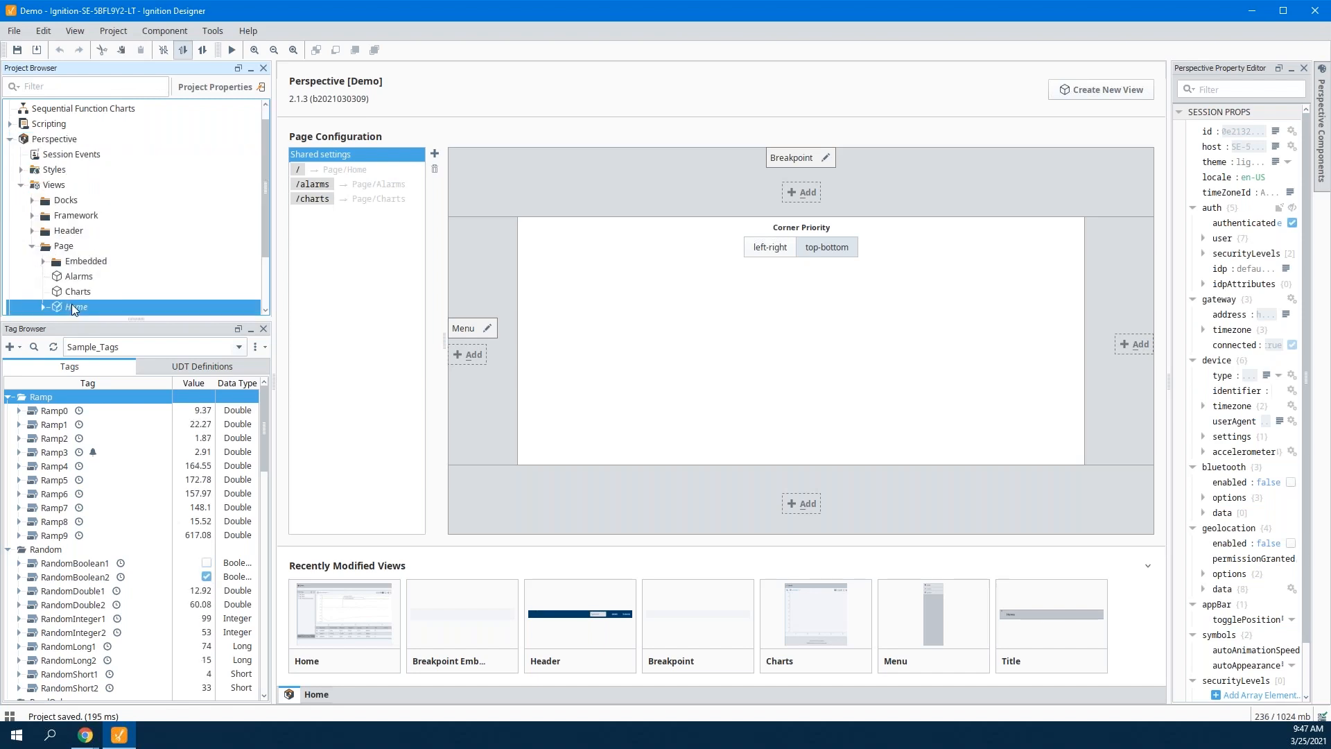
{"action": "double_click", "coordinate": [76, 306]}
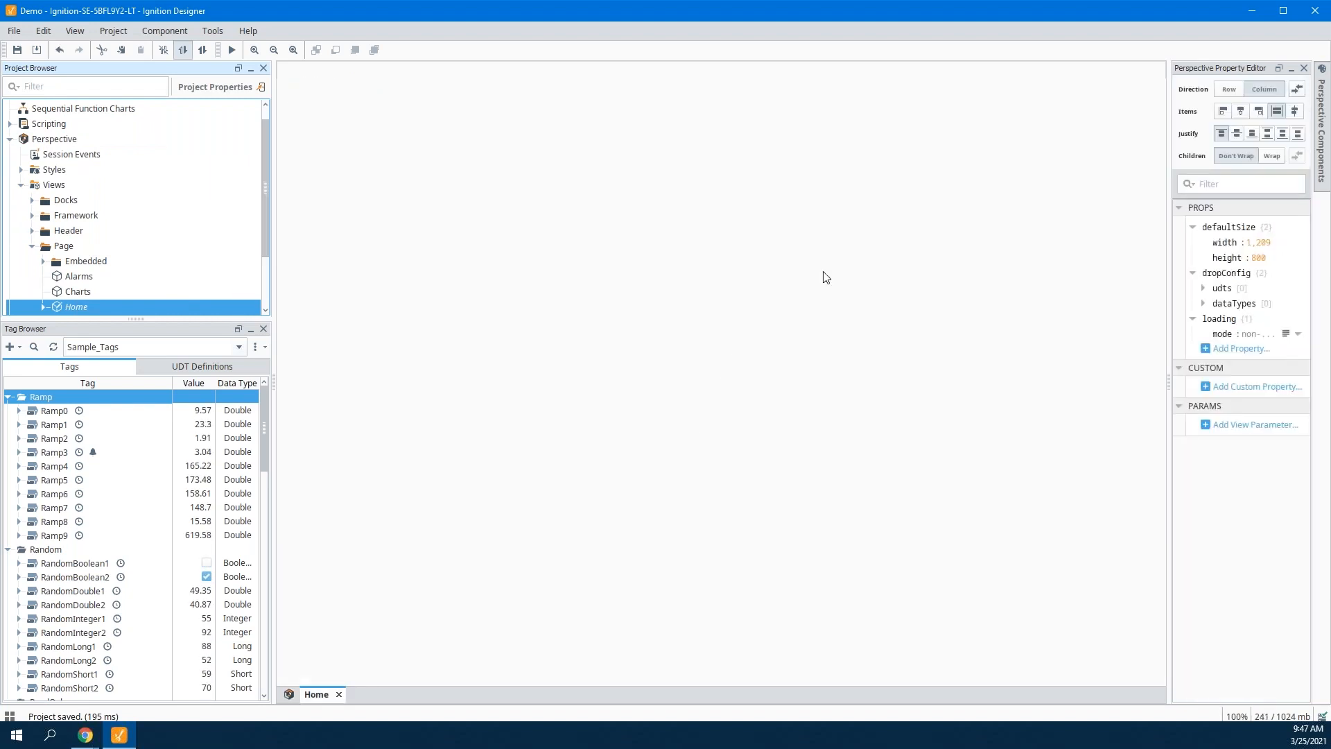
{"action": "mouse_move", "coordinate": [662, 300]}
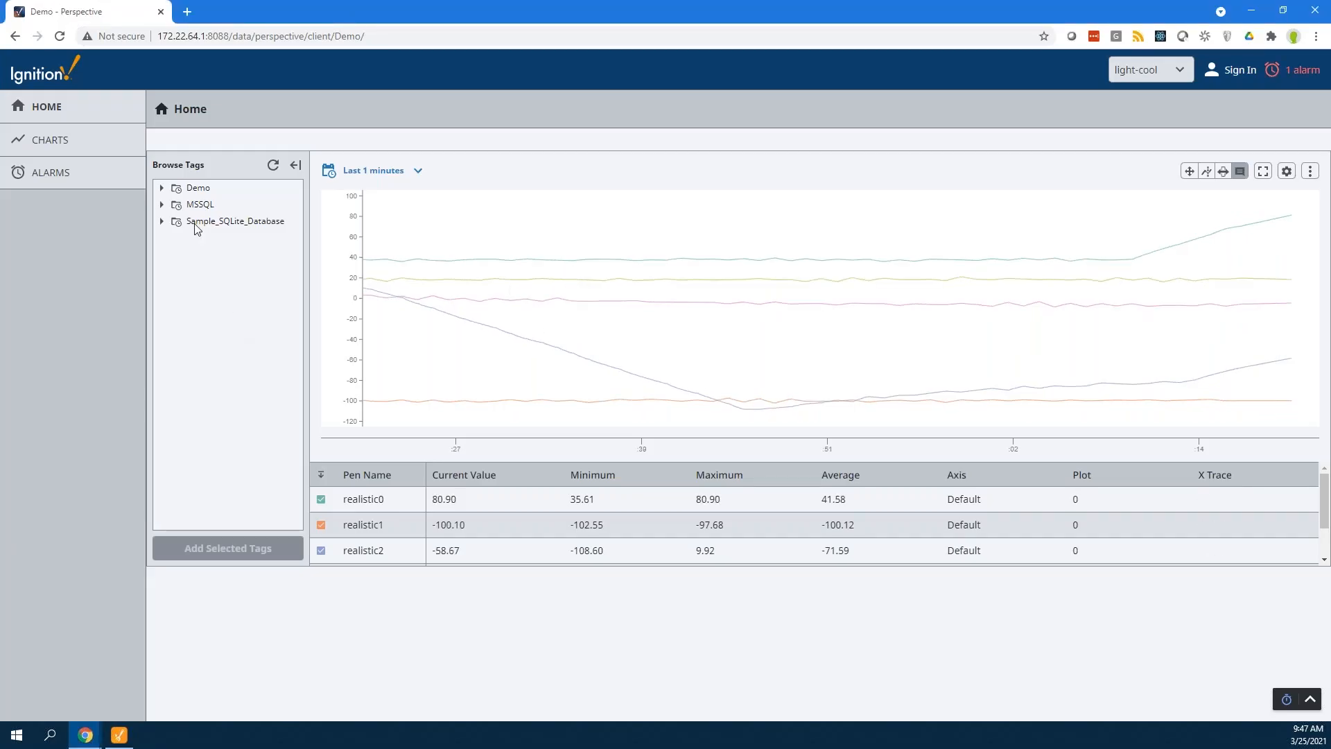
Remove the realistic pens from the Home Power Chart, keeping sine5, sine6 and sine7.
{"action": "left_click", "coordinate": [161, 188]}
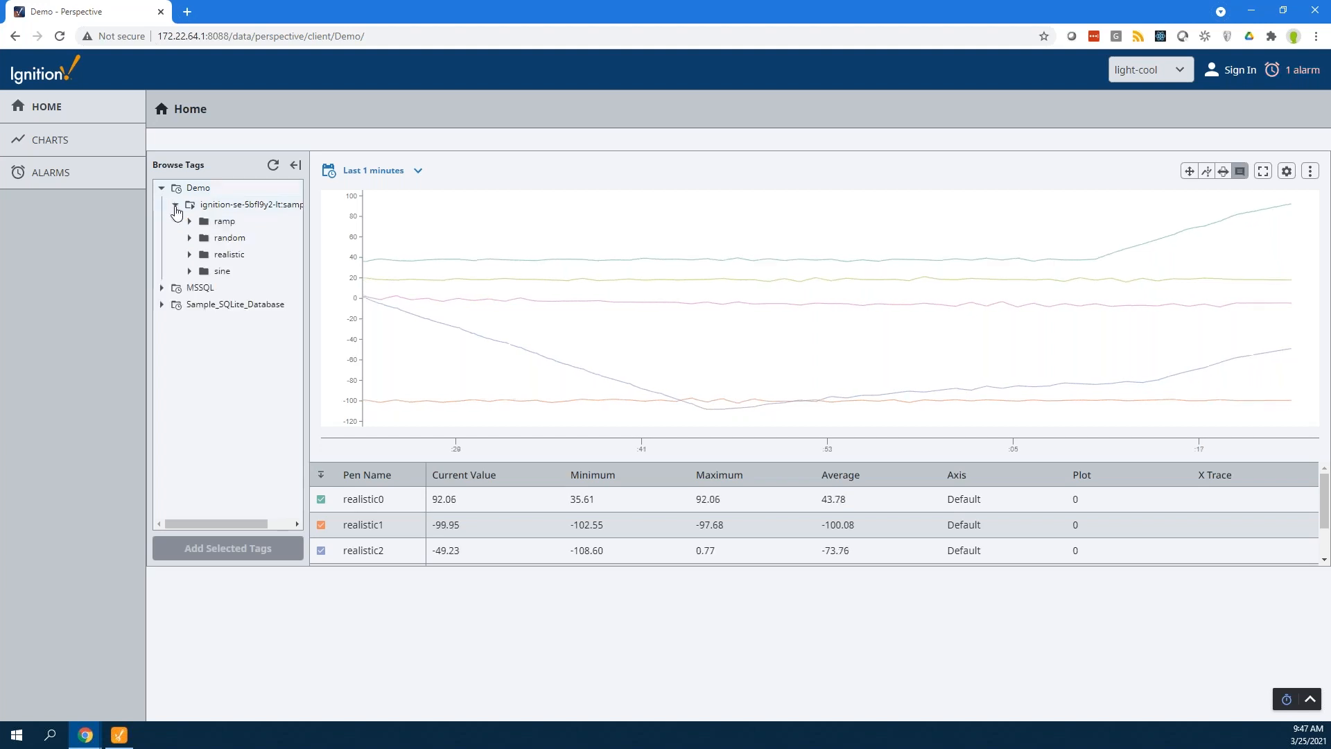
{"action": "left_click", "coordinate": [189, 271]}
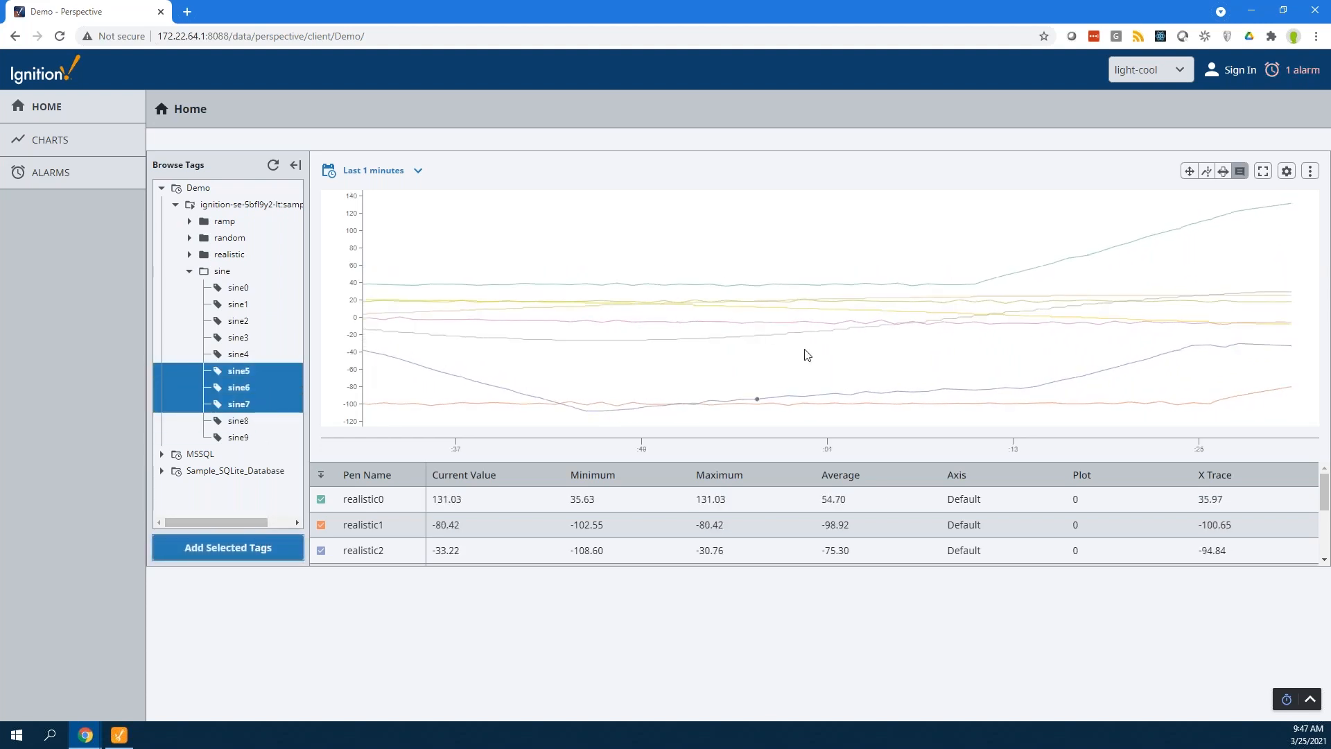
{"action": "left_click", "coordinate": [408, 498]}
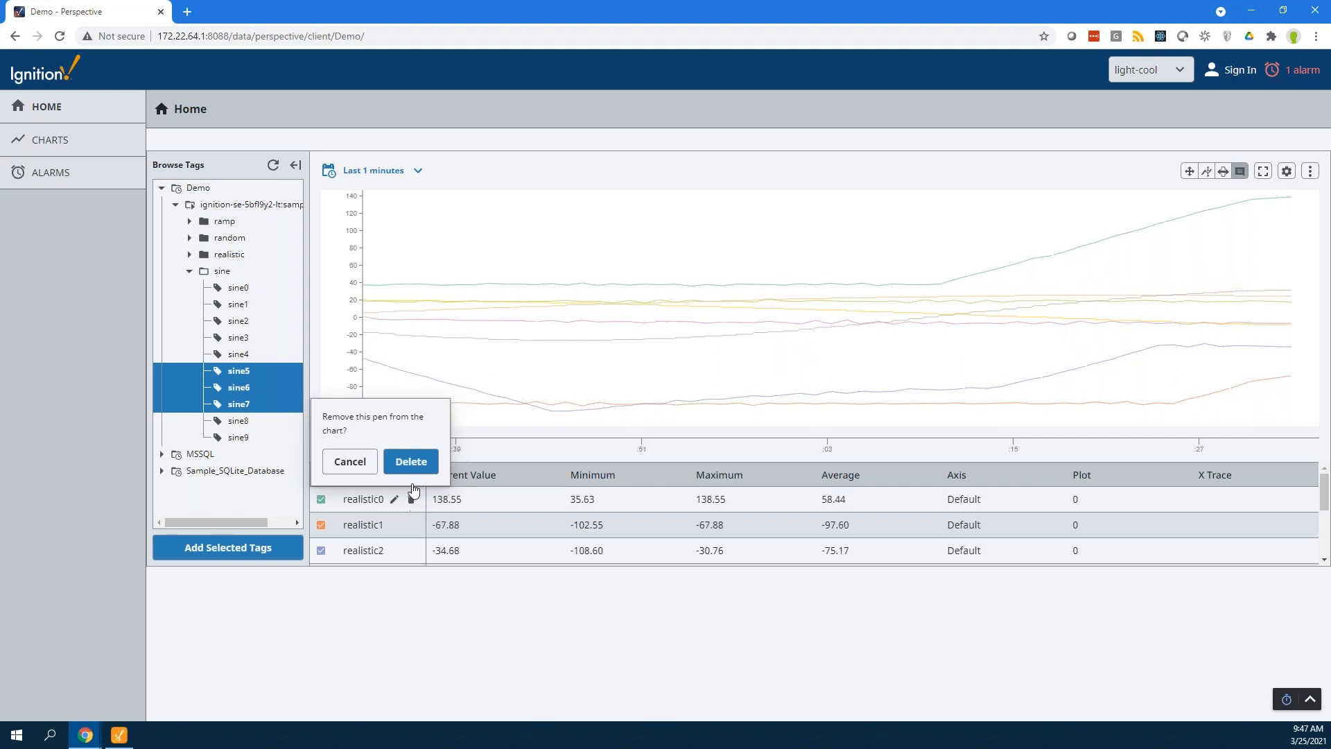
{"action": "left_click", "coordinate": [409, 460]}
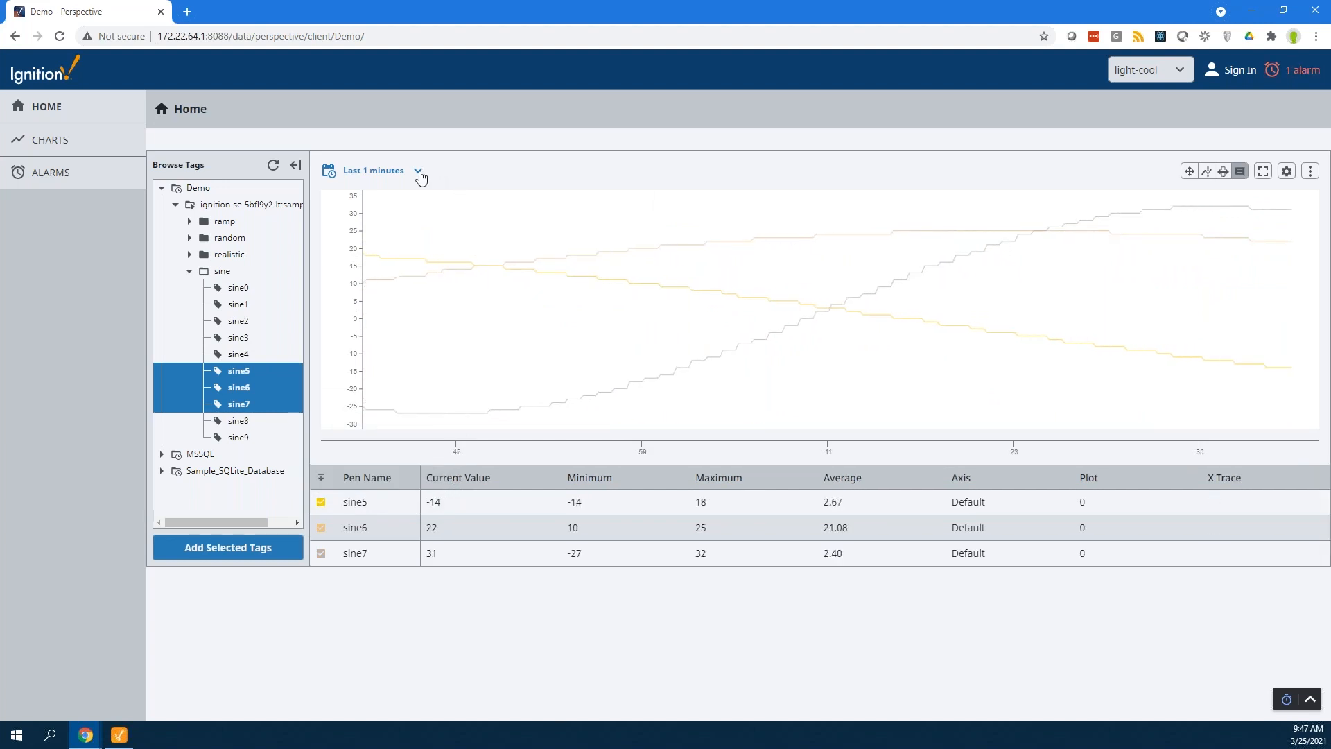
{"action": "left_click", "coordinate": [419, 170]}
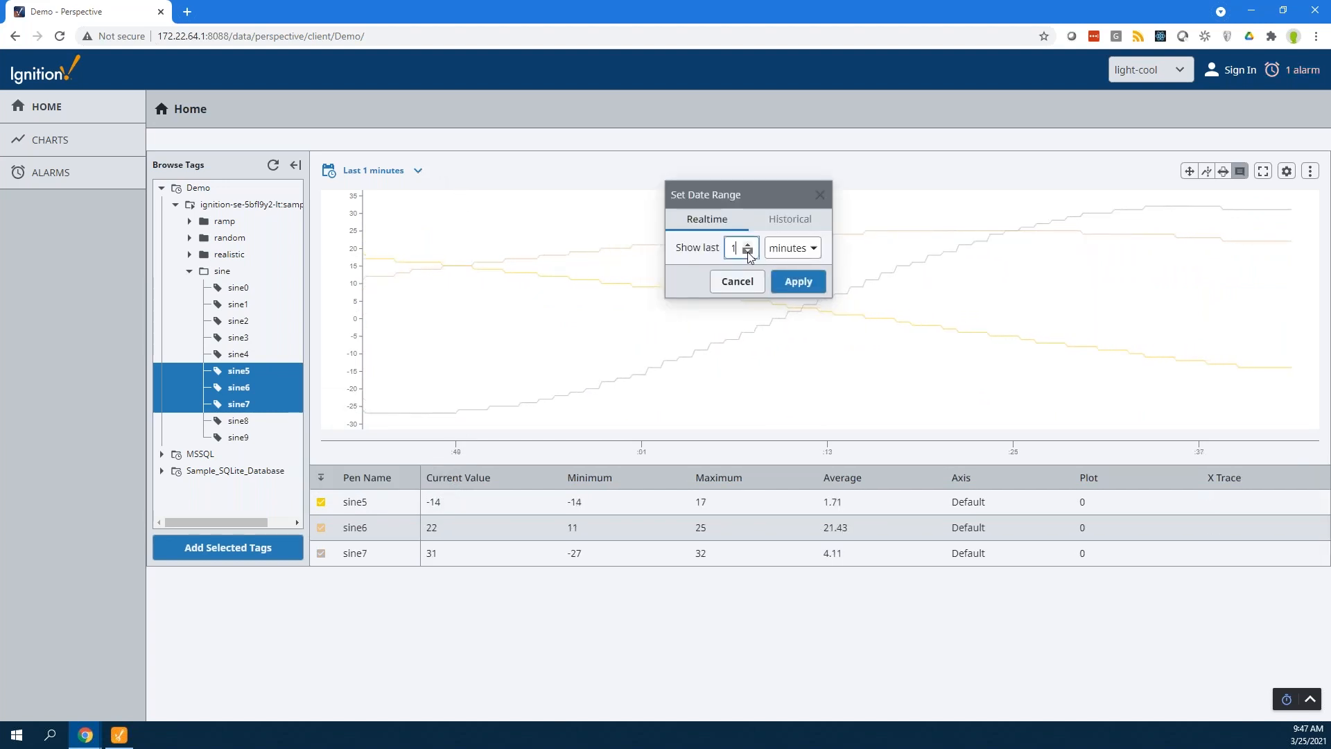
{"action": "left_click", "coordinate": [797, 281]}
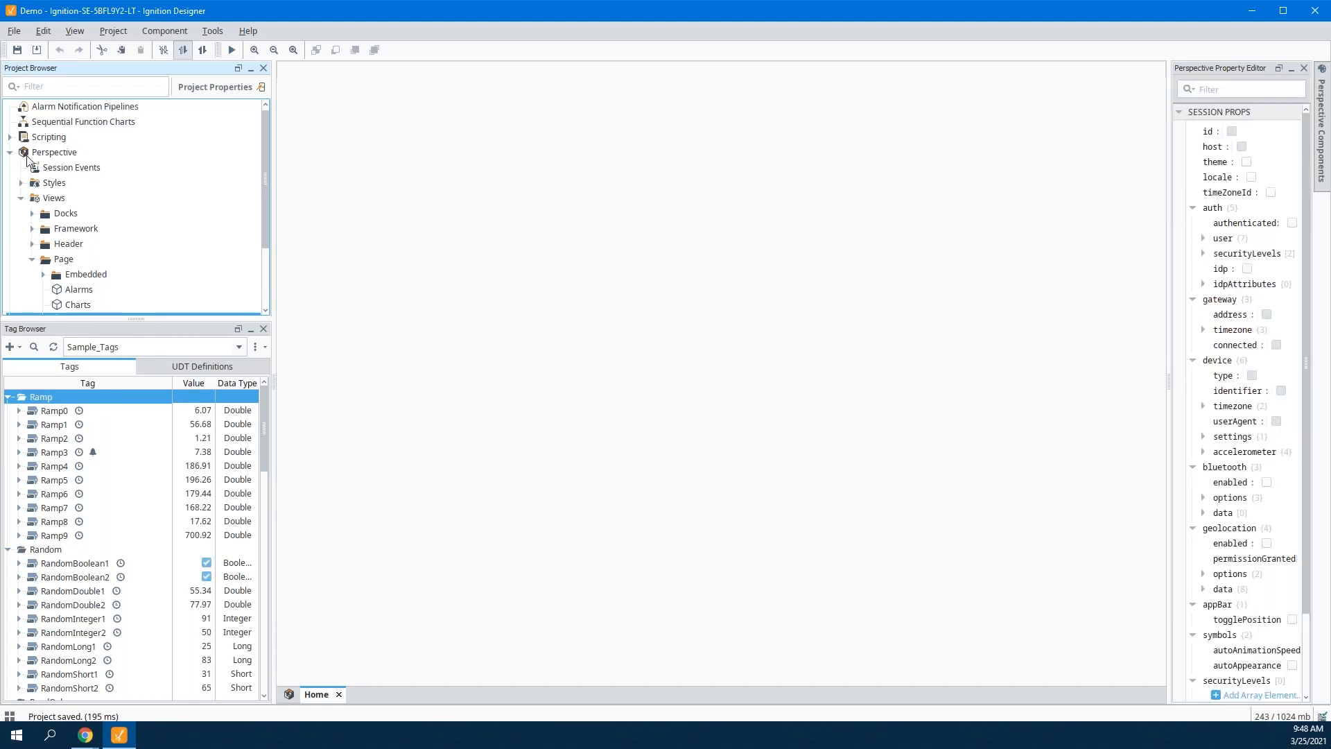
Open the Fill Log transaction group.
{"action": "left_click", "coordinate": [54, 152]}
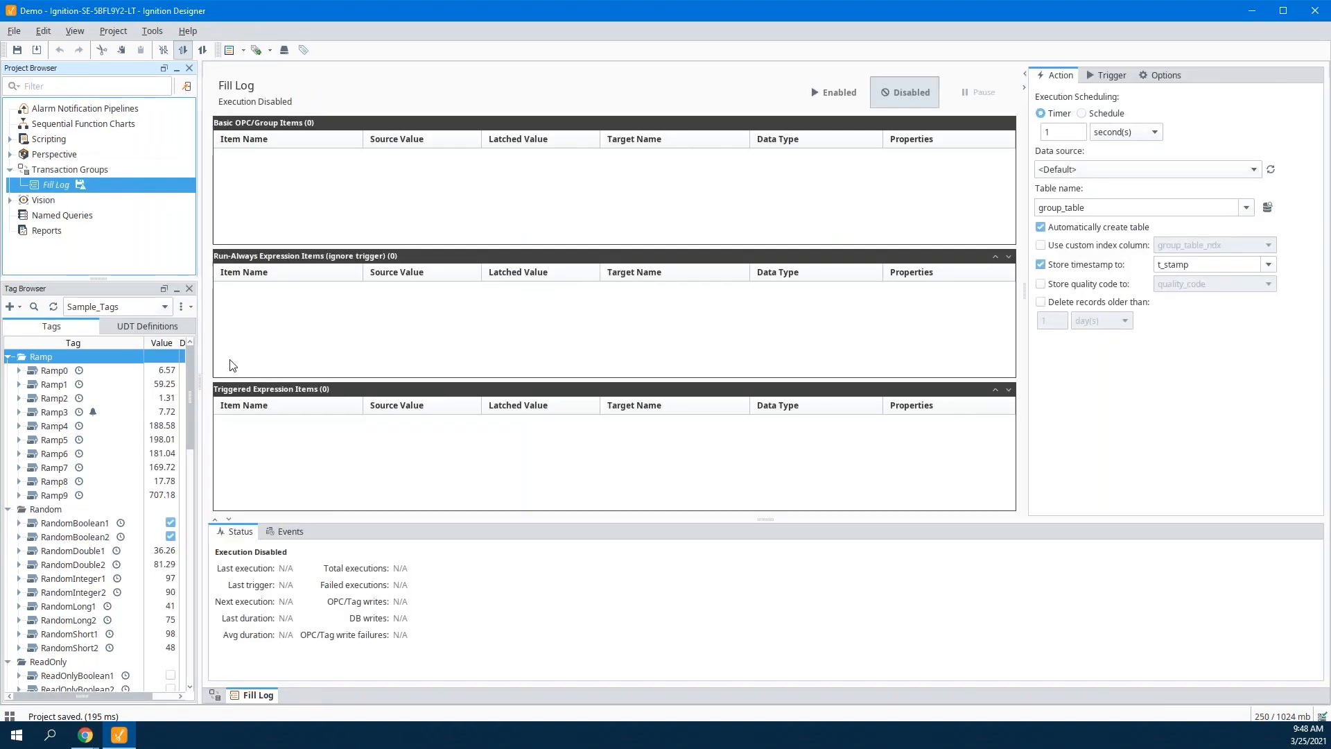
{"action": "scroll", "scroll_direction": "down", "scroll_amount": 3}
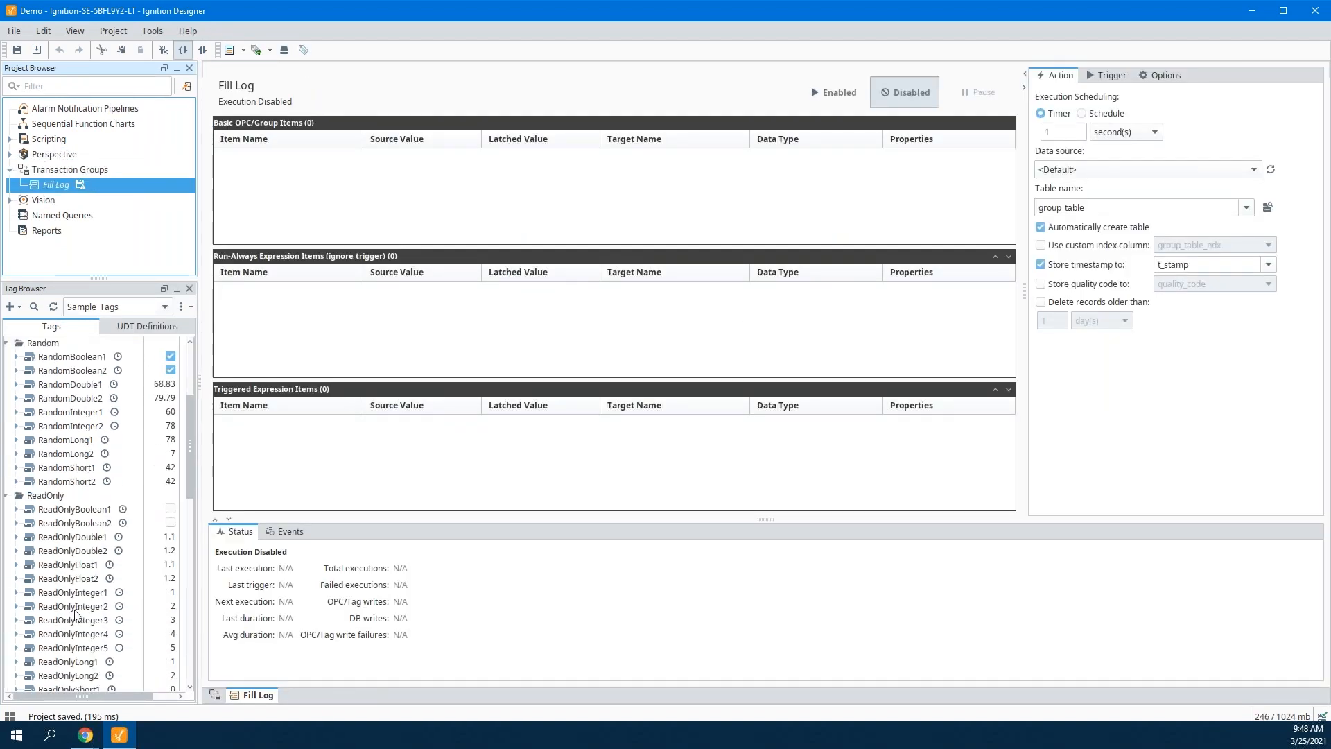
{"action": "scroll", "scroll_direction": "down", "scroll_amount": 3}
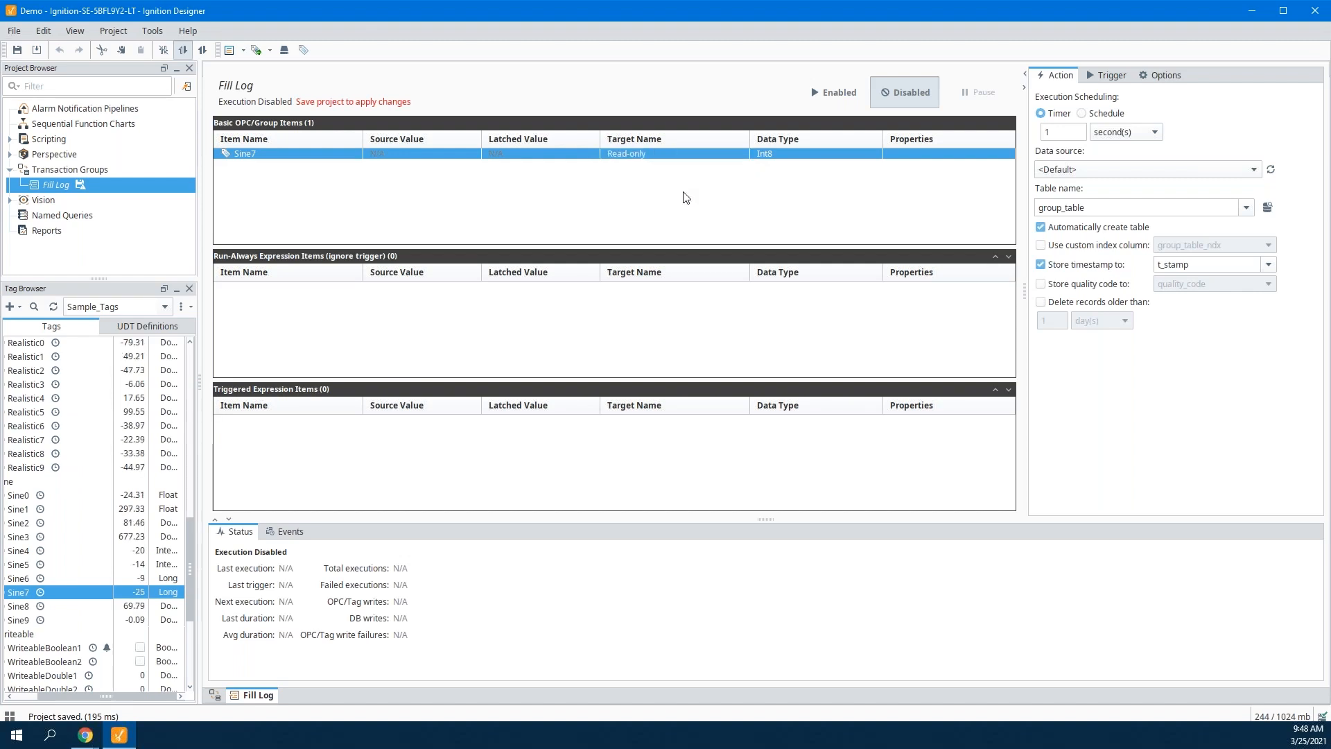
Trigger Fill Log once while Sine7 is active above 25, evaluating only on changes.
{"action": "left_click", "coordinate": [1111, 75]}
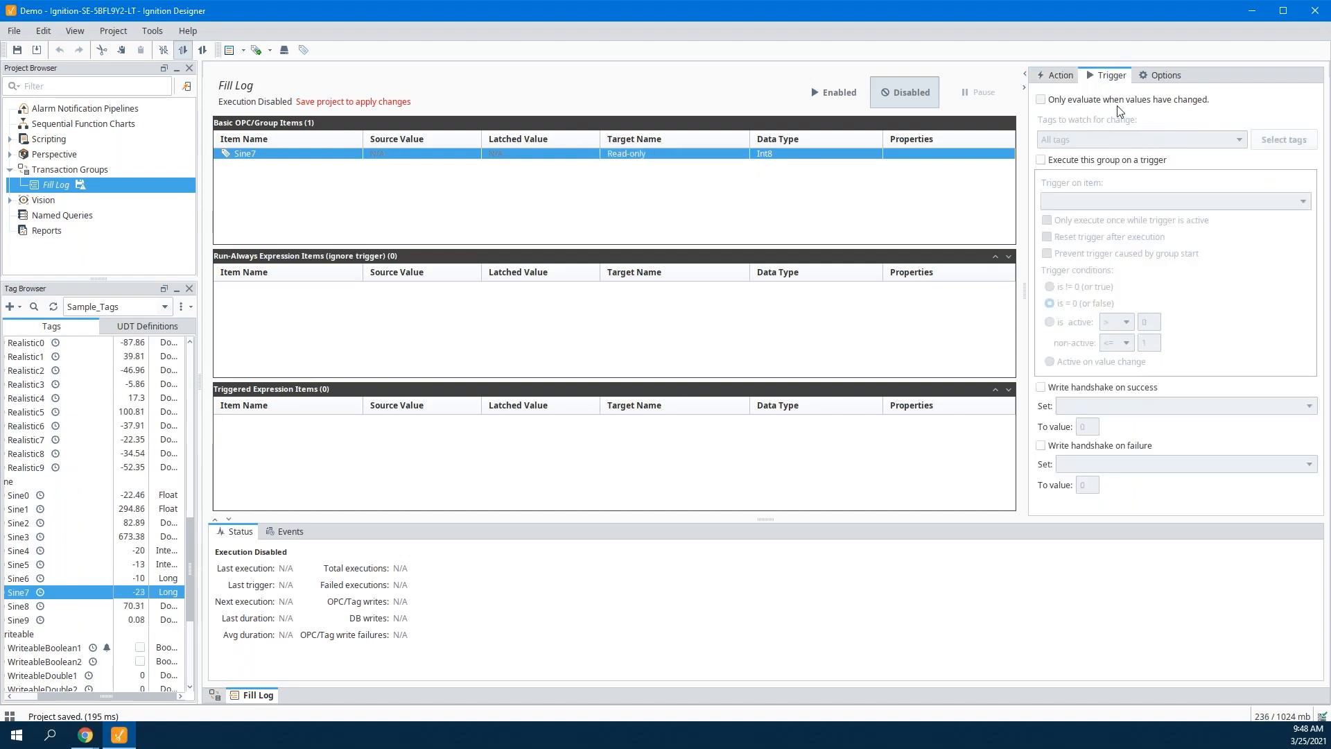
{"action": "left_click", "coordinate": [1041, 100]}
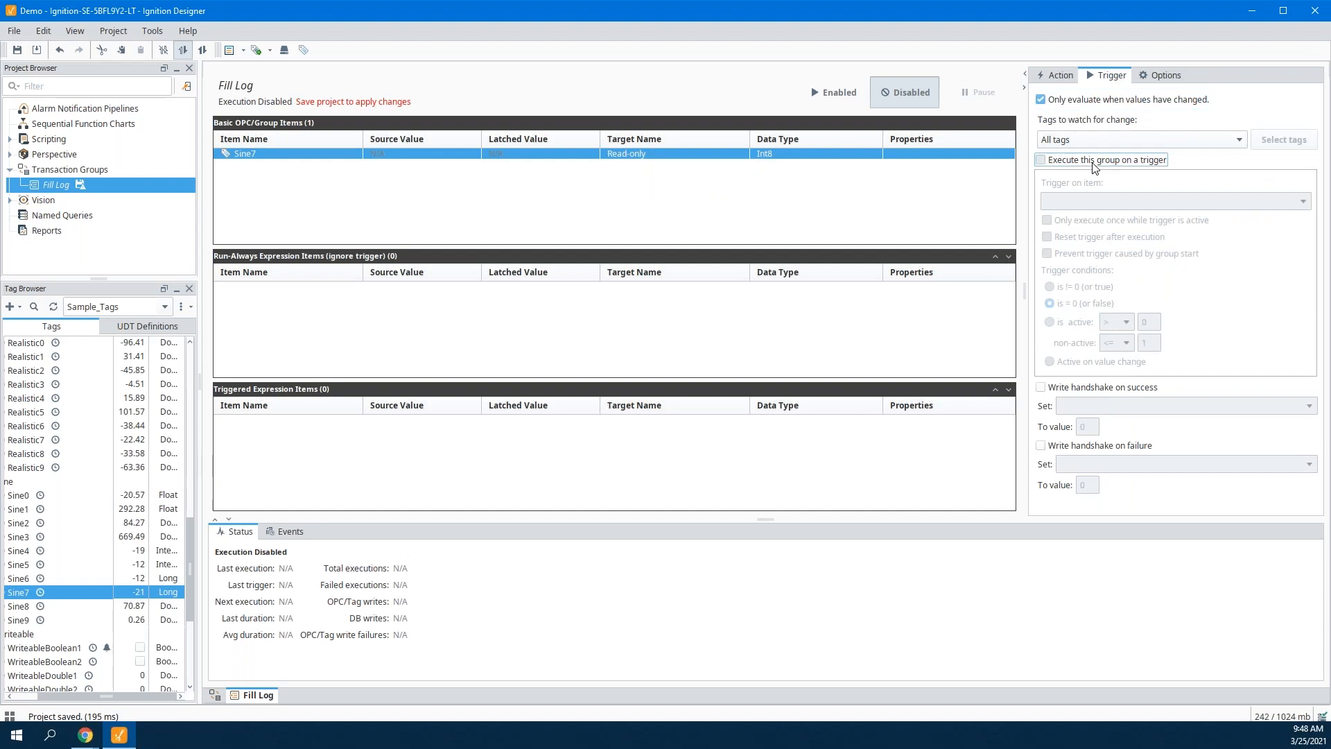
{"action": "left_click", "coordinate": [1040, 159]}
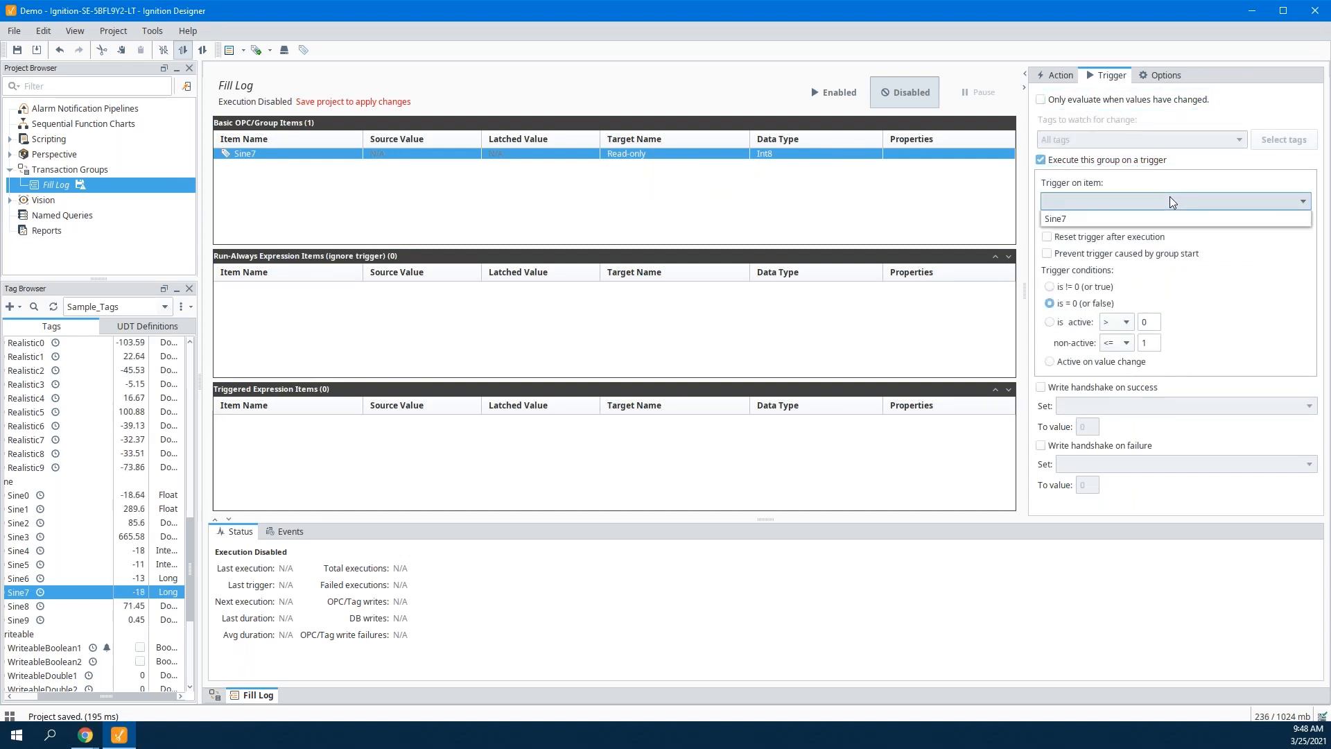
{"action": "left_click", "coordinate": [1054, 219]}
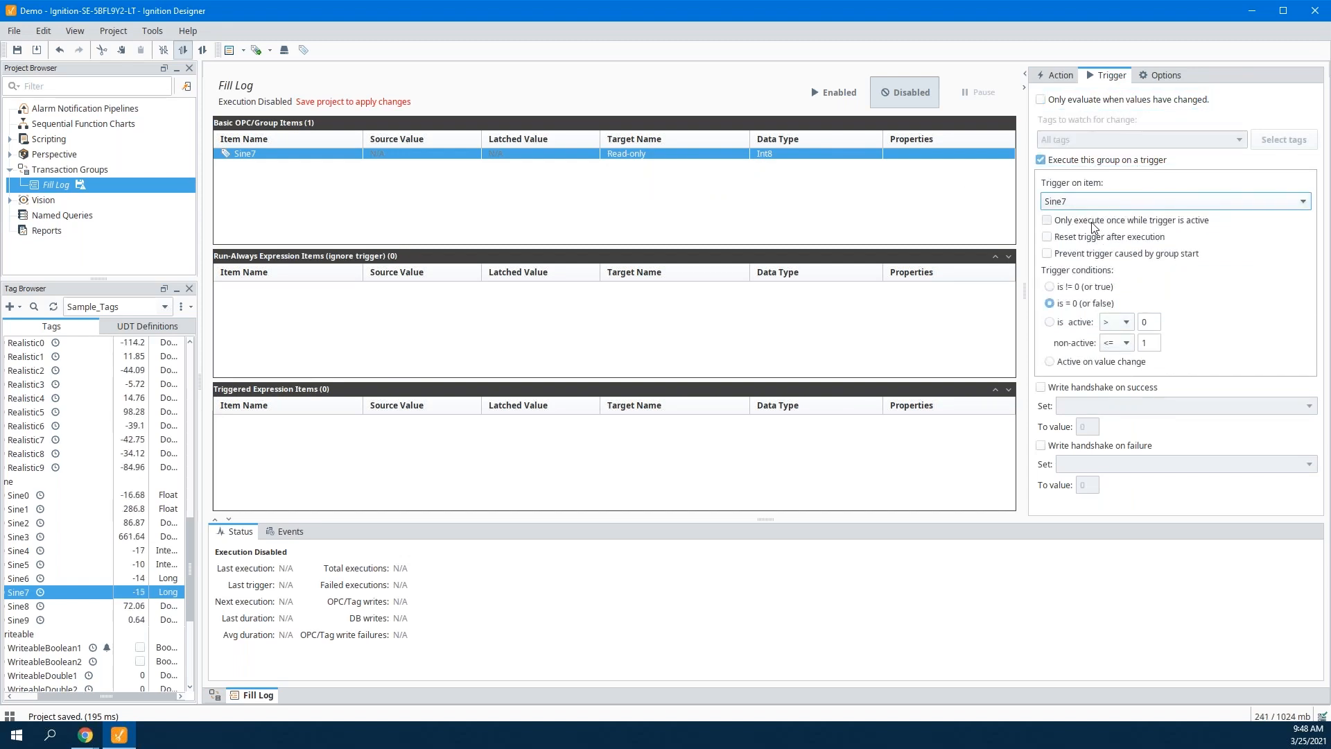
{"action": "left_click", "coordinate": [1047, 220]}
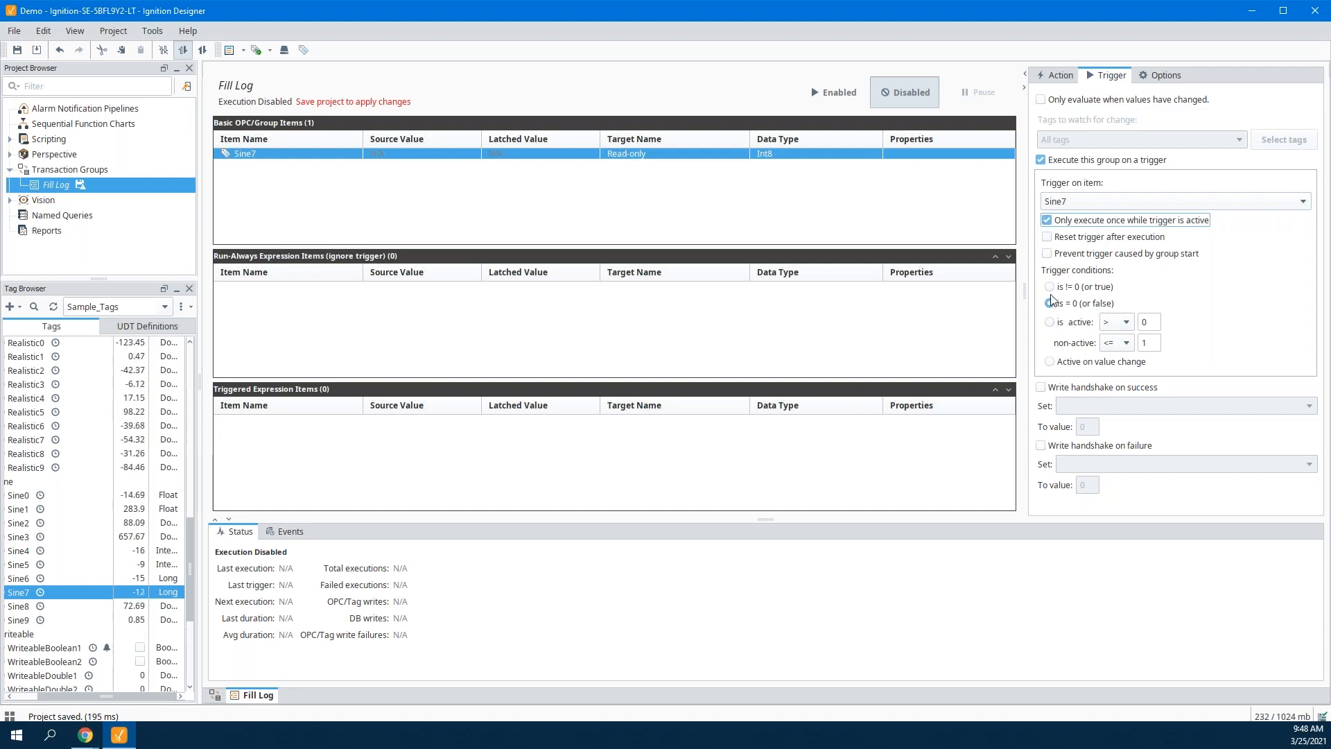
{"action": "left_click", "coordinate": [1048, 321]}
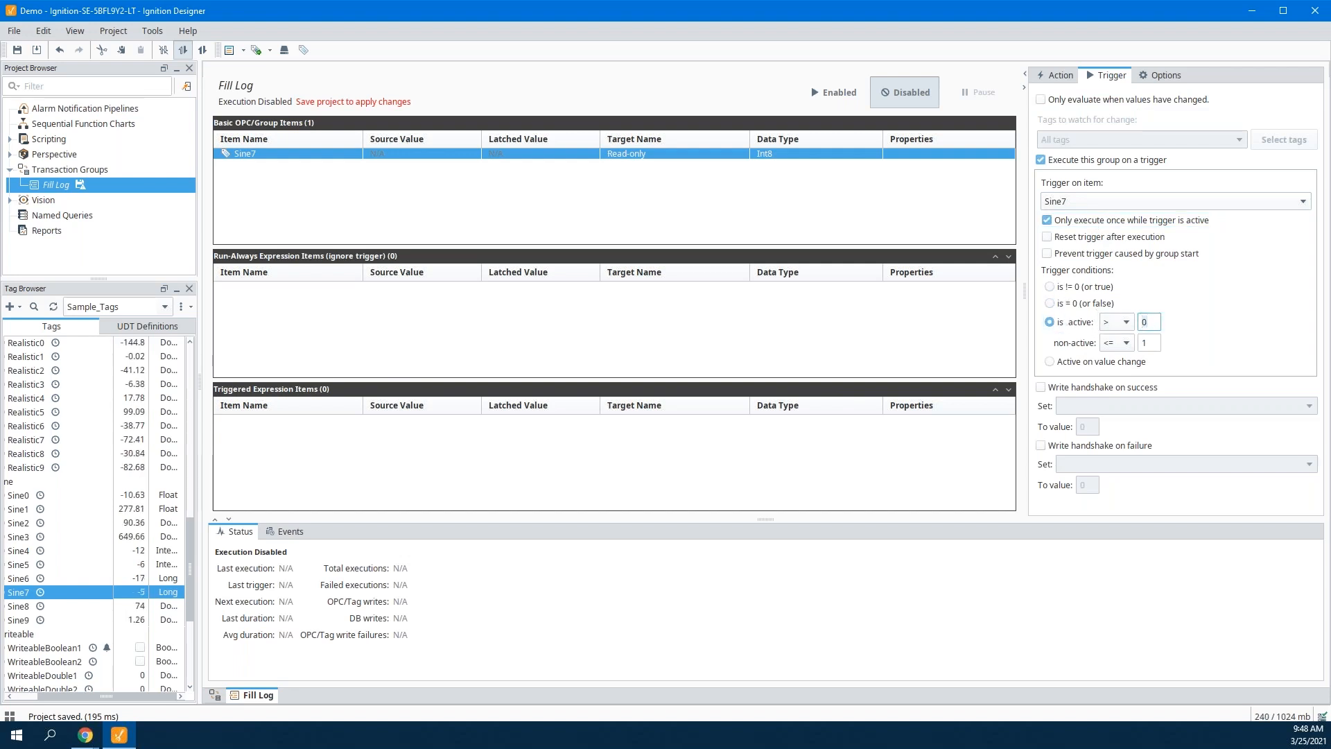
{"action": "type", "text": "25"}
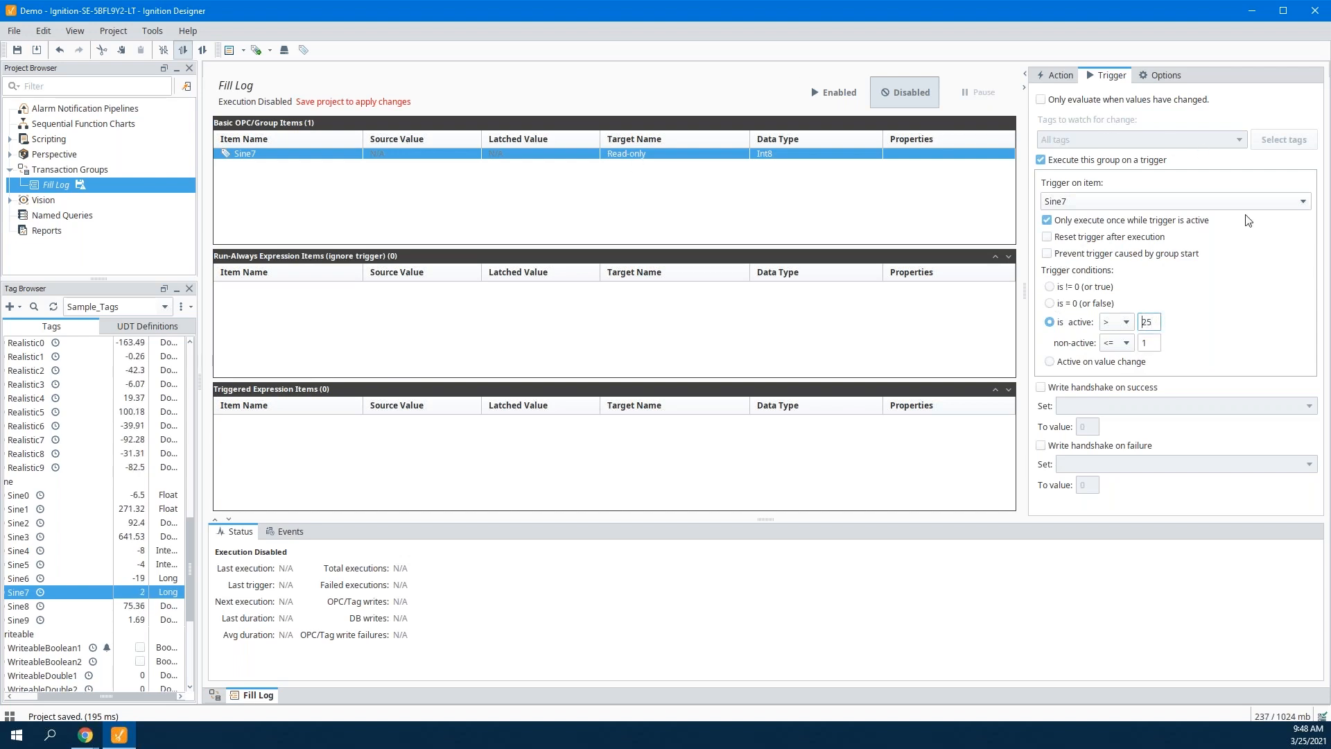
{"action": "left_click", "coordinate": [1059, 75]}
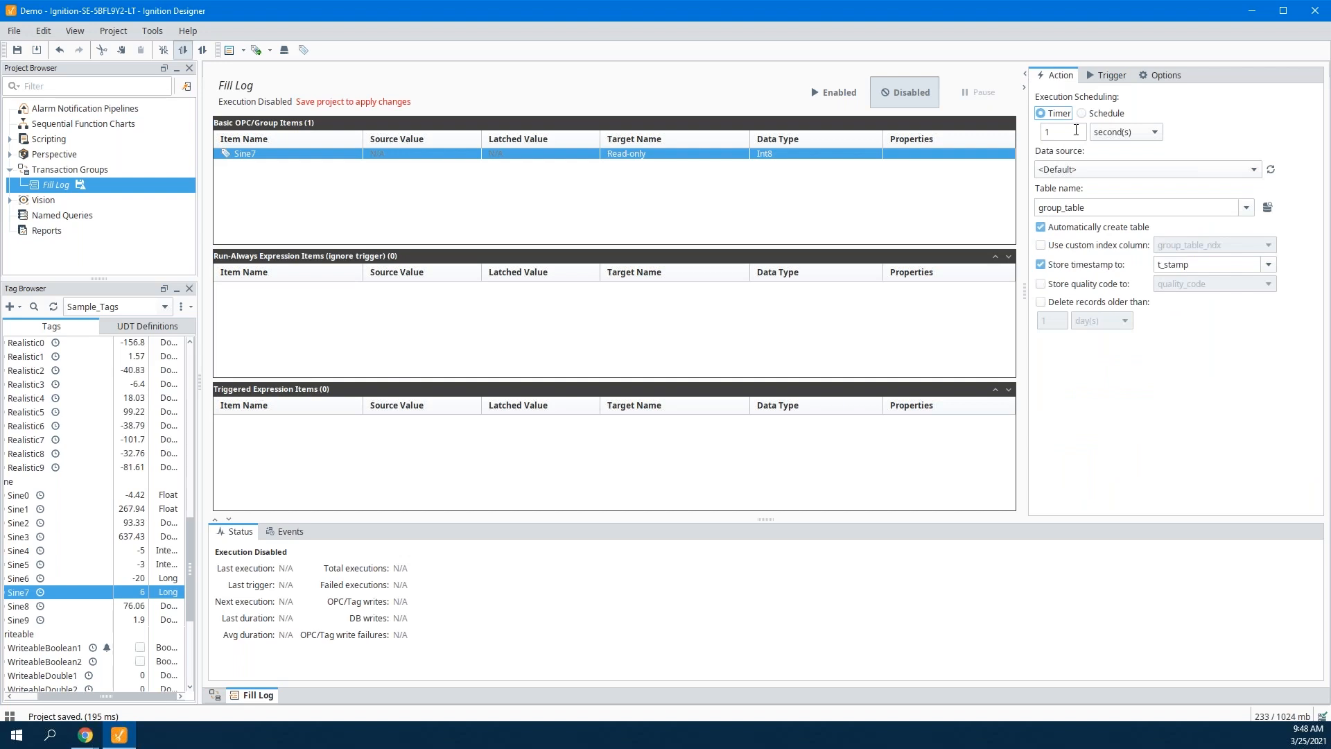
Log Fill Log to table fill_log with event_time timestamp and event_id index columns.
{"action": "left_click", "coordinate": [1063, 132]}
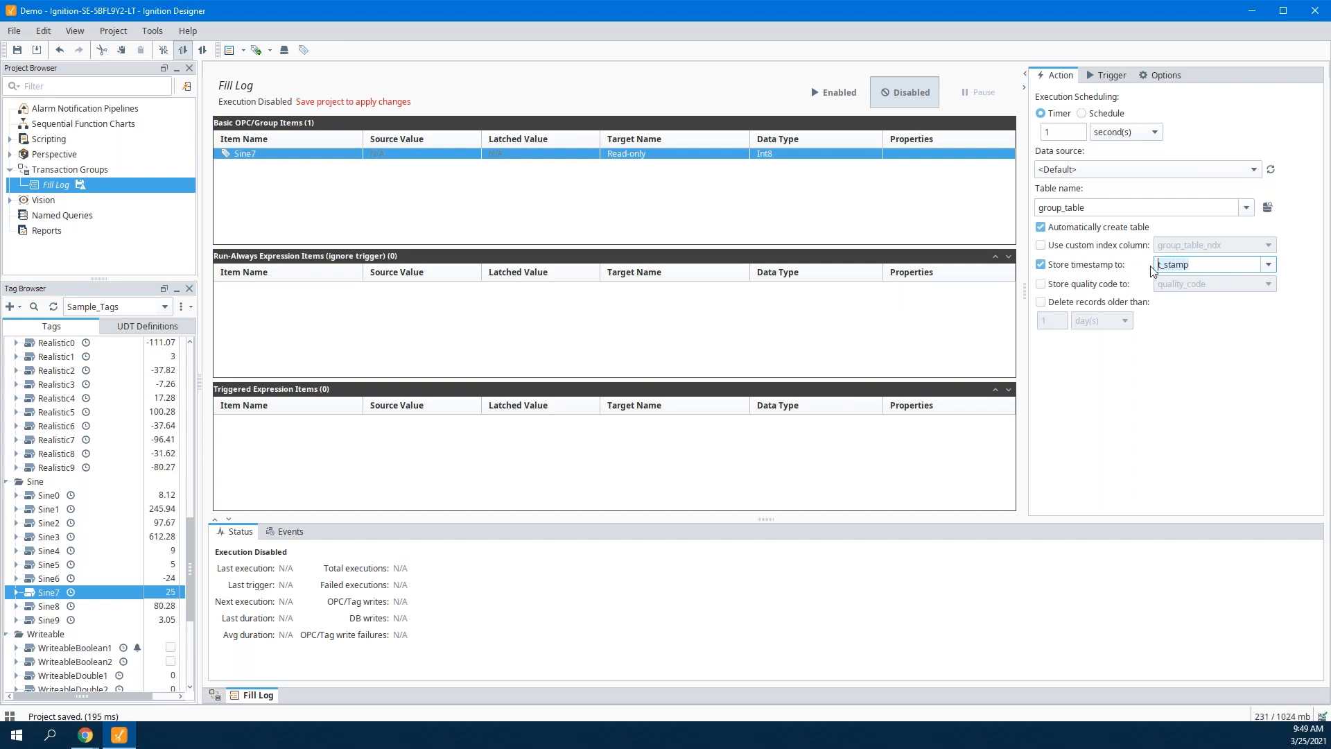
{"action": "type", "text": "event_time"}
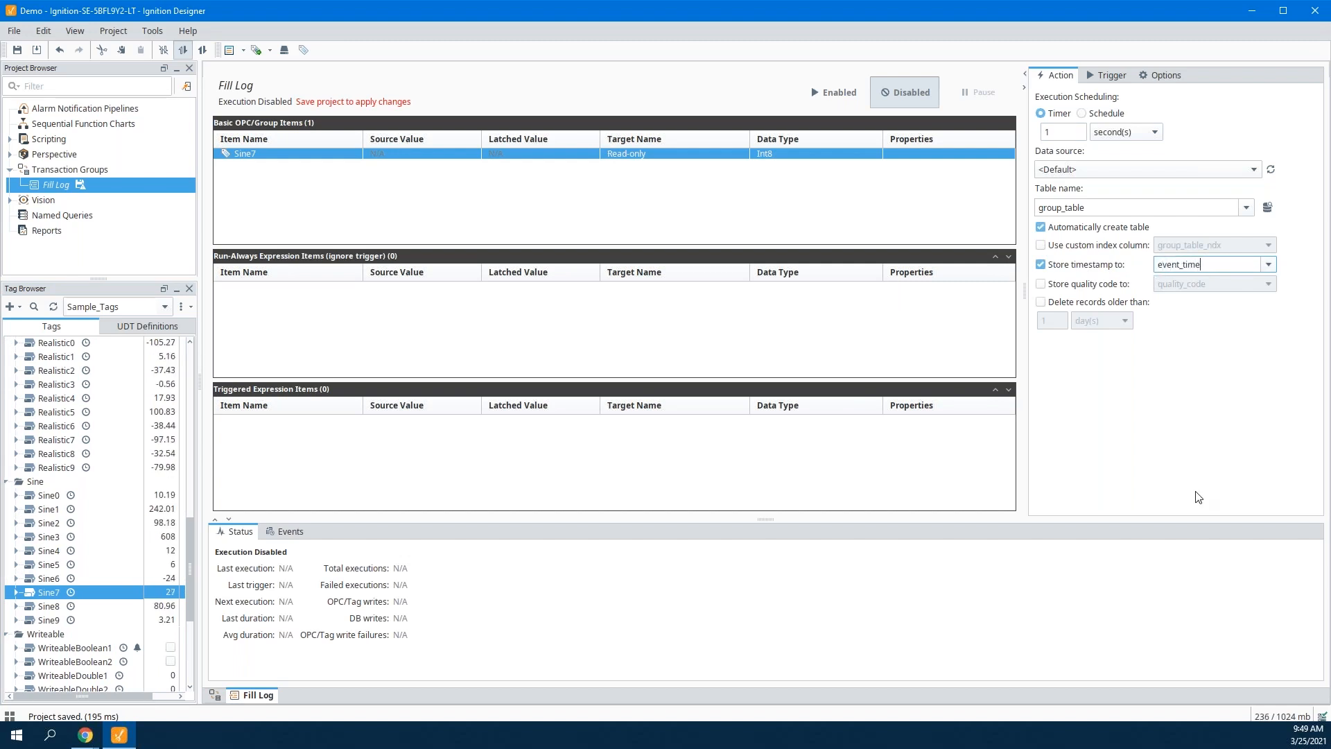
{"action": "mouse_move", "coordinate": [1109, 256]}
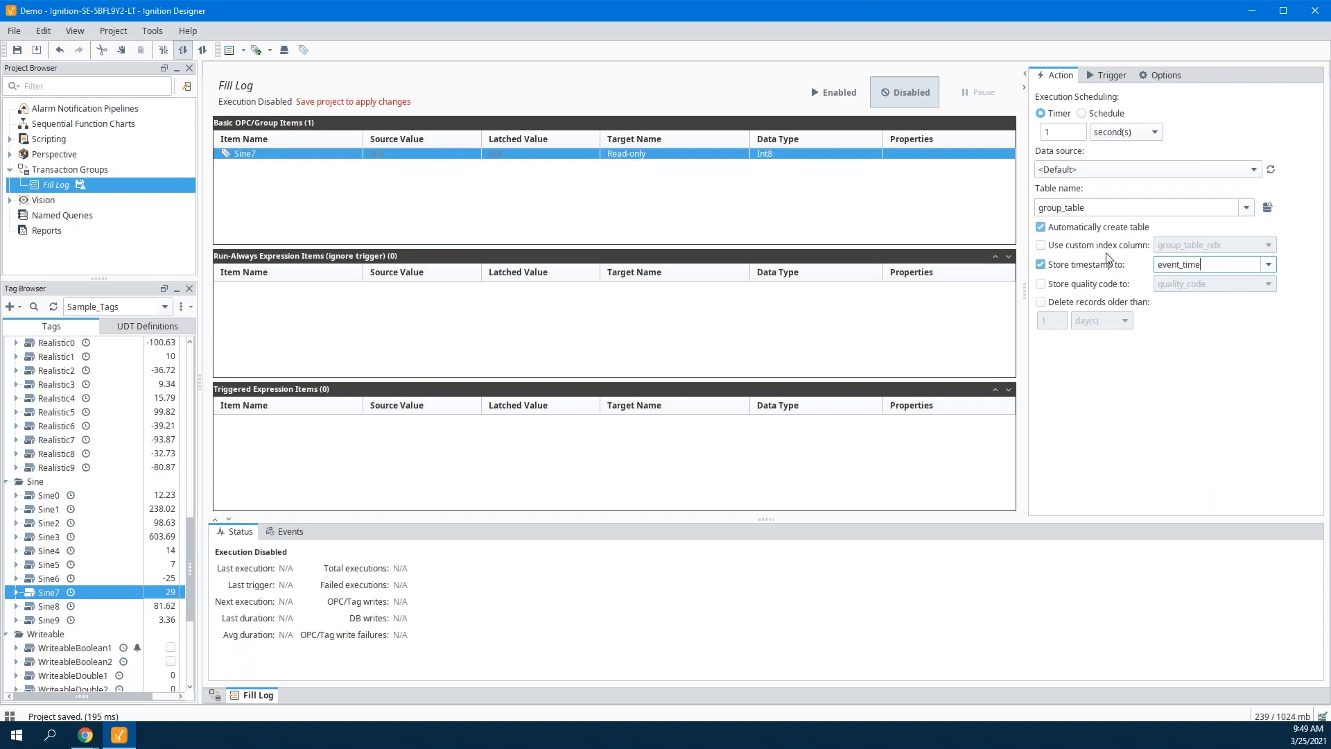
{"action": "left_click", "coordinate": [1040, 245]}
{"action": "type", "text": "event_id"}
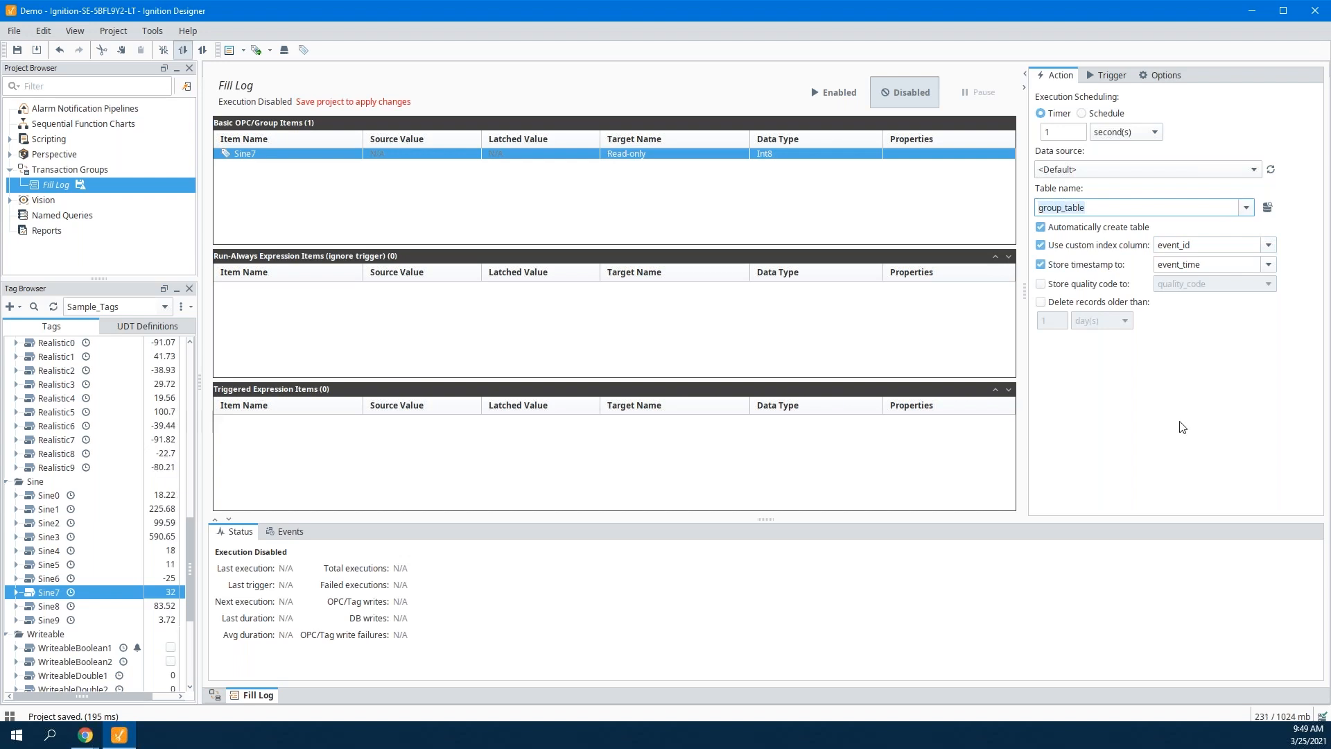
{"action": "type", "text": "fill_log"}
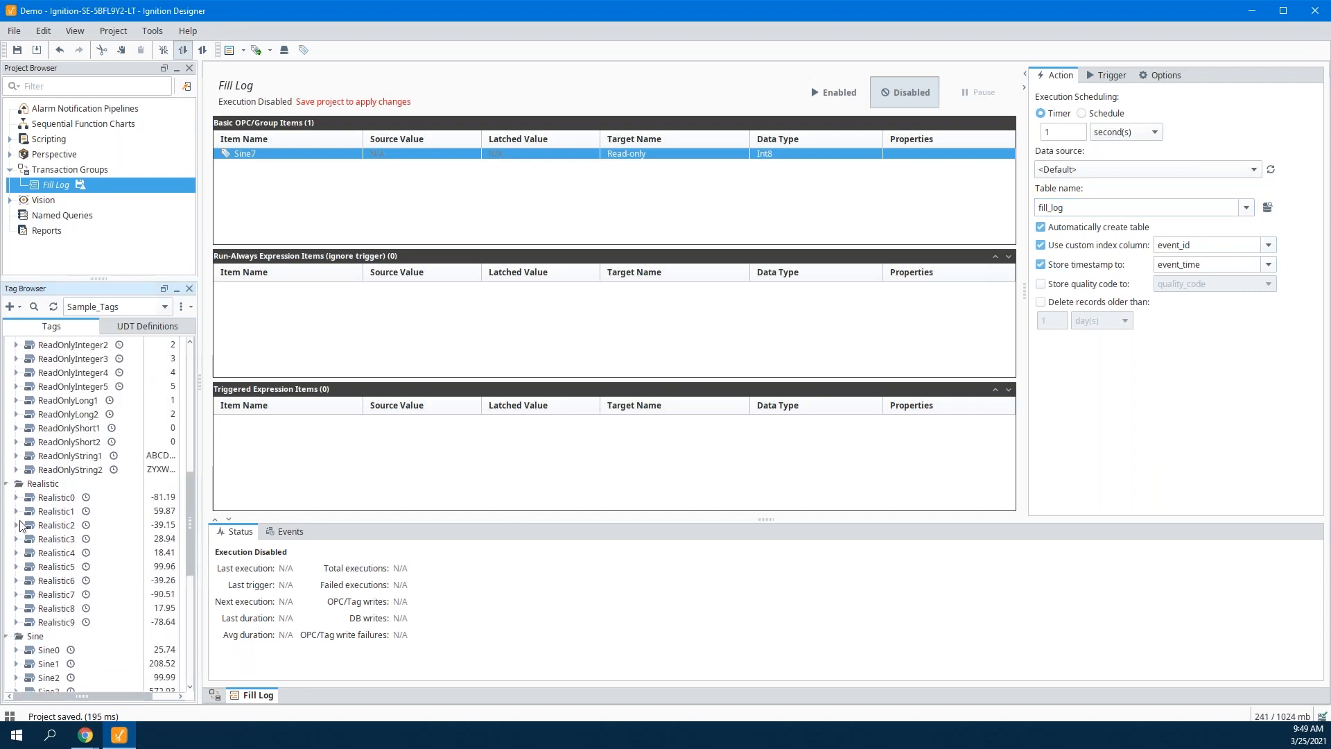
Add Realistic2 to Fill Log and rename its target column to Amps.
{"action": "left_click", "coordinate": [53, 525]}
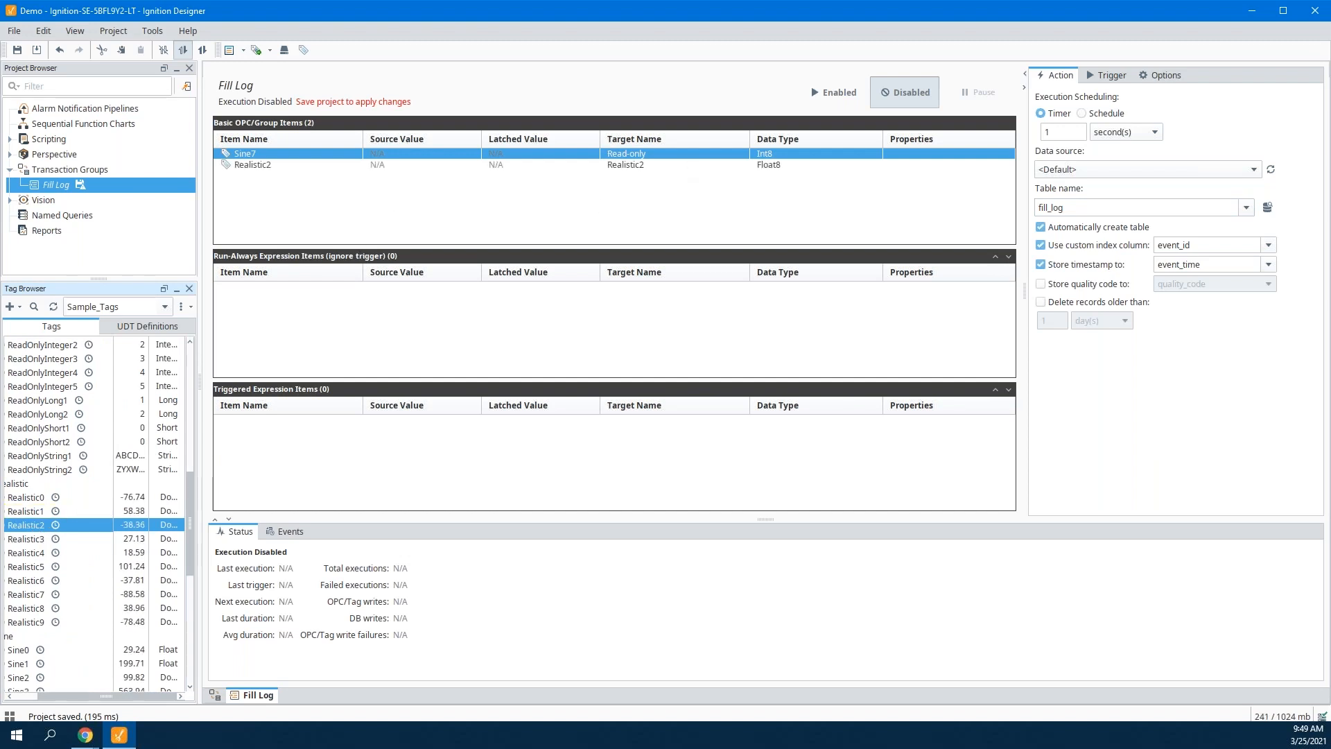
{"action": "left_click", "coordinate": [251, 165]}
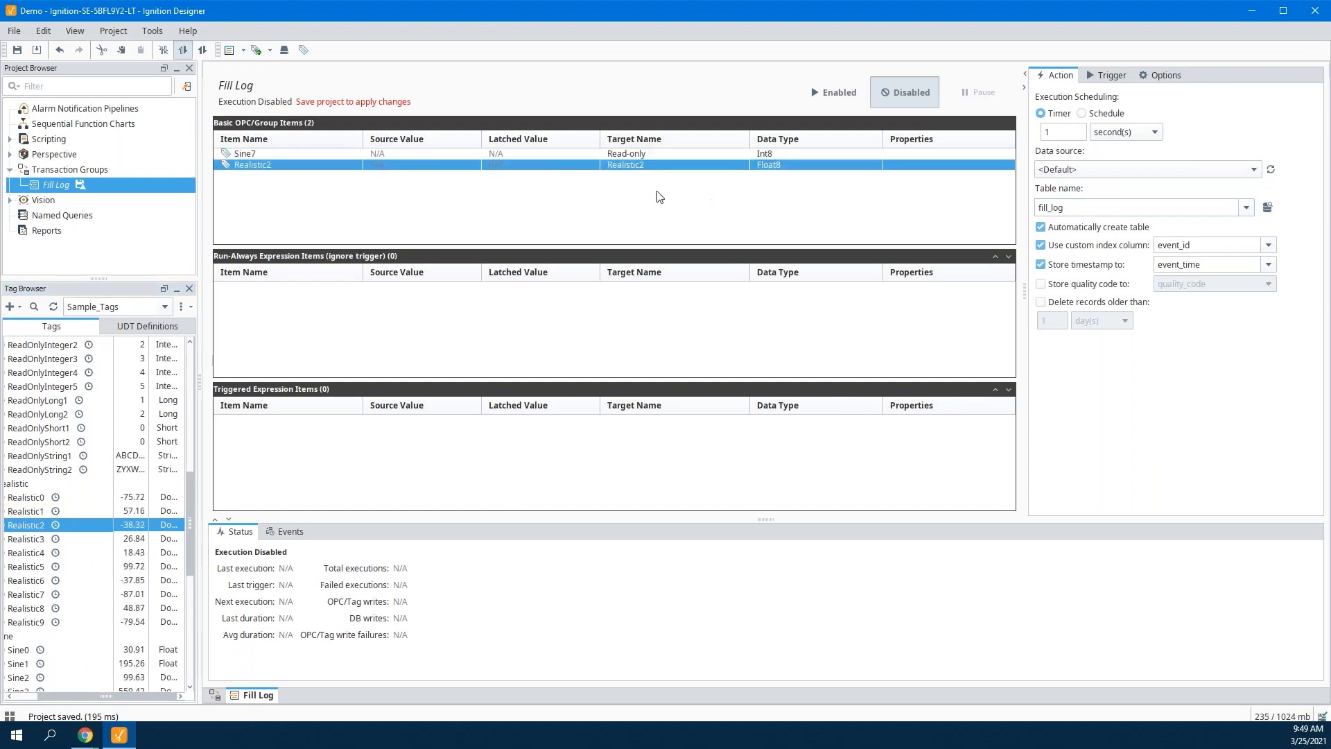
{"action": "left_click", "coordinate": [670, 164]}
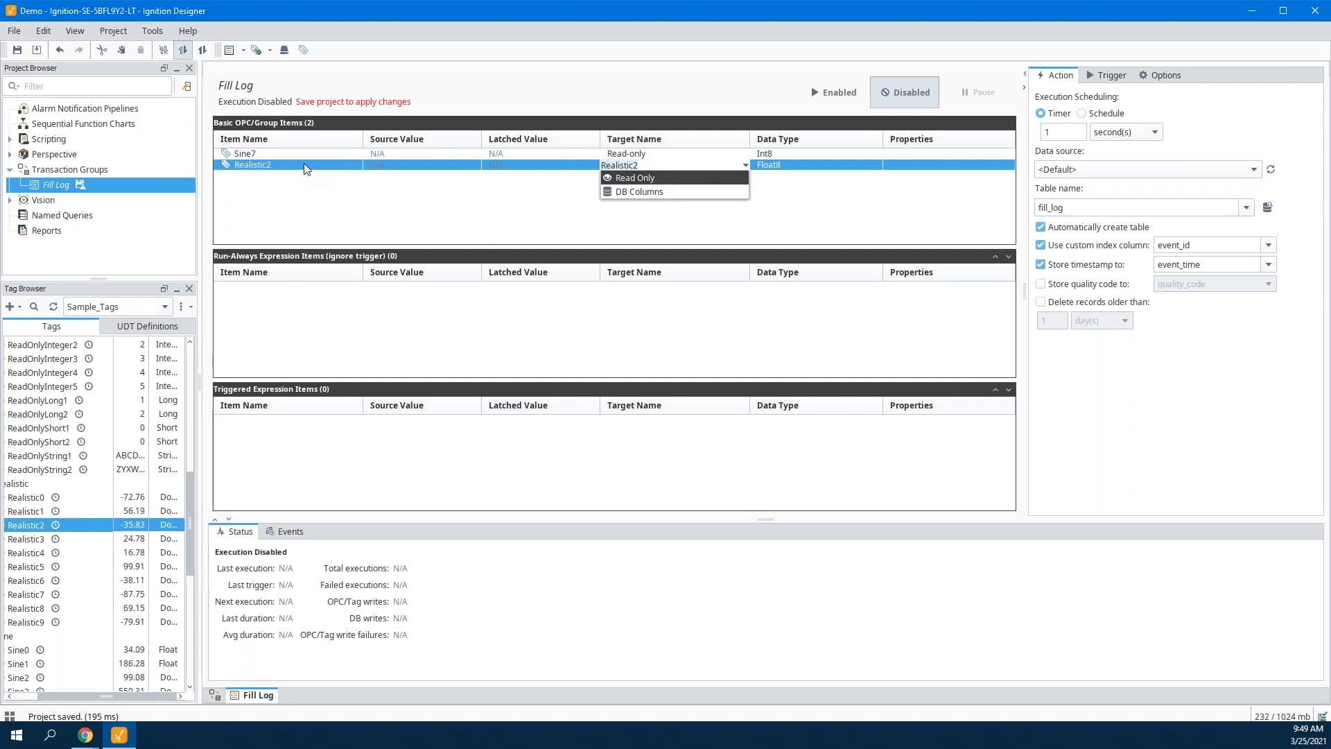
{"action": "left_click", "coordinate": [660, 165]}
{"action": "type", "text": "Amps"}
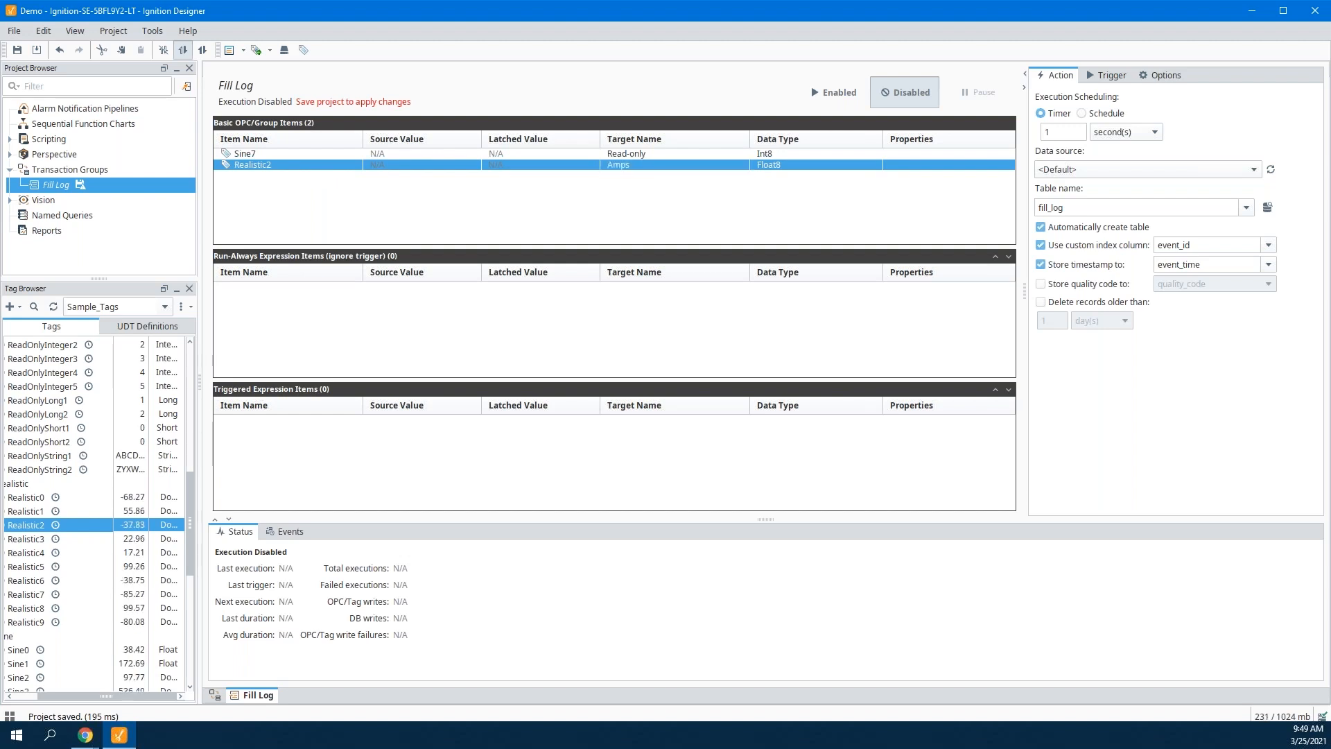
{"action": "mouse_move", "coordinate": [450, 515]}
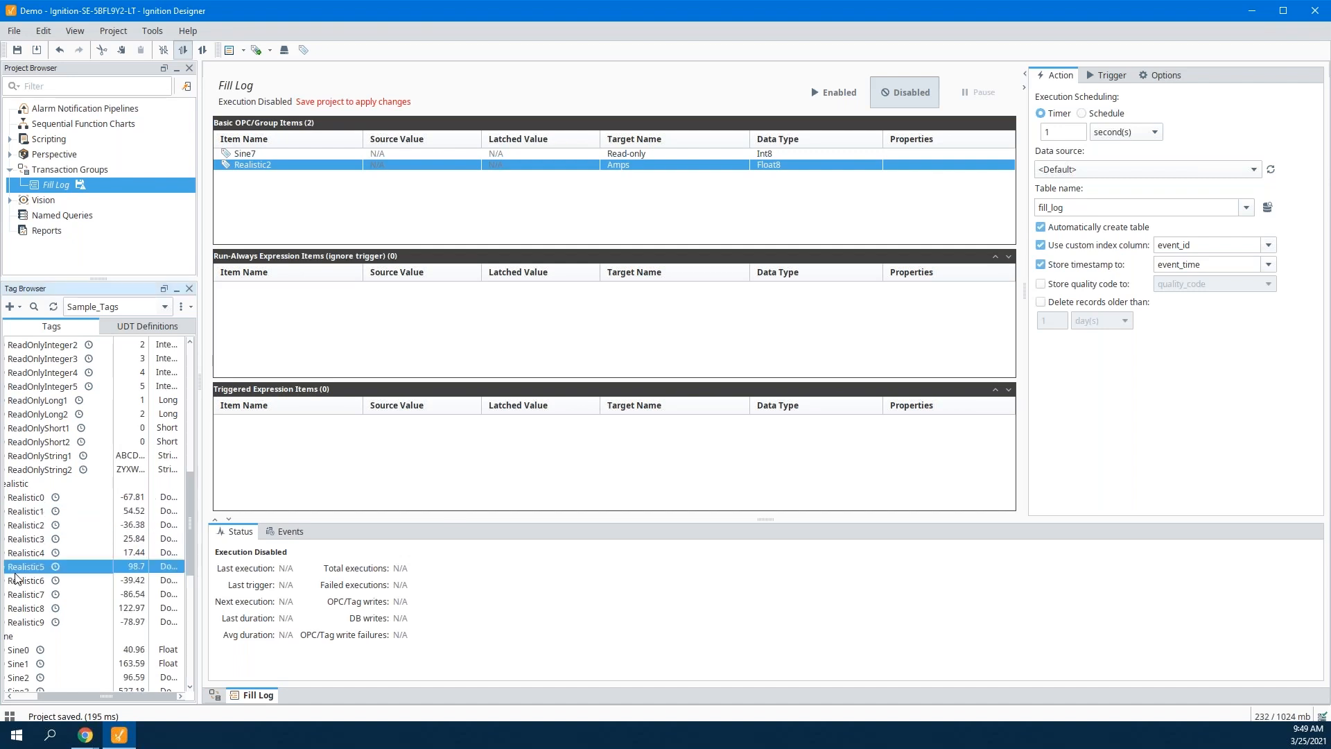
{"action": "mouse_move", "coordinate": [443, 212]}
{"action": "type", "text": "T"}
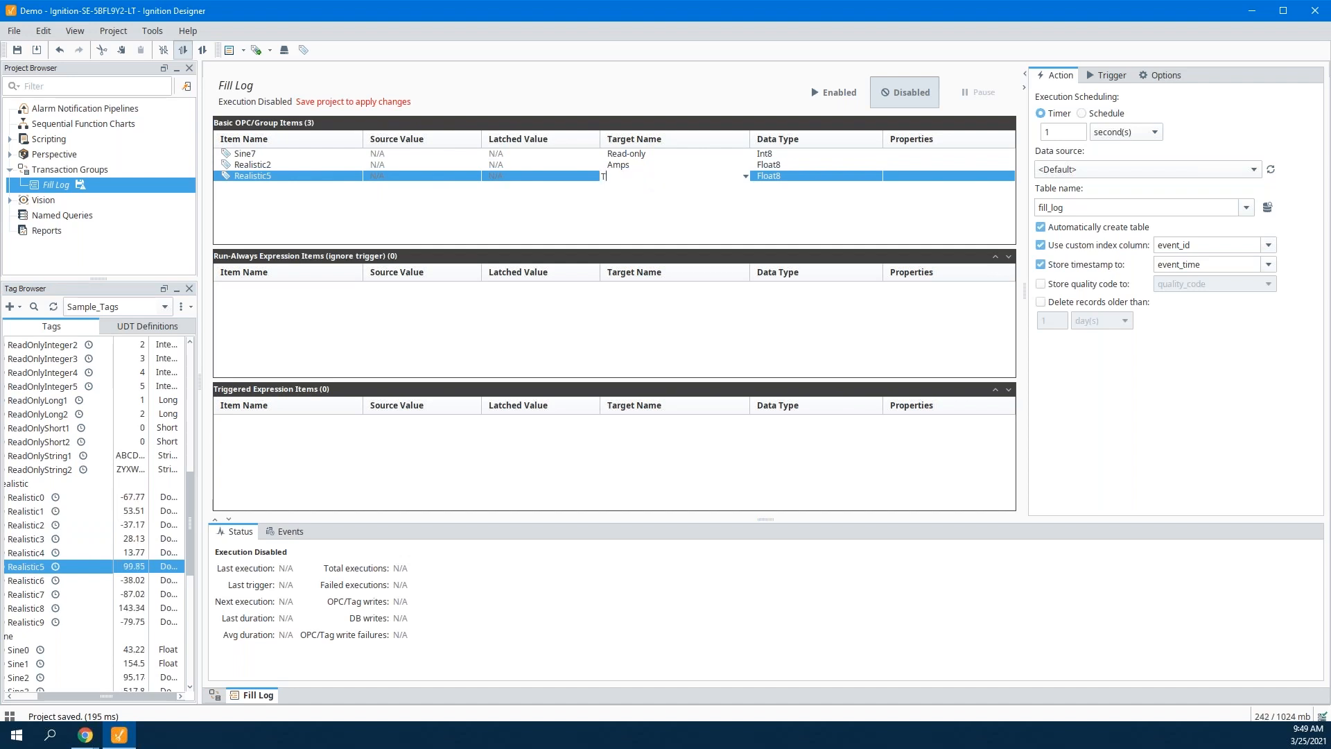
Name Realistic5's target Temp and Realistic1's Humidity, then enable Fill Log.
{"action": "type", "text": "emp"}
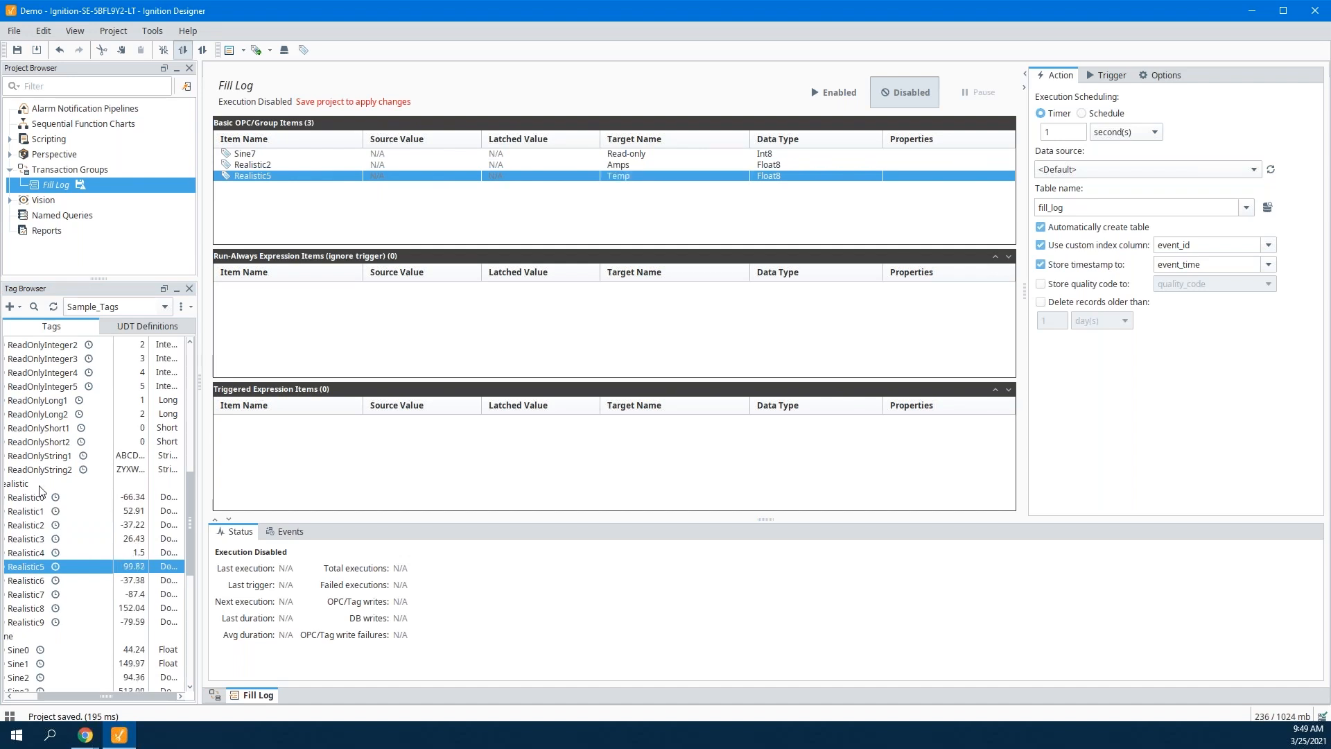
{"action": "left_click", "coordinate": [29, 510]}
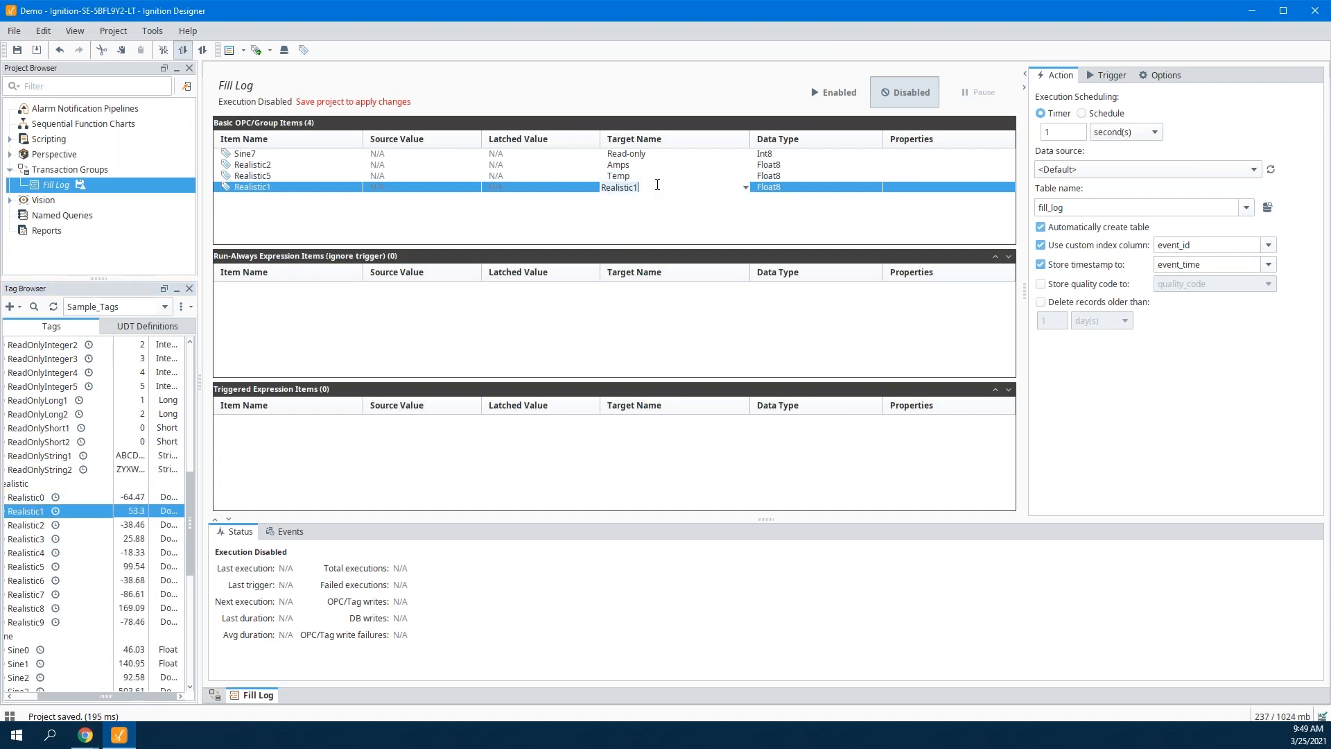
{"action": "type", "text": "H"}
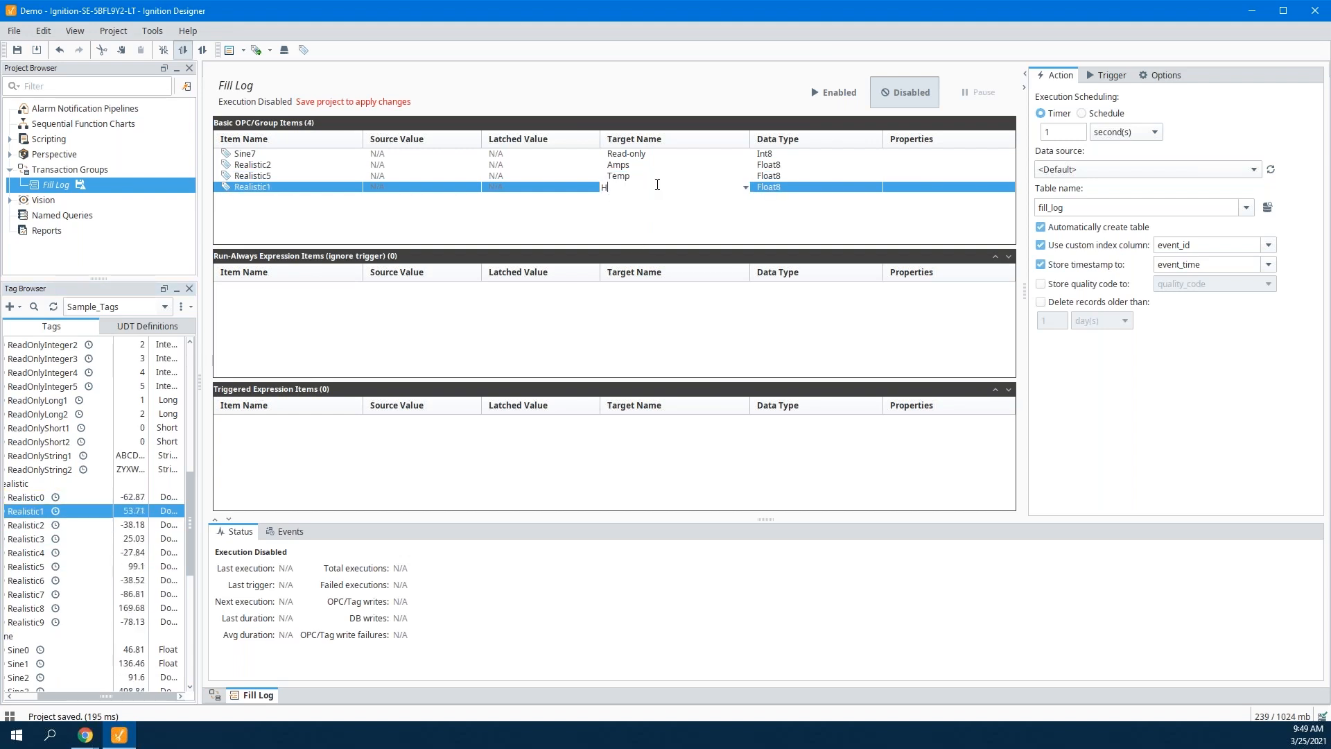
{"action": "type", "text": "Humidity"}
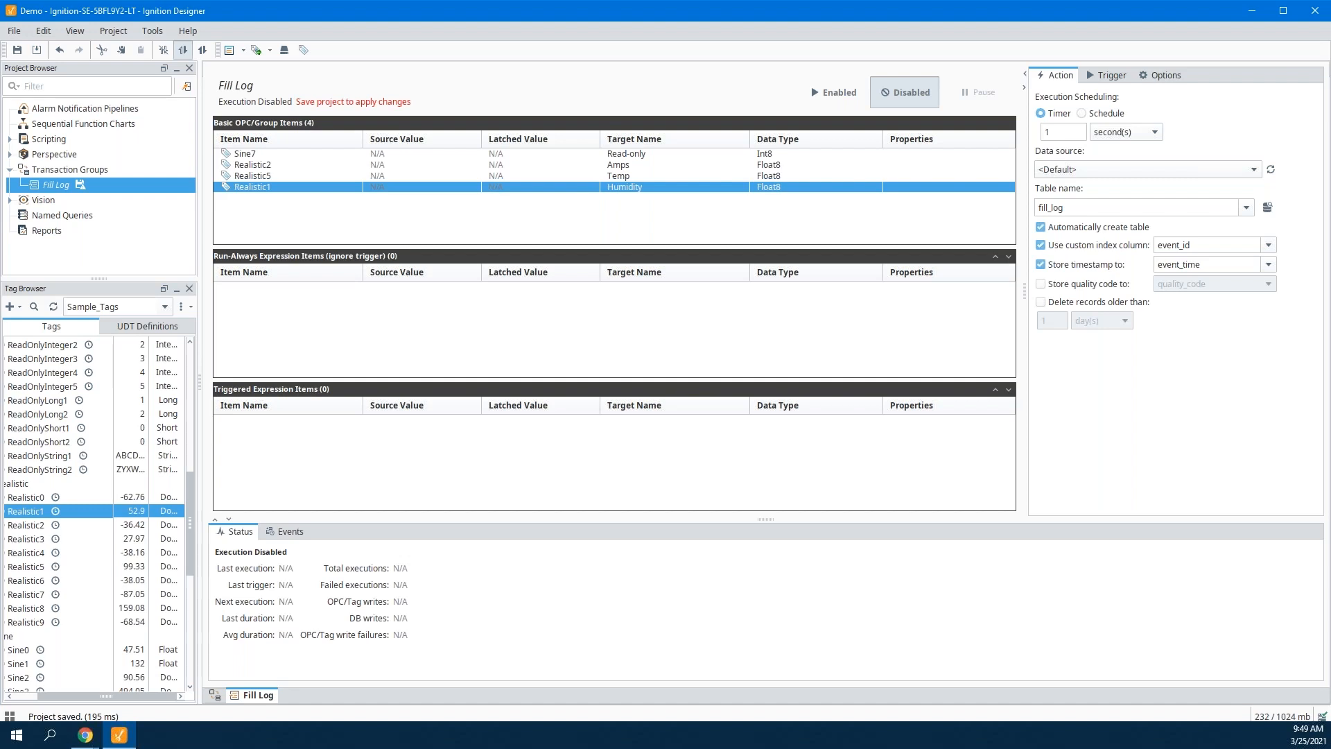
{"action": "left_click", "coordinate": [16, 50]}
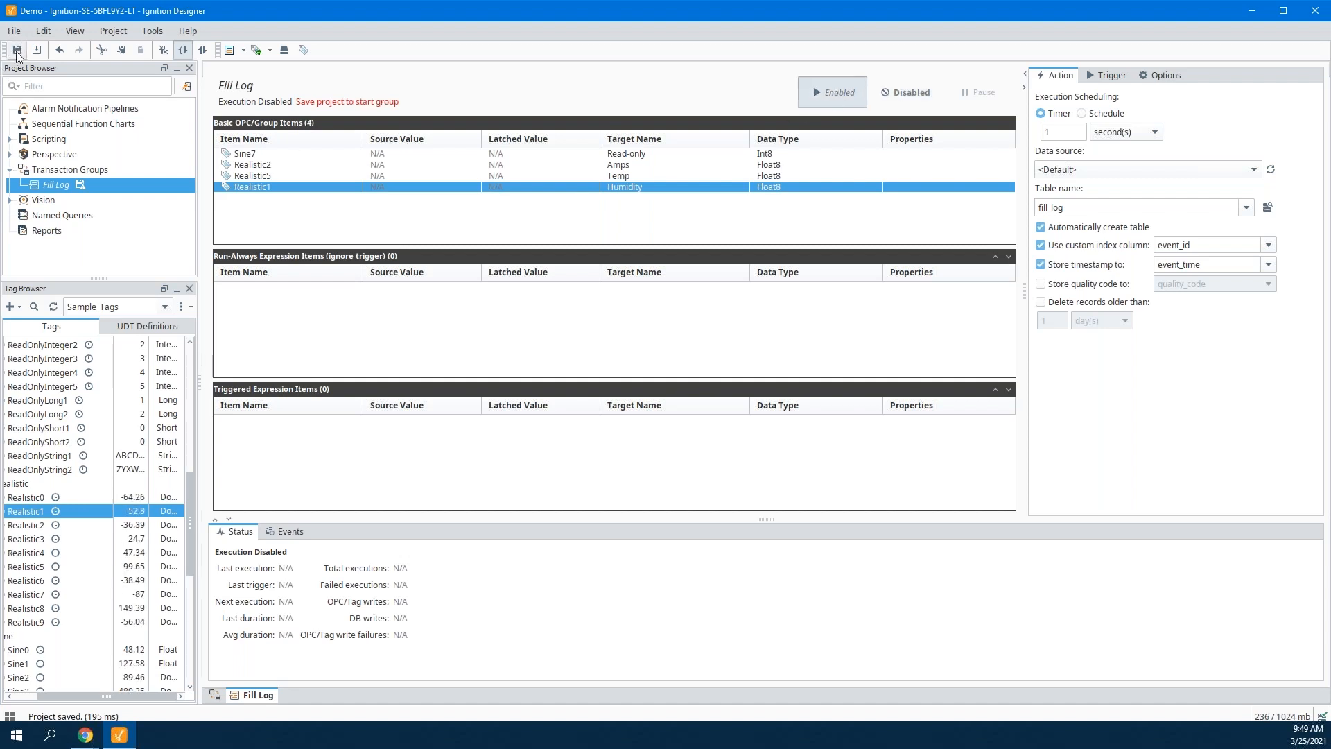
Save the project so Fill Log runs, watching Sine7 and reviewing its trigger settings.
{"action": "left_click", "coordinate": [14, 50]}
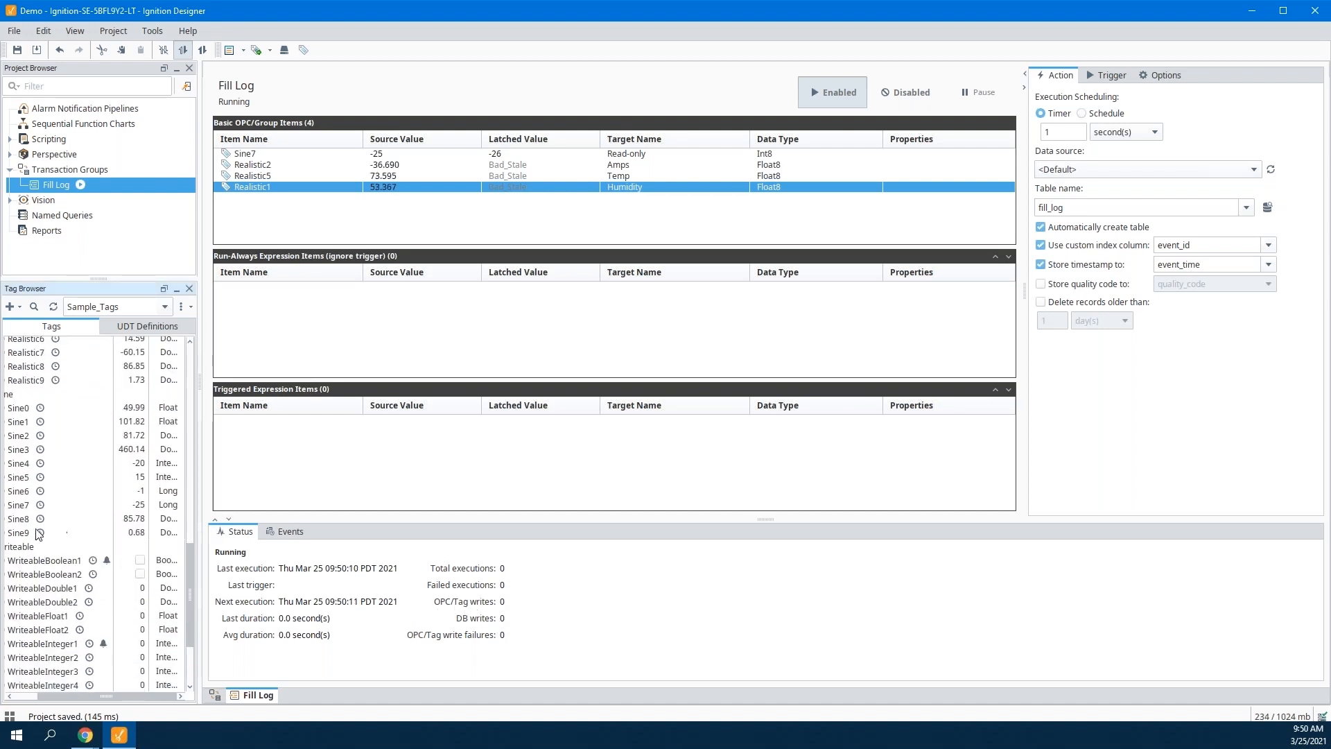
{"action": "left_click", "coordinate": [19, 504]}
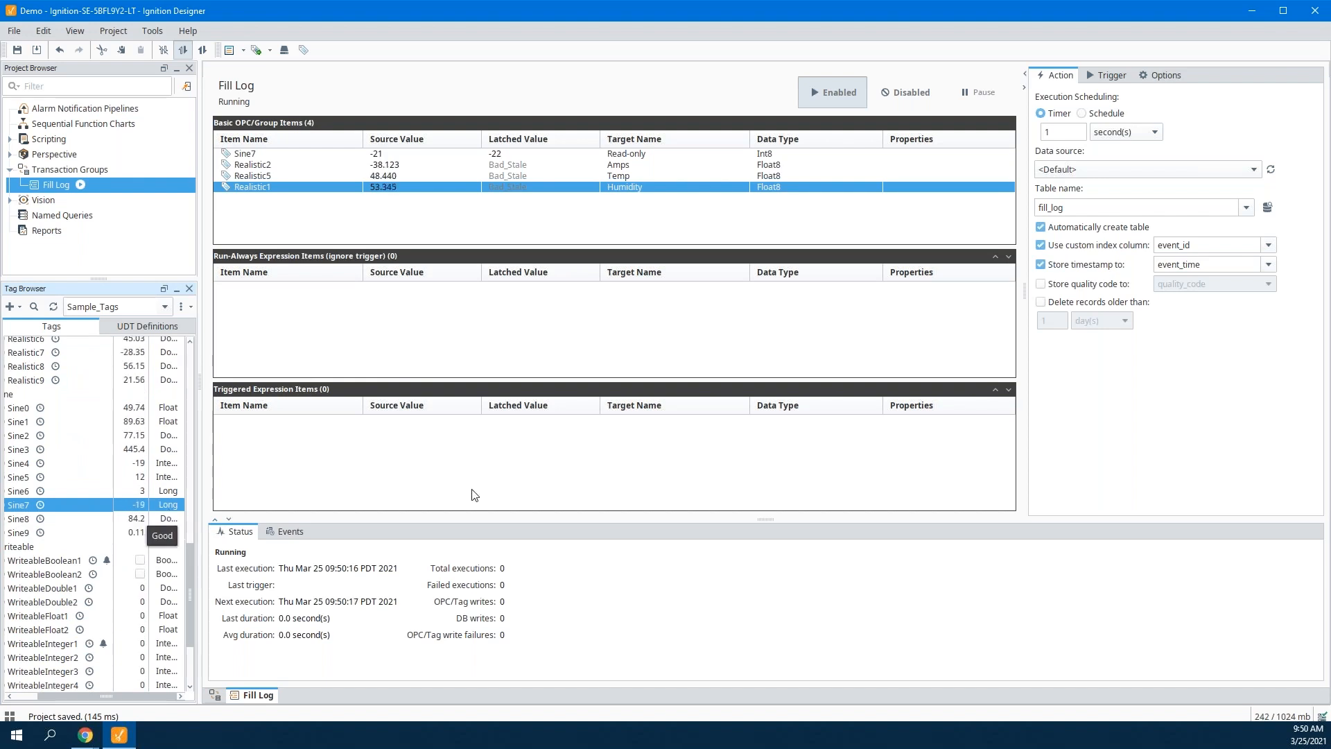
{"action": "left_click", "coordinate": [1110, 75]}
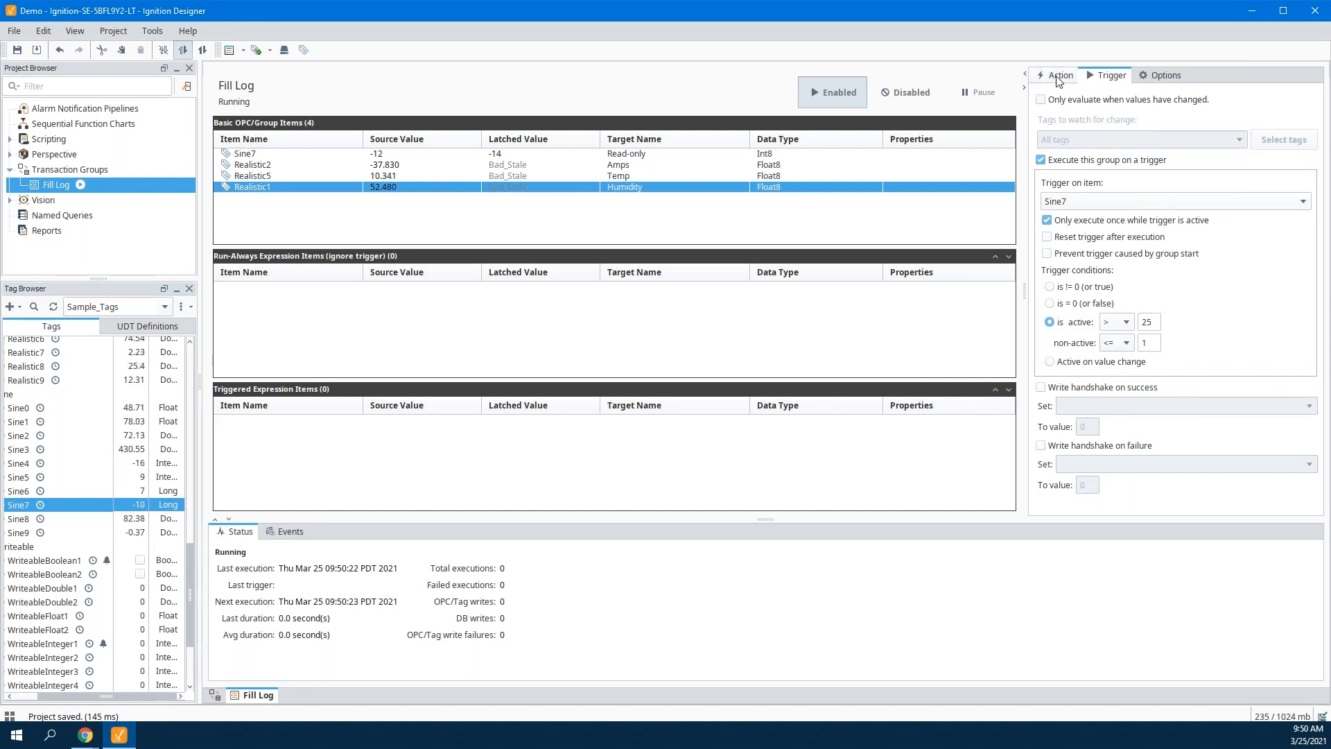
{"action": "left_click", "coordinate": [1058, 75]}
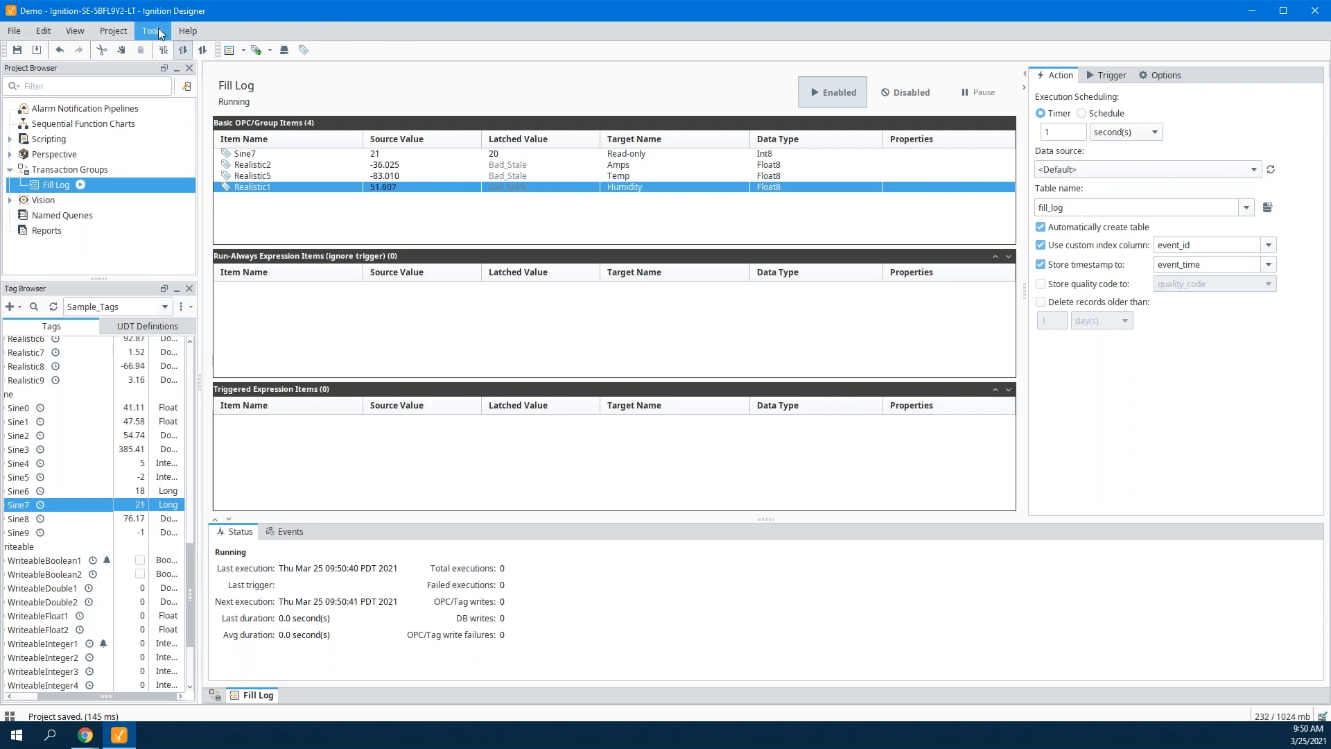
{"action": "left_click", "coordinate": [152, 31]}
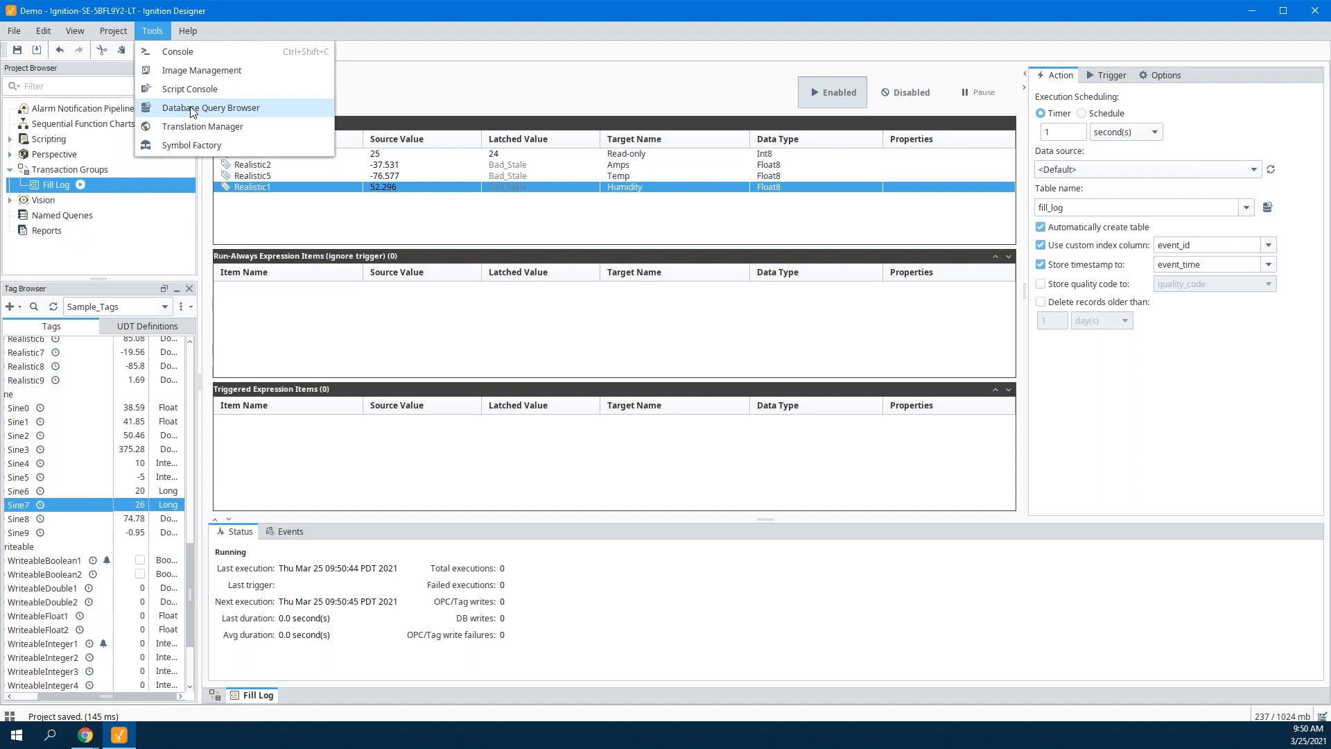
{"action": "left_click", "coordinate": [211, 106]}
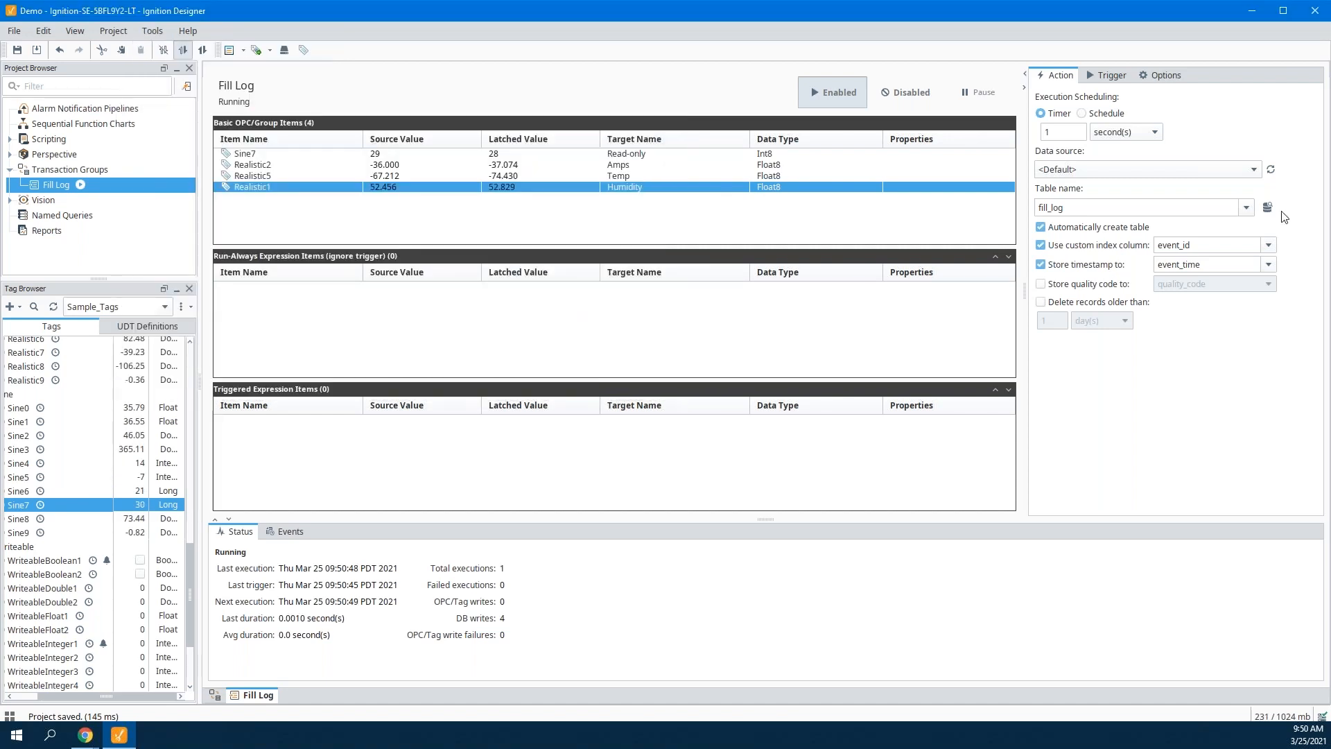
{"action": "left_click", "coordinate": [1267, 207]}
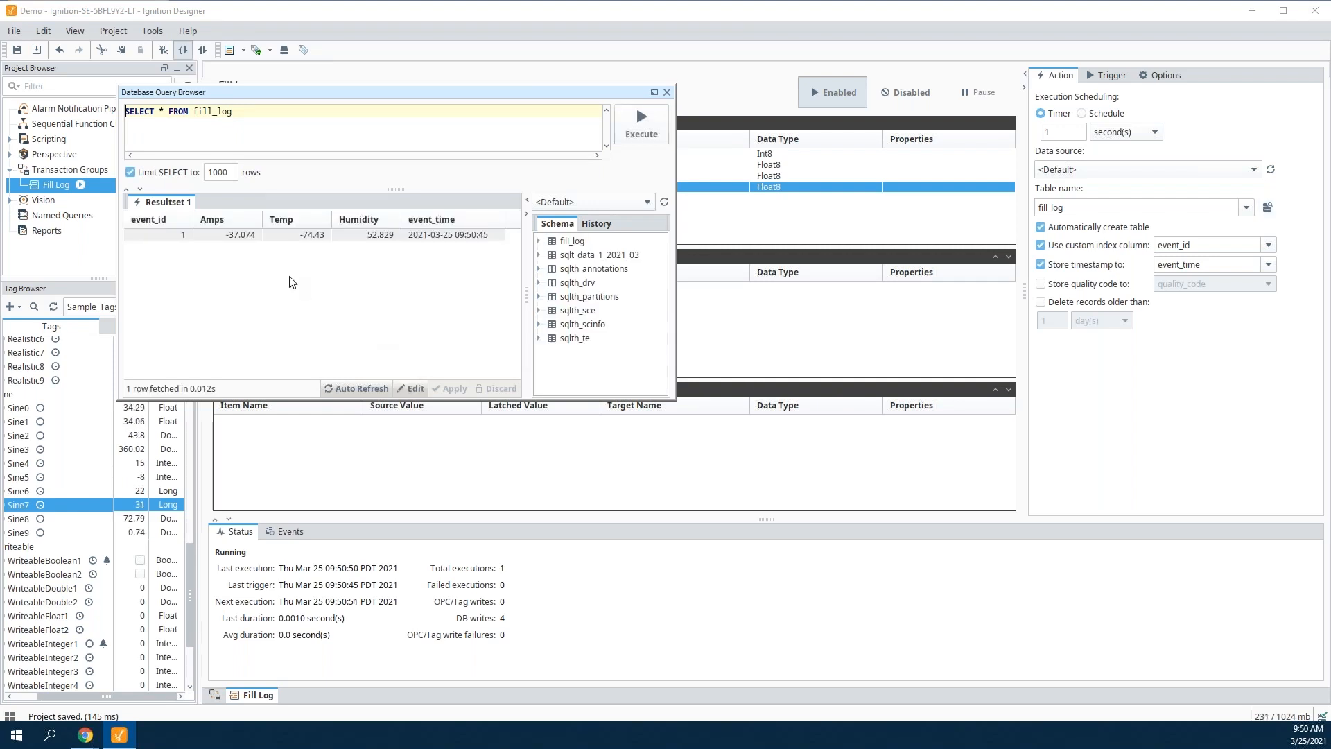
{"action": "left_click", "coordinate": [158, 234]}
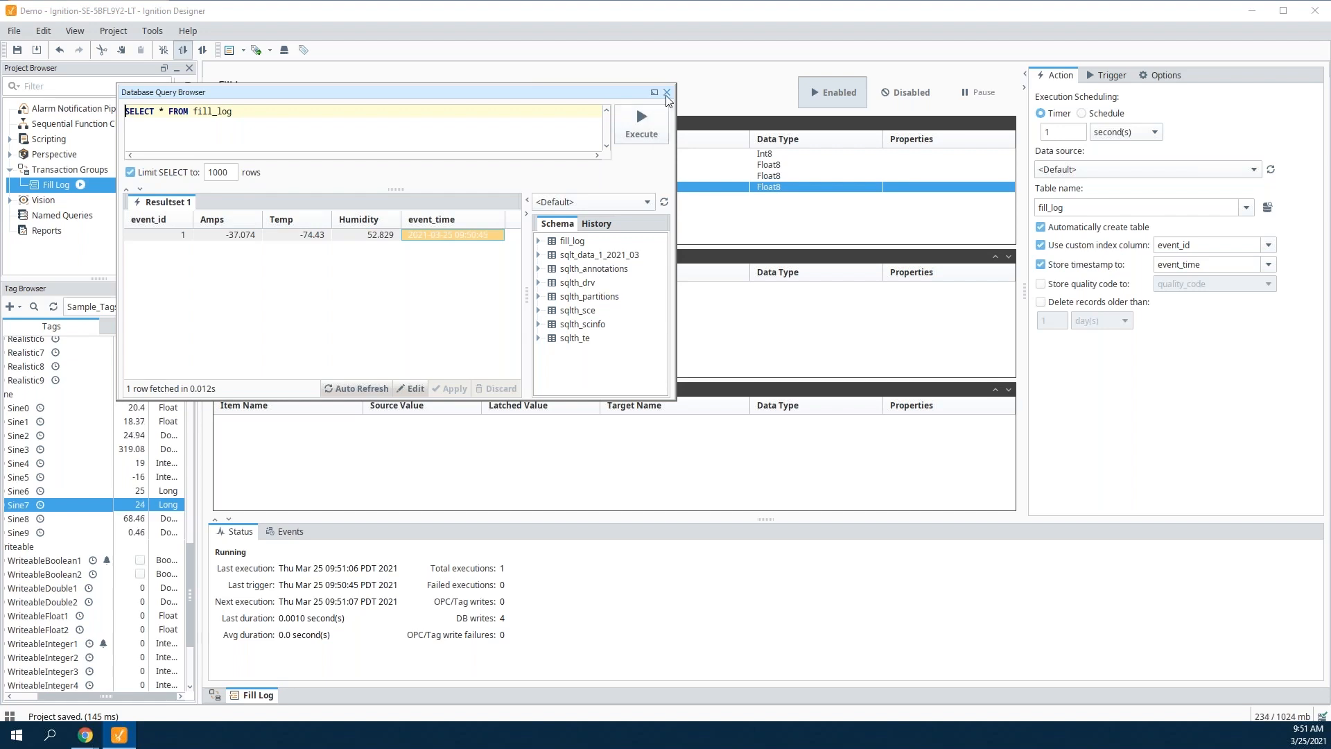
{"action": "left_click", "coordinate": [666, 92]}
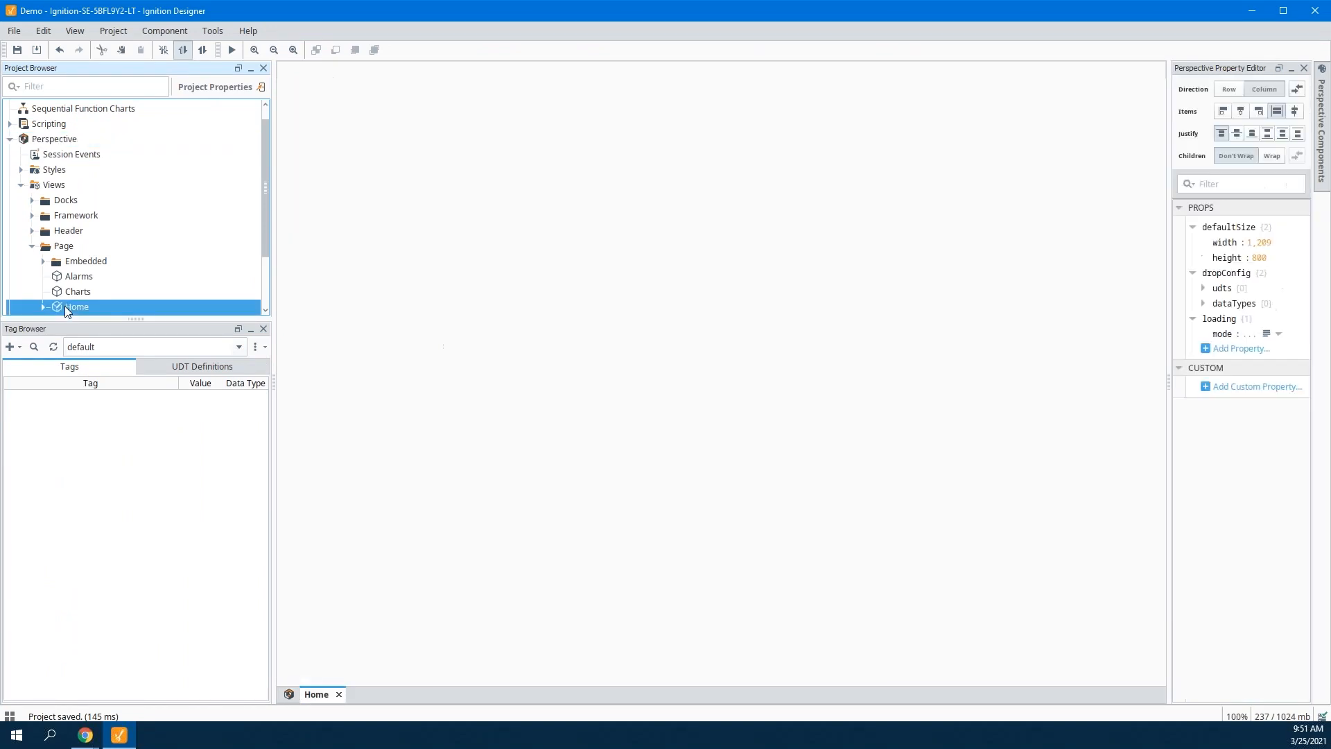
Delete the Power Chart from the Perspective Charts view.
{"action": "left_click", "coordinate": [77, 291]}
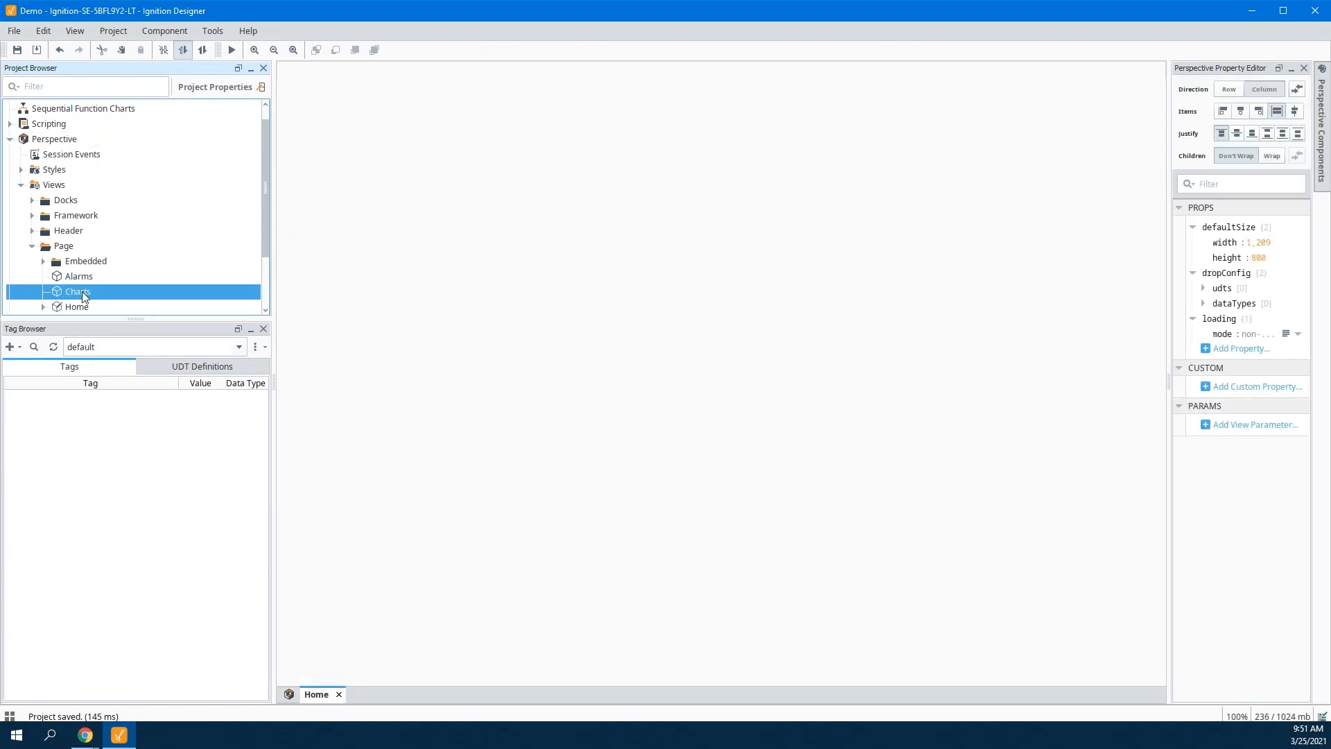
{"action": "double_click", "coordinate": [76, 291]}
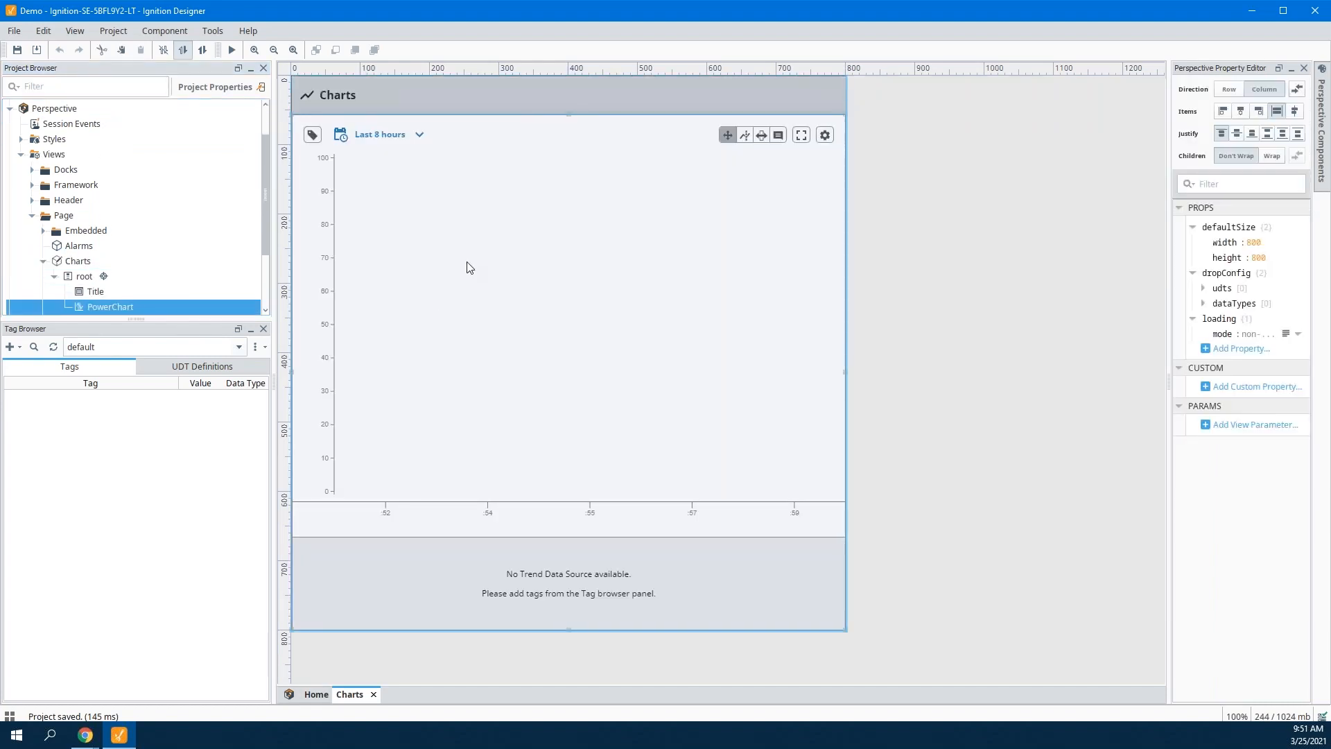
{"action": "key", "text": "Delete"}
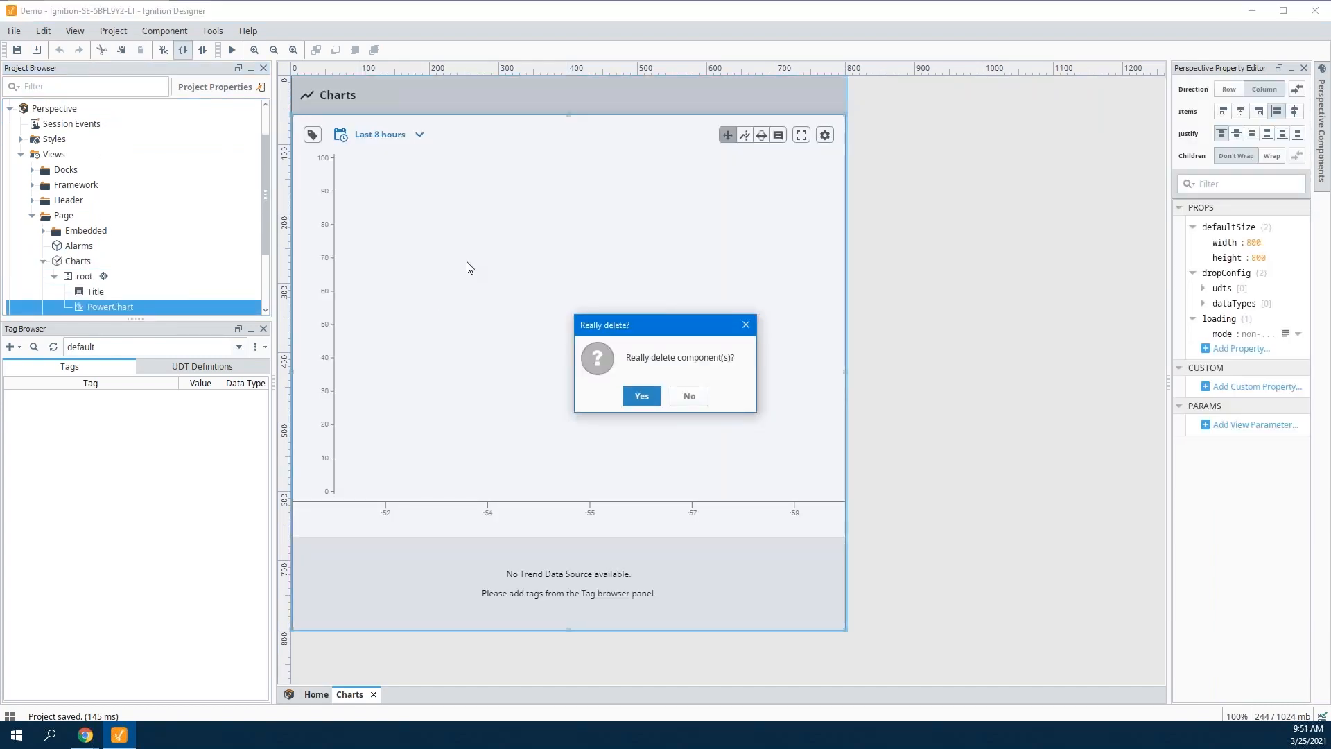
{"action": "left_click", "coordinate": [641, 395]}
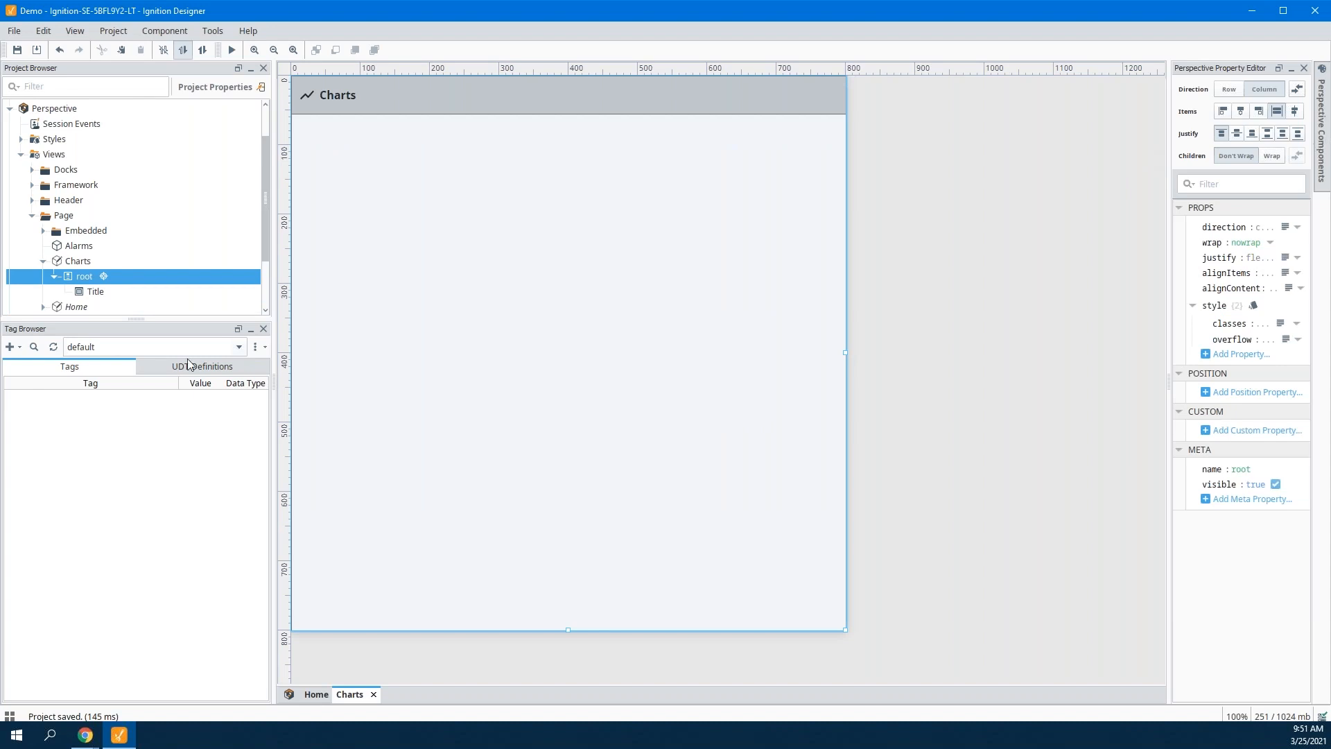
{"action": "scroll", "scroll_direction": "down", "scroll_amount": 3}
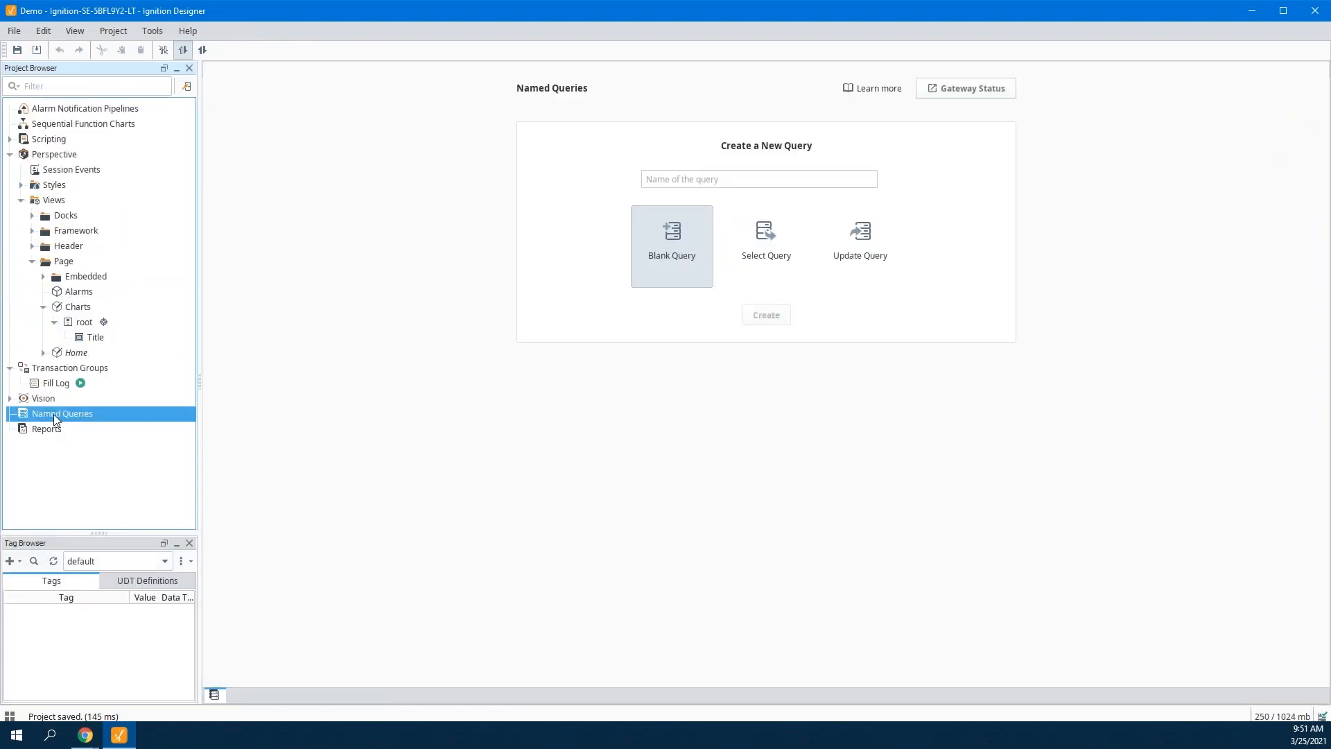
Create a new named query called 'Fill Log'.
{"action": "left_click", "coordinate": [757, 178]}
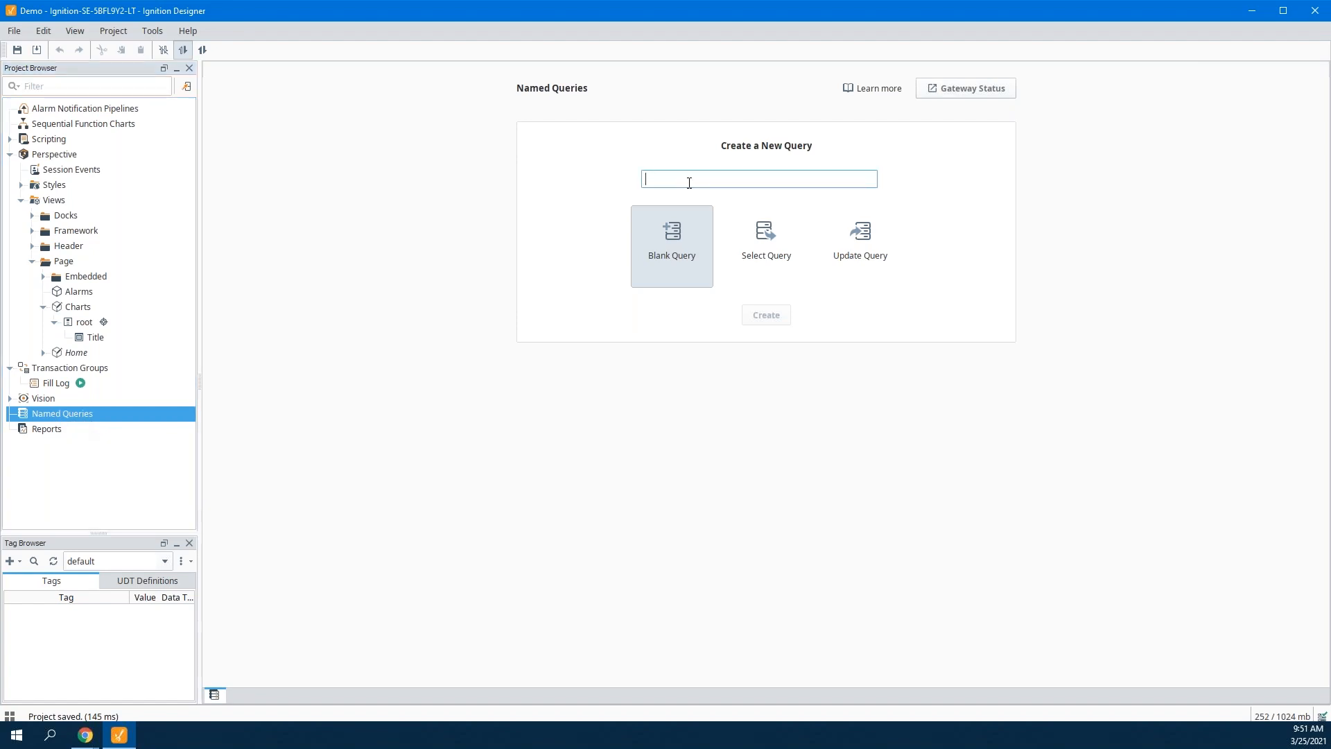
{"action": "type", "text": "Fill Log"}
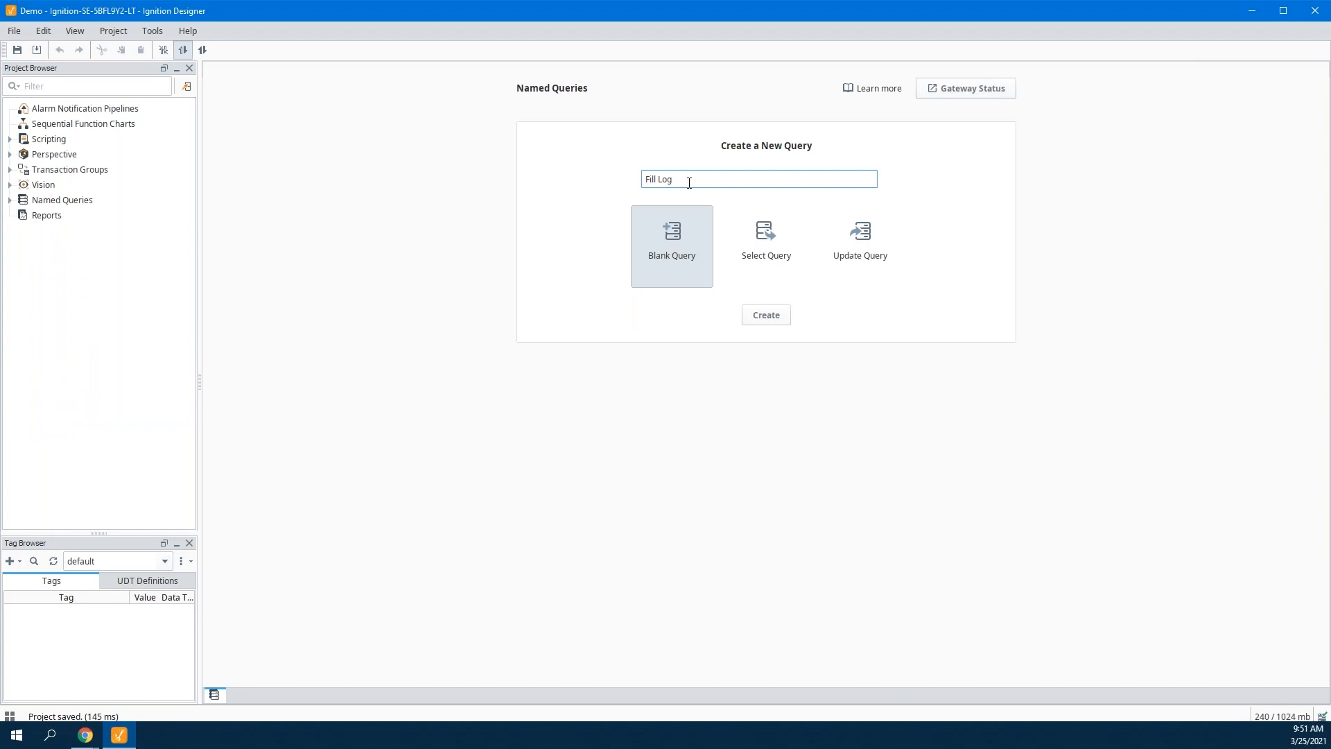
{"action": "left_click", "coordinate": [765, 314]}
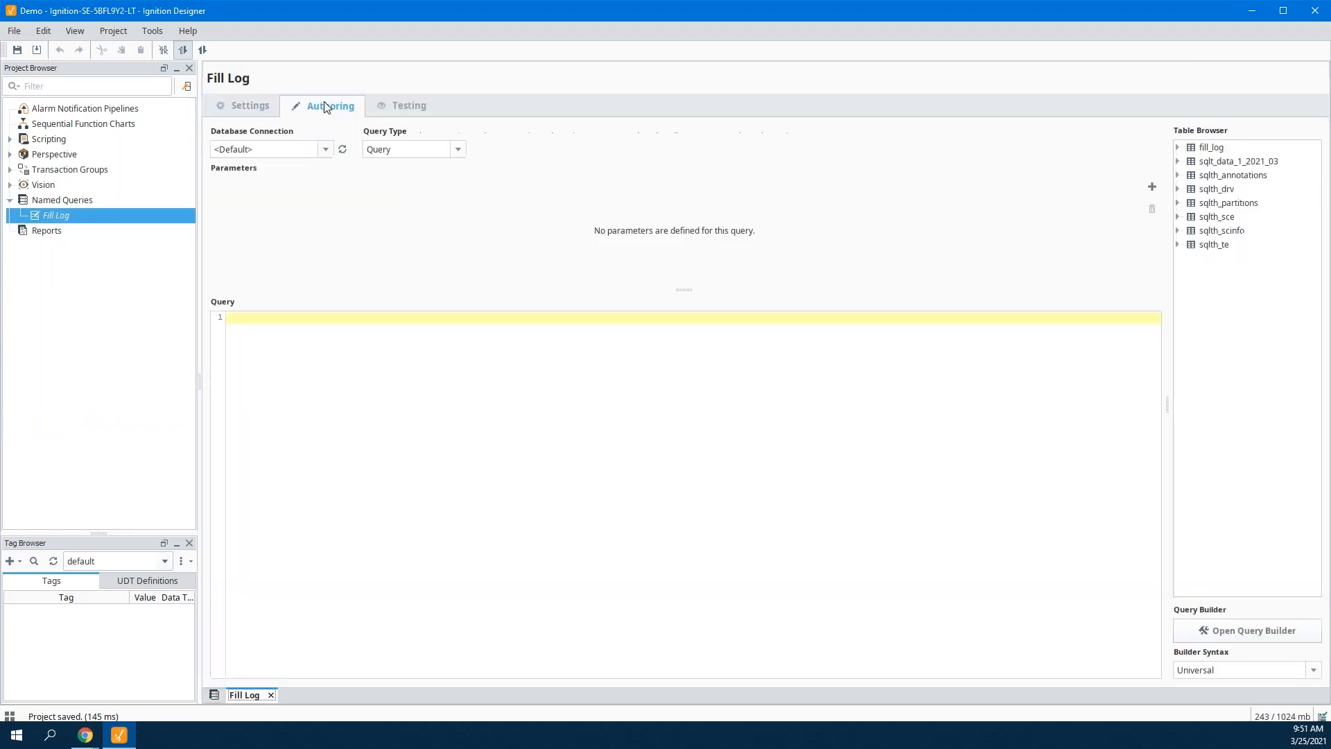
Build a query selecting event_id, Amps, Temp, Humidity and event_time from fill_log.
{"action": "left_click", "coordinate": [1210, 147]}
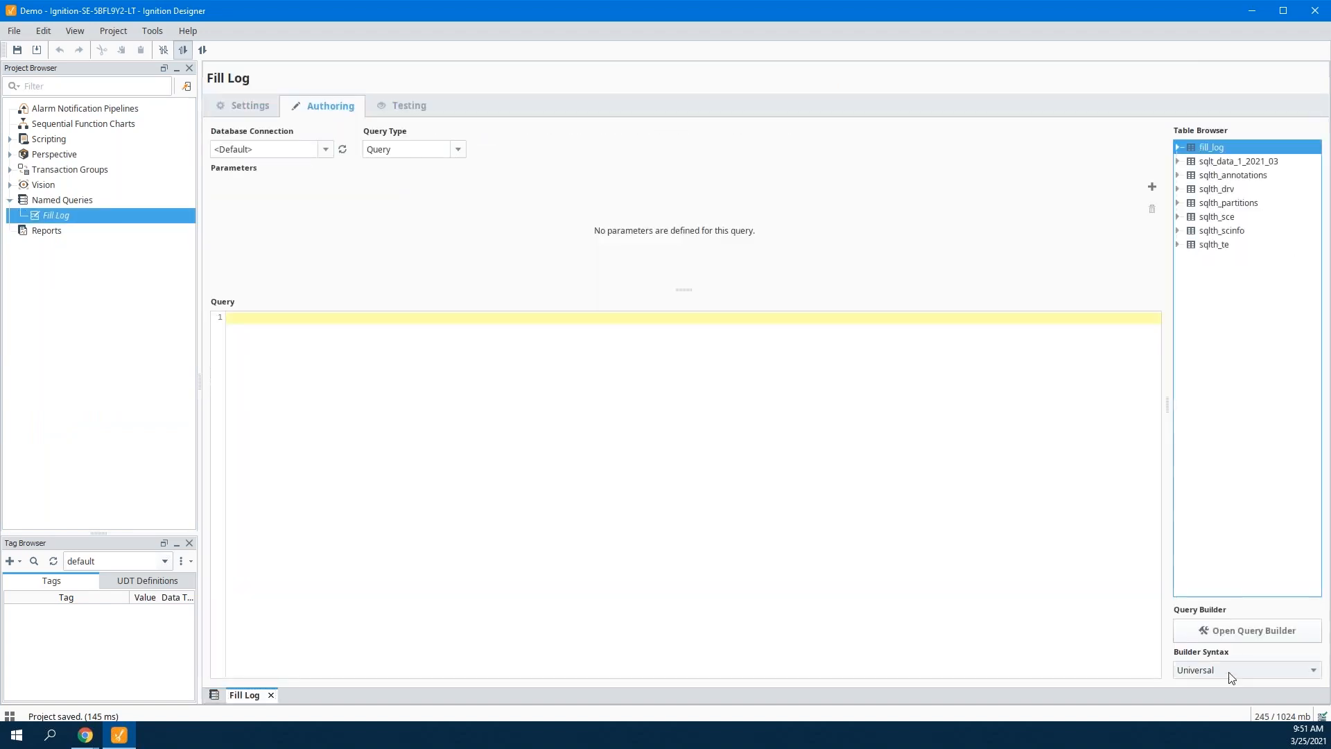
{"action": "left_click", "coordinate": [1247, 630]}
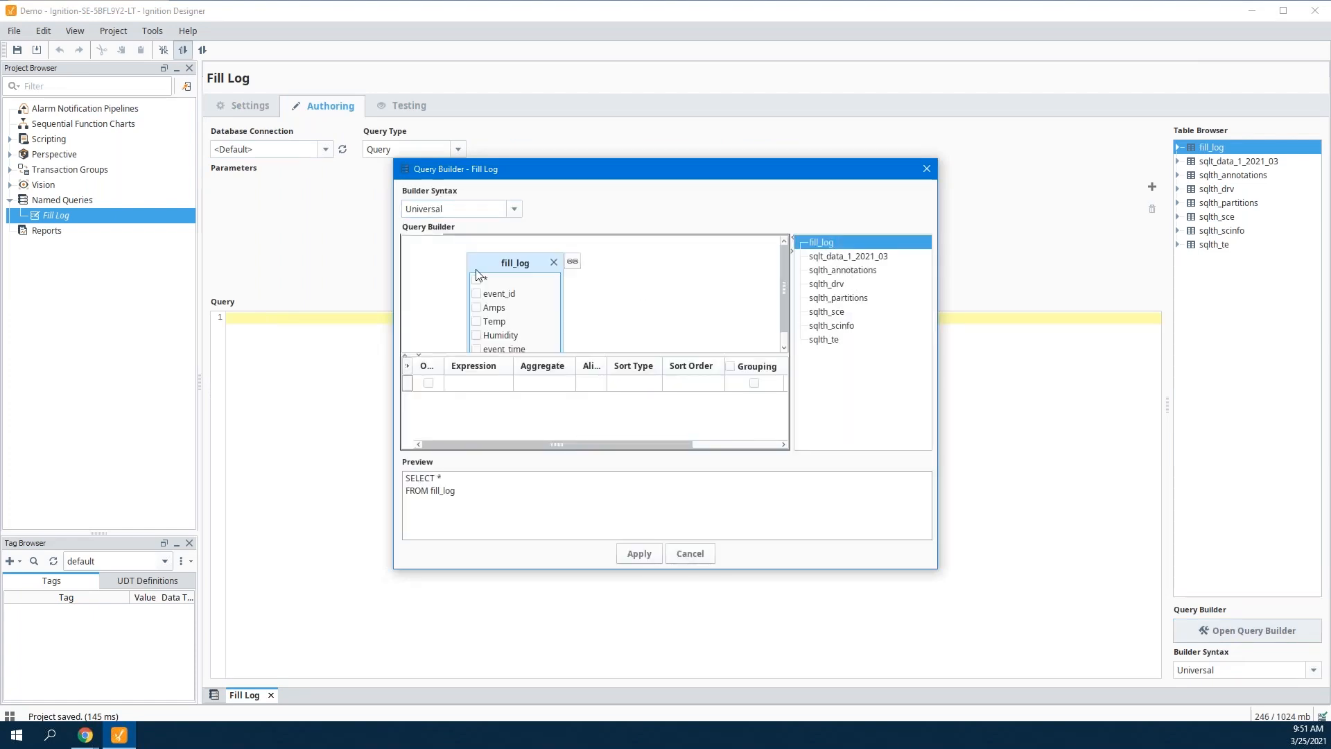
{"action": "left_click", "coordinate": [477, 292]}
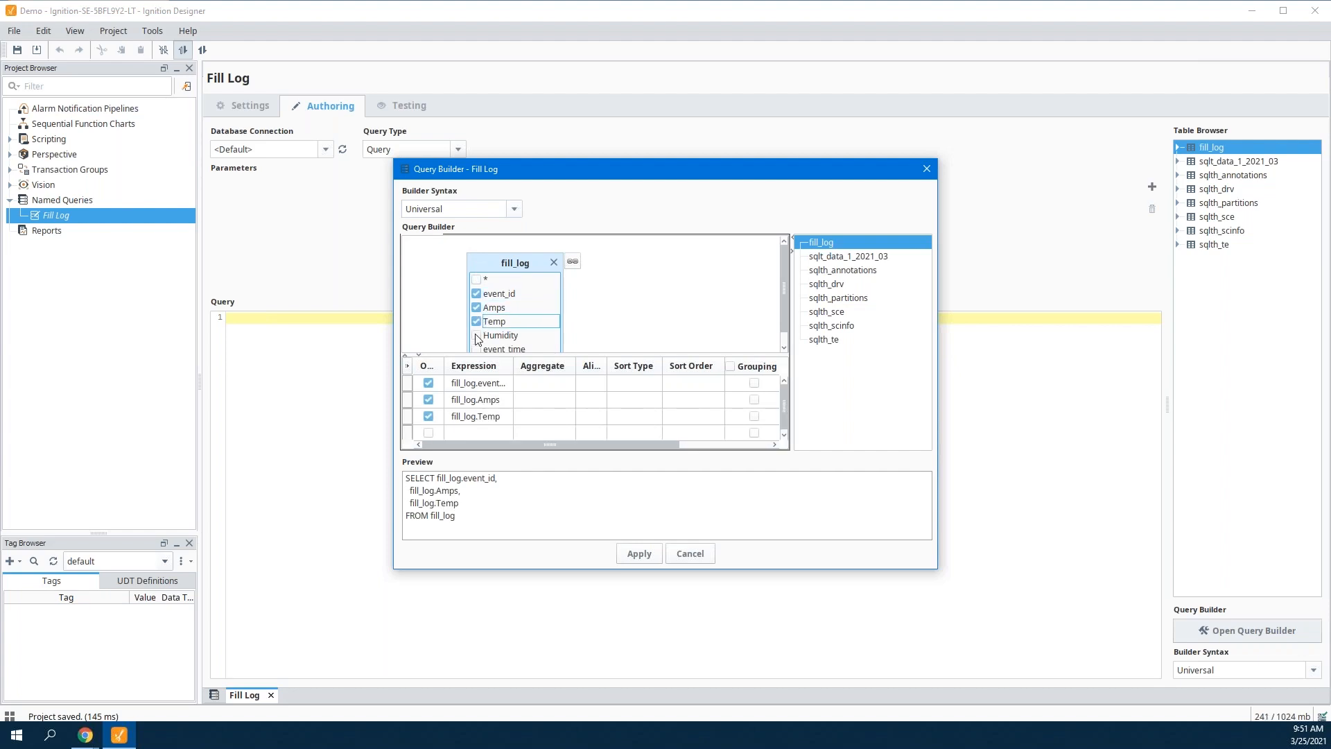
{"action": "left_click", "coordinate": [475, 334]}
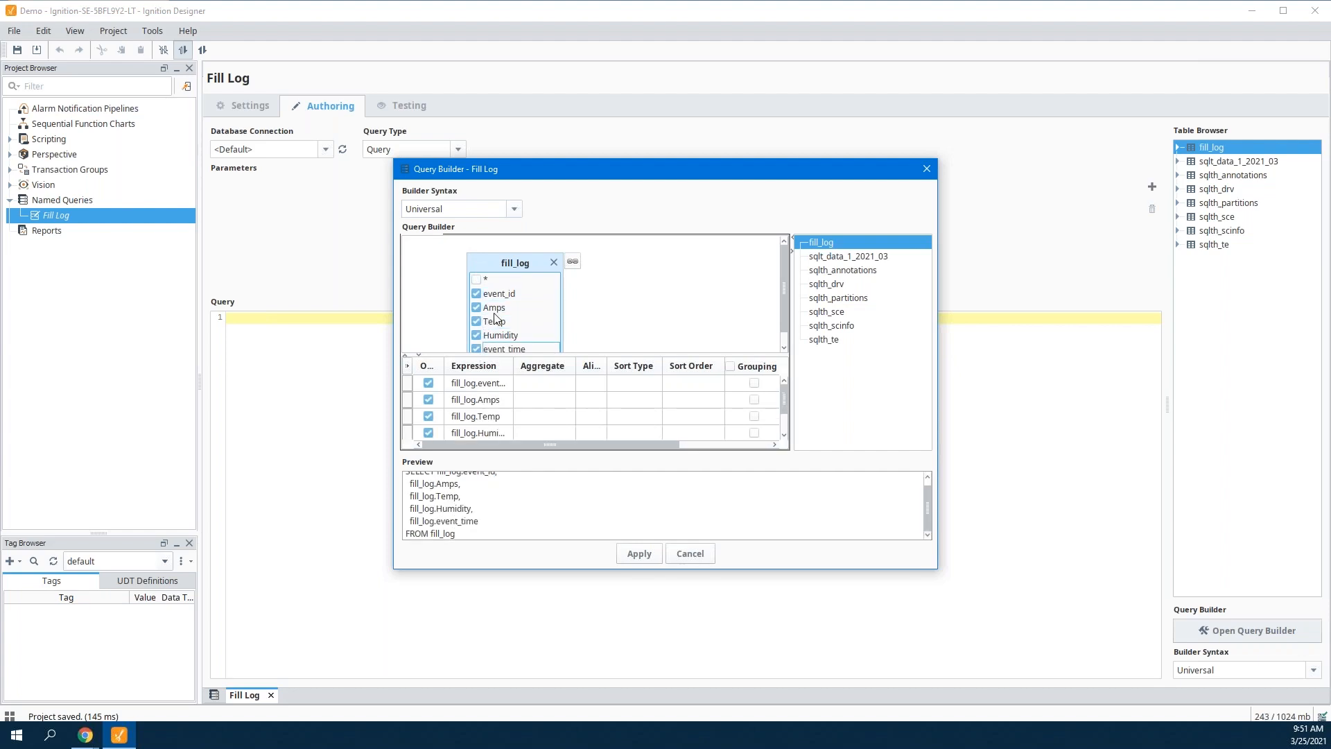
{"action": "left_click", "coordinate": [638, 553]}
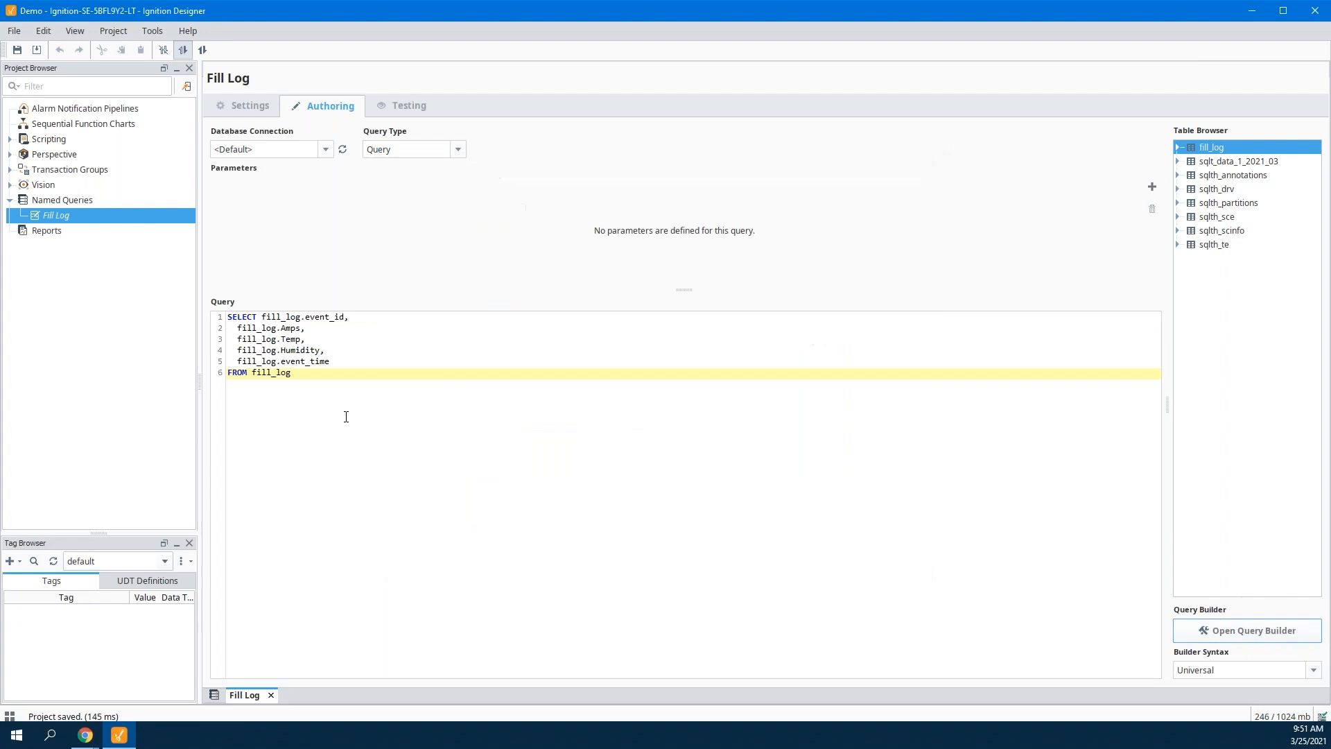
{"action": "left_click", "coordinate": [408, 106]}
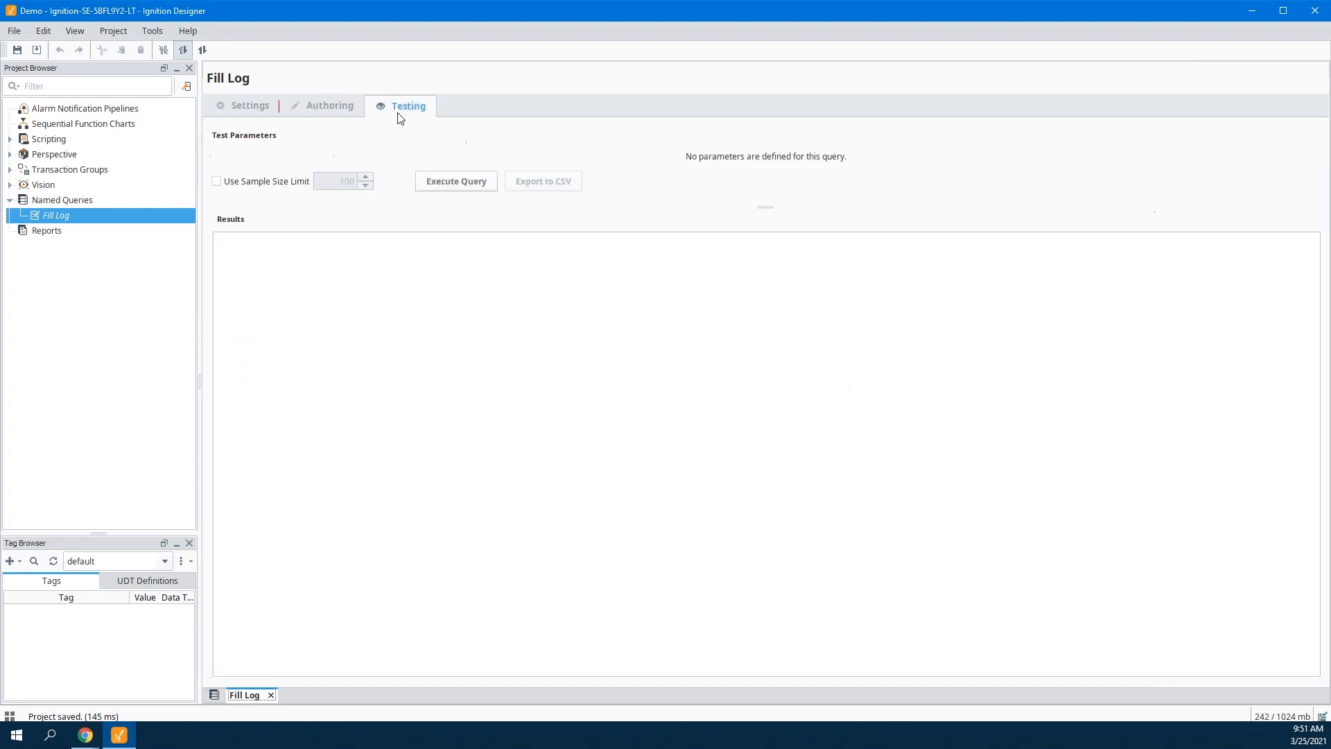
Execute the Fill Log query test, returning one fill_log row.
{"action": "left_click", "coordinate": [455, 180]}
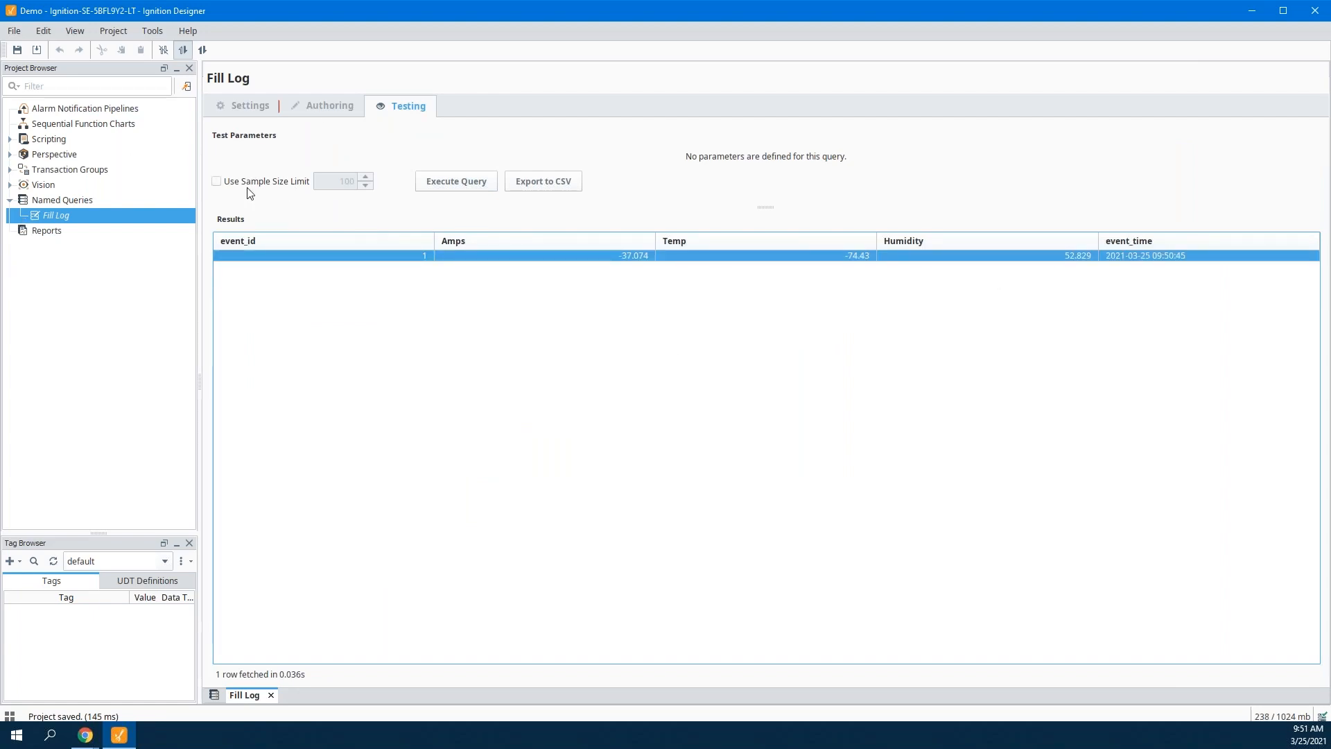
{"action": "mouse_move", "coordinate": [50, 163]}
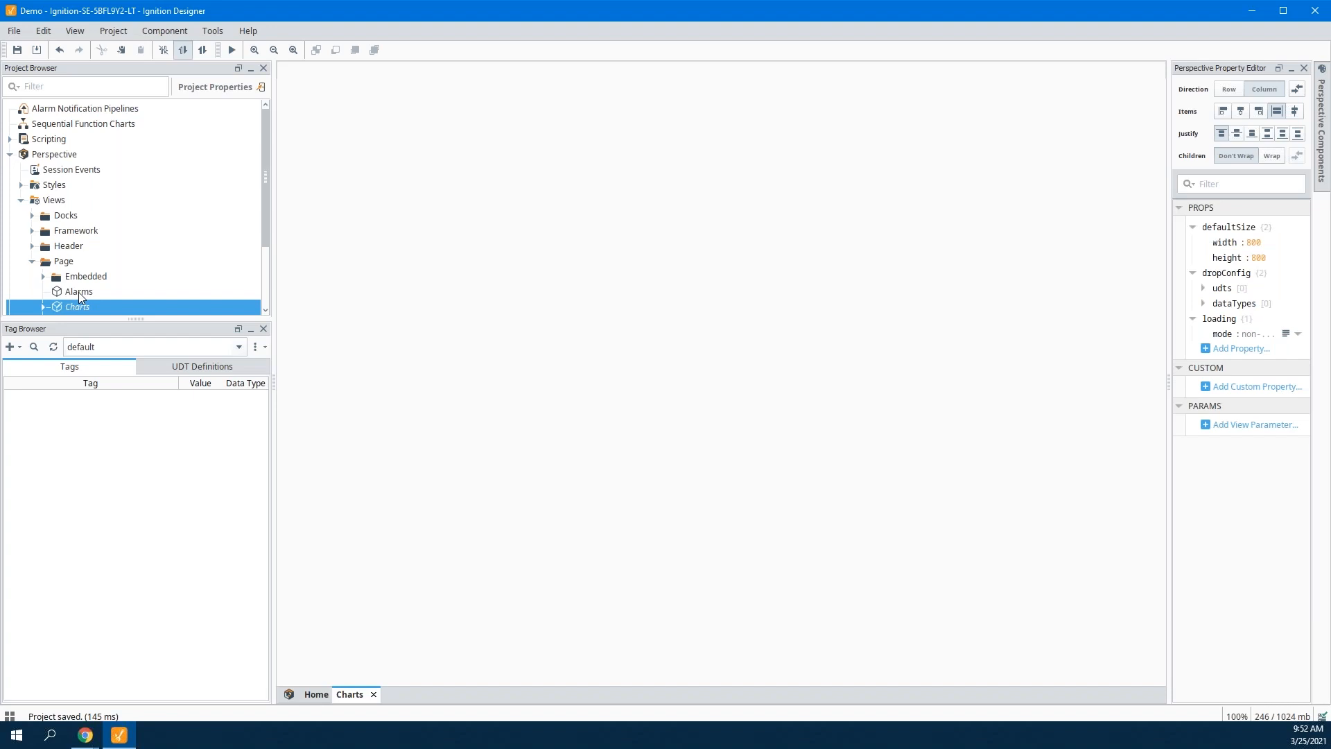
Drop a Table component onto the Alarms view and save the project.
{"action": "double_click", "coordinate": [79, 291]}
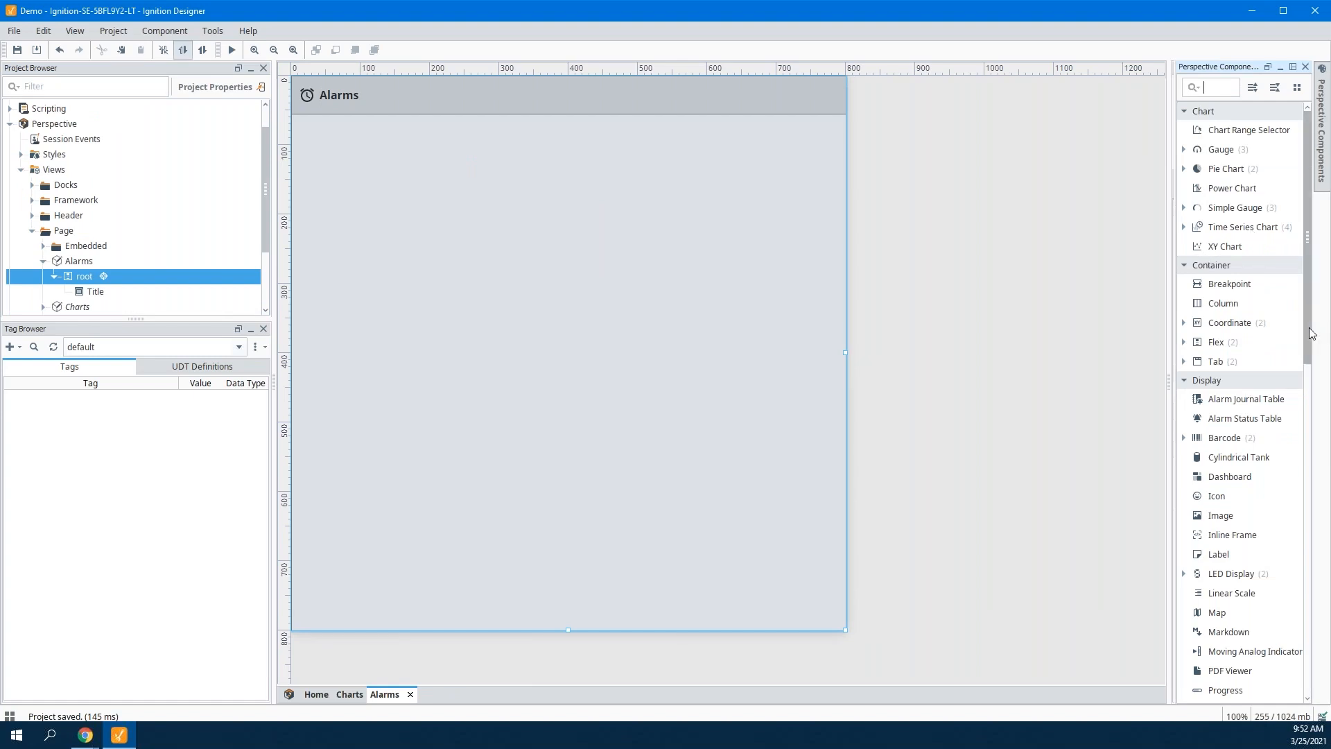
{"action": "type", "text": "ta"}
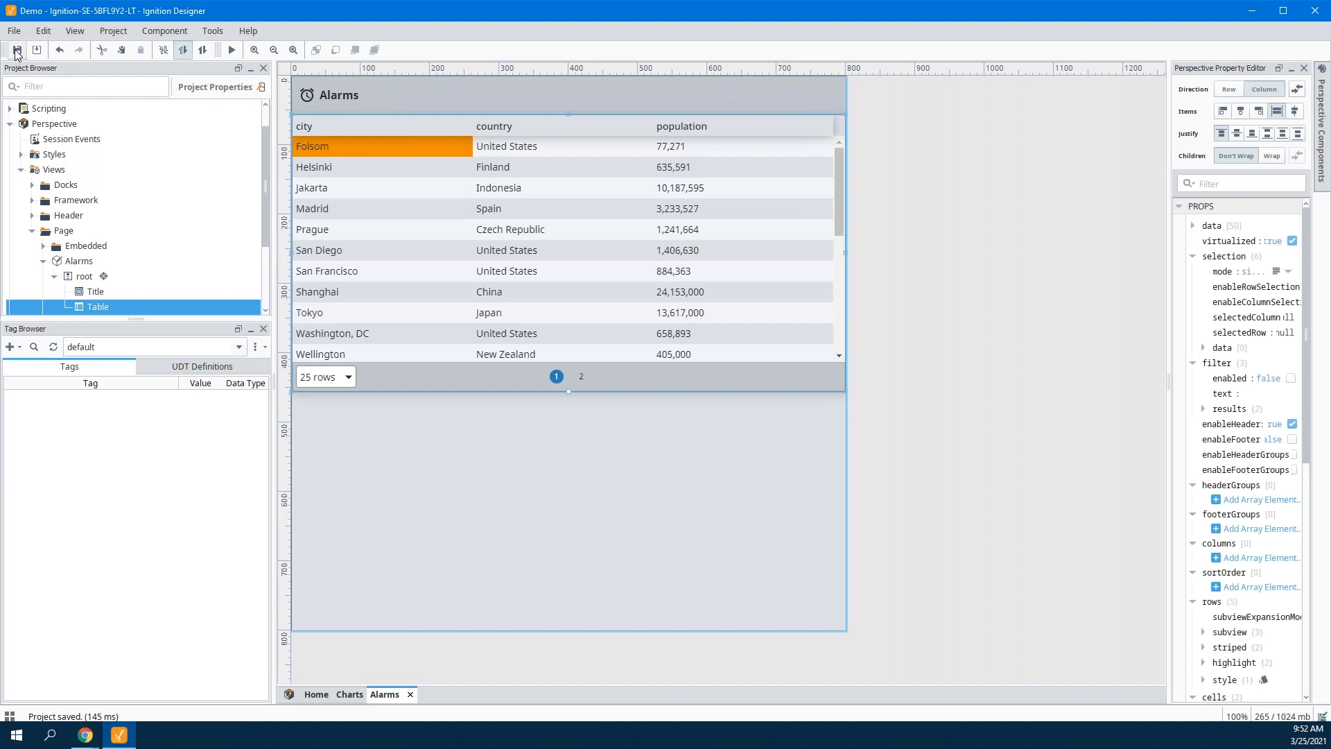
{"action": "left_click", "coordinate": [1194, 225]}
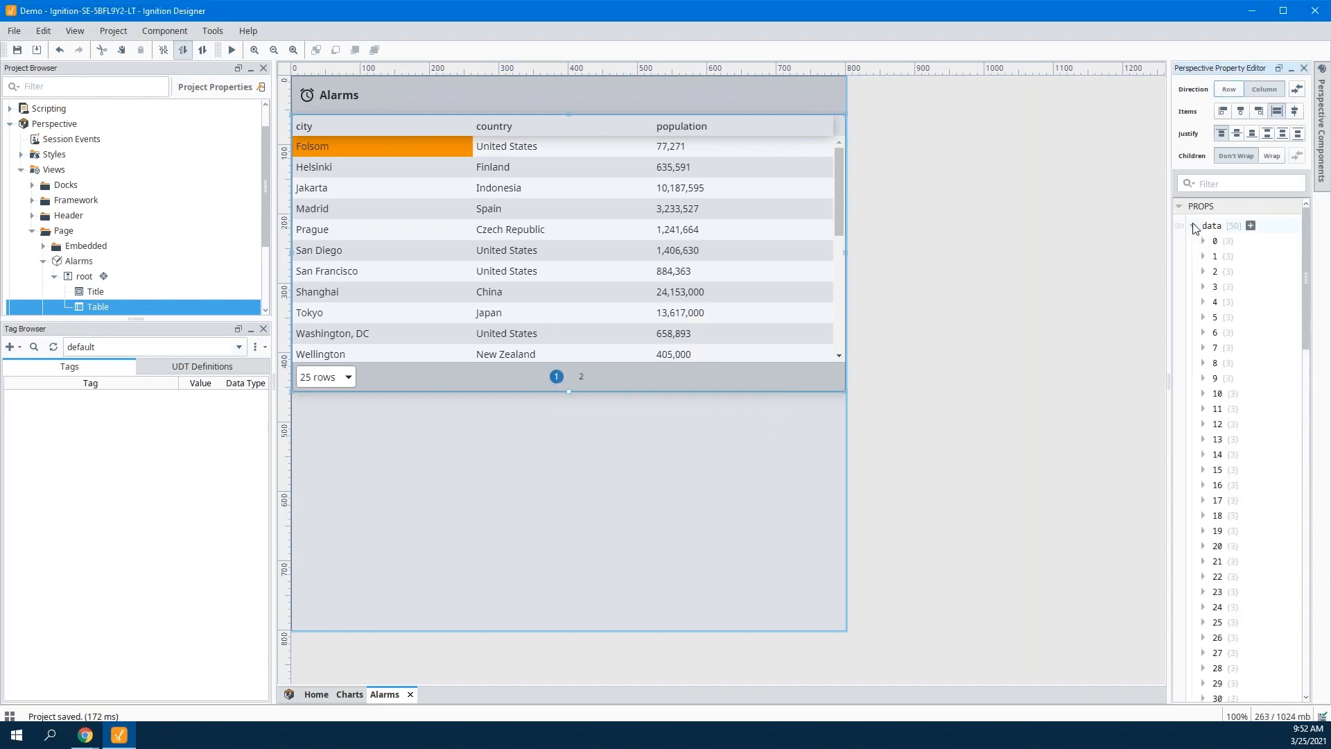
Bind the Alarms table's data to the Fill Log named query and preview it.
{"action": "left_click", "coordinate": [1250, 225]}
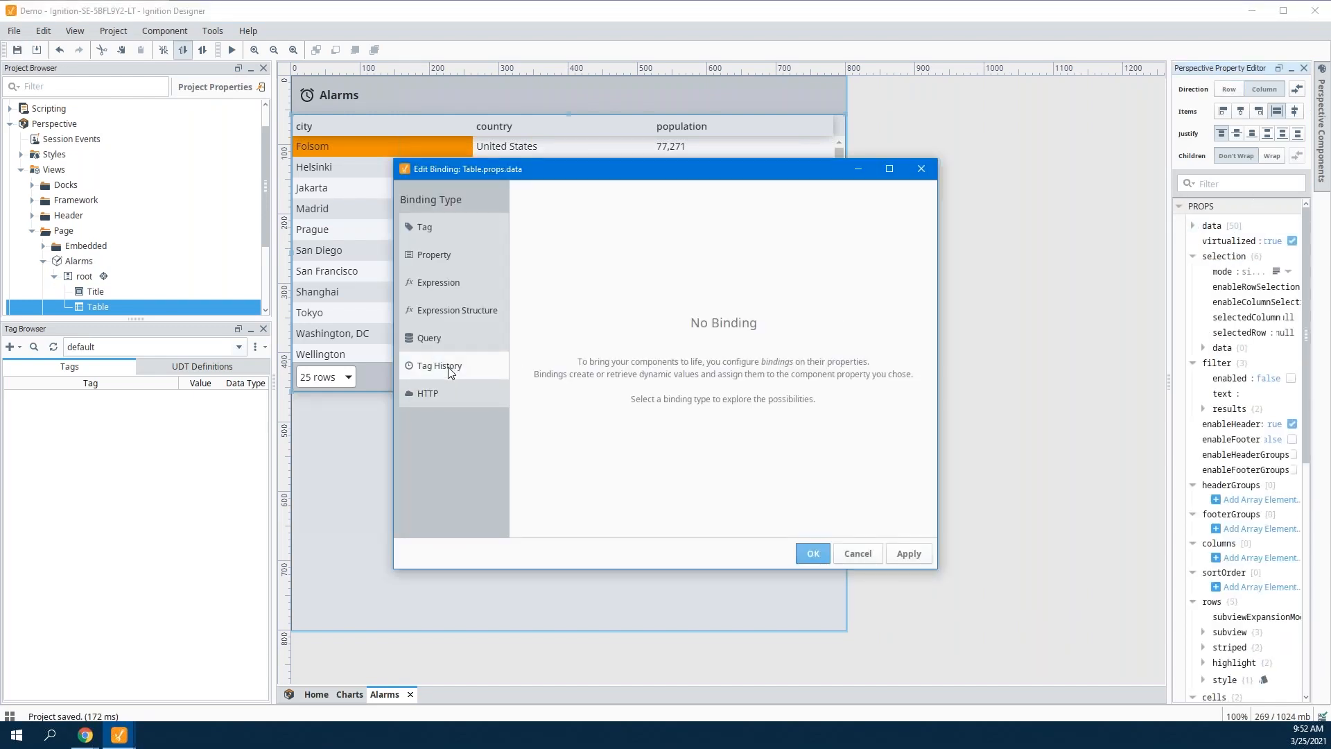
{"action": "left_click", "coordinate": [428, 338]}
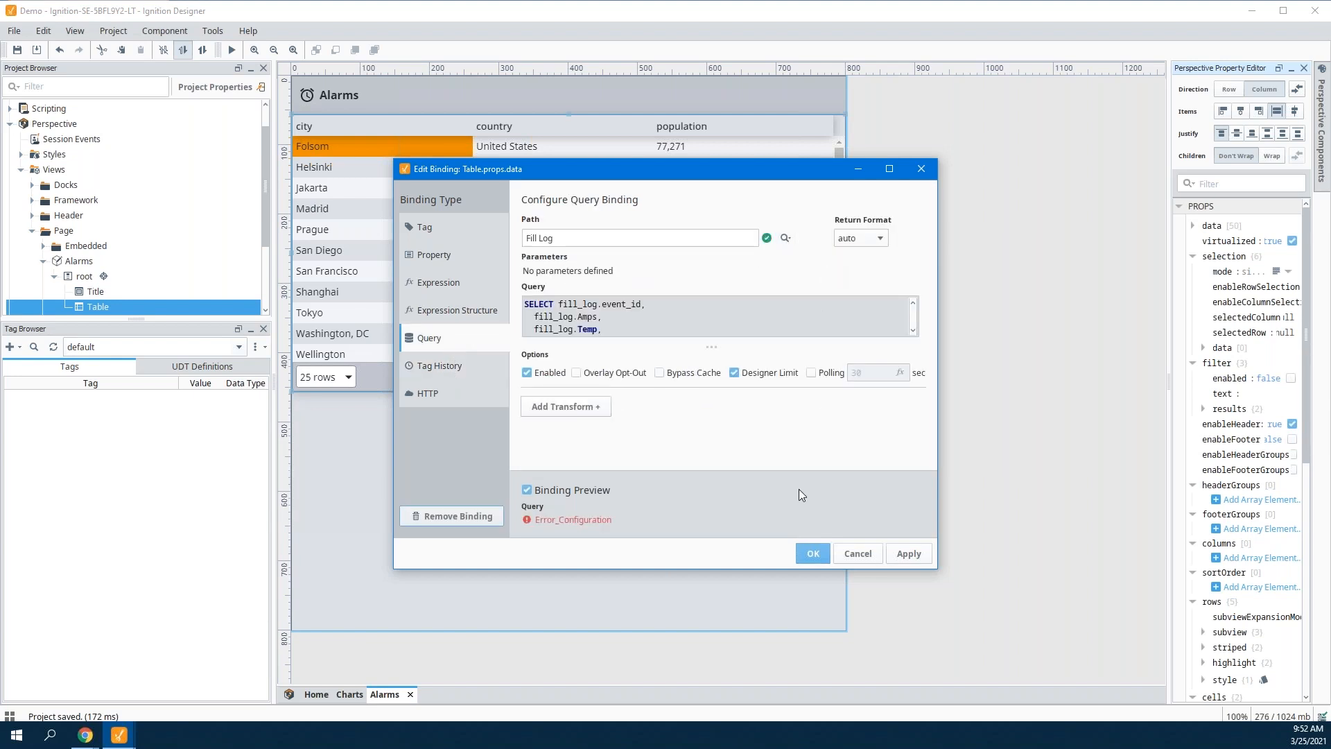
{"action": "left_click", "coordinate": [810, 552]}
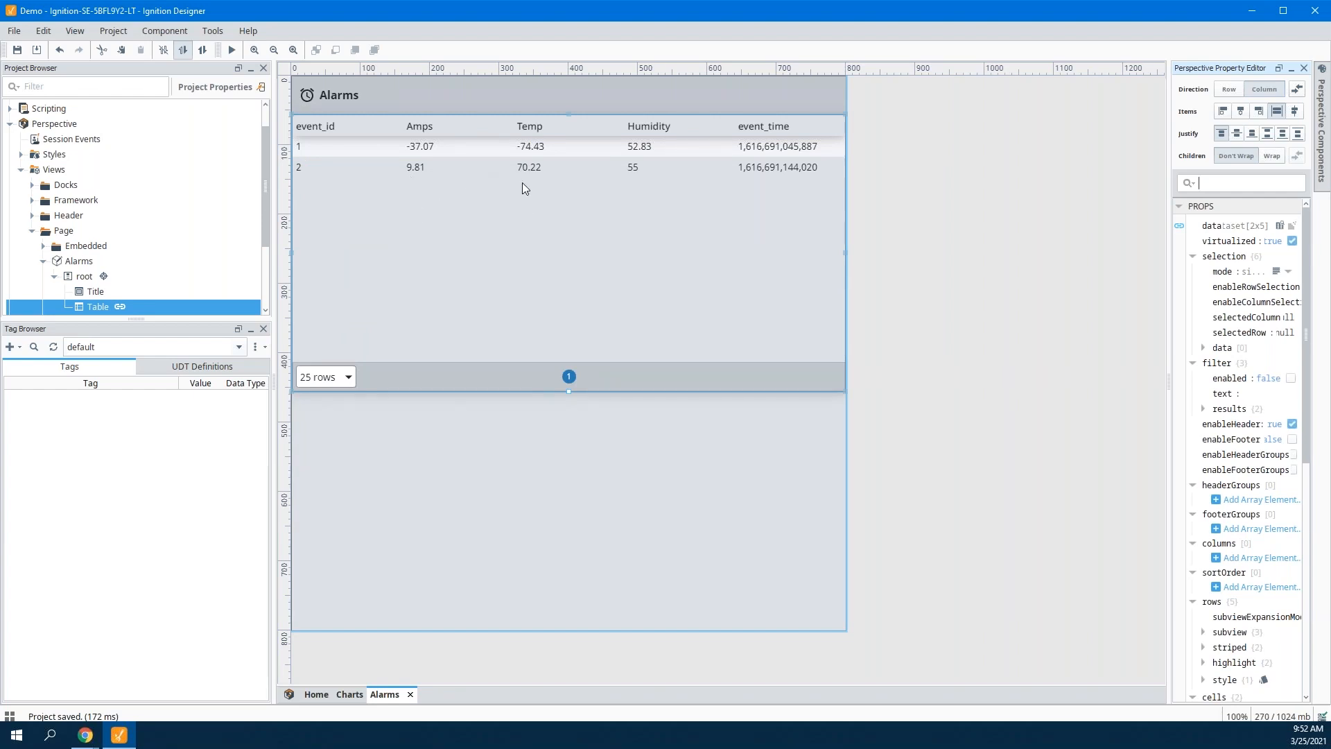
{"action": "mouse_move", "coordinate": [488, 245]}
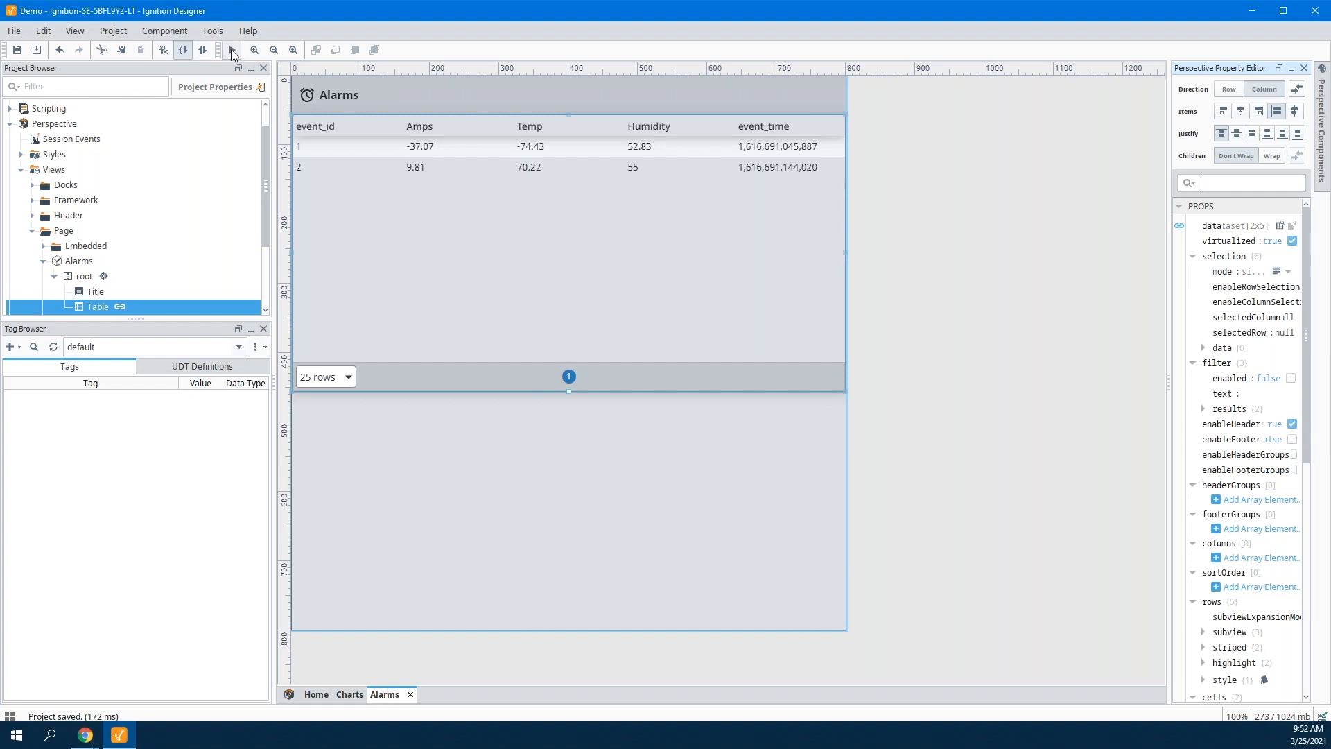
{"action": "left_click", "coordinate": [348, 147]}
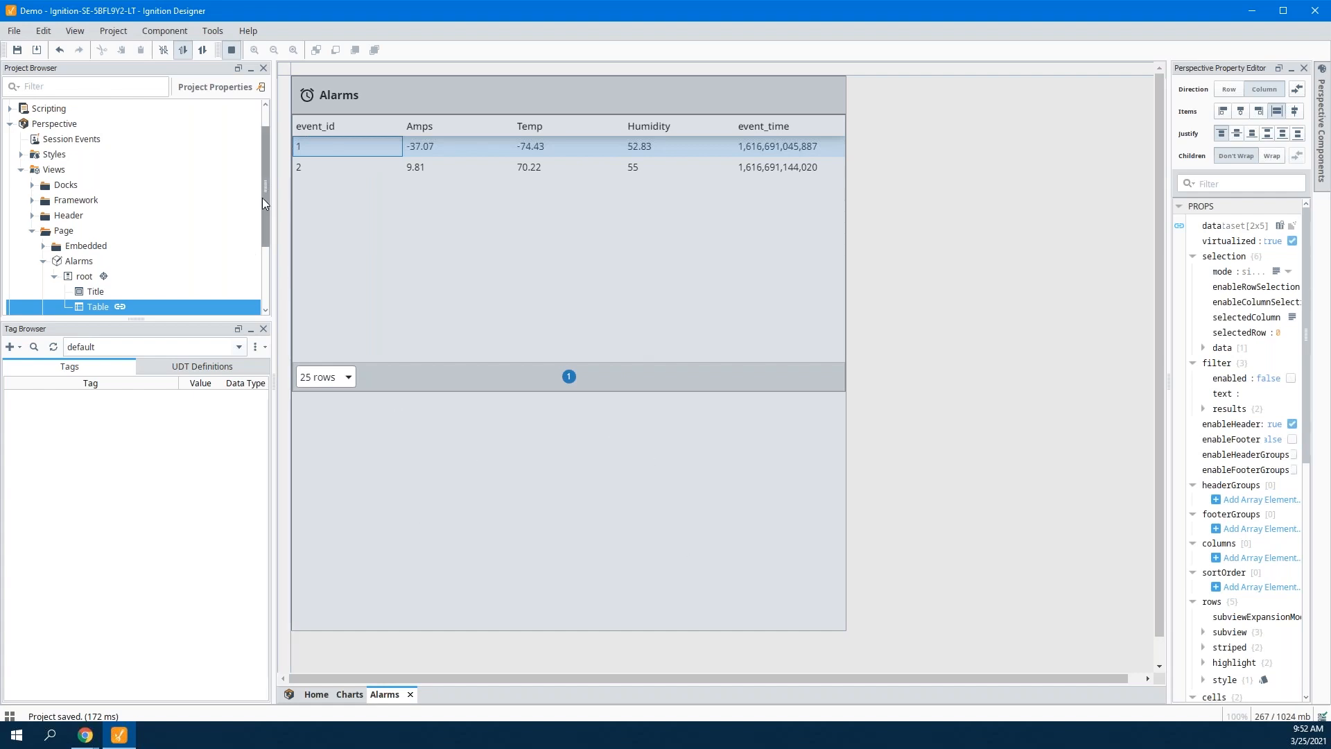
Select the second event row, then exit preview back to editing mode.
{"action": "scroll", "scroll_direction": "down", "scroll_amount": 3}
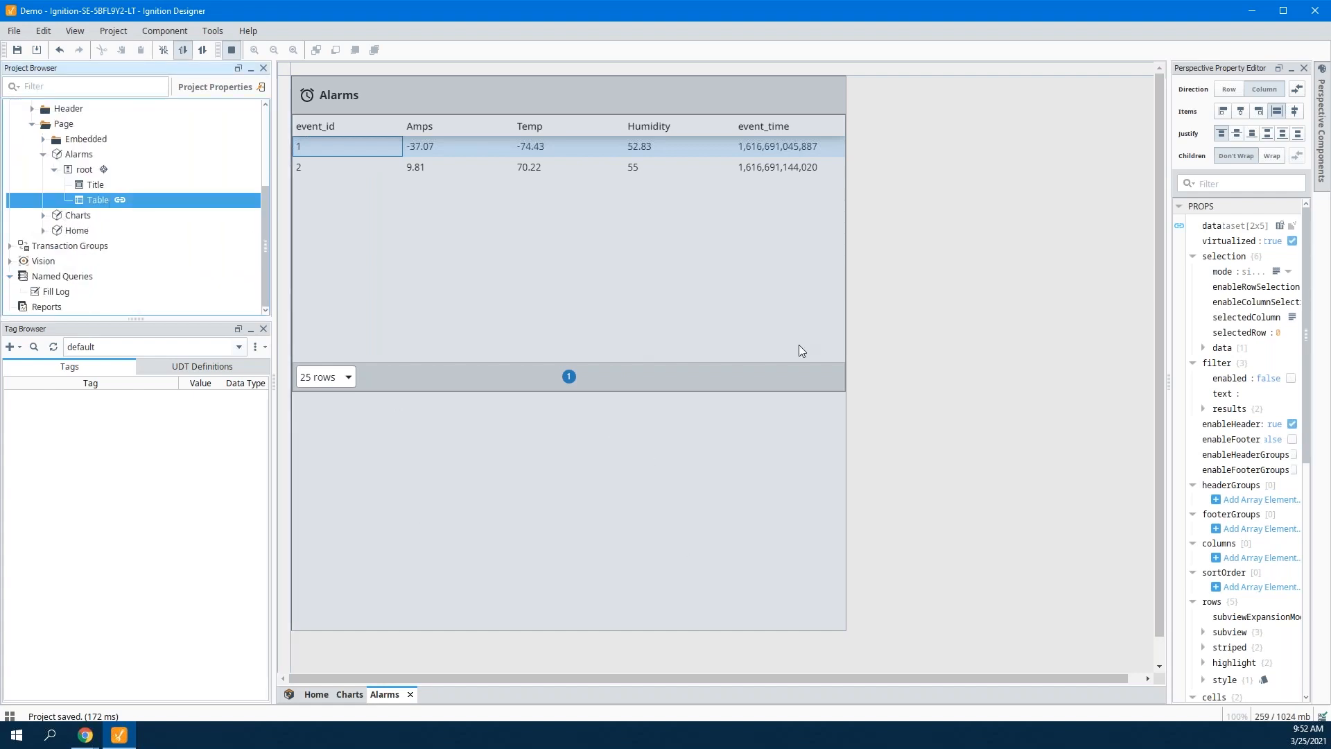
{"action": "left_click", "coordinate": [424, 167]}
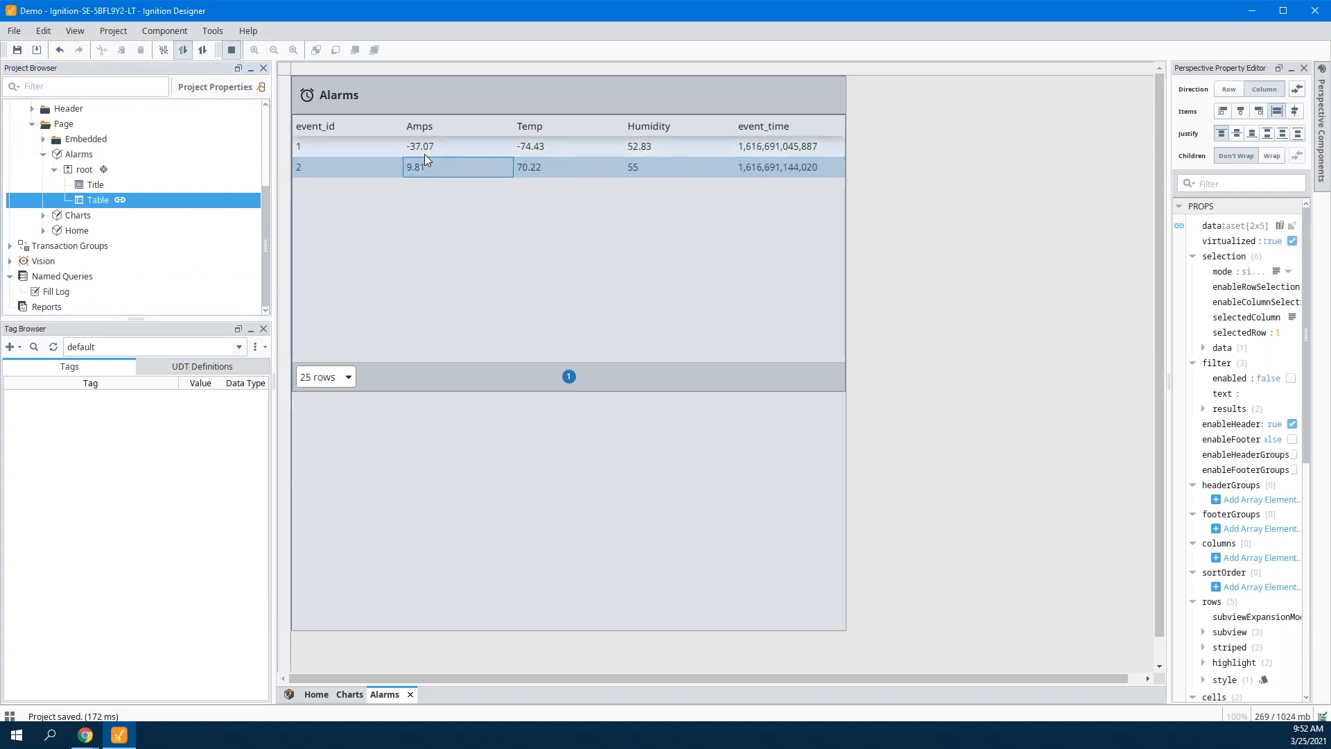
{"action": "left_click", "coordinate": [458, 147]}
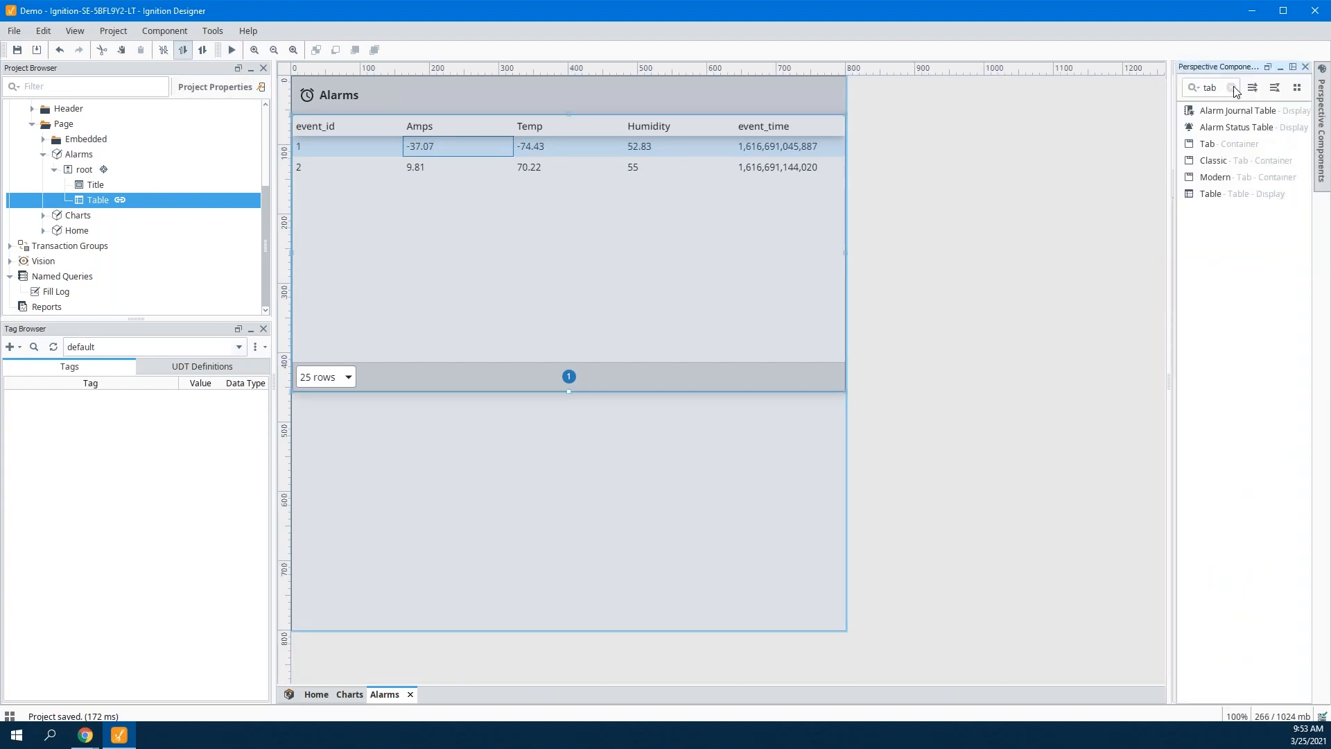
Clear the component search and add a Power Chart and Map beneath the Fill Log table.
{"action": "left_click", "coordinate": [1231, 88]}
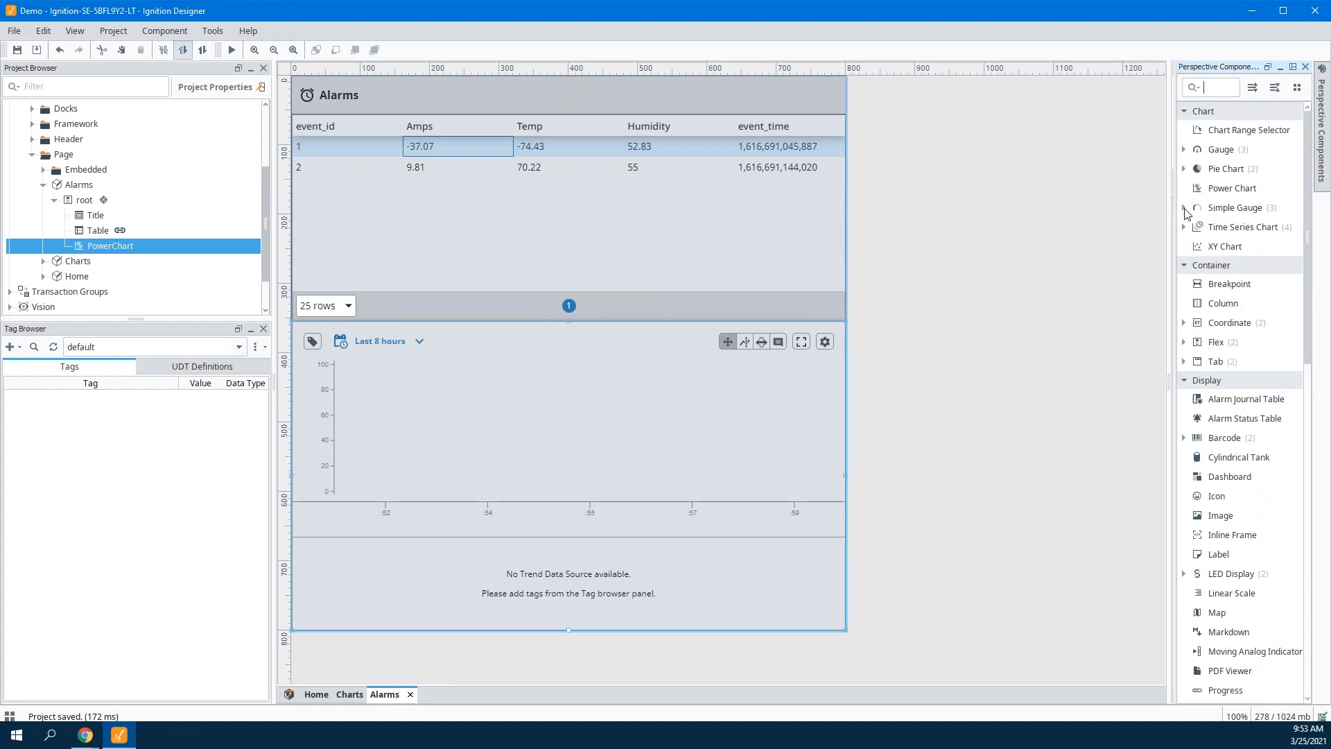
{"action": "left_click", "coordinate": [1184, 207]}
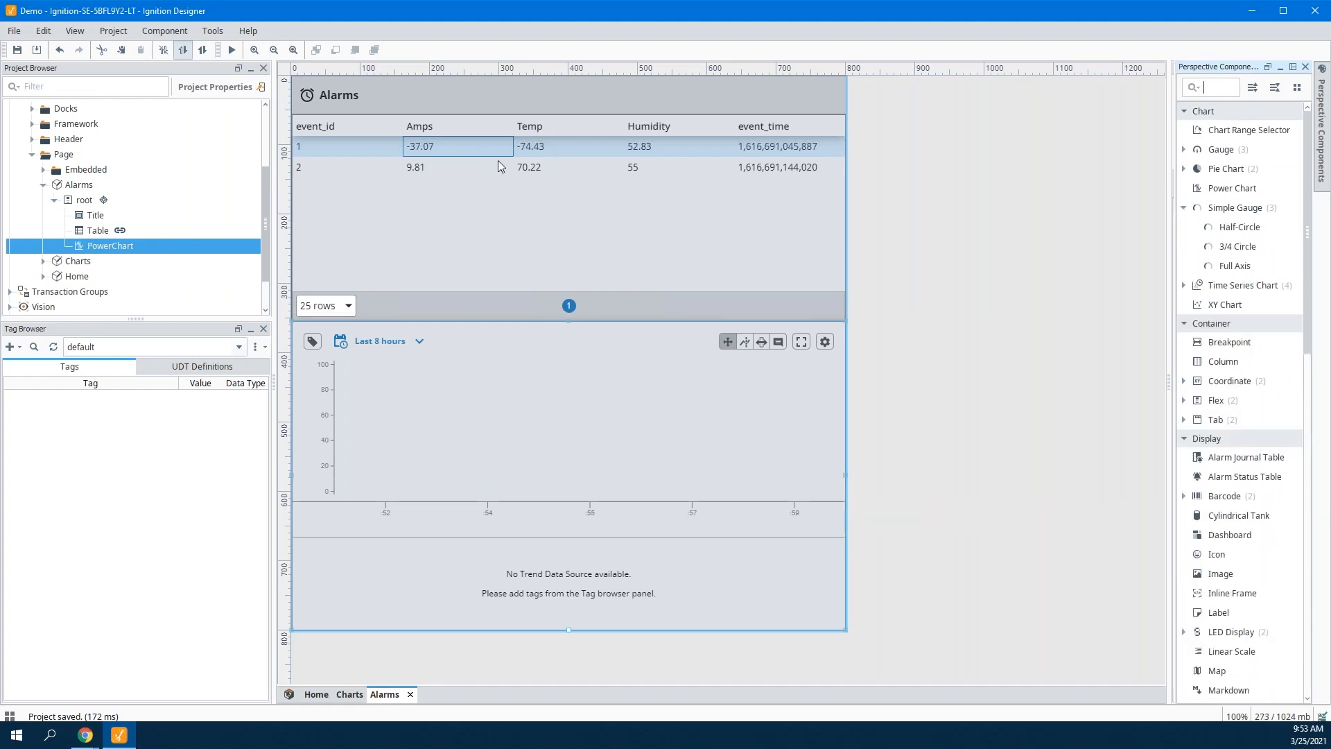
{"action": "scroll", "scroll_direction": "down", "scroll_amount": 3}
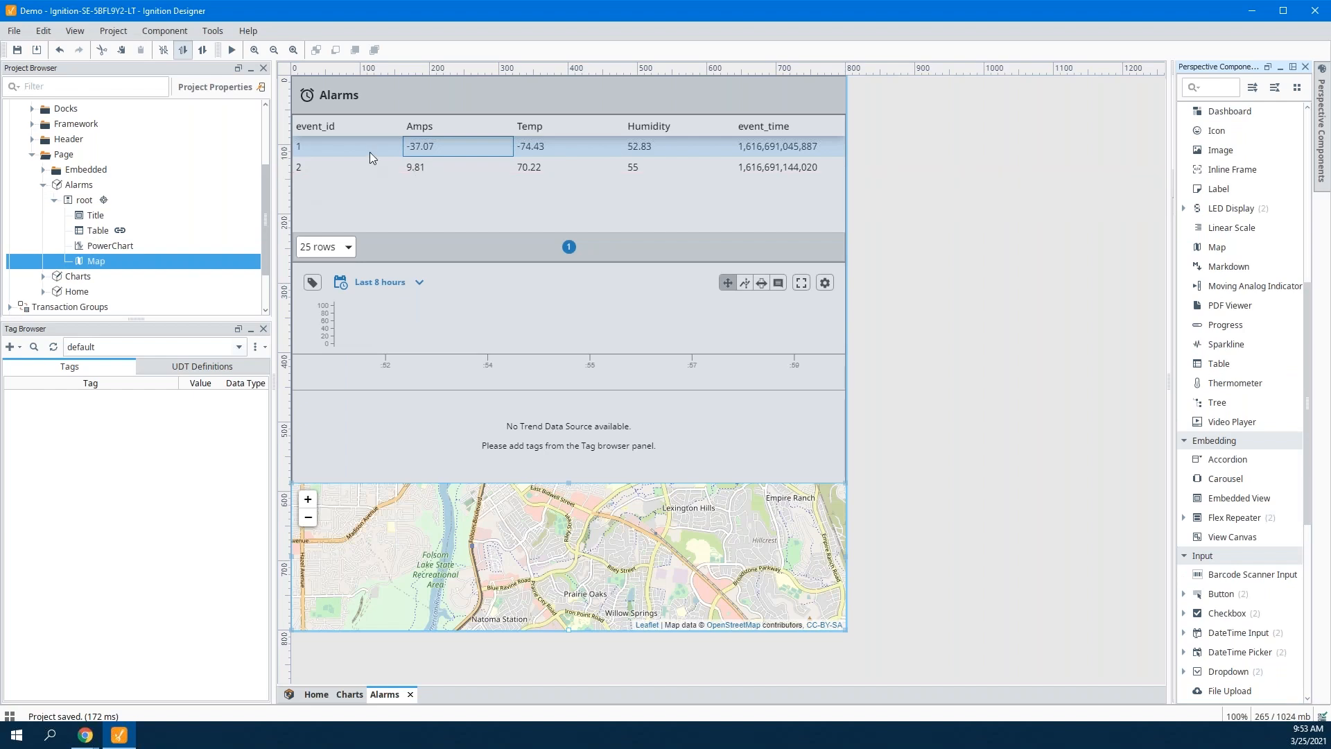
{"action": "mouse_move", "coordinate": [591, 177]}
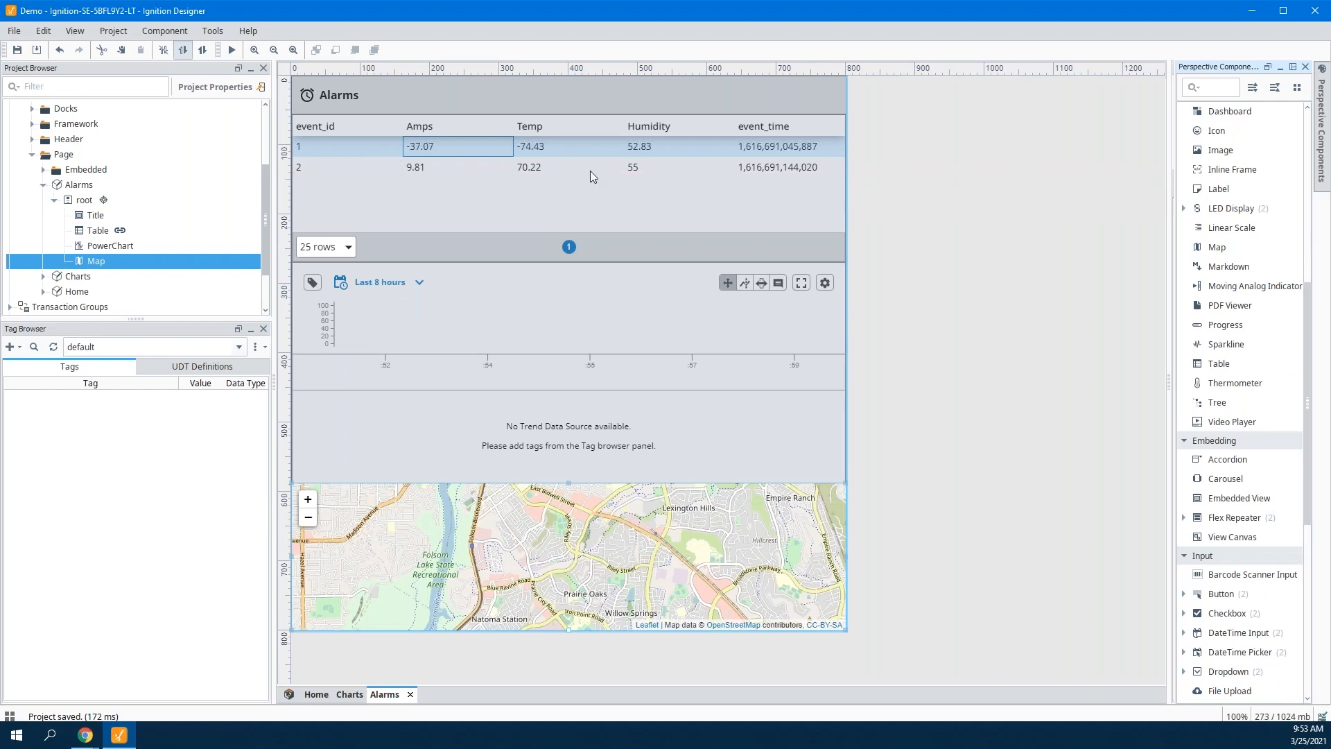
{"action": "left_click", "coordinate": [98, 230]}
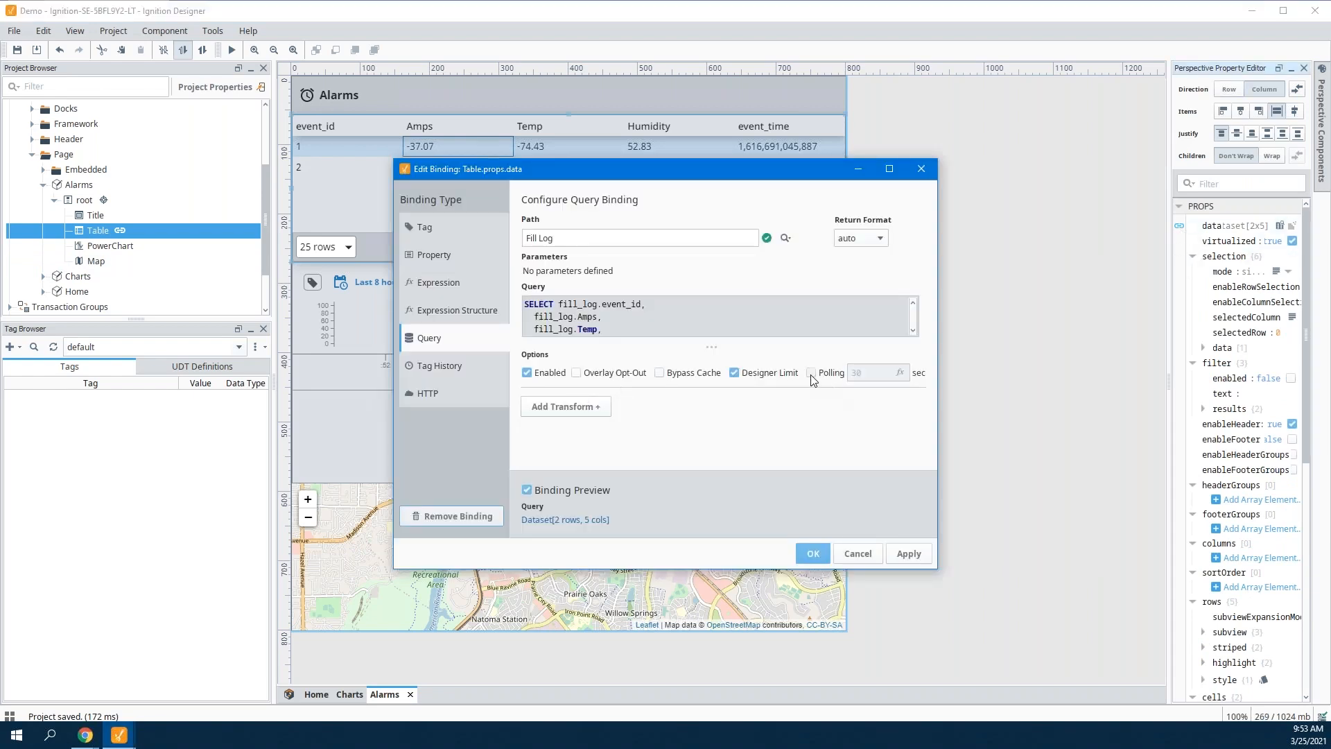
Enable 5-second polling on the table's props.data Fill Log query binding and confirm.
{"action": "left_click", "coordinate": [813, 371]}
{"action": "type", "text": "5"}
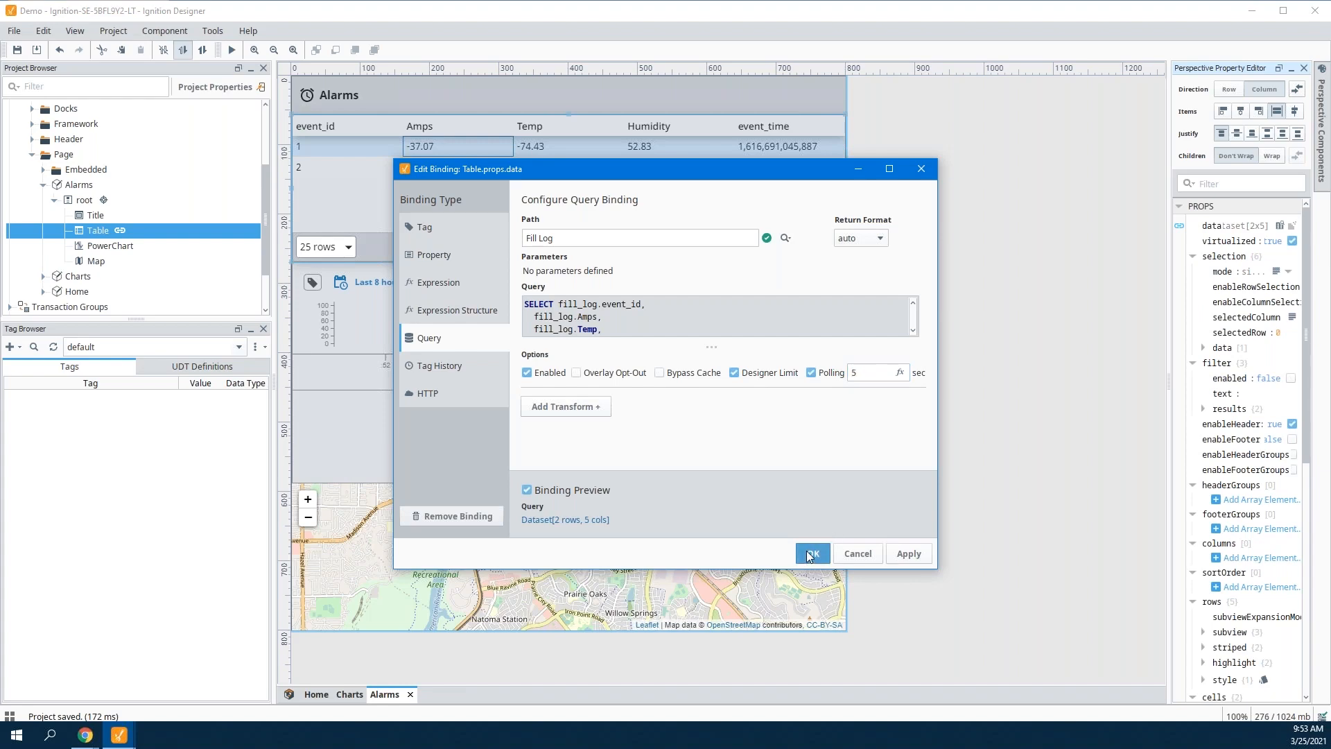
{"action": "left_click", "coordinate": [810, 553]}
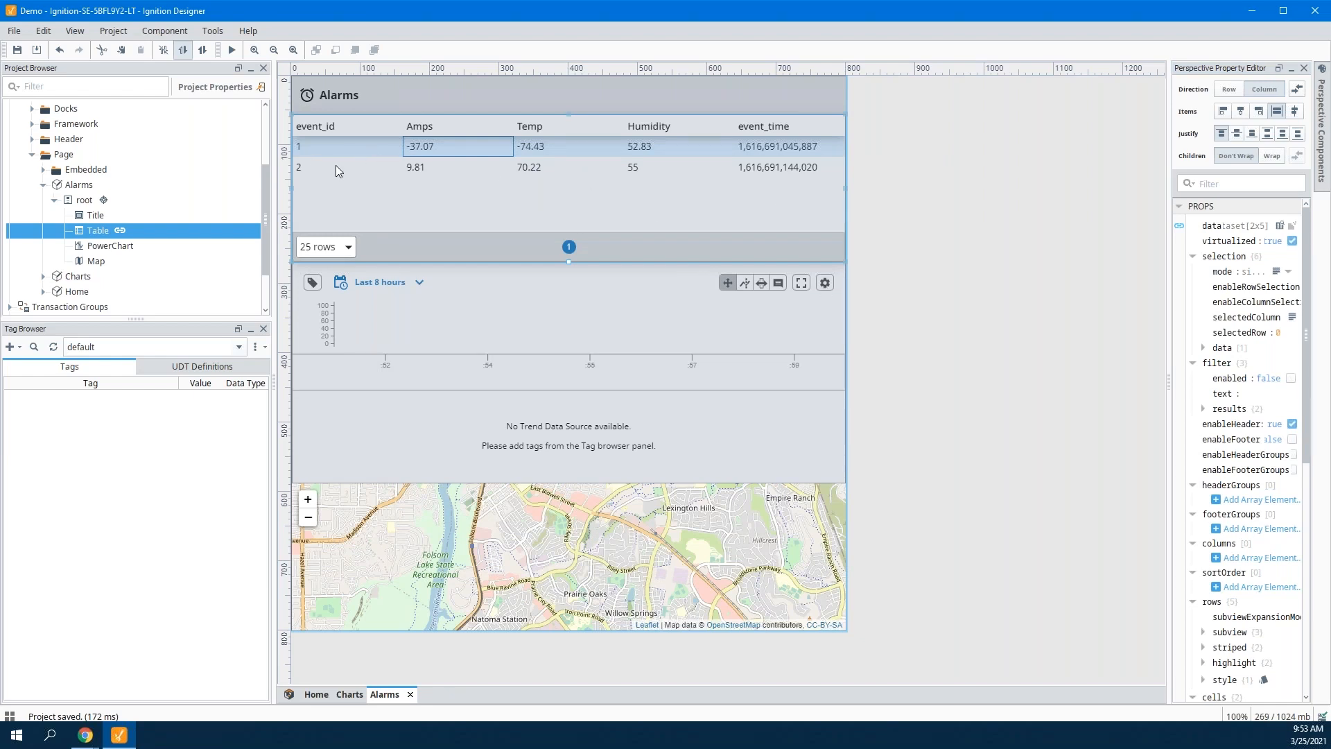
Select the PowerChart in the Project Browser while polling pulls in Fill Log event 3.
{"action": "left_click", "coordinate": [110, 245]}
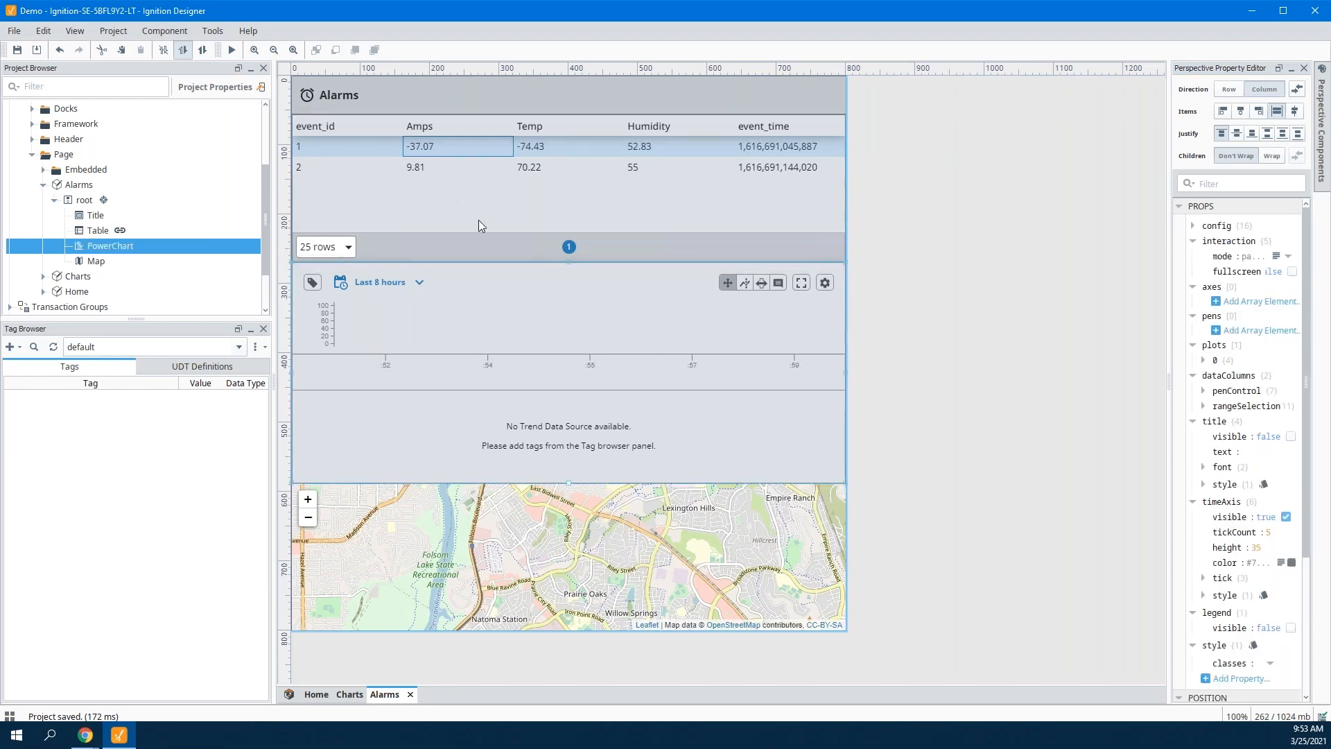
{"action": "mouse_move", "coordinate": [701, 334]}
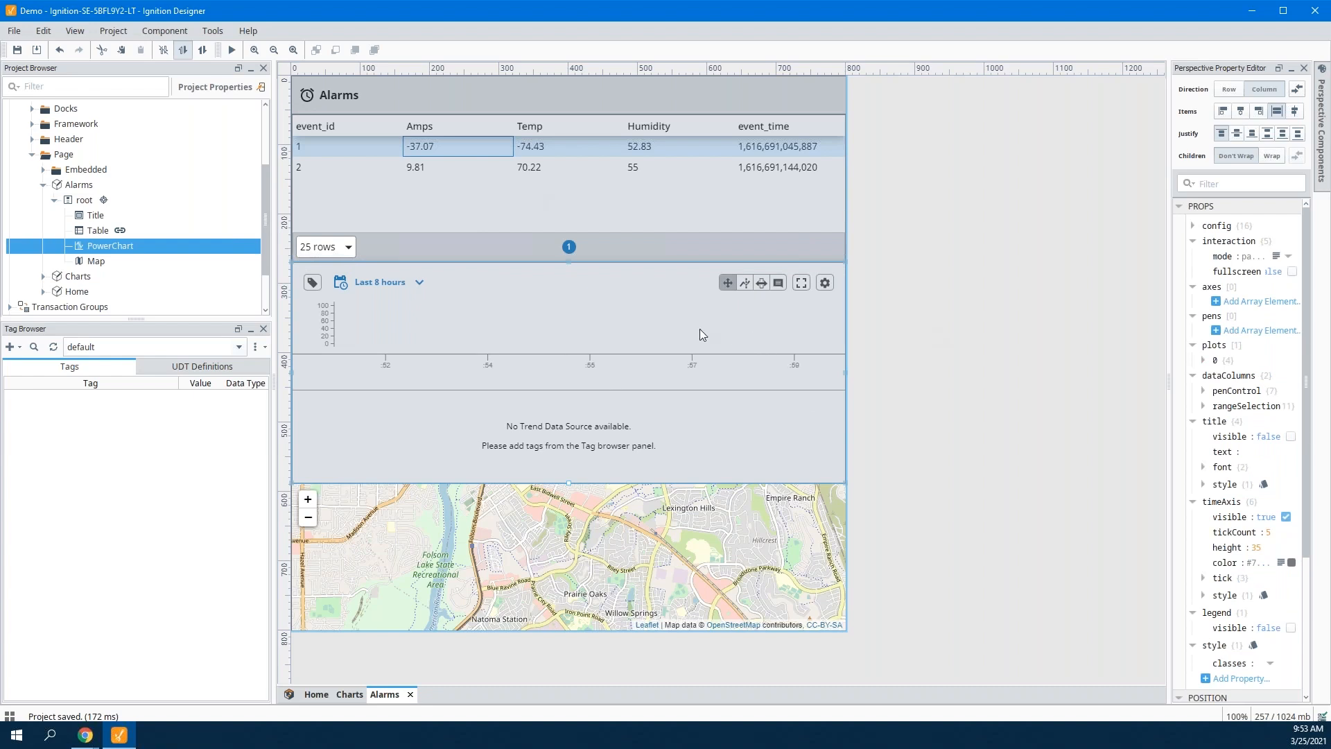
{"action": "mouse_move", "coordinate": [617, 222]}
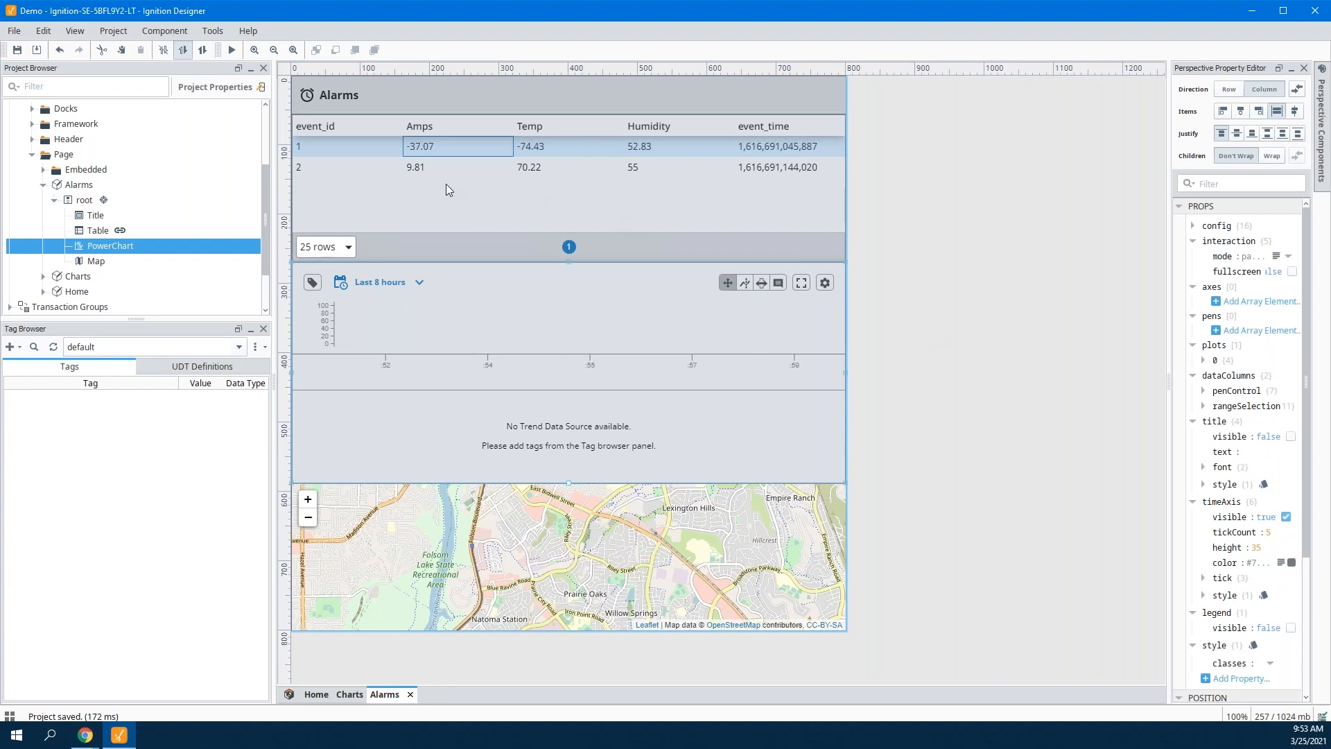
{"action": "mouse_move", "coordinate": [442, 170]}
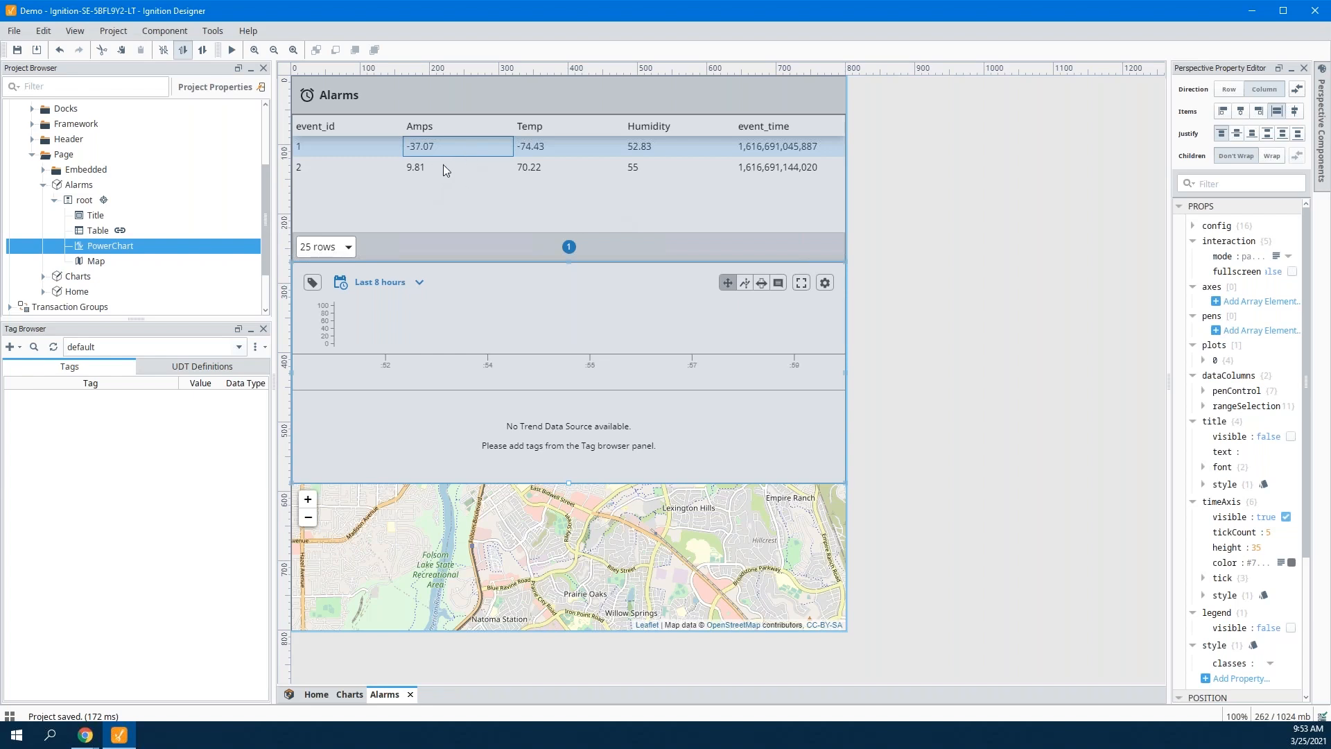
{"action": "mouse_move", "coordinate": [651, 473]}
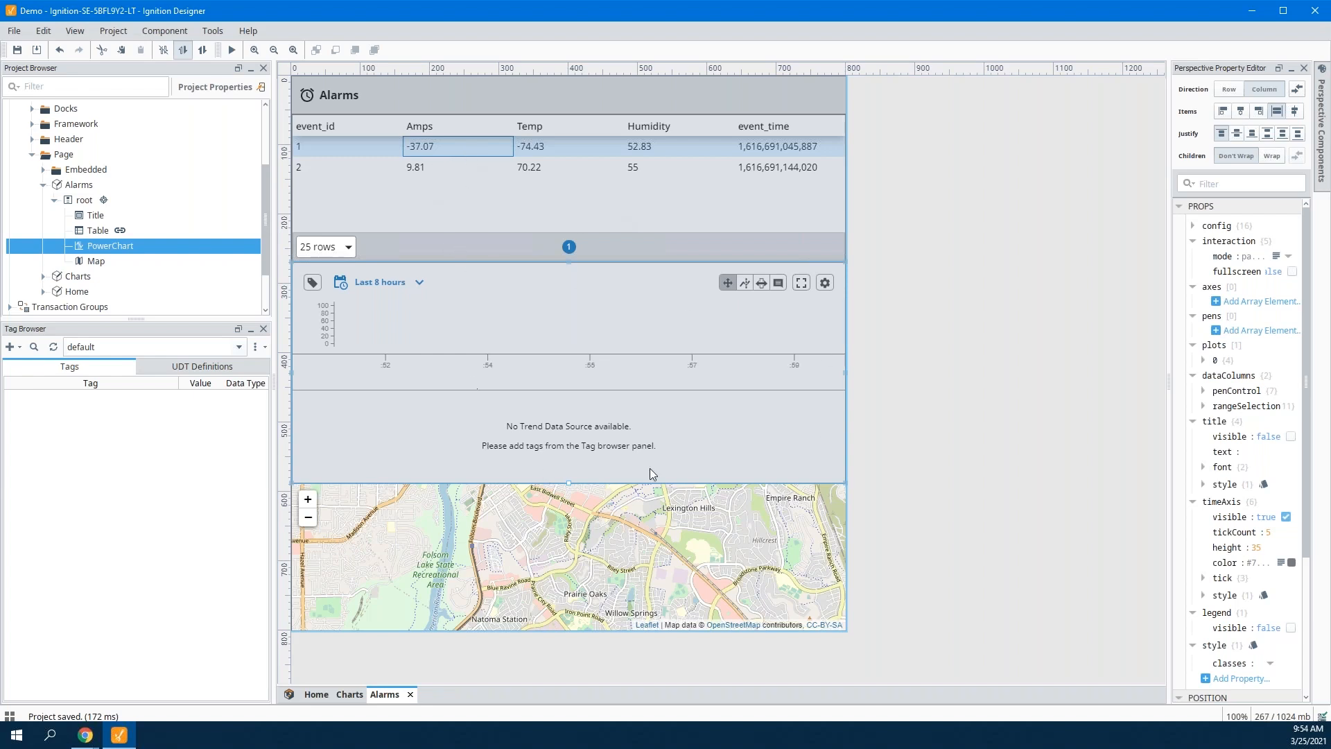
{"action": "mouse_move", "coordinate": [348, 695]}
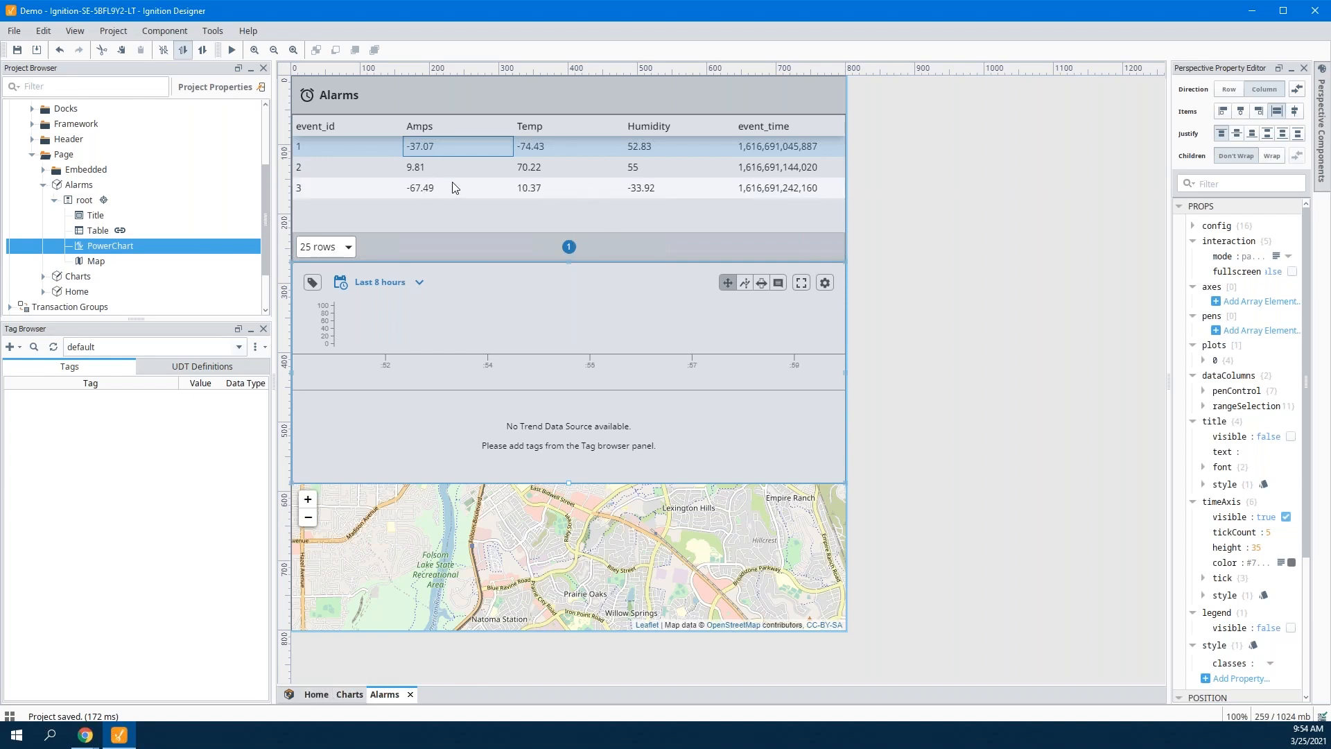
{"action": "left_click", "coordinate": [98, 230]}
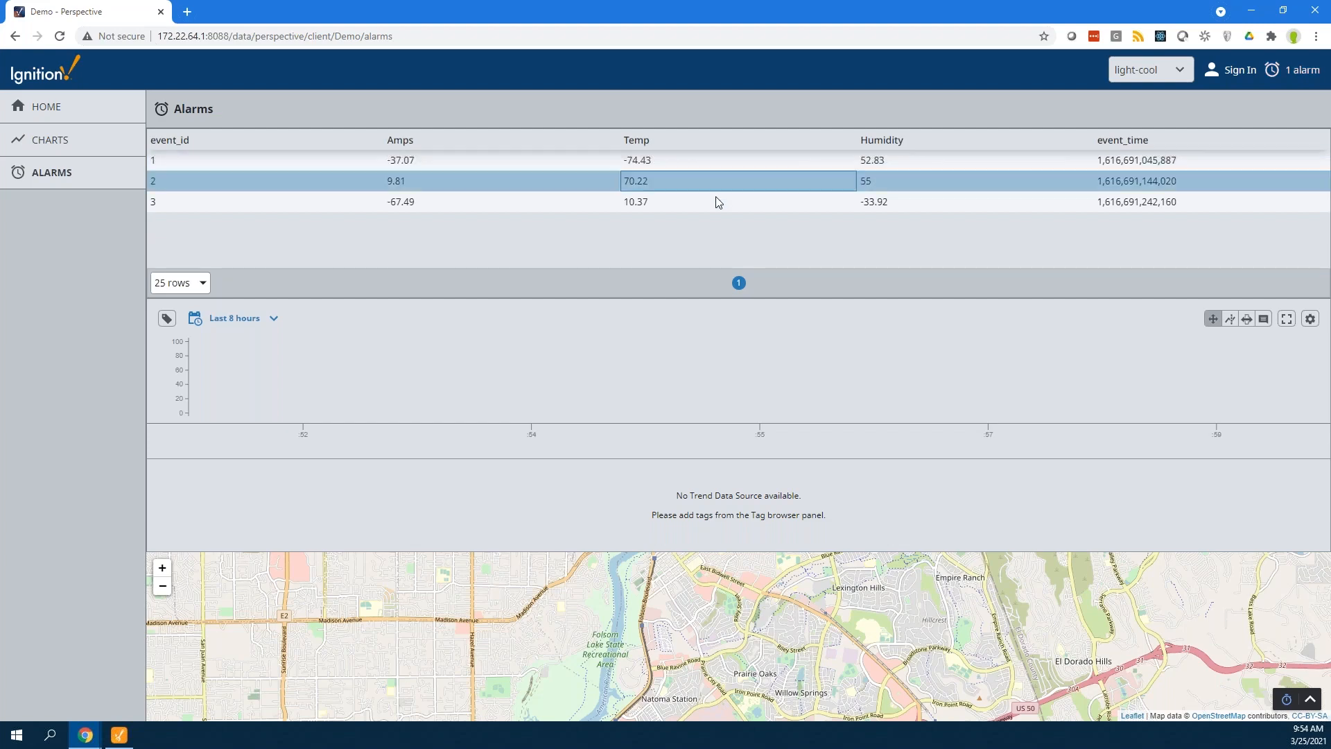
Select row 3 in the browser's Alarms table, then navigate to the Home page.
{"action": "left_click", "coordinate": [737, 201]}
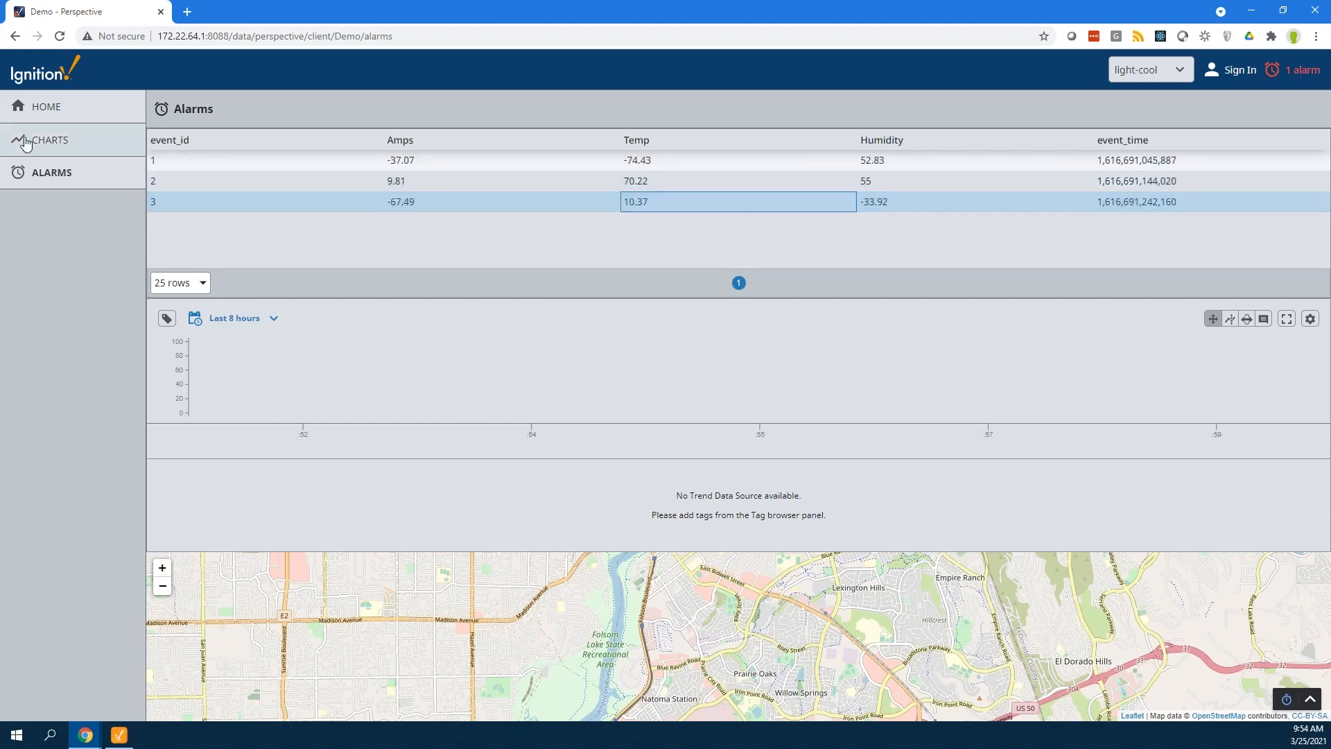
{"action": "left_click", "coordinate": [45, 106]}
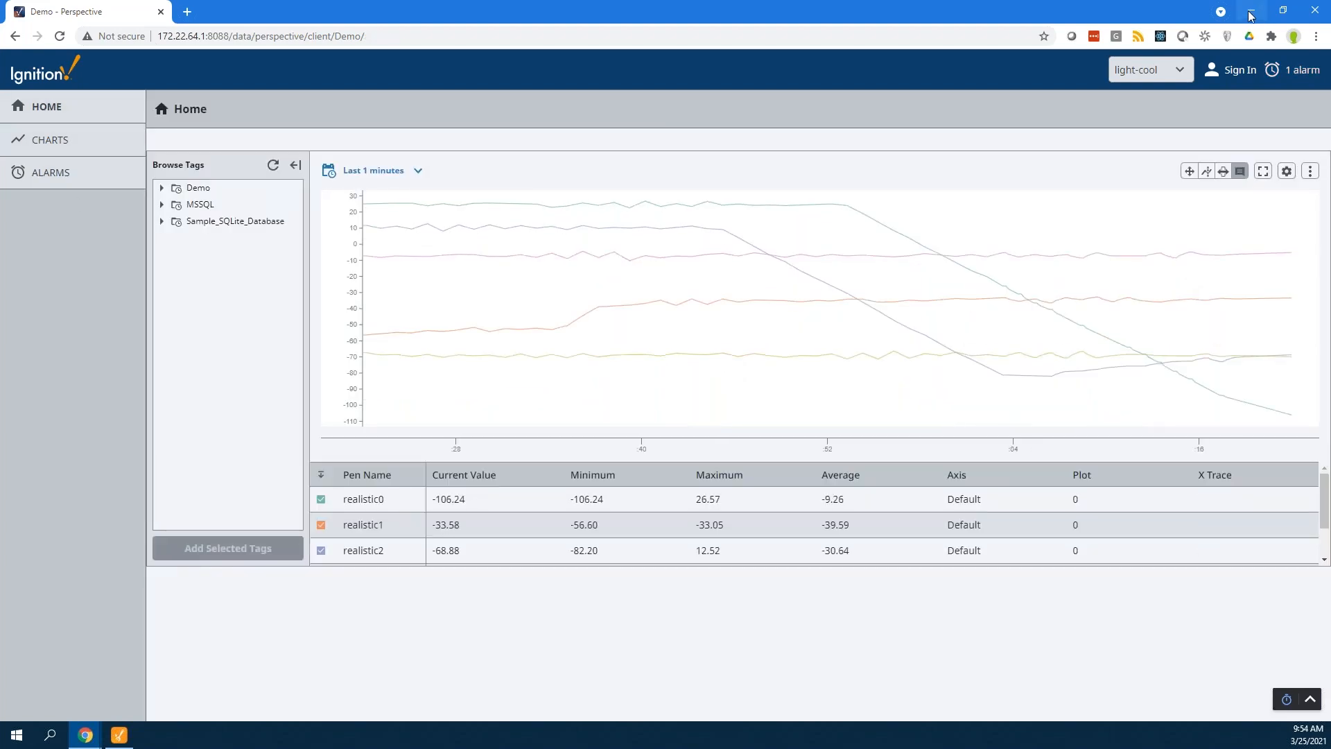